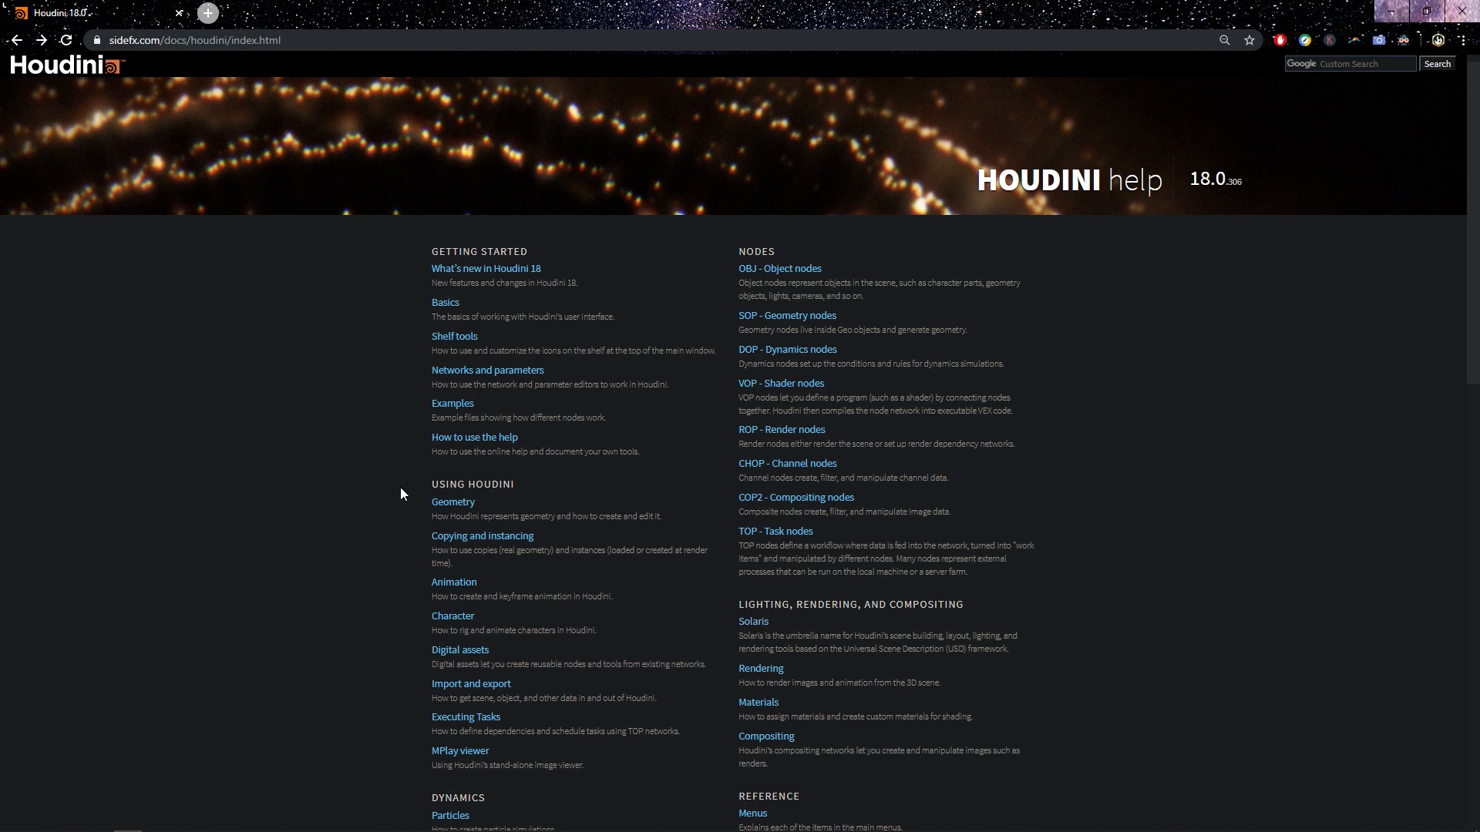
mouse_move(726, 525)
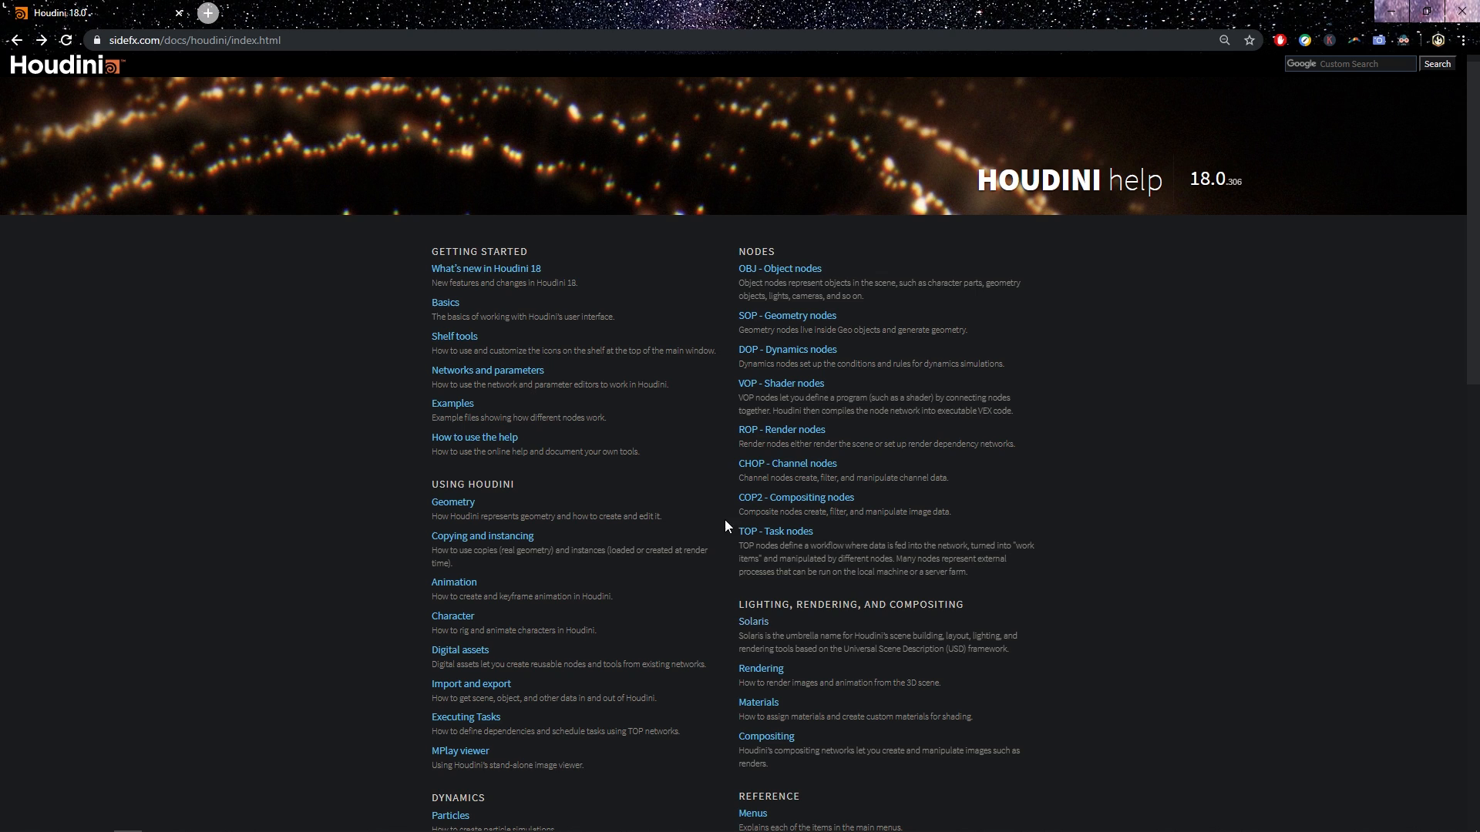
mouse_move(789, 618)
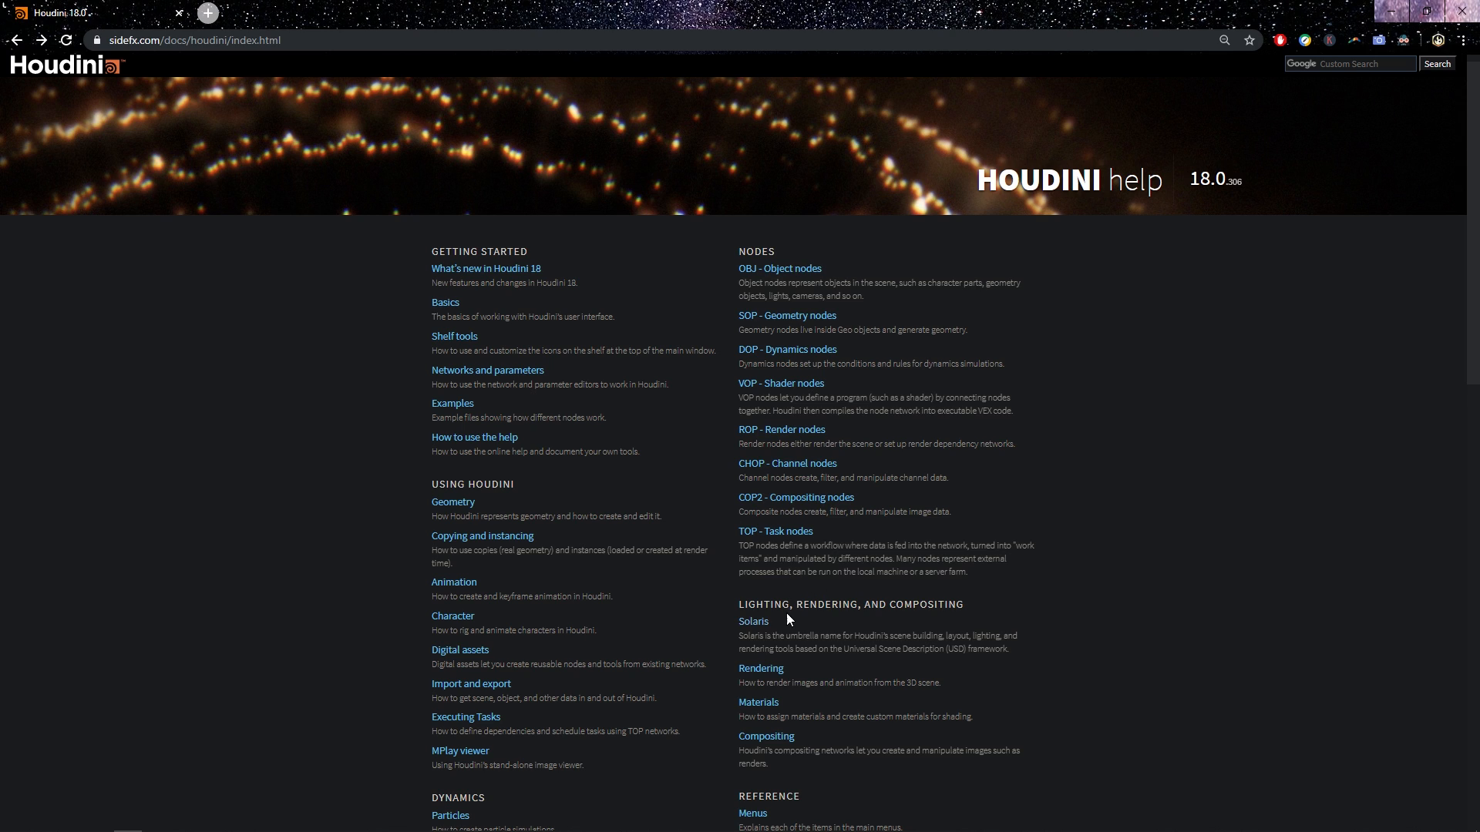
mouse_move(772, 603)
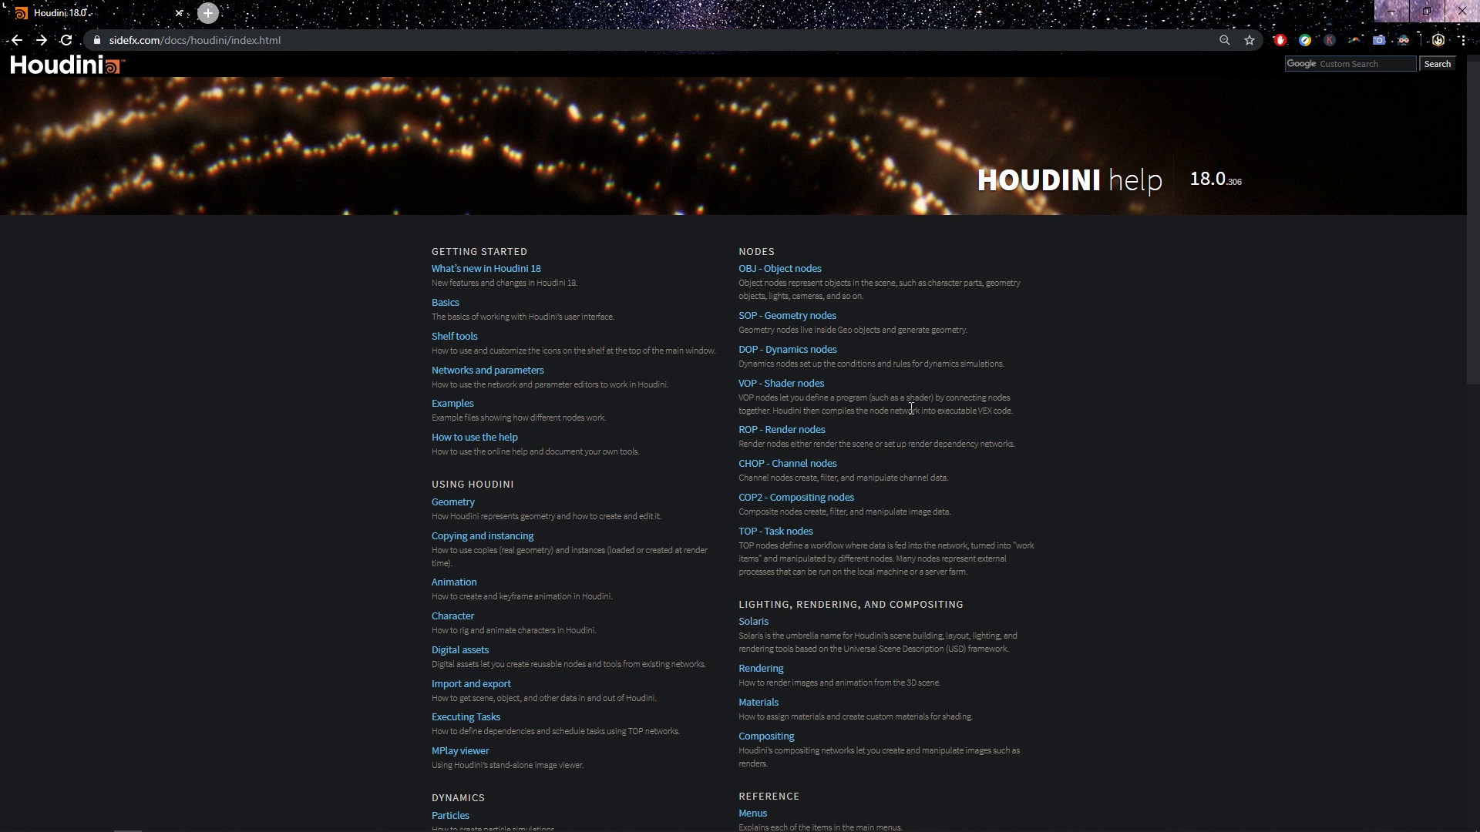
mouse_move(1005, 517)
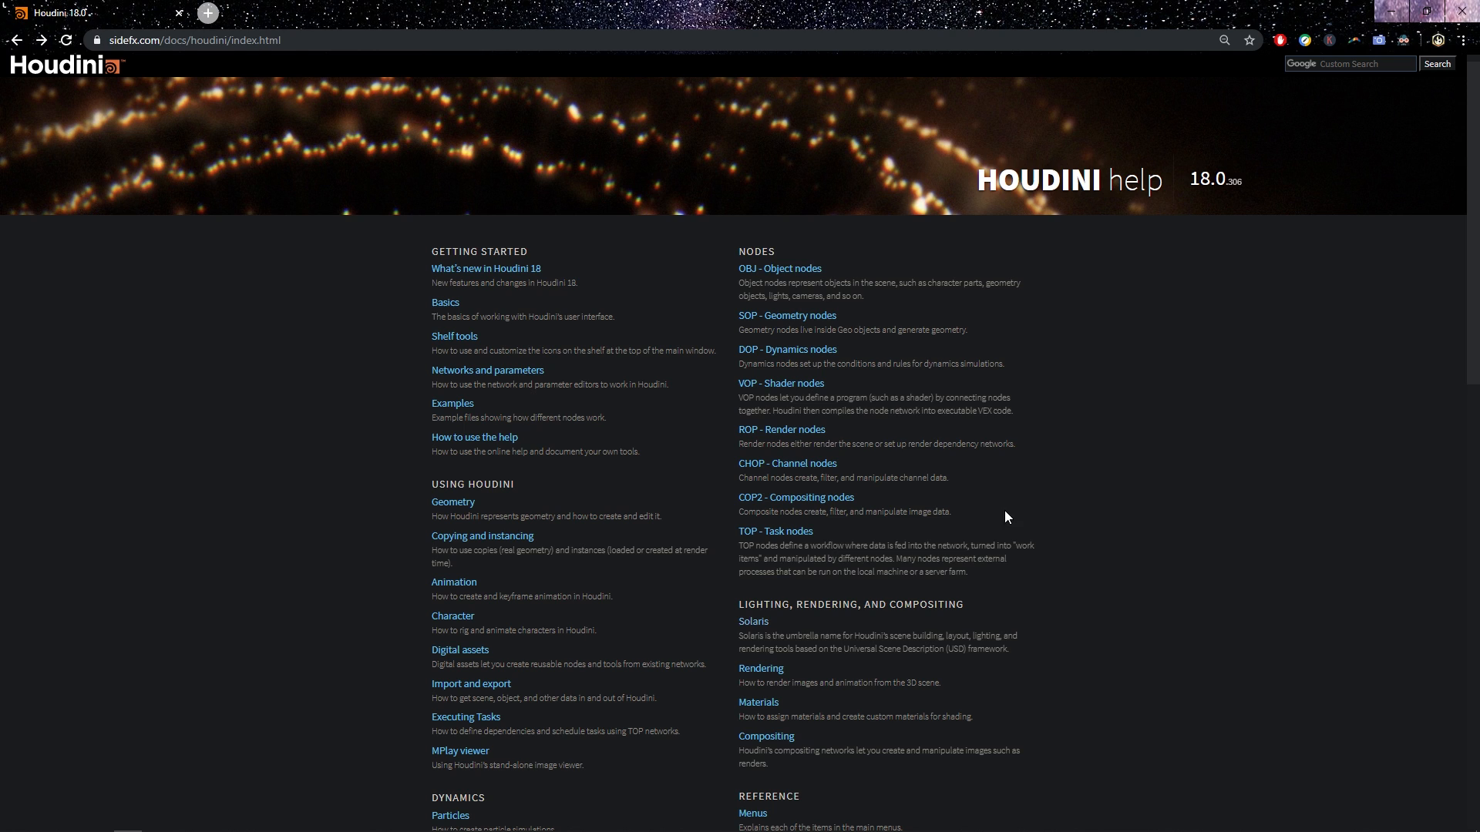
mouse_move(795, 498)
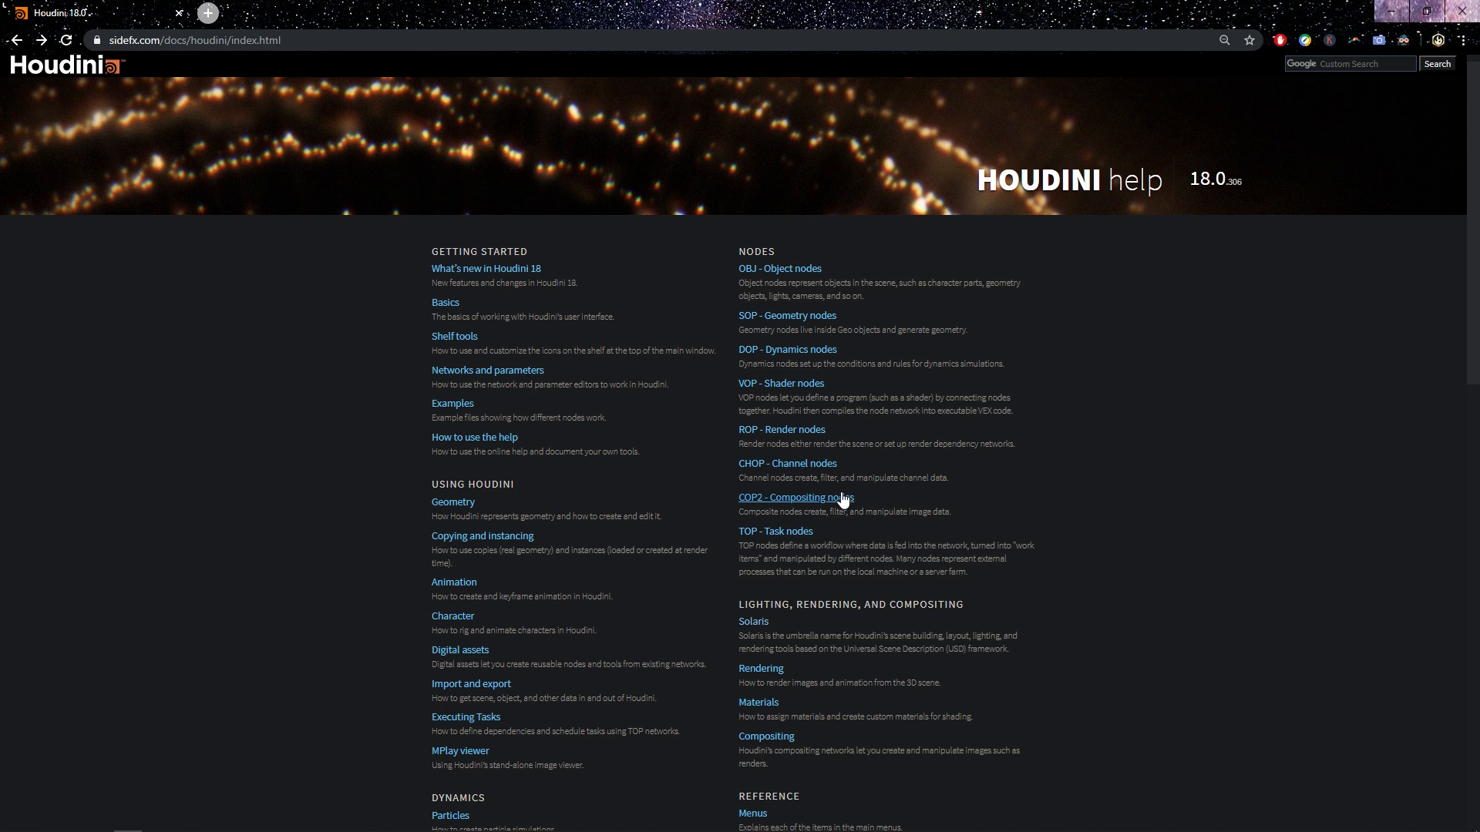
mouse_move(752, 621)
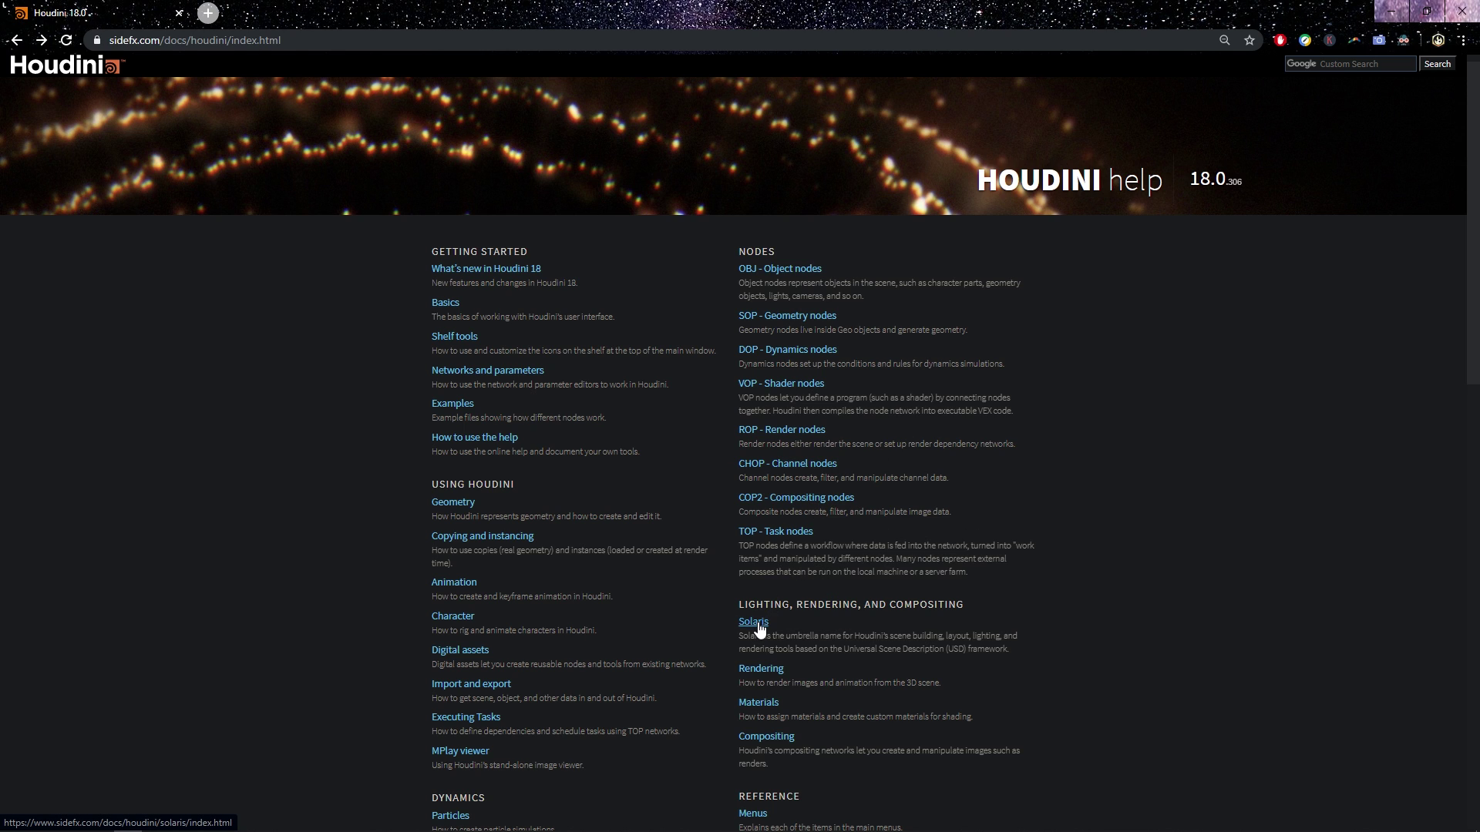
Step: Open the Solaris page from the help index and select words in its WORK IN PROGRESS notice
click(752, 621)
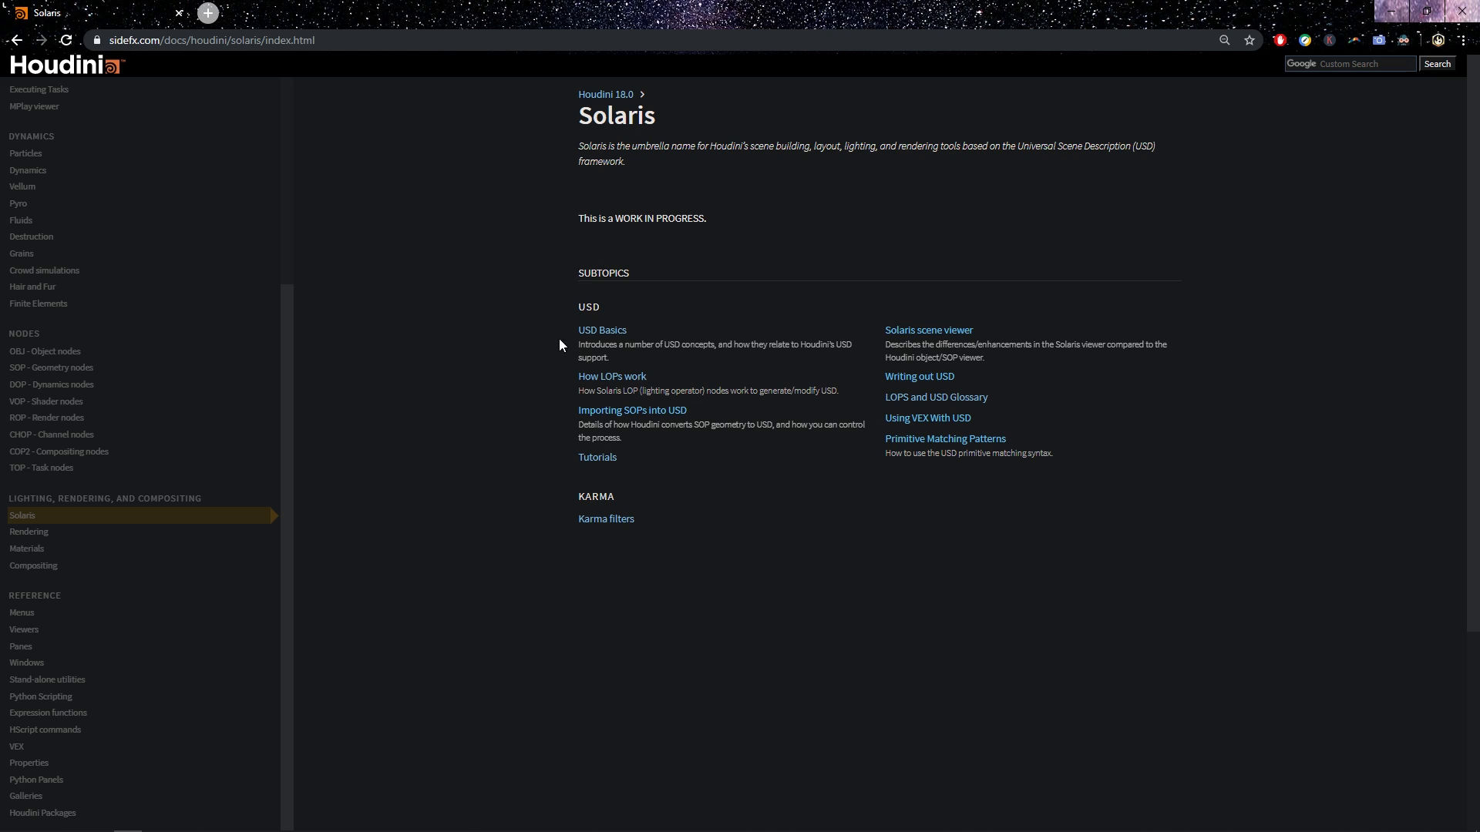
mouse_move(593, 212)
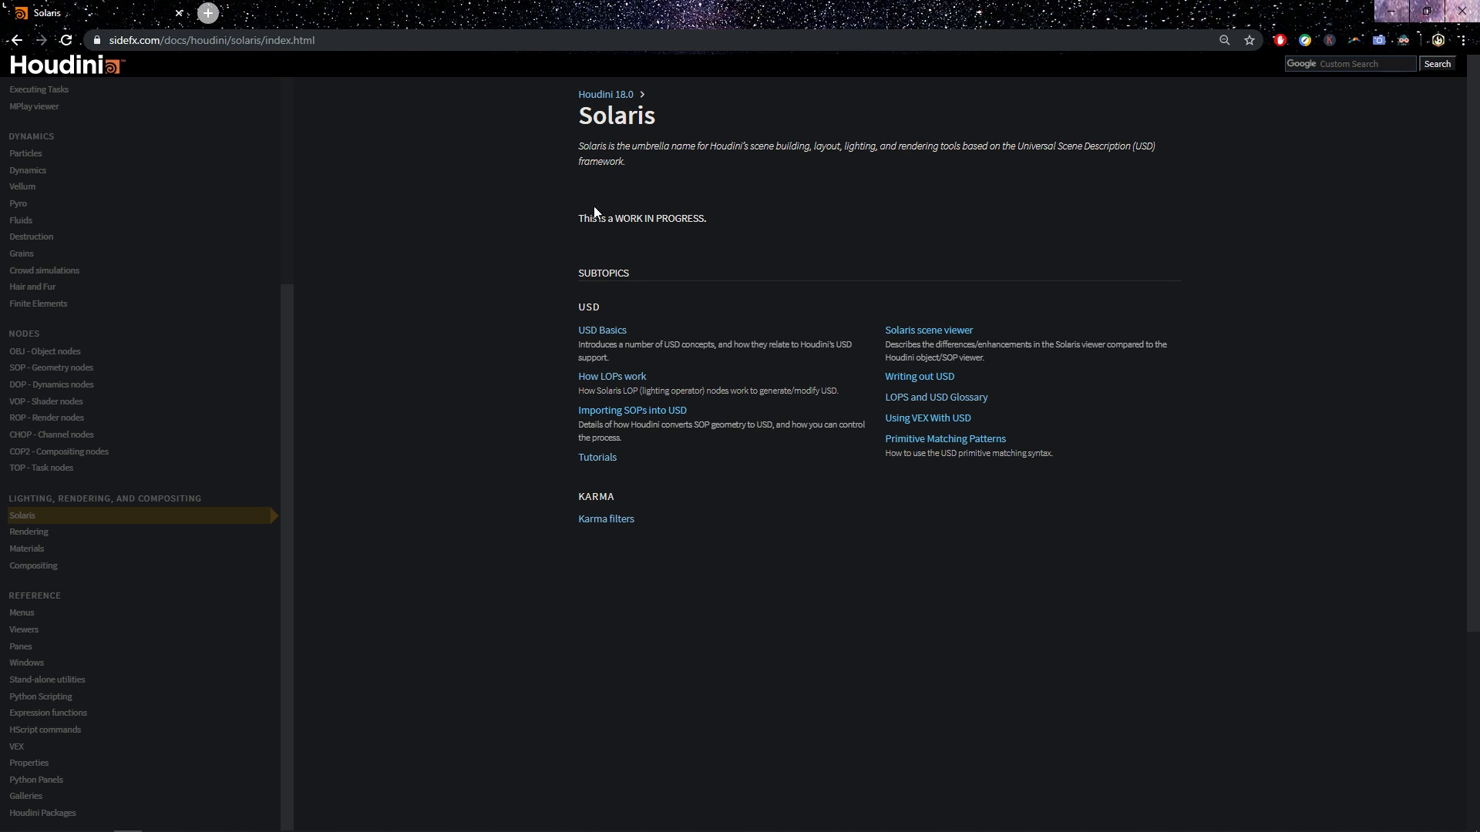
mouse_move(612, 214)
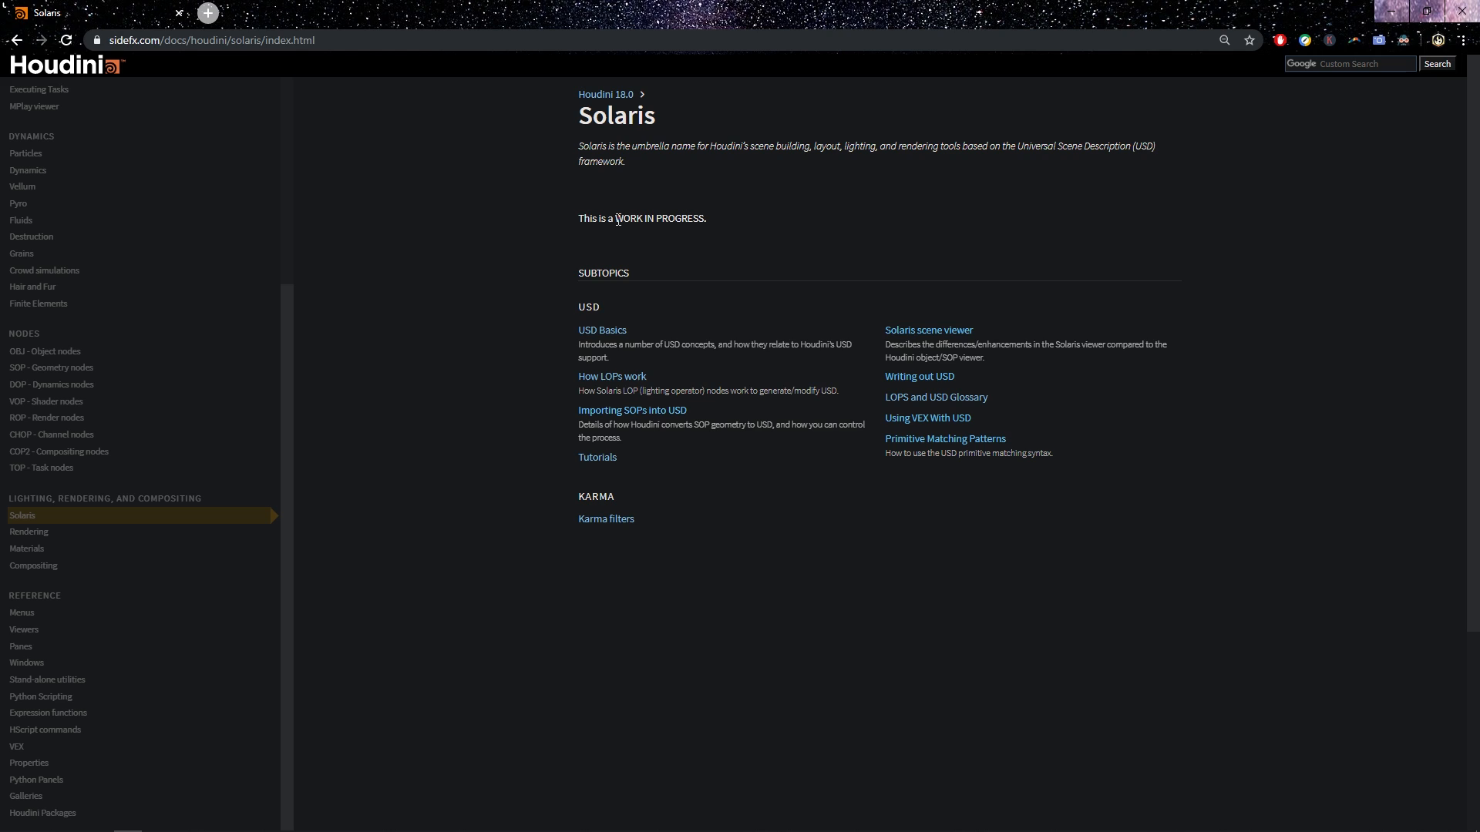
double_click(658, 217)
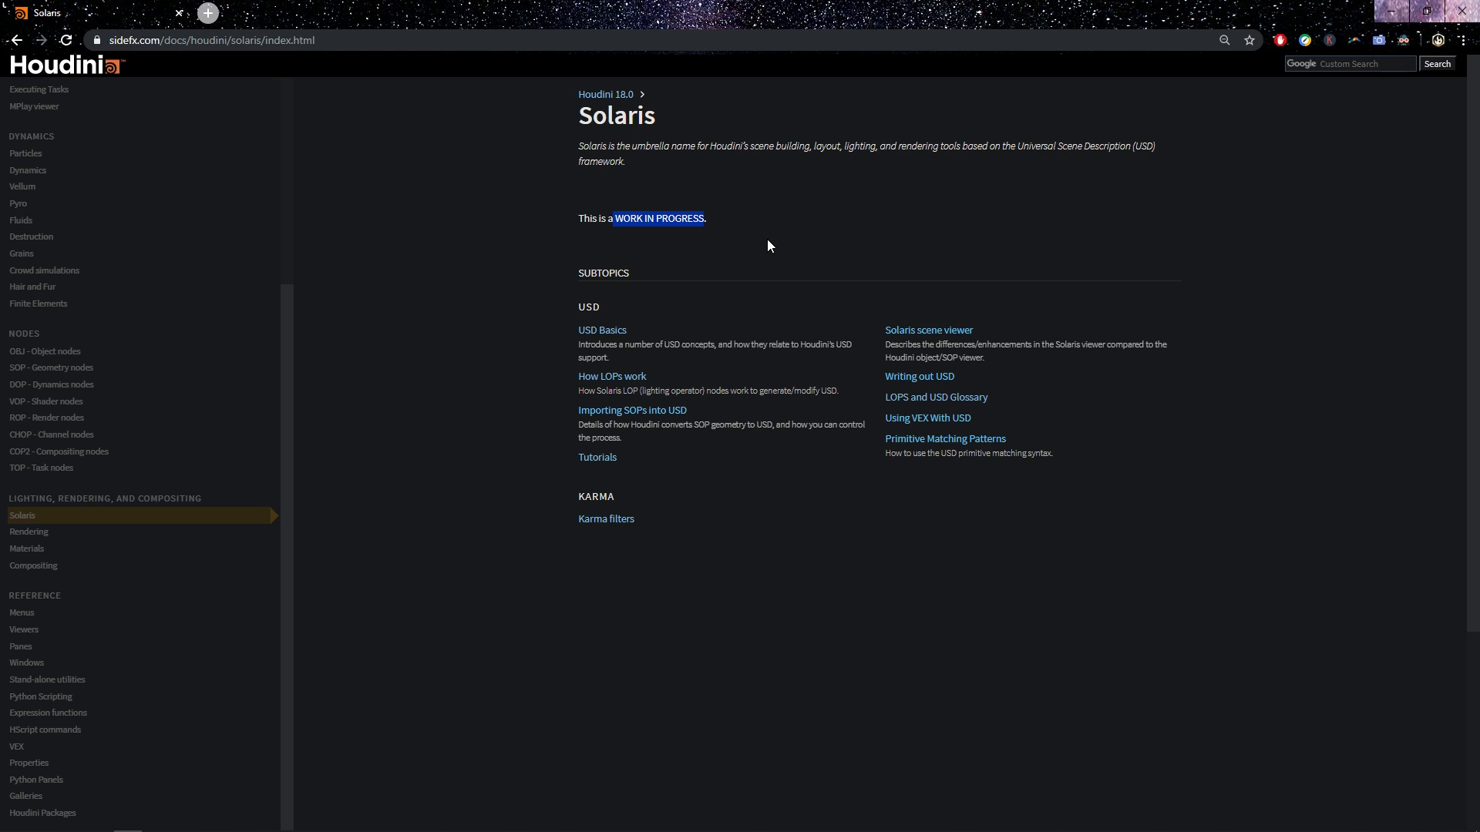
mouse_move(769, 258)
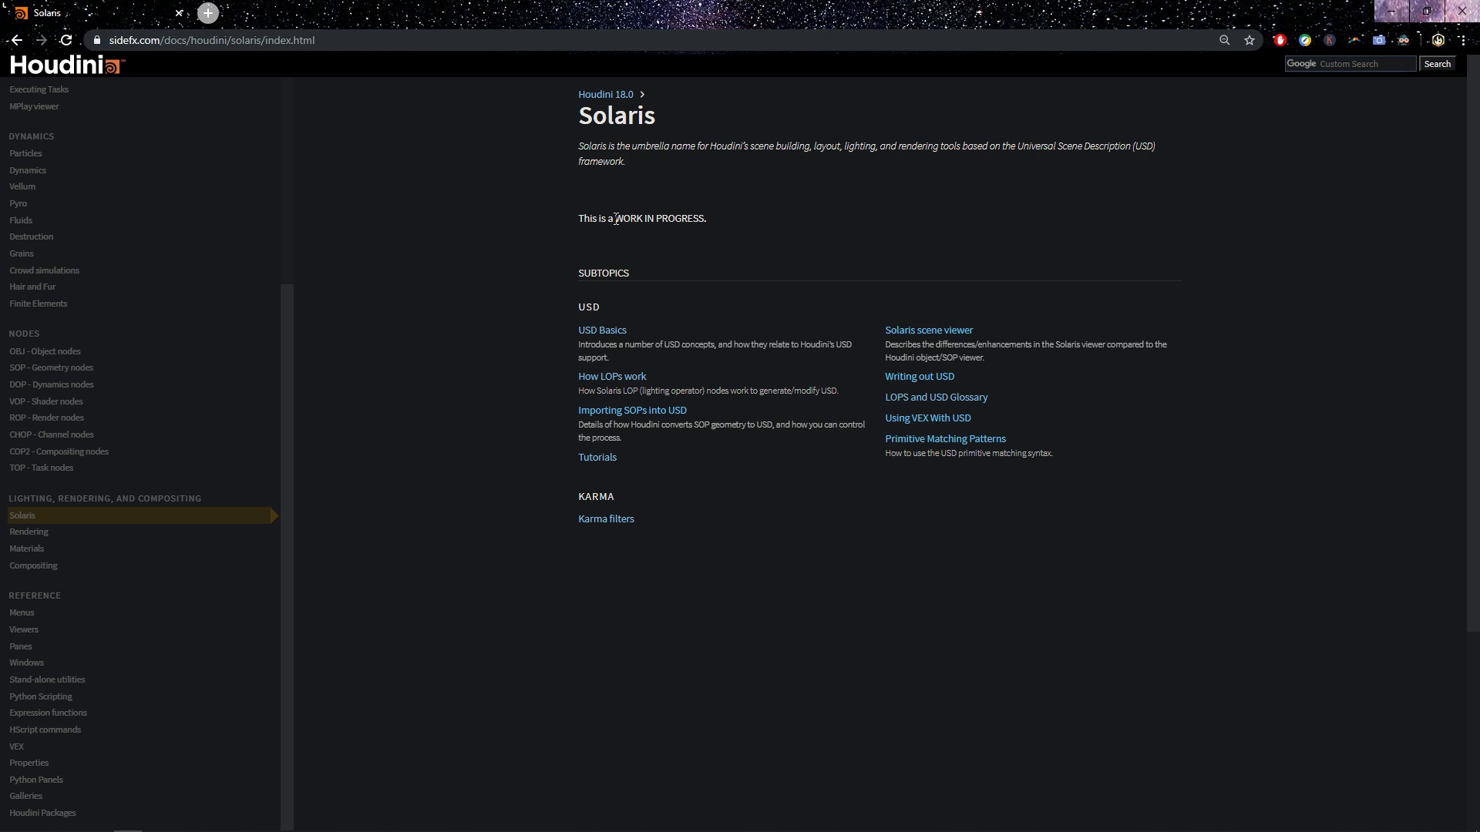
mouse_move(712, 225)
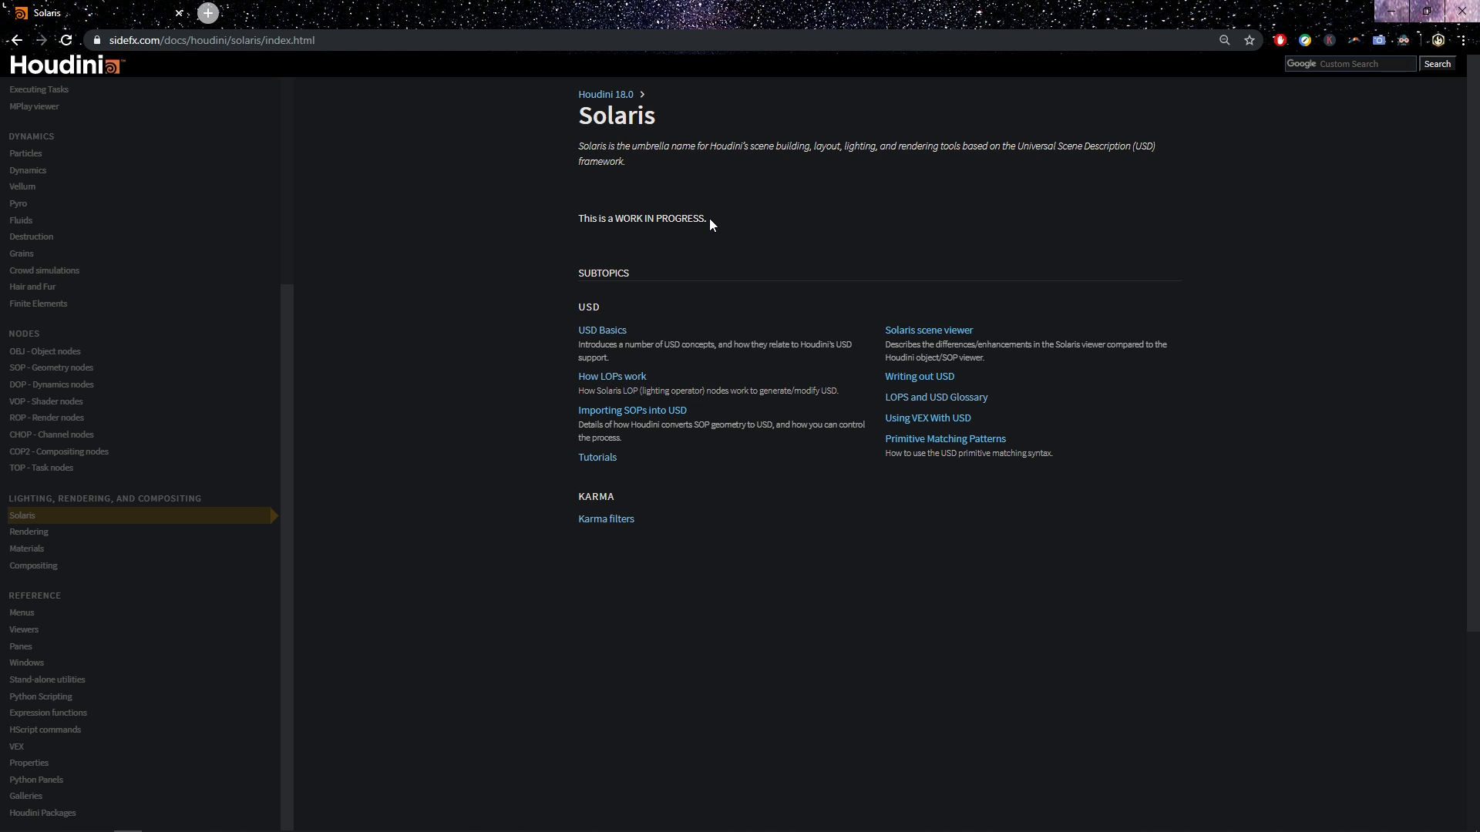
mouse_move(609, 225)
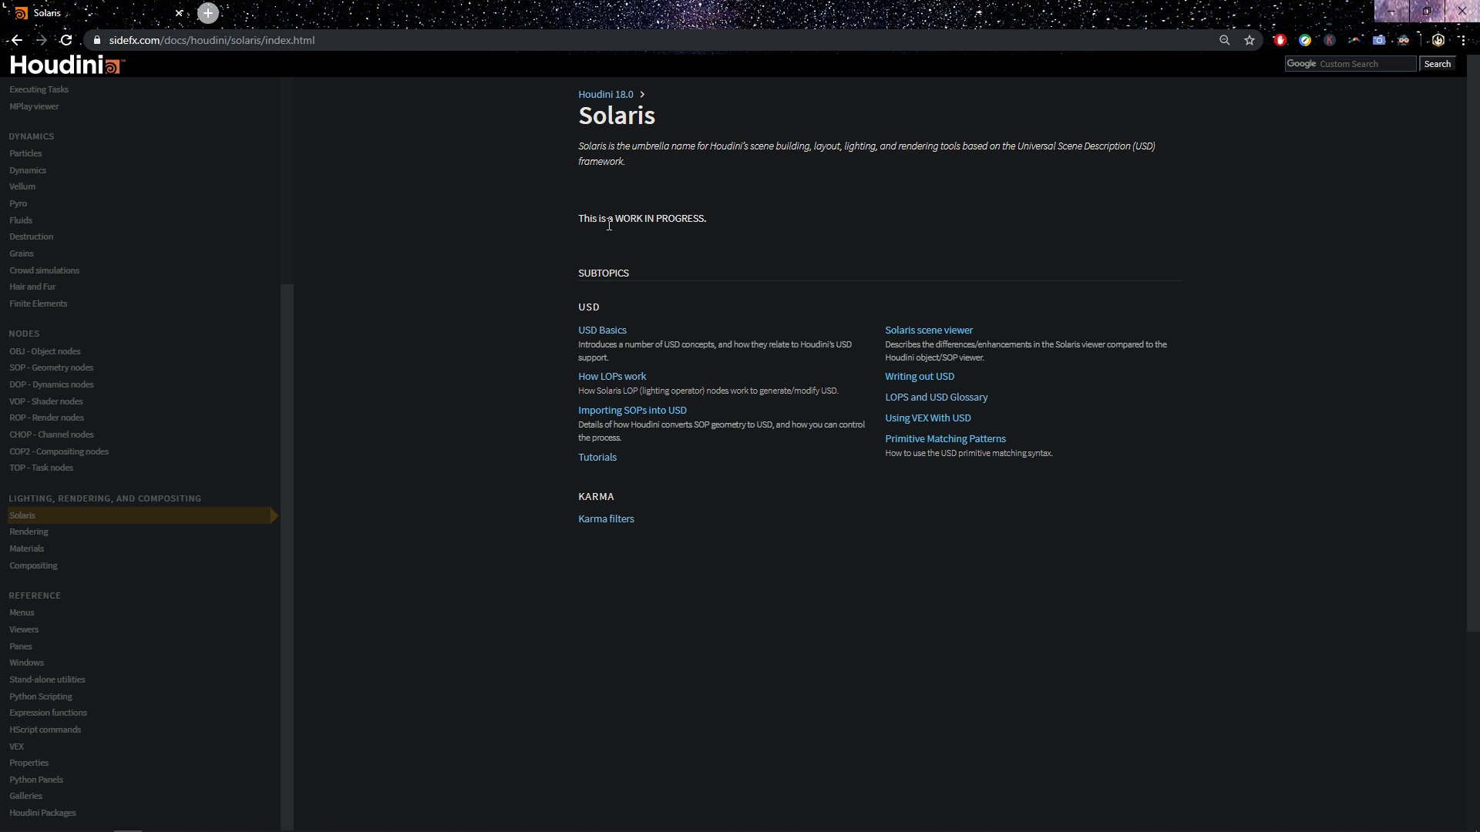
double_click(658, 217)
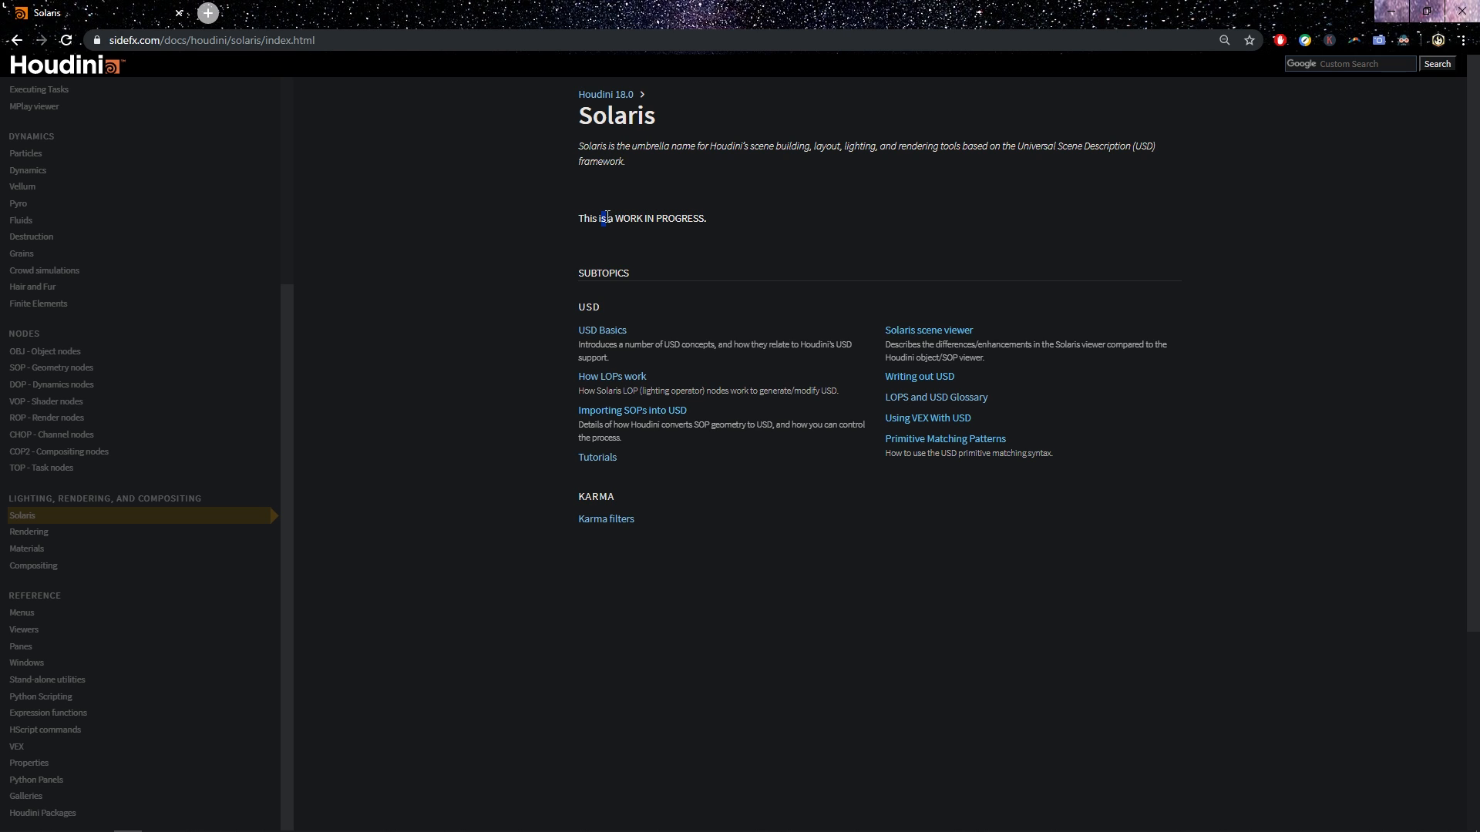
double_click(638, 218)
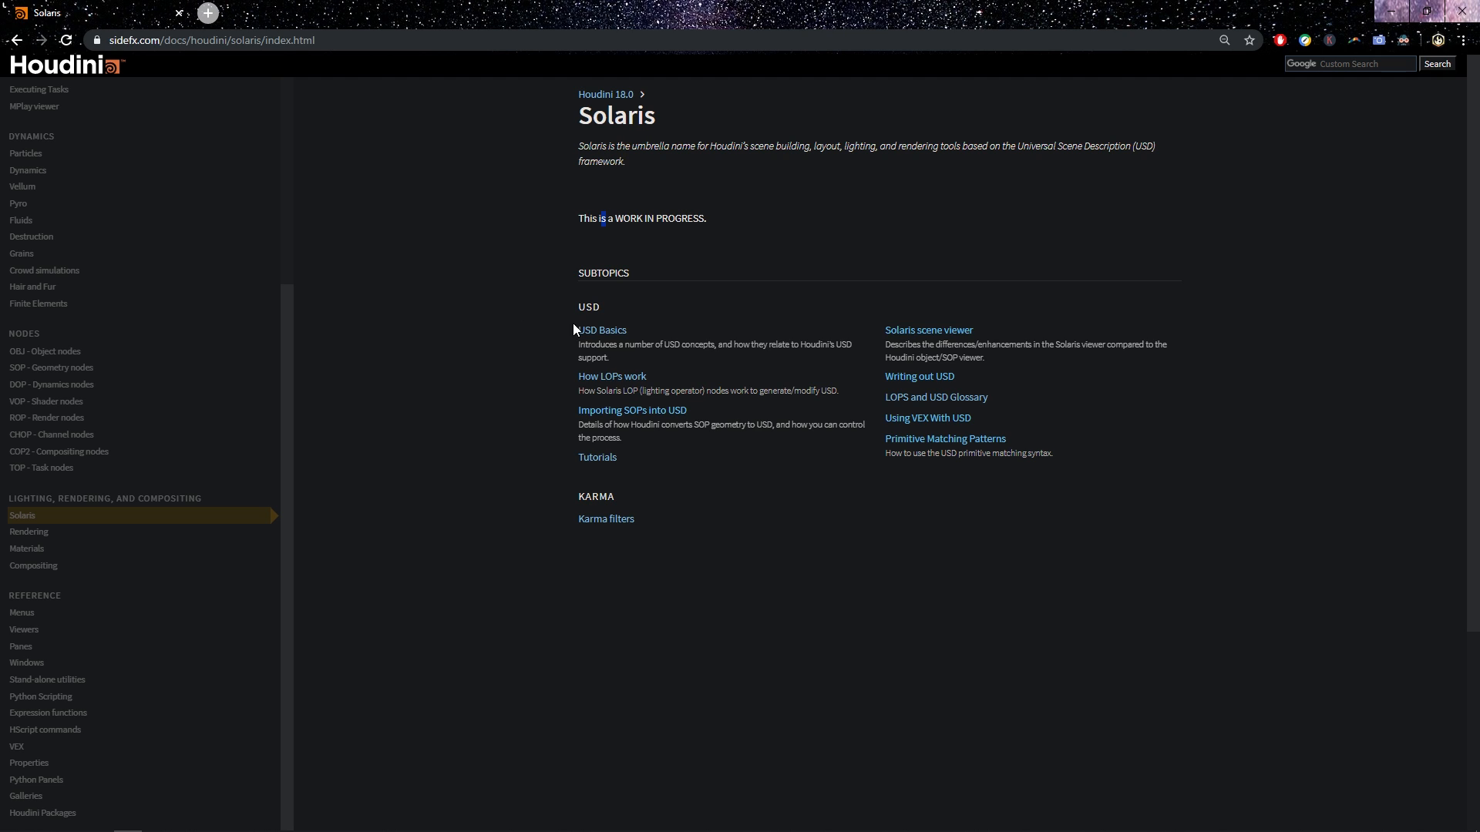
mouse_move(632, 338)
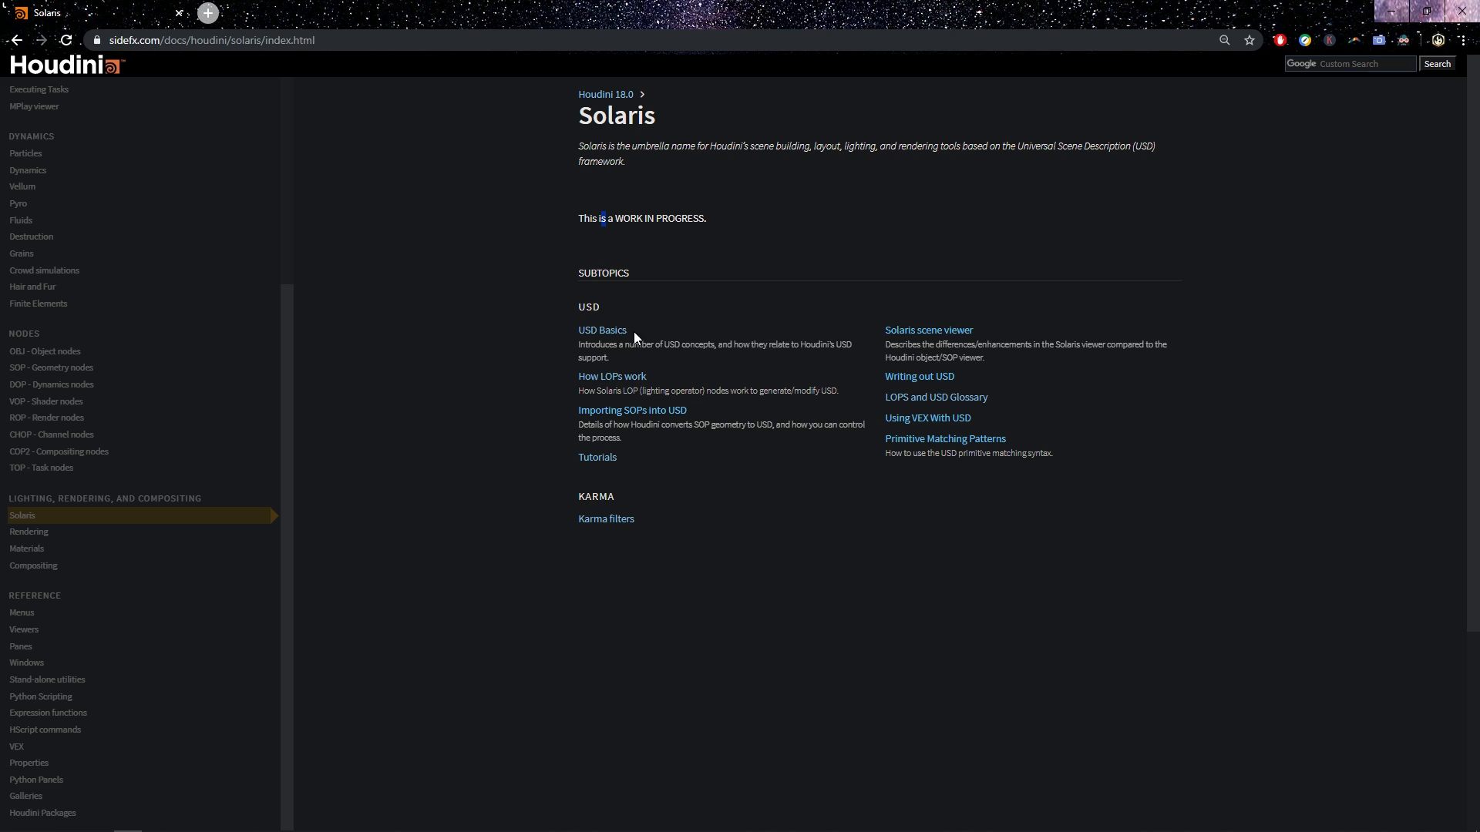
mouse_move(663, 325)
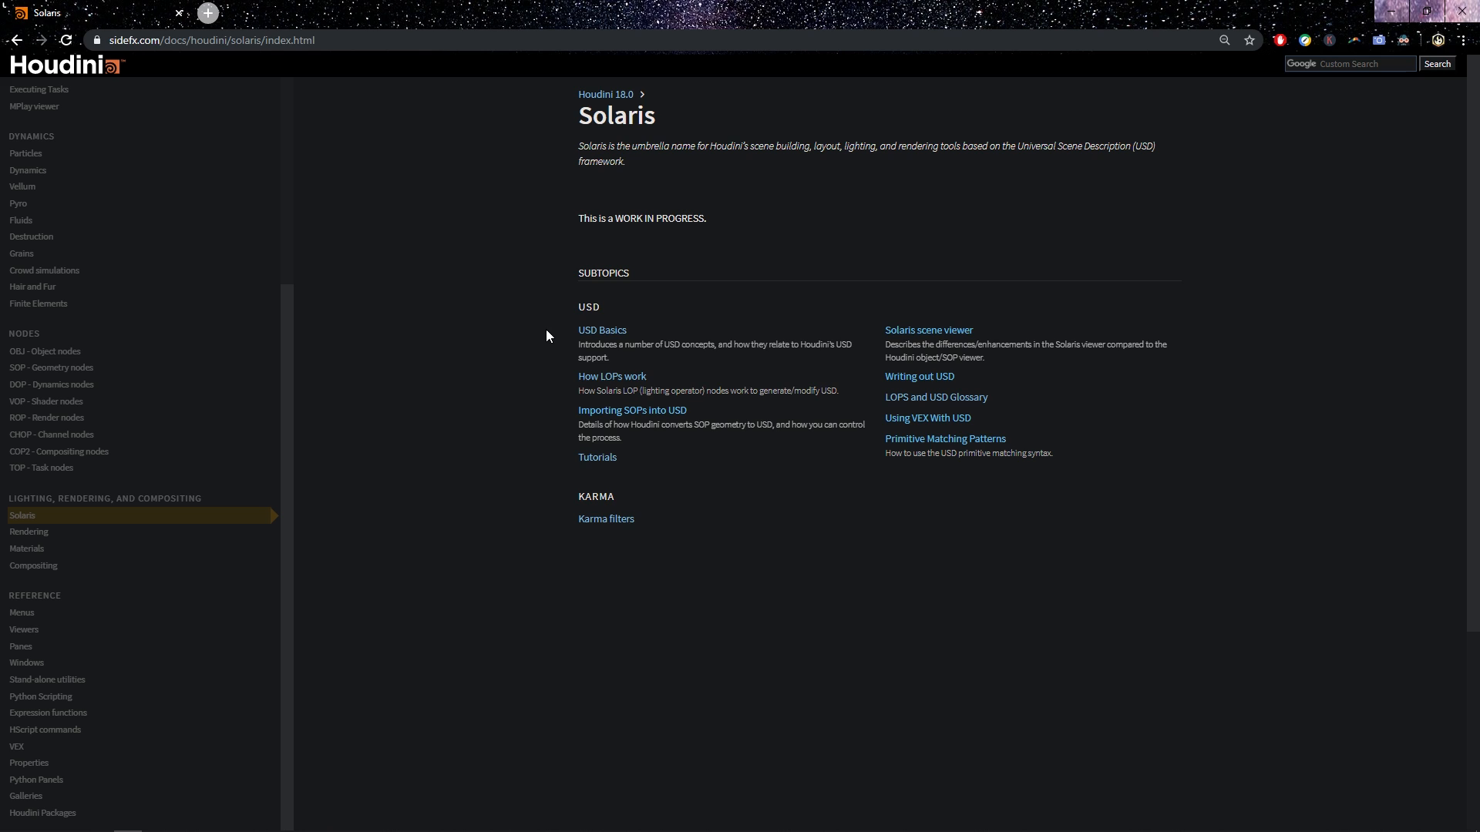
mouse_move(629, 335)
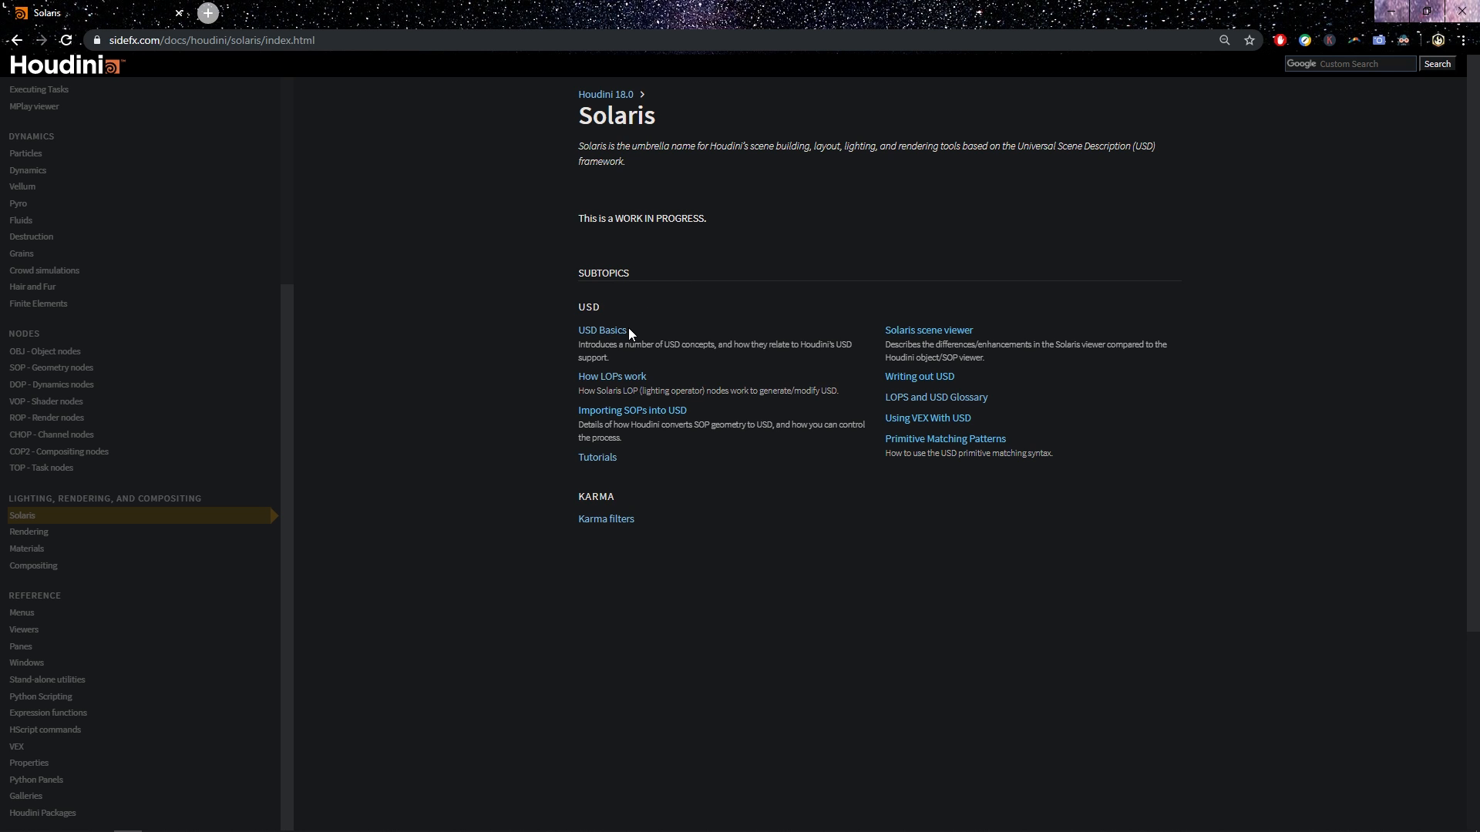
Step: Open the USD Basics article and scroll to its Quick example with the box.usda and two_boxes.usda samples
click(603, 330)
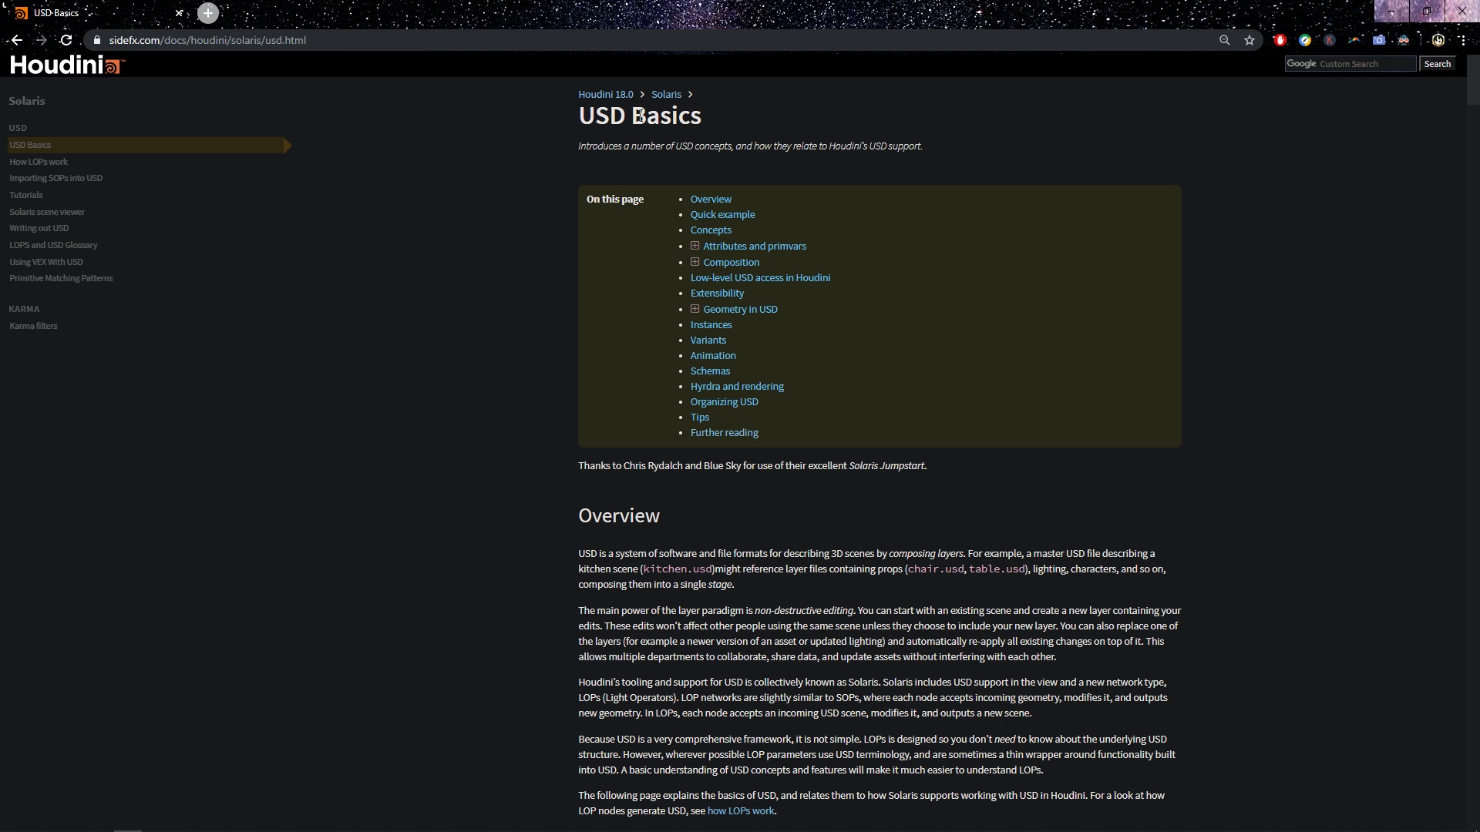
mouse_move(448, 477)
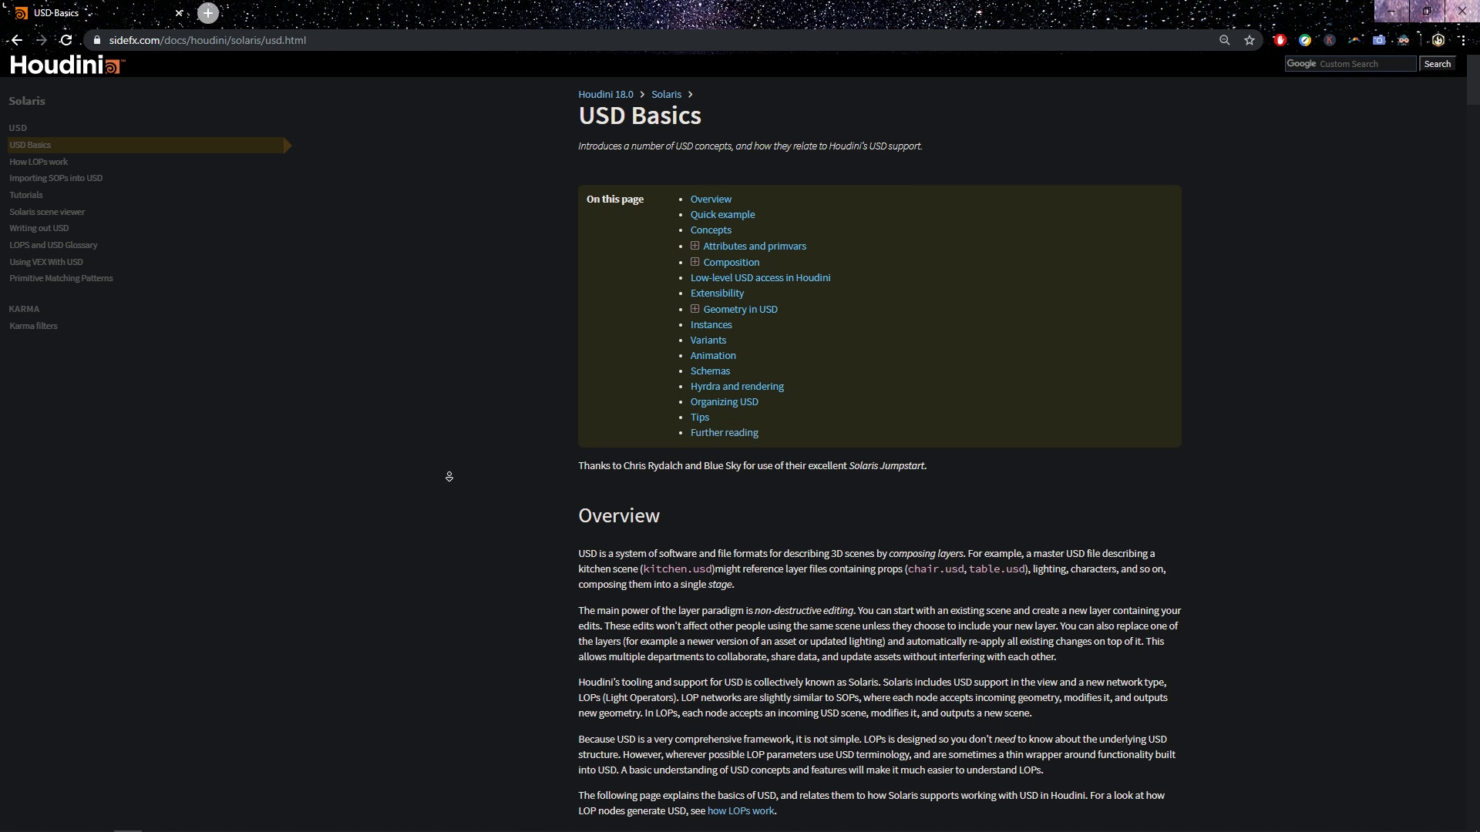
scroll(down, 3)
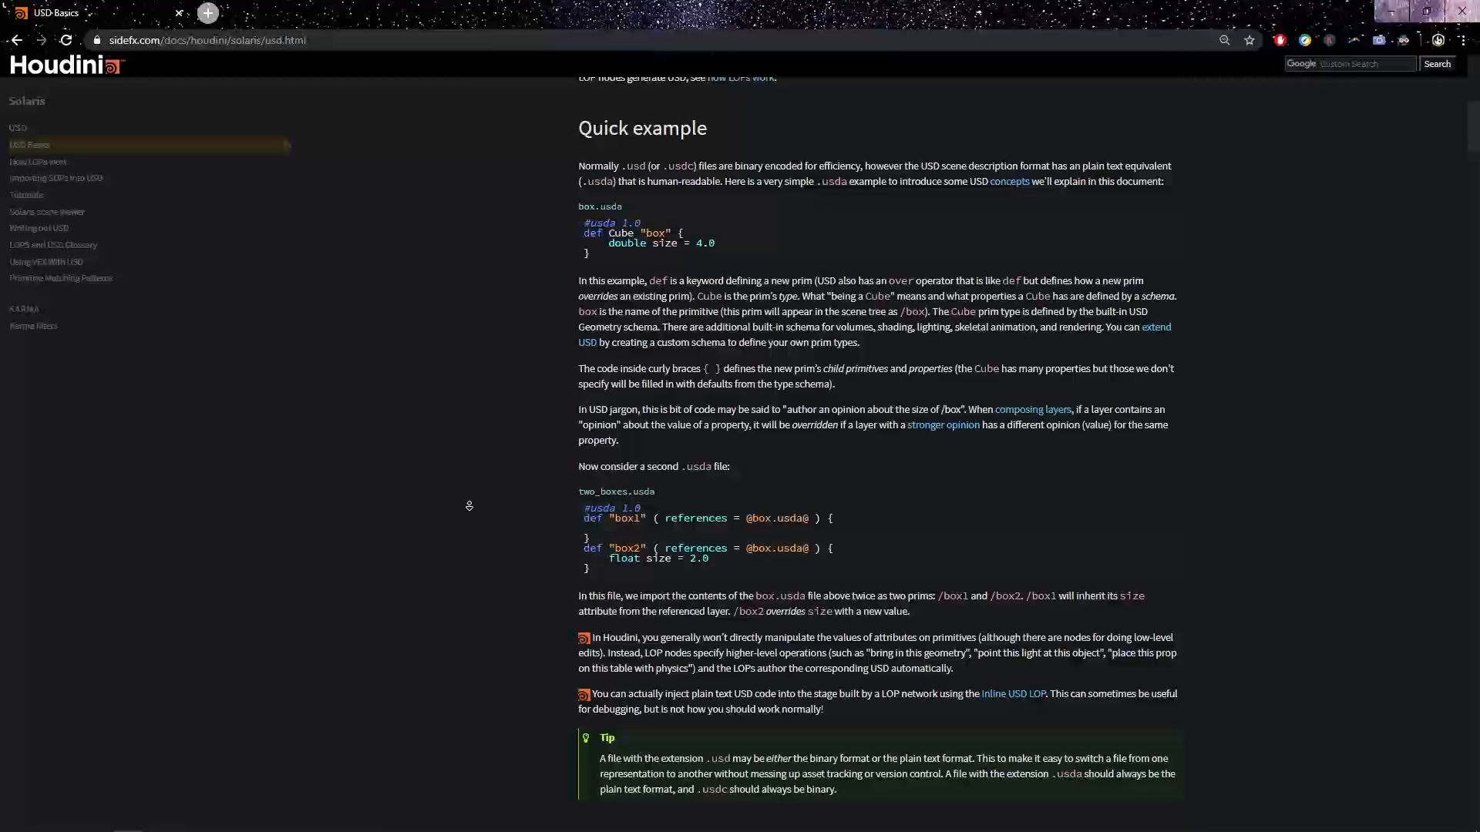
scroll(down, 3)
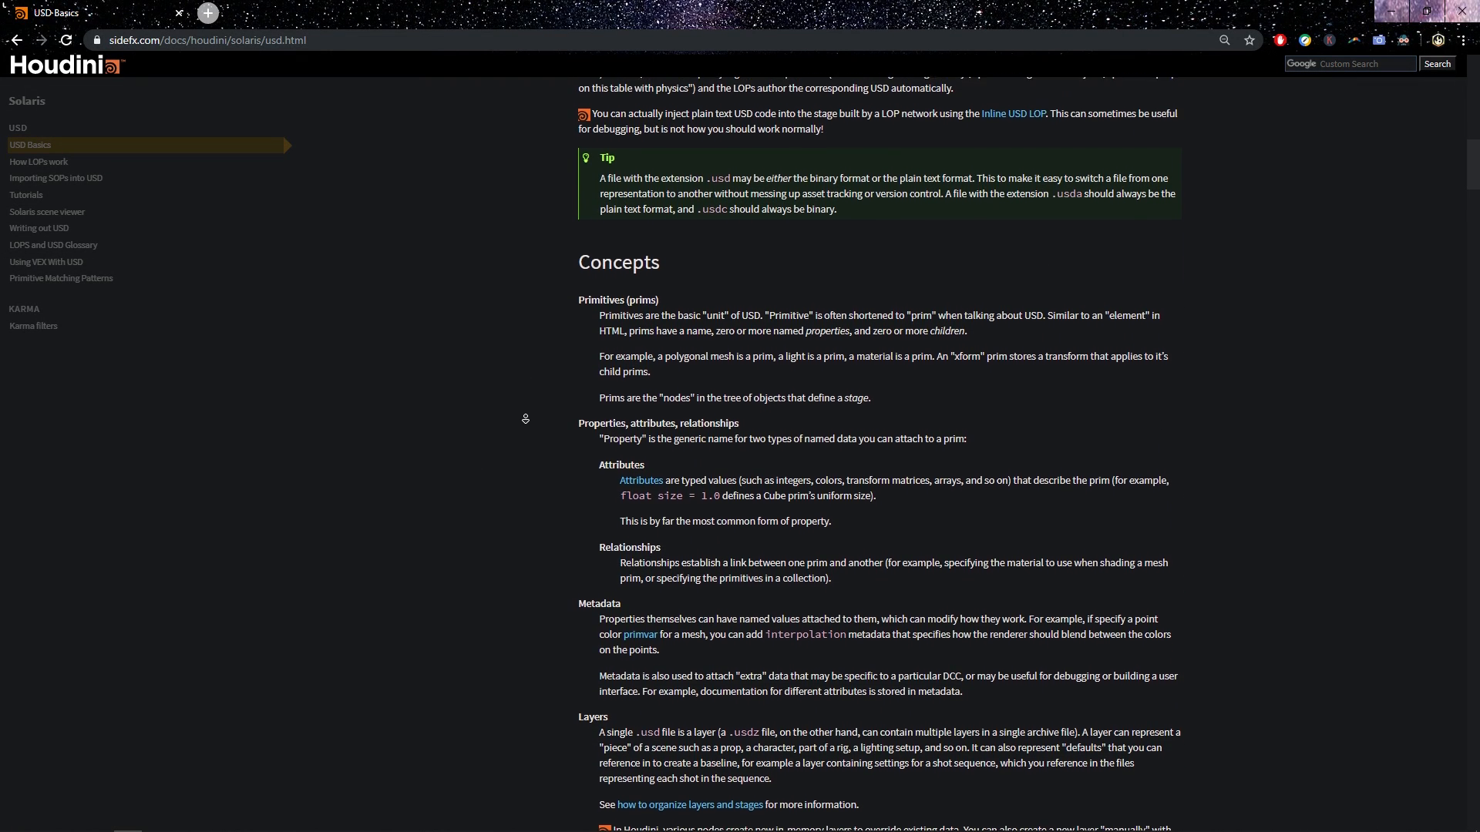
scroll(down, 3)
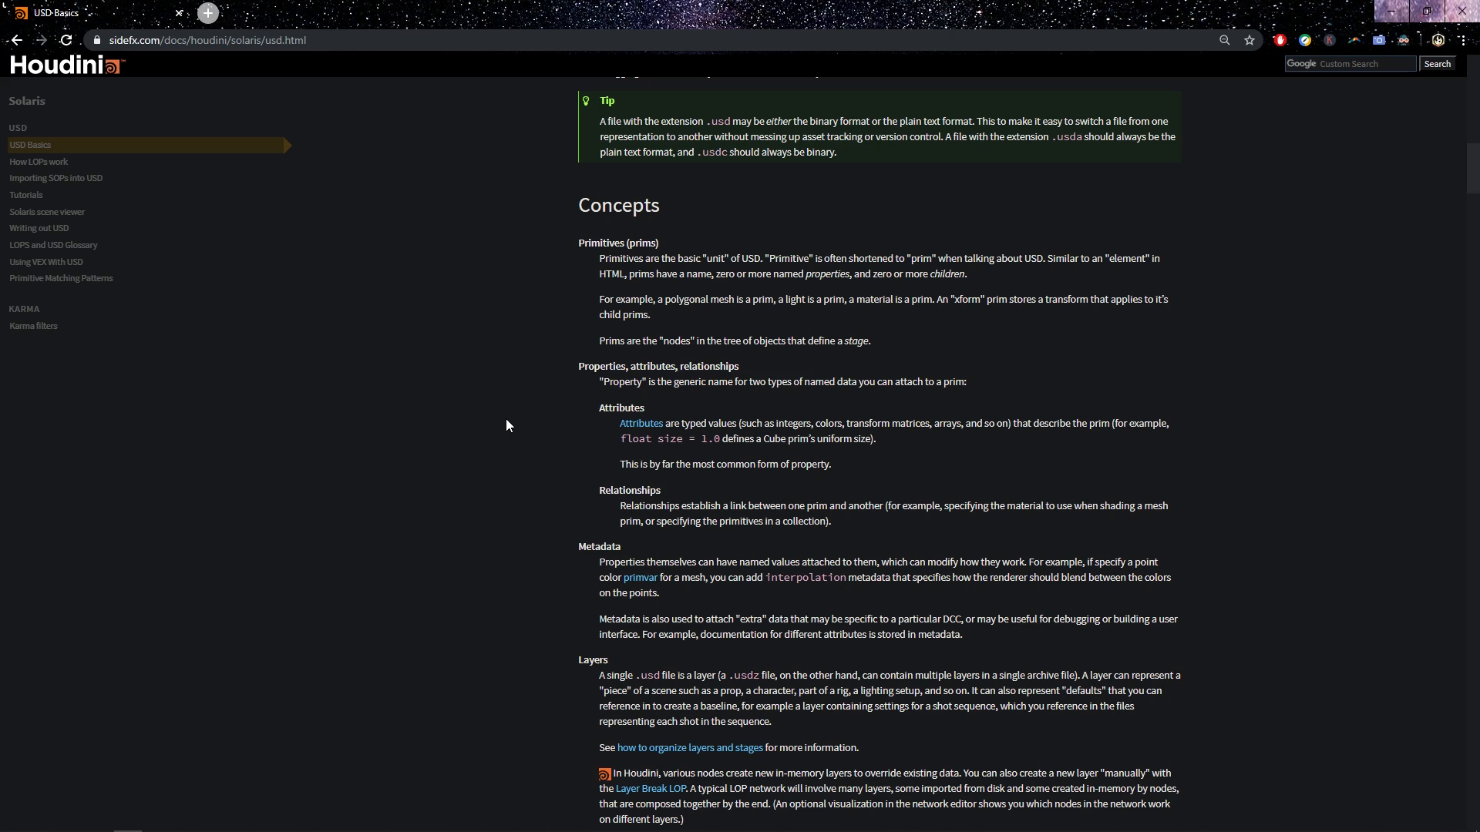
mouse_move(515, 435)
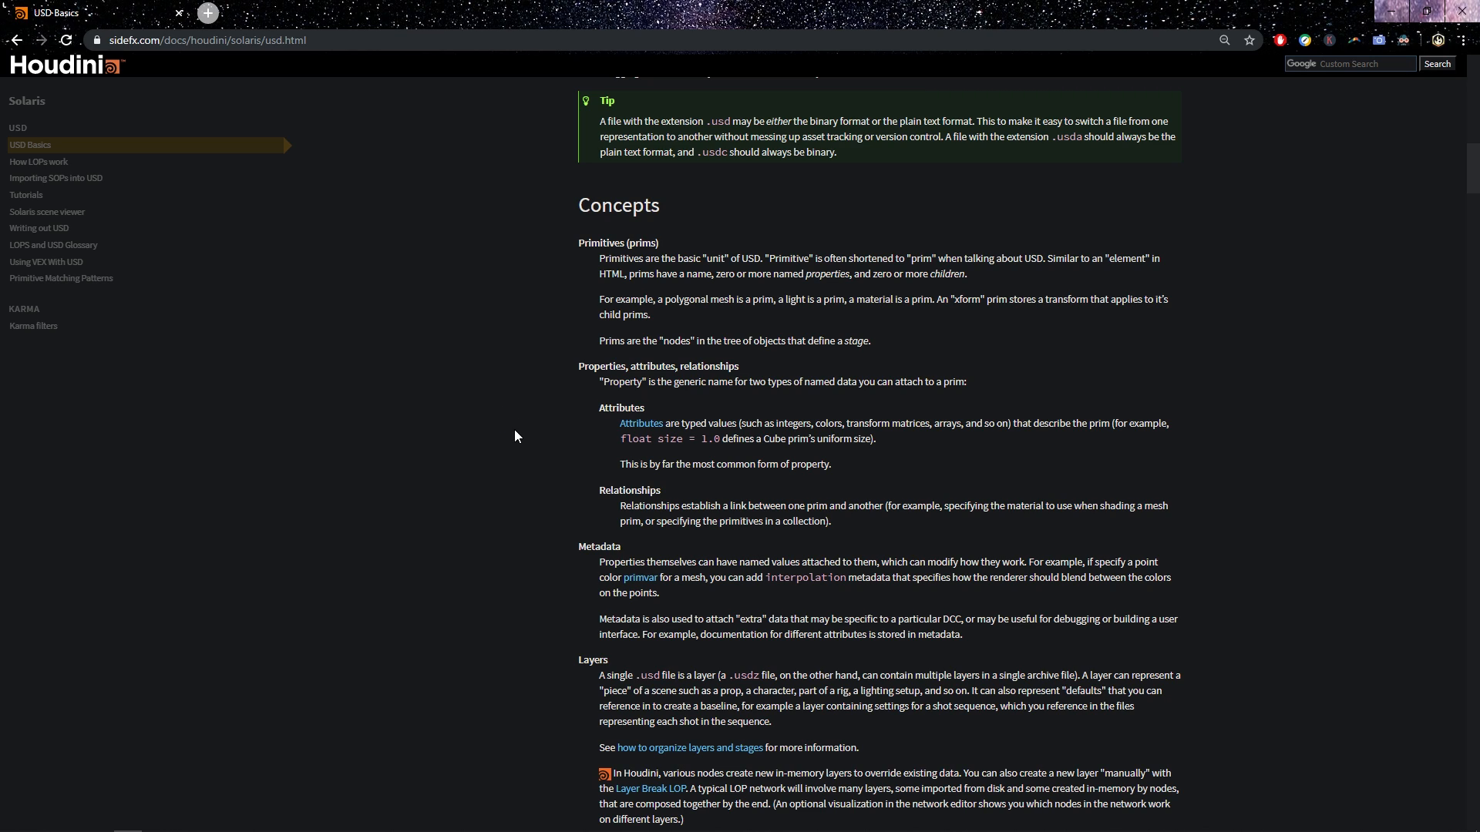
mouse_move(500, 434)
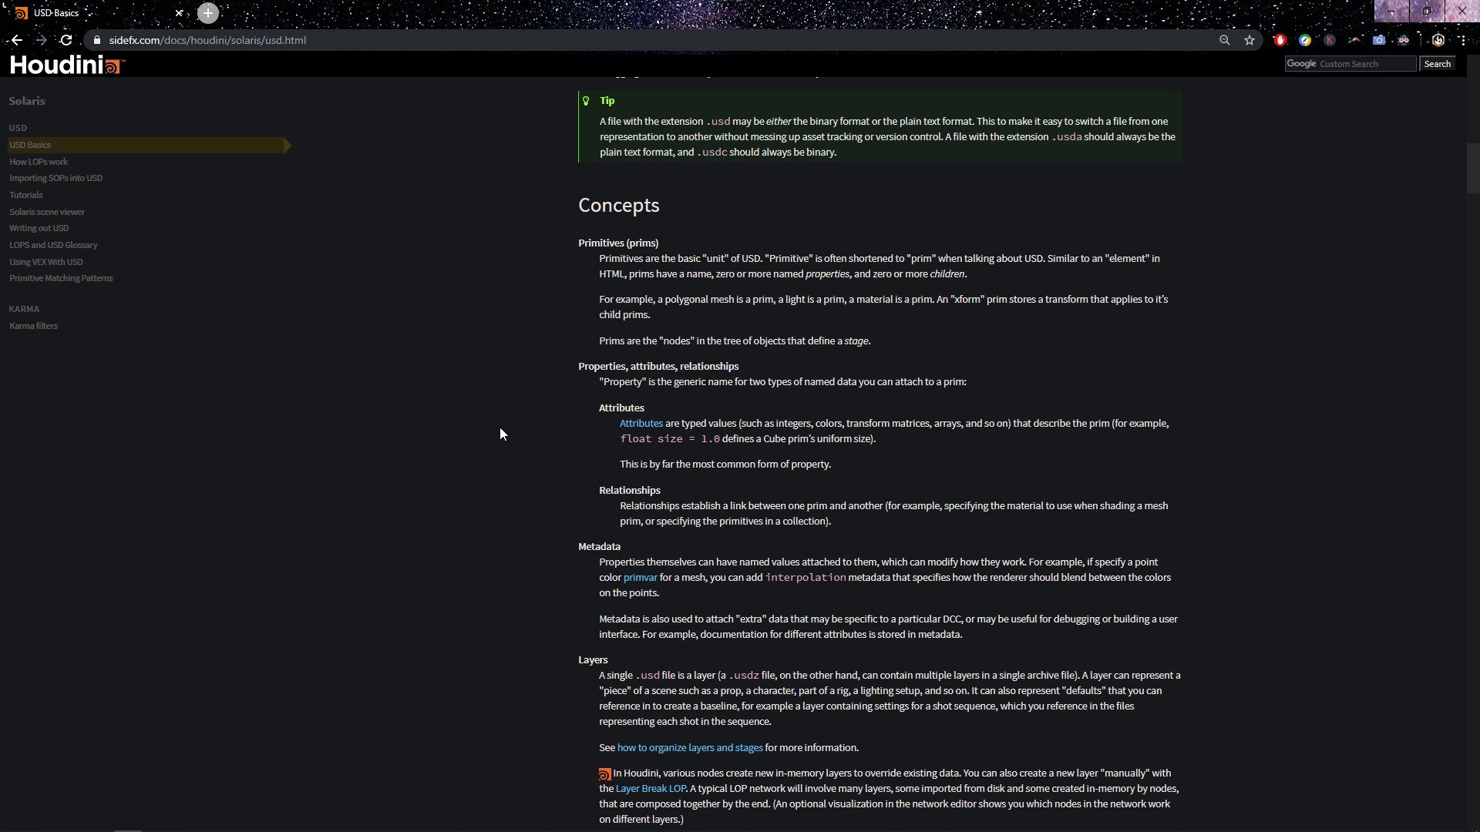
mouse_move(663, 407)
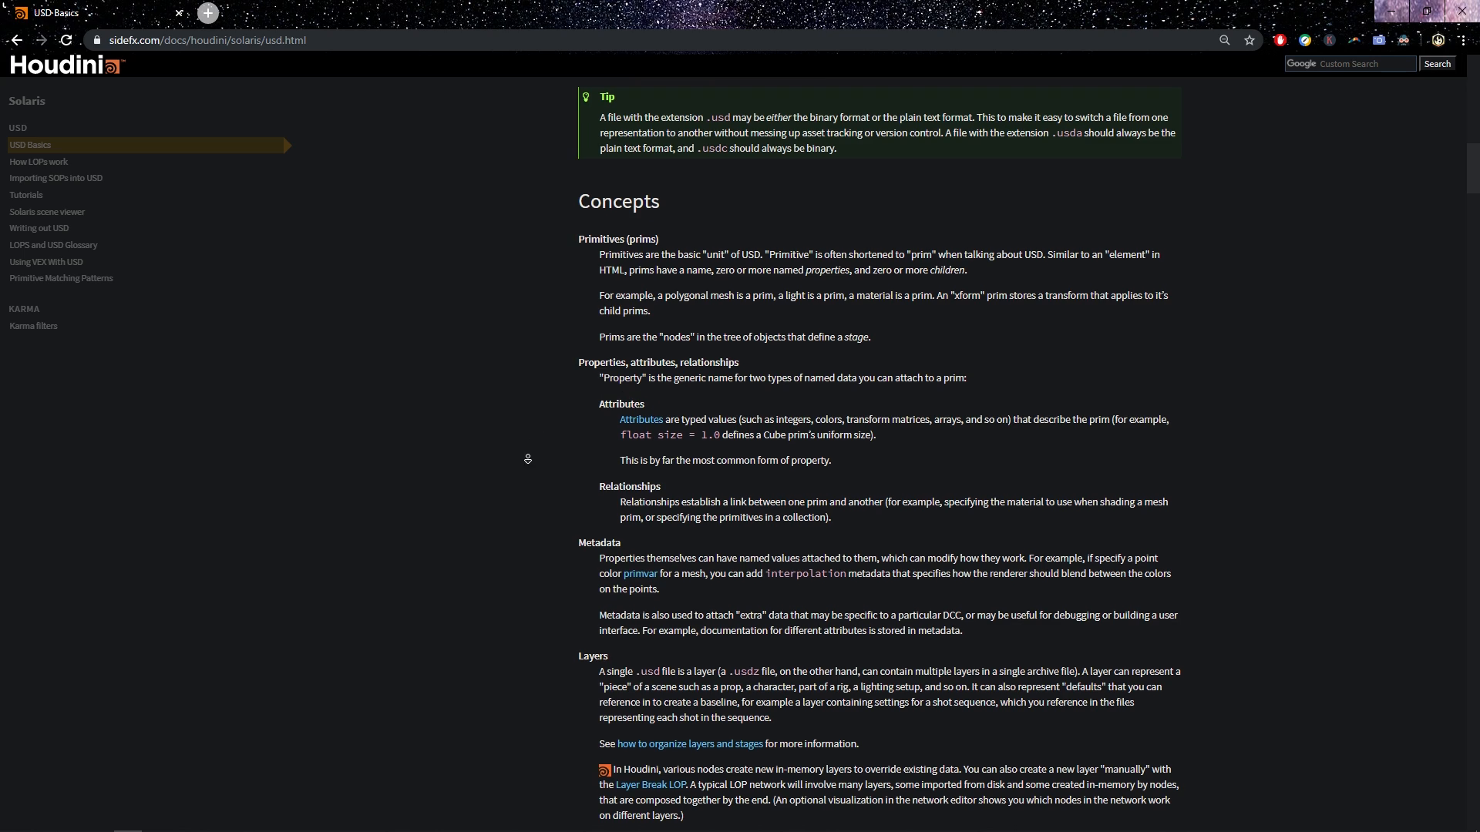
scroll(down, 3)
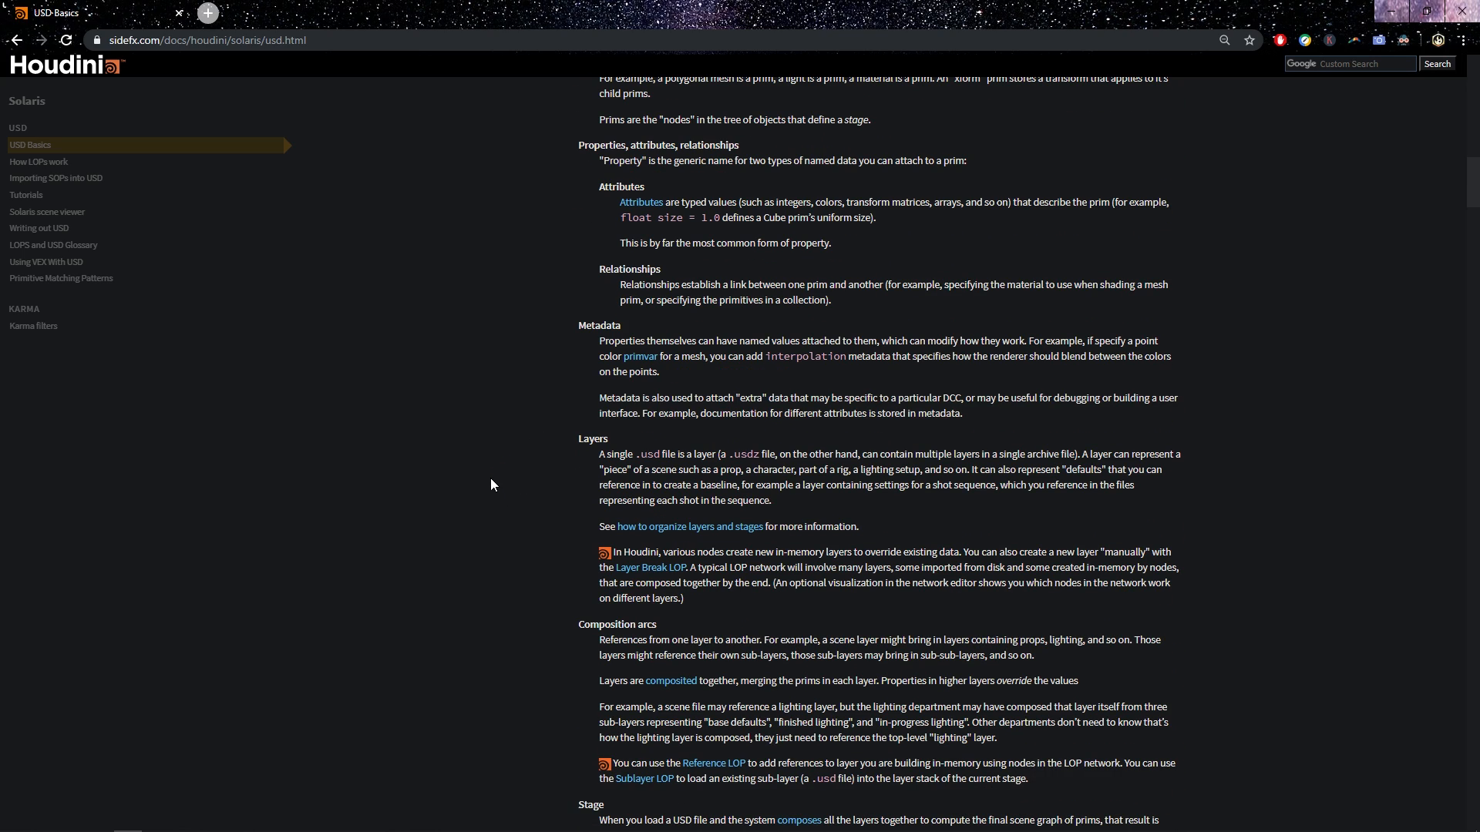
scroll(up, 3)
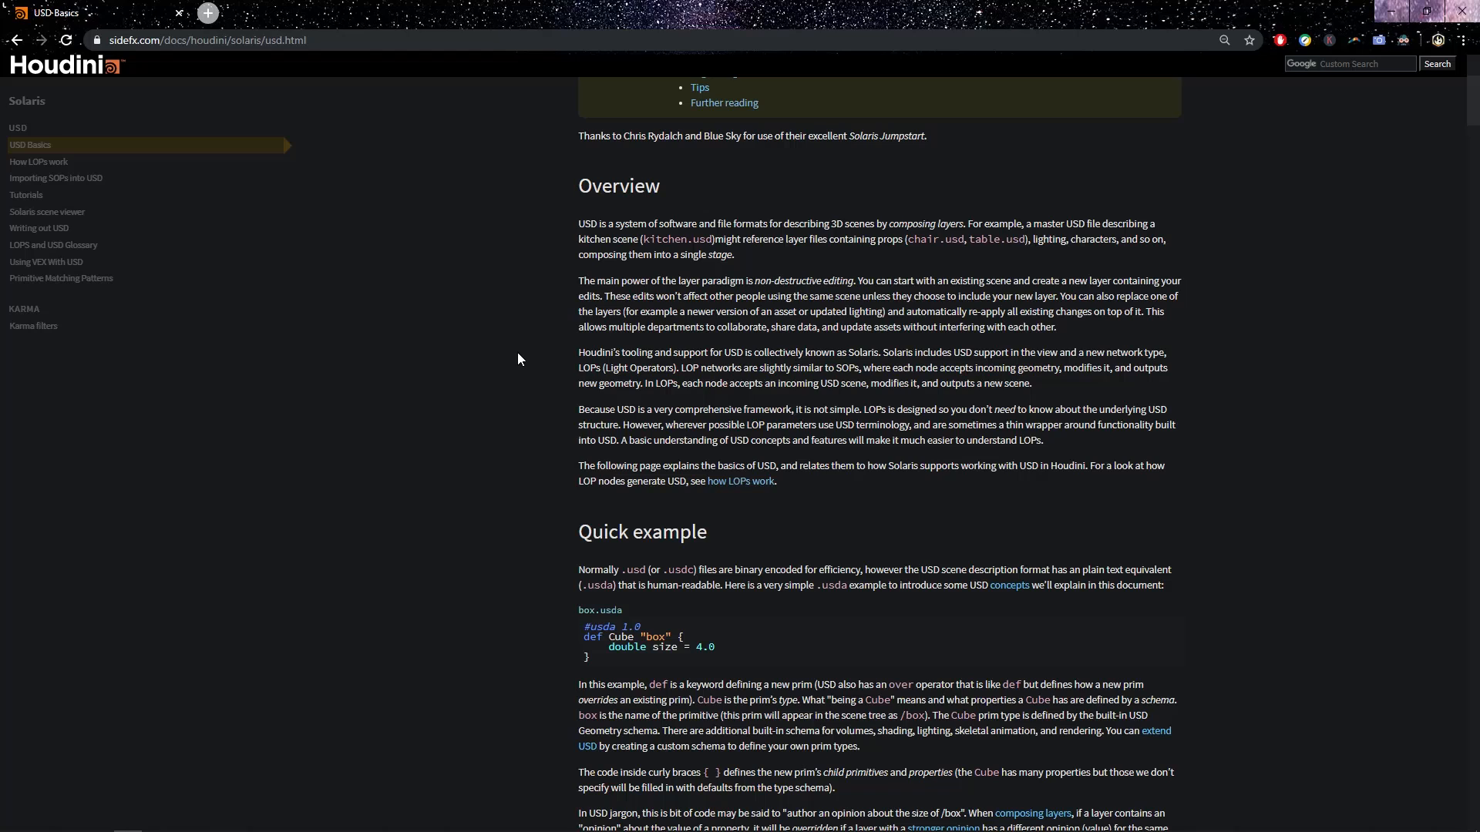
scroll(down, 3)
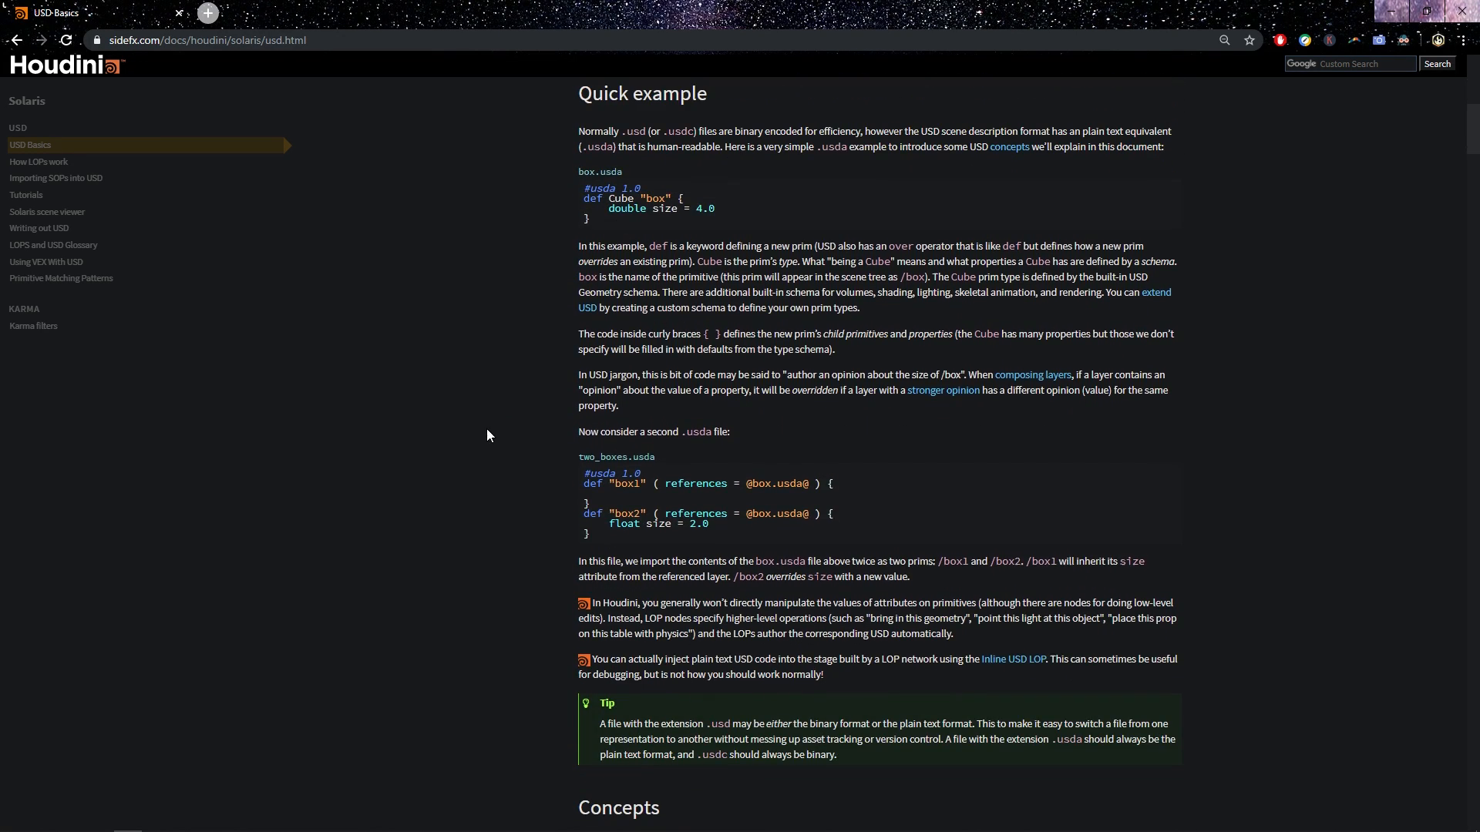
mouse_move(512, 441)
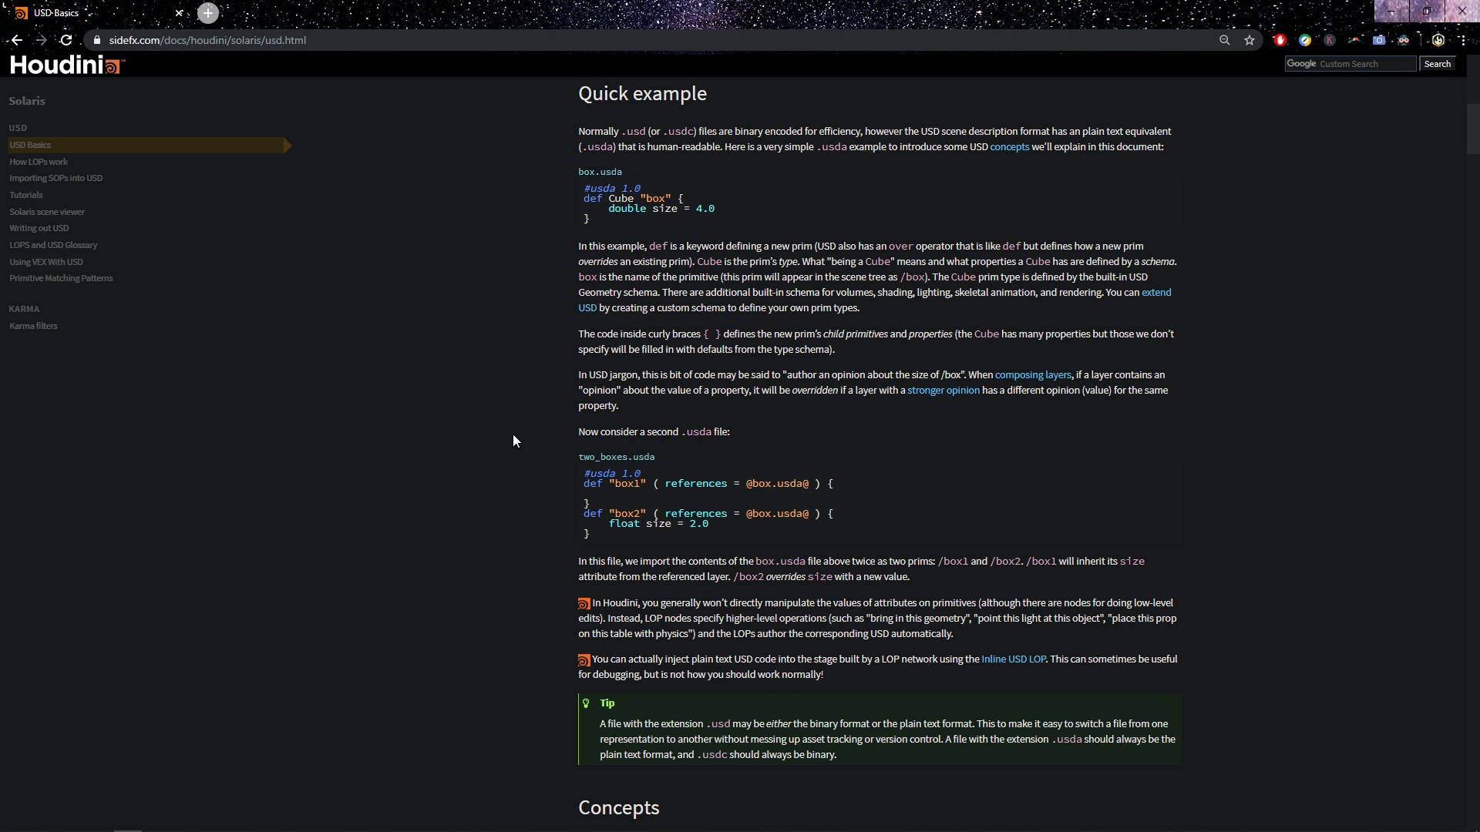
mouse_move(527, 414)
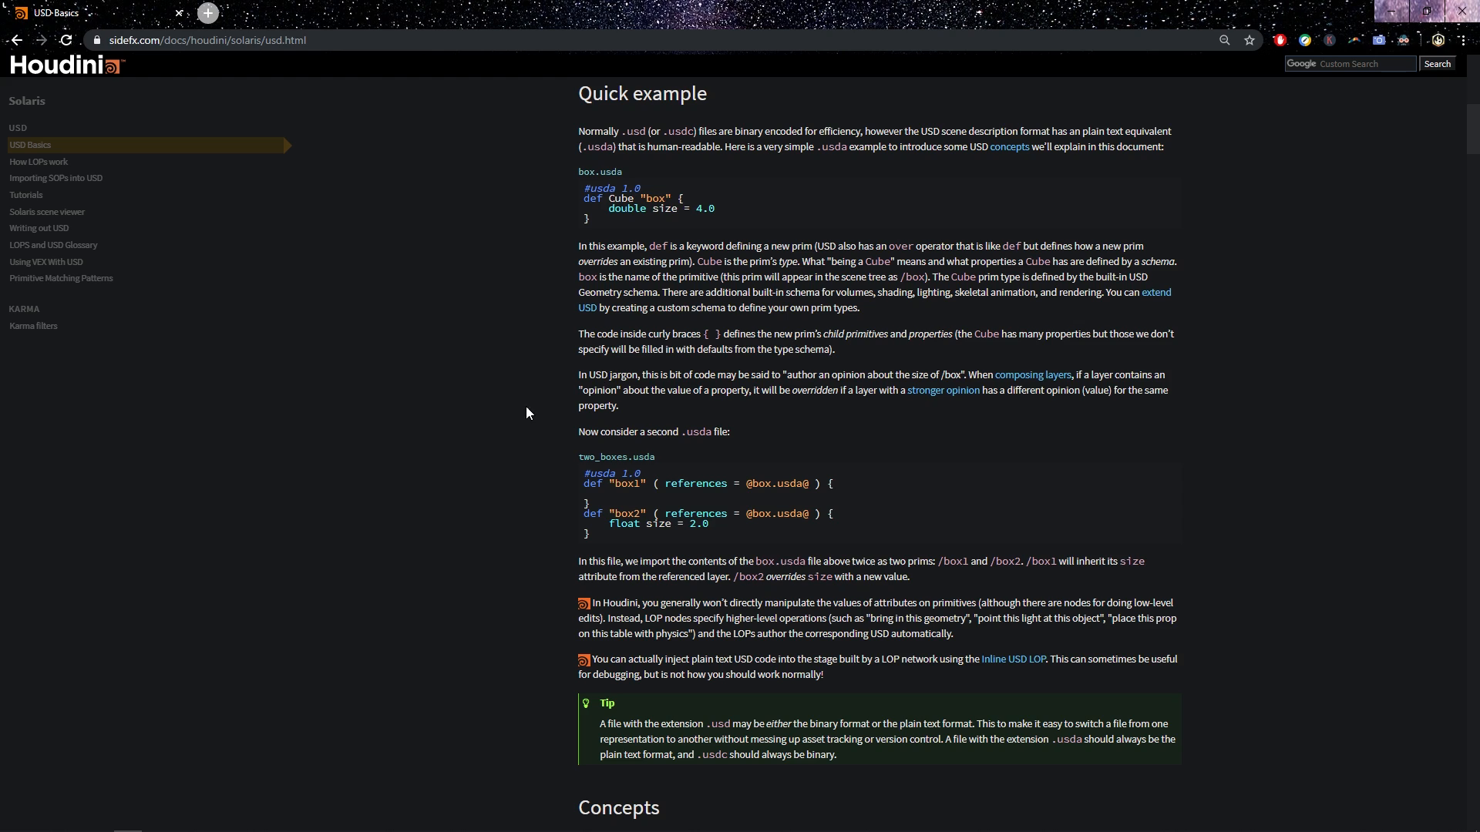
Step: Scroll down the USD Basics page through the Concepts and Composition sections
scroll(down, 3)
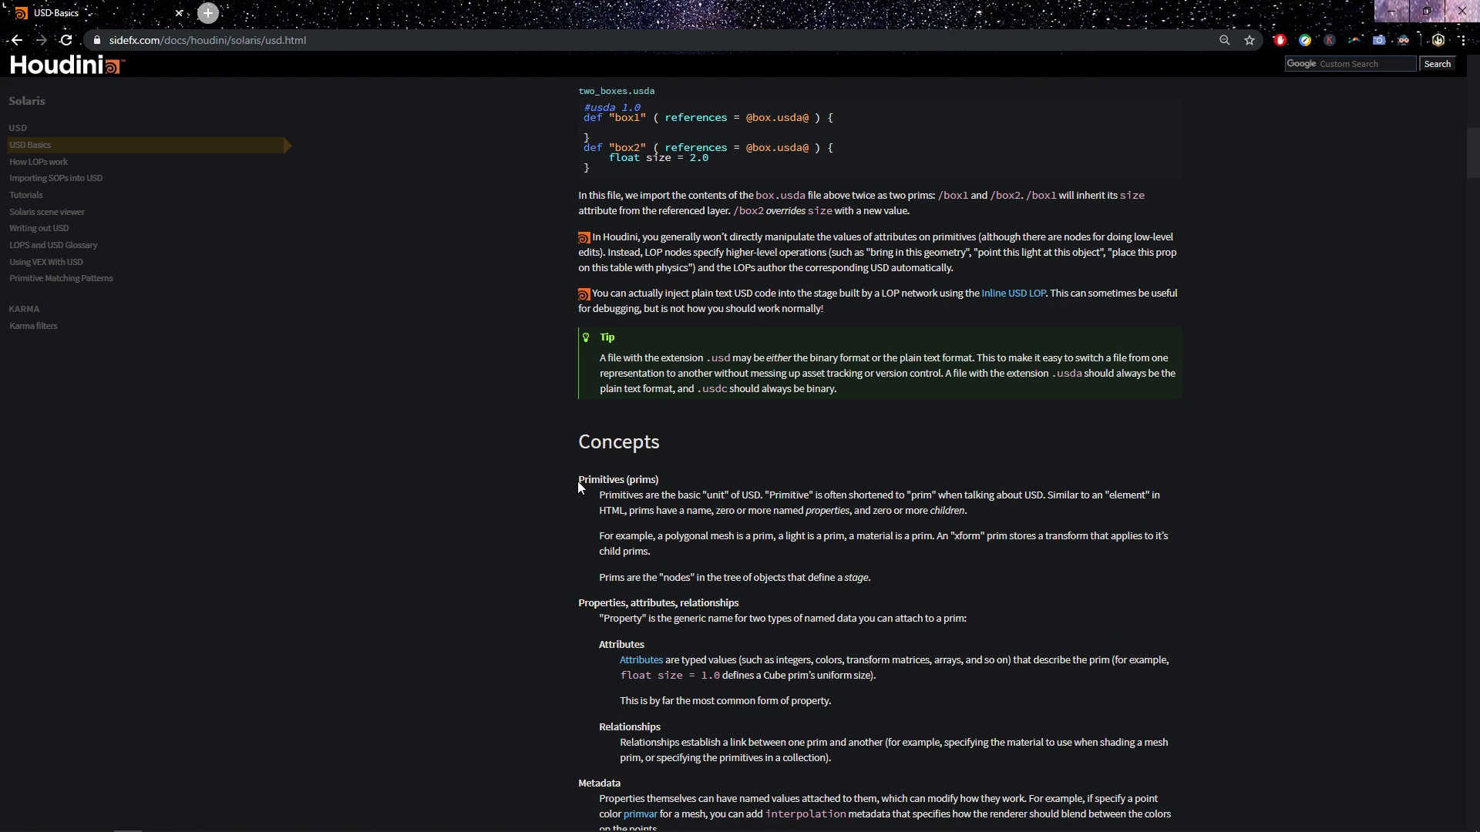
mouse_move(569, 464)
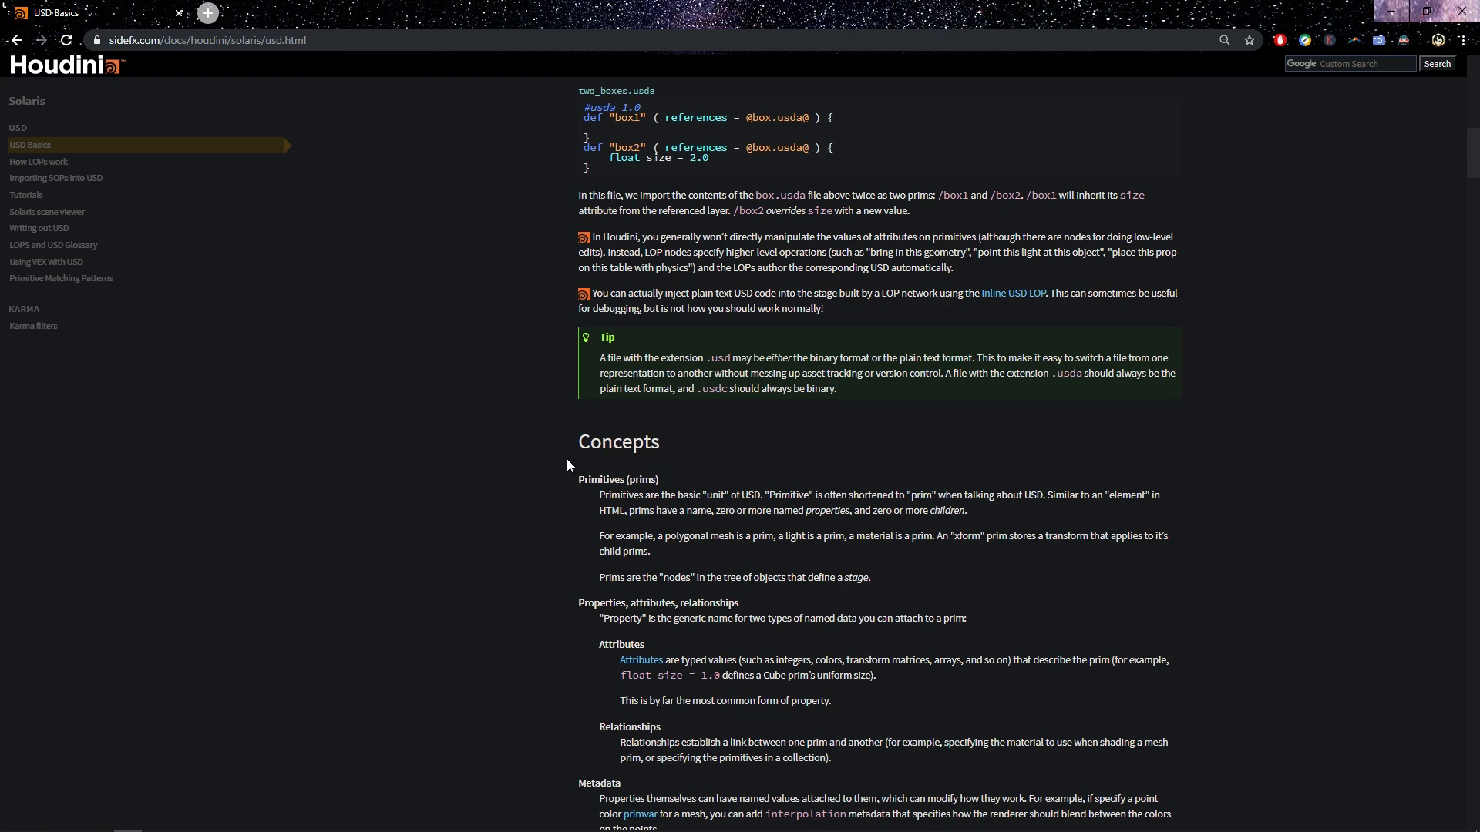
mouse_move(556, 476)
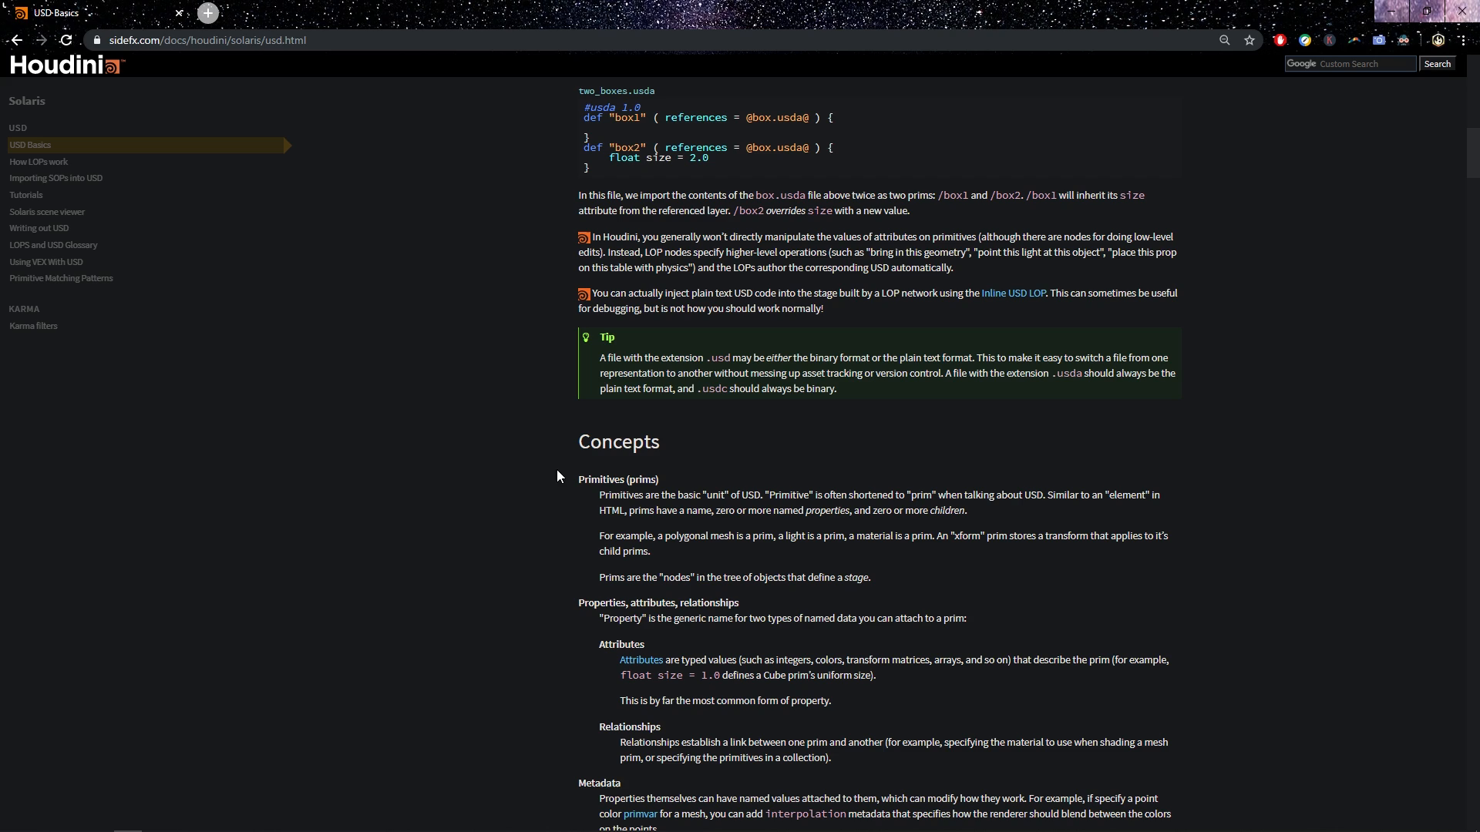
mouse_move(541, 482)
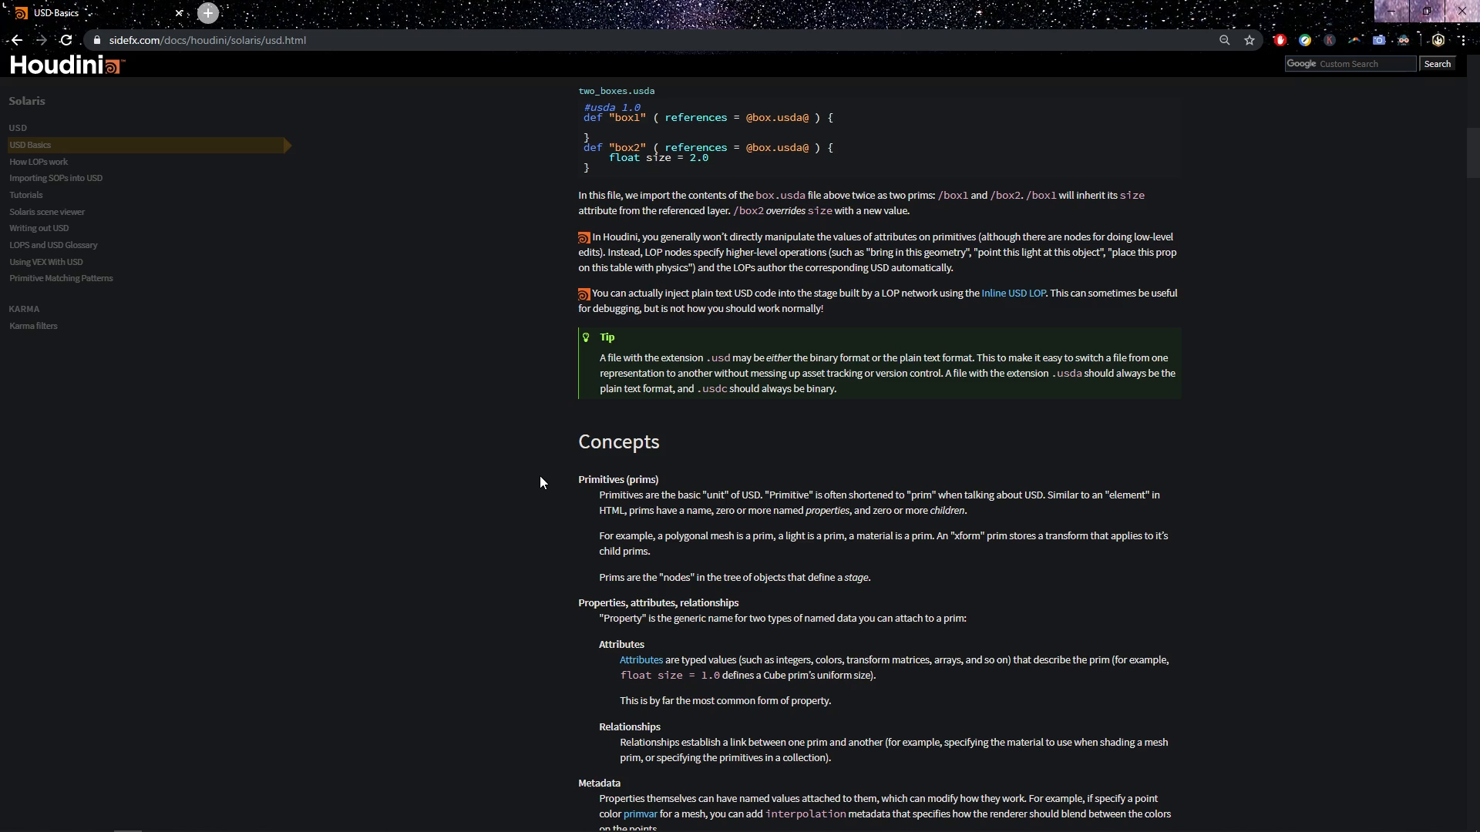
scroll(down, 3)
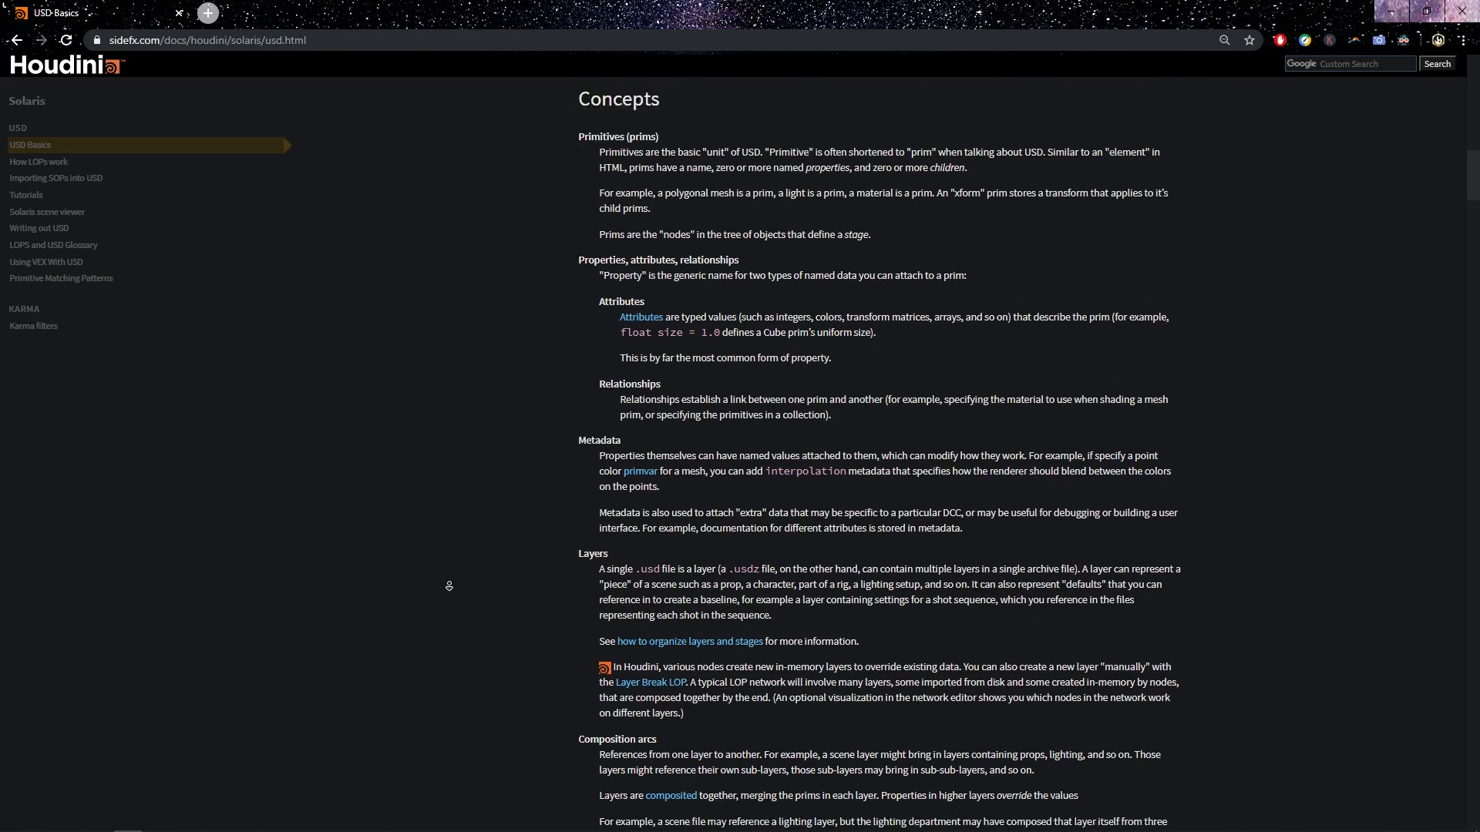
scroll(down, 3)
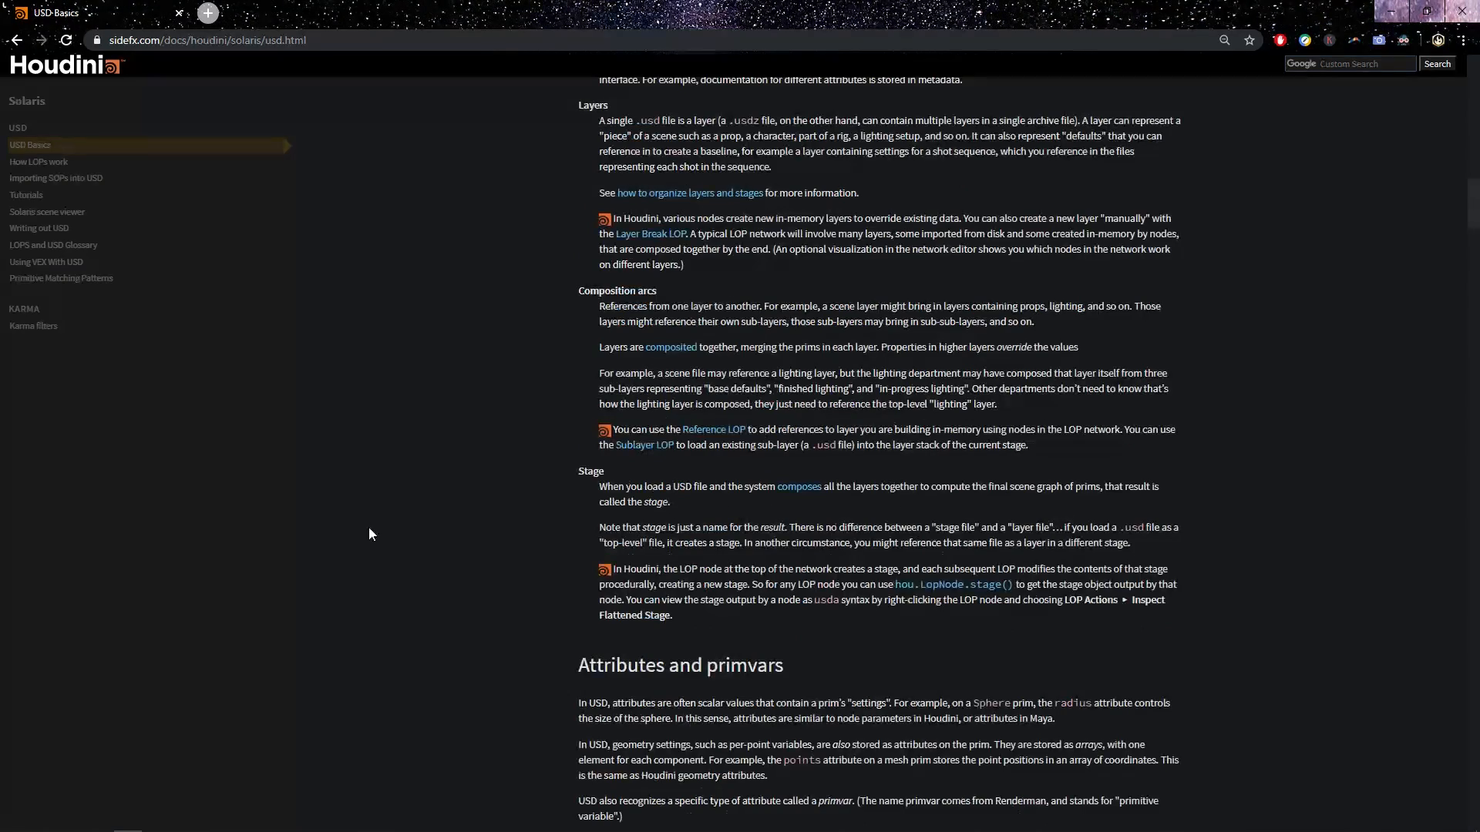
scroll(down, 3)
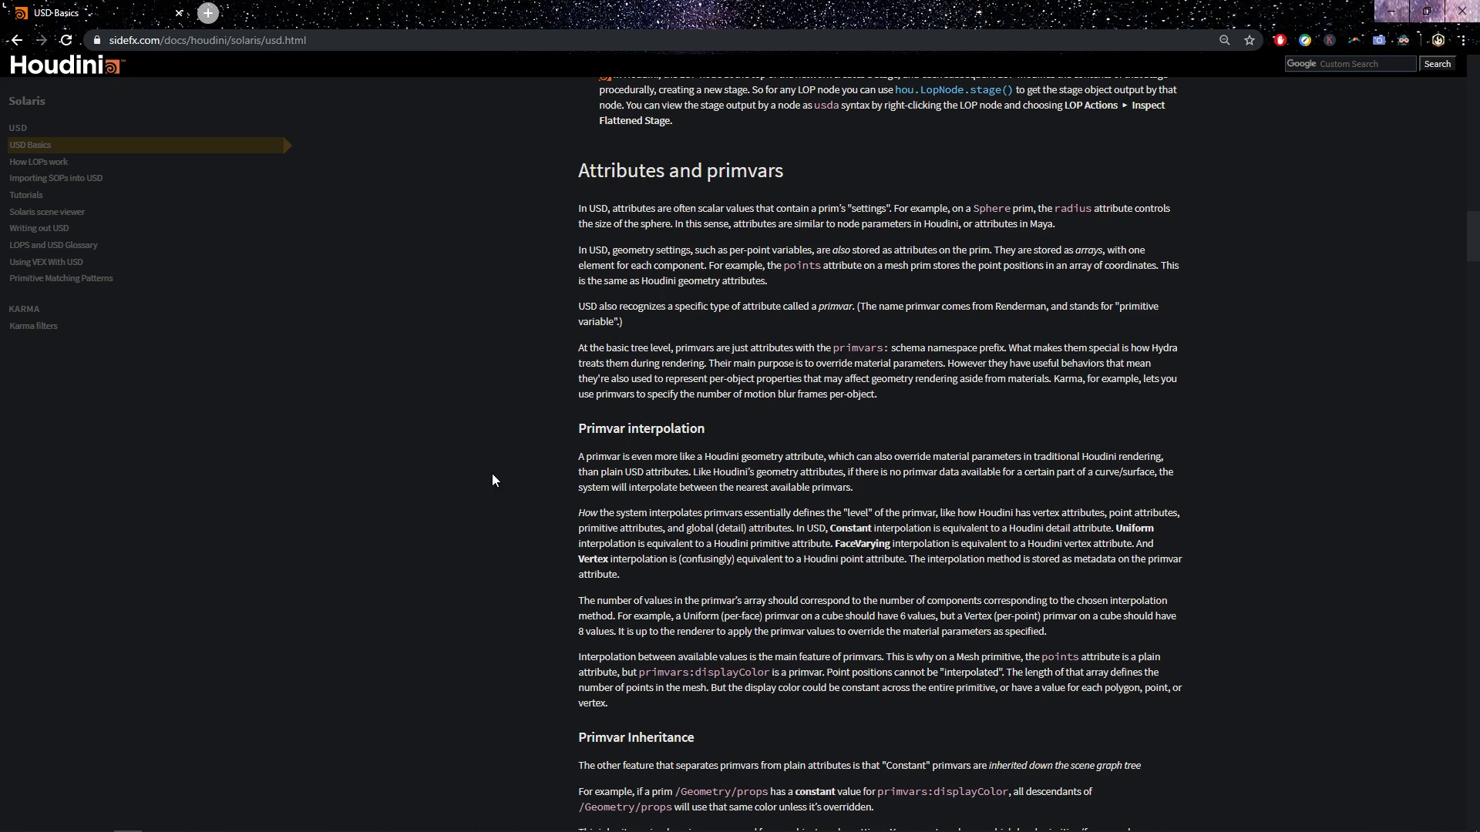
mouse_move(683, 320)
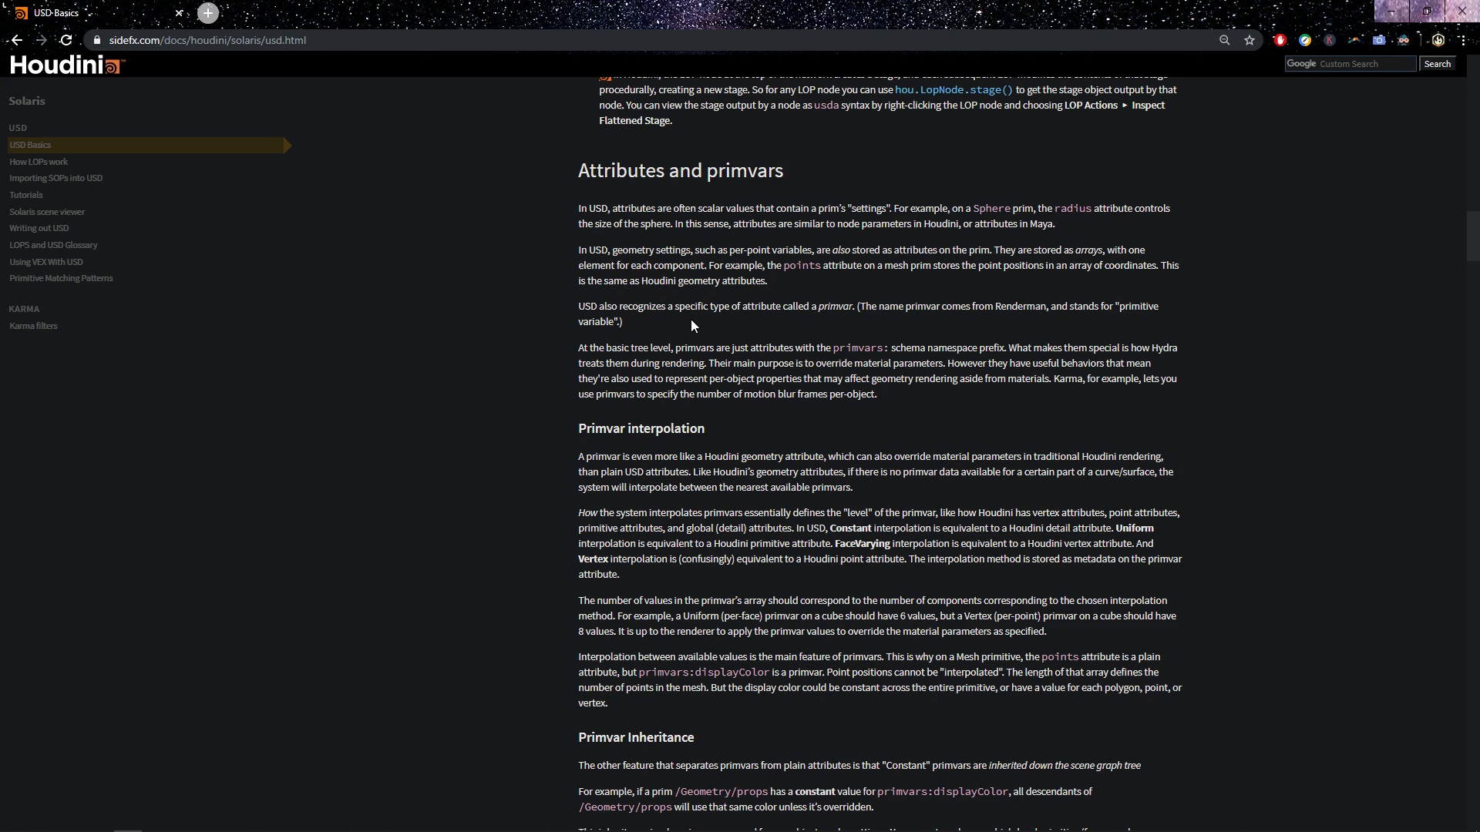
mouse_move(685, 326)
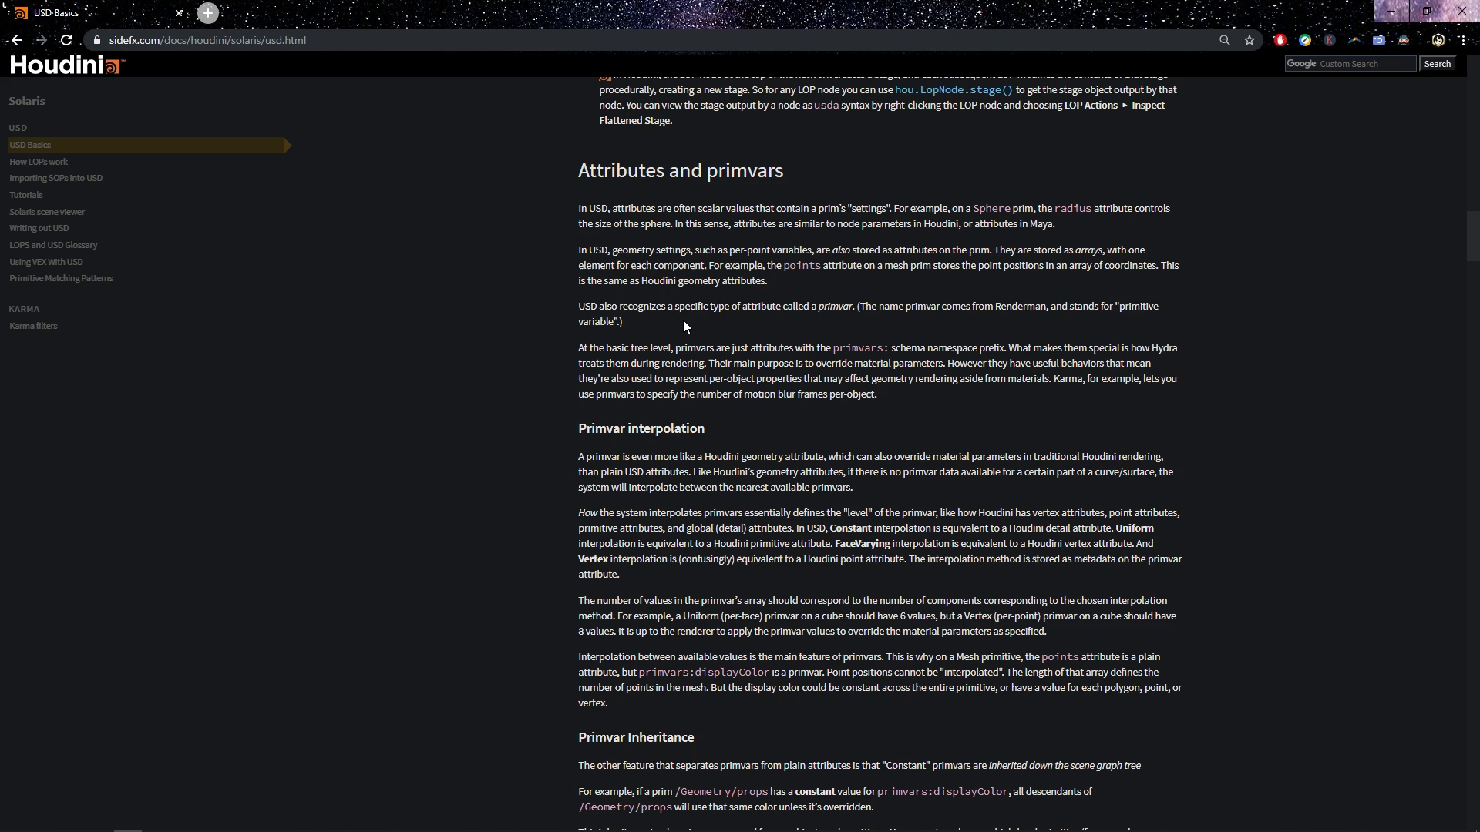
mouse_move(632, 305)
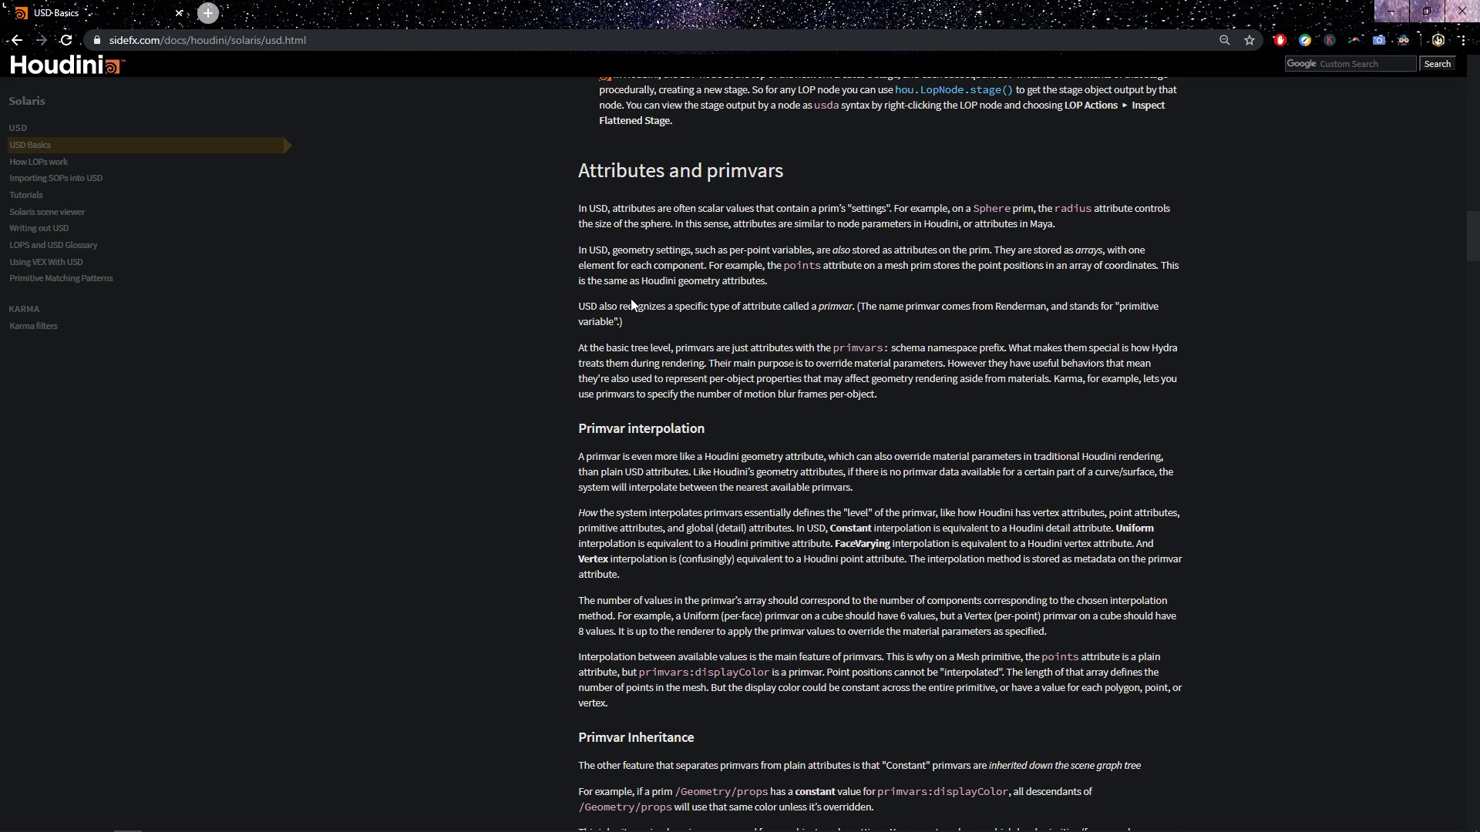
mouse_move(630, 303)
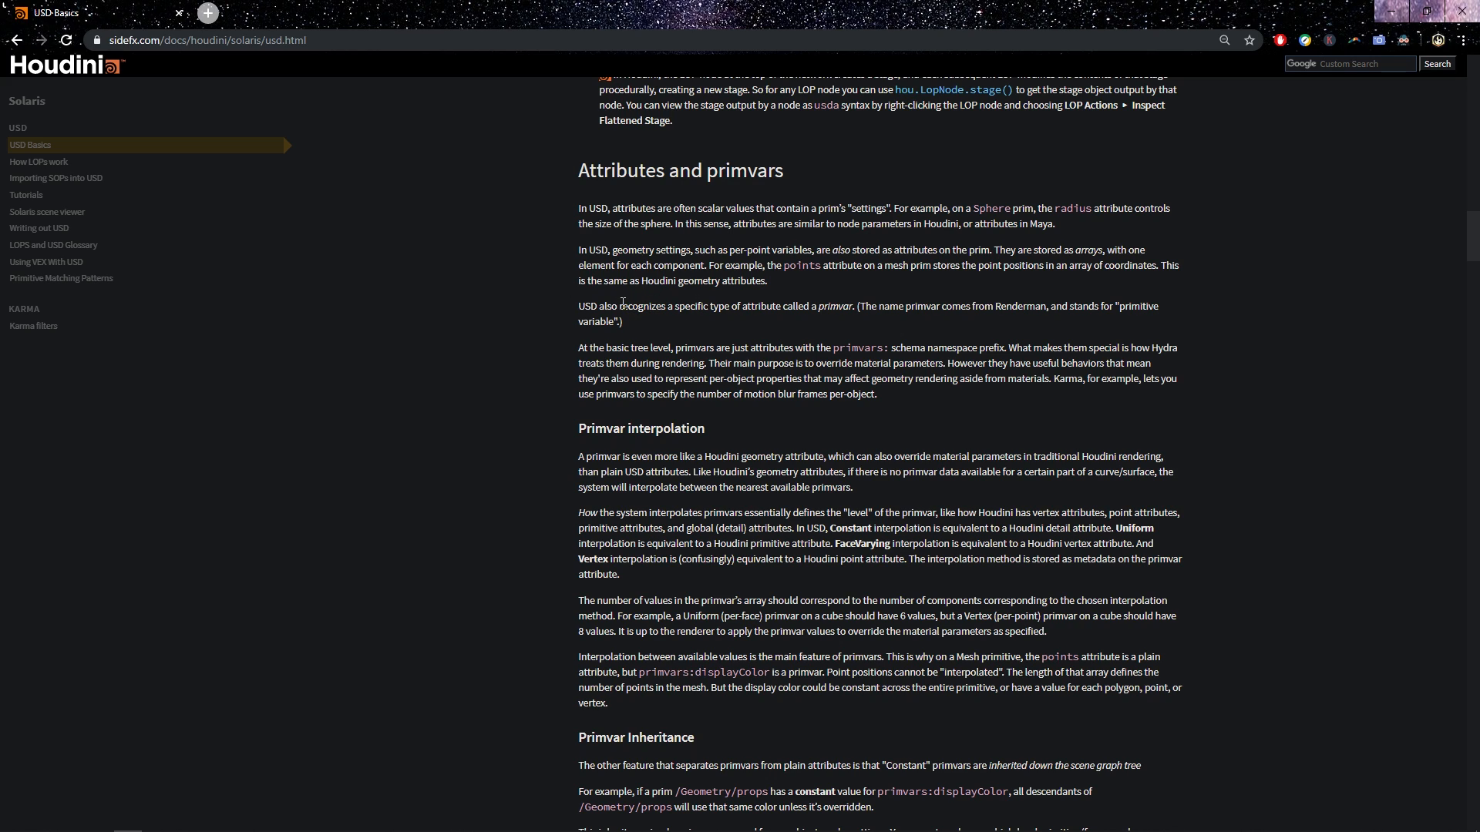
mouse_move(527, 371)
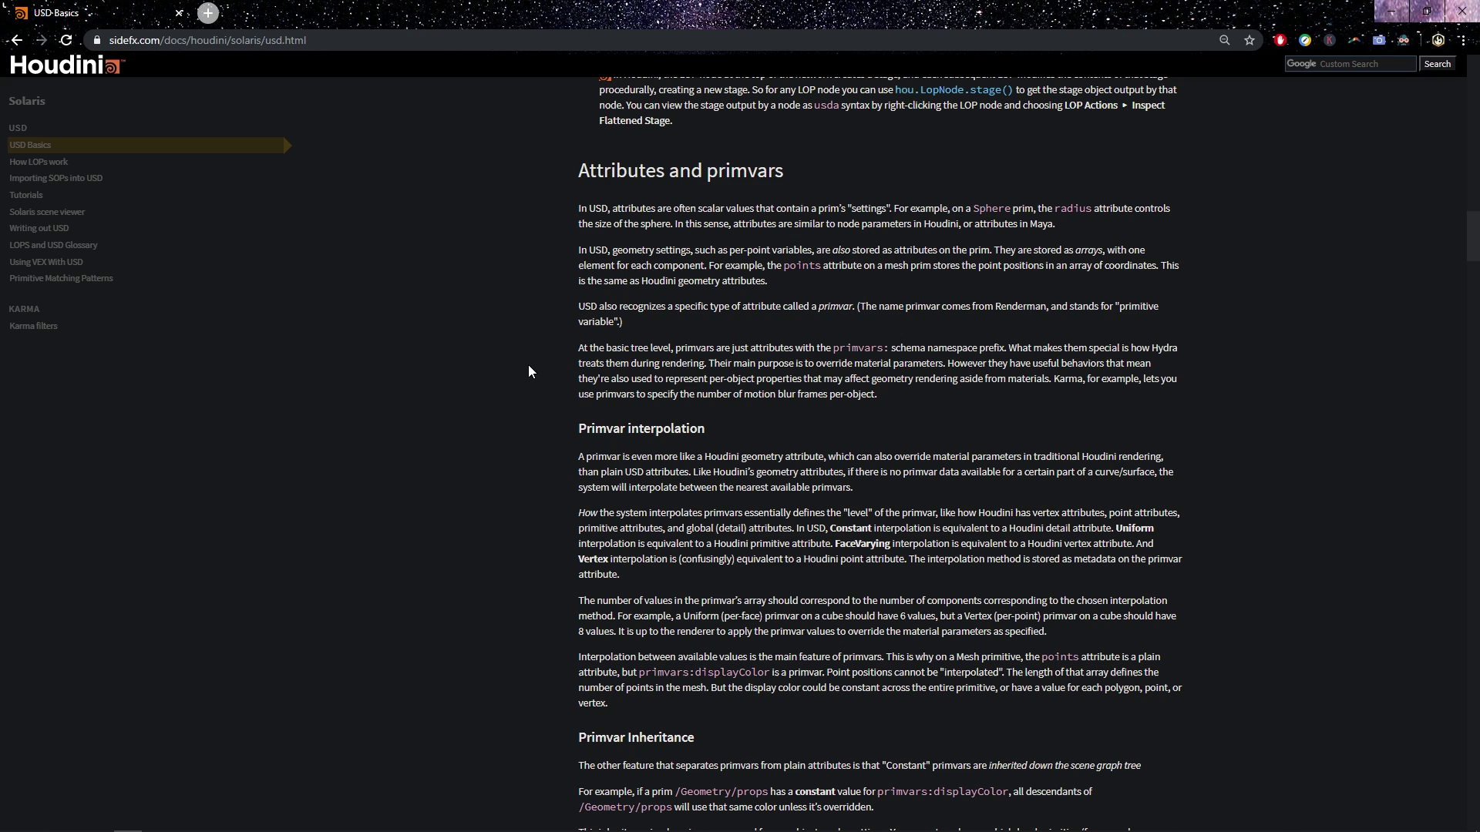
mouse_move(515, 379)
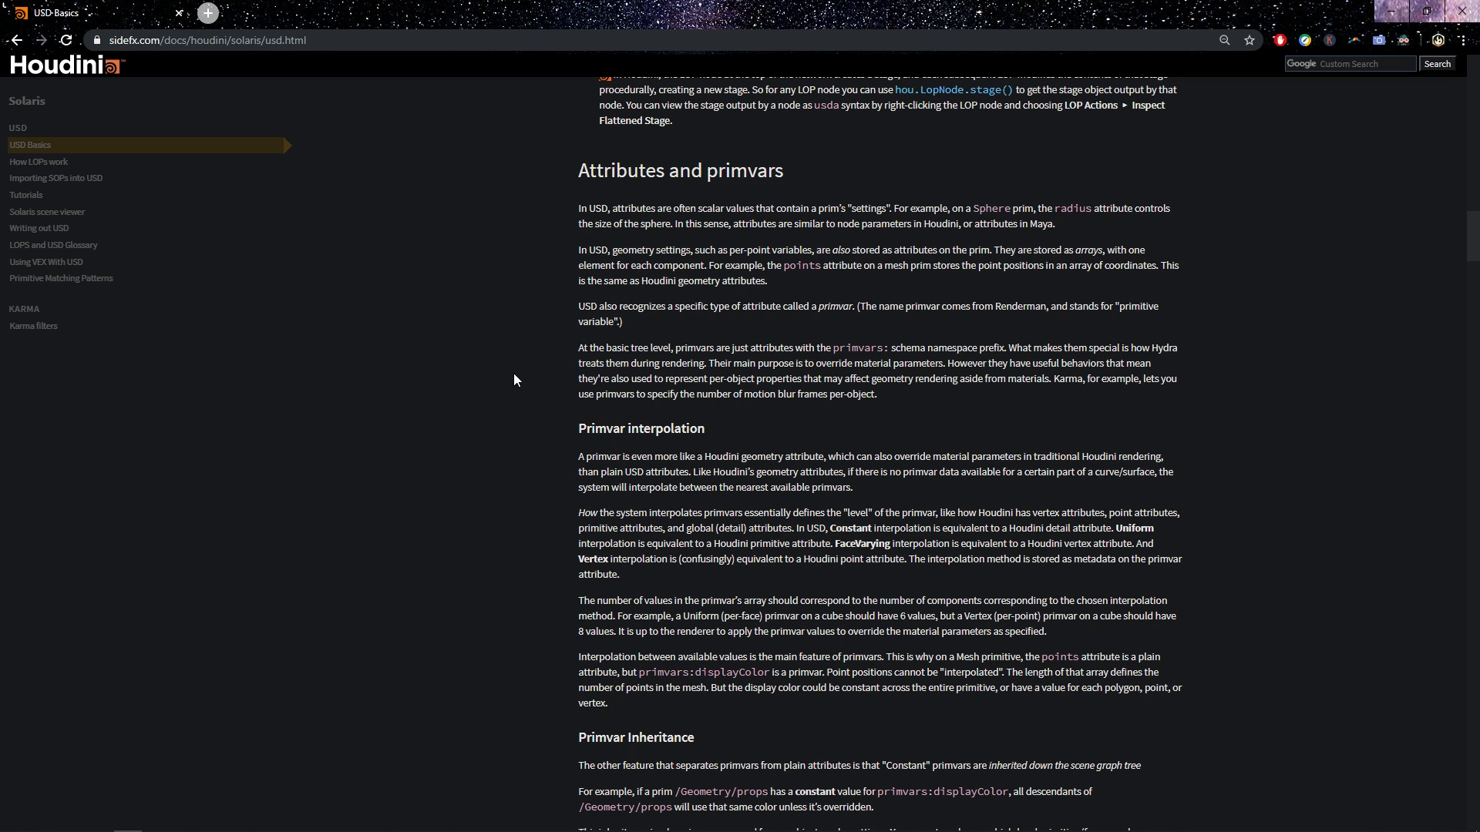
scroll(down, 3)
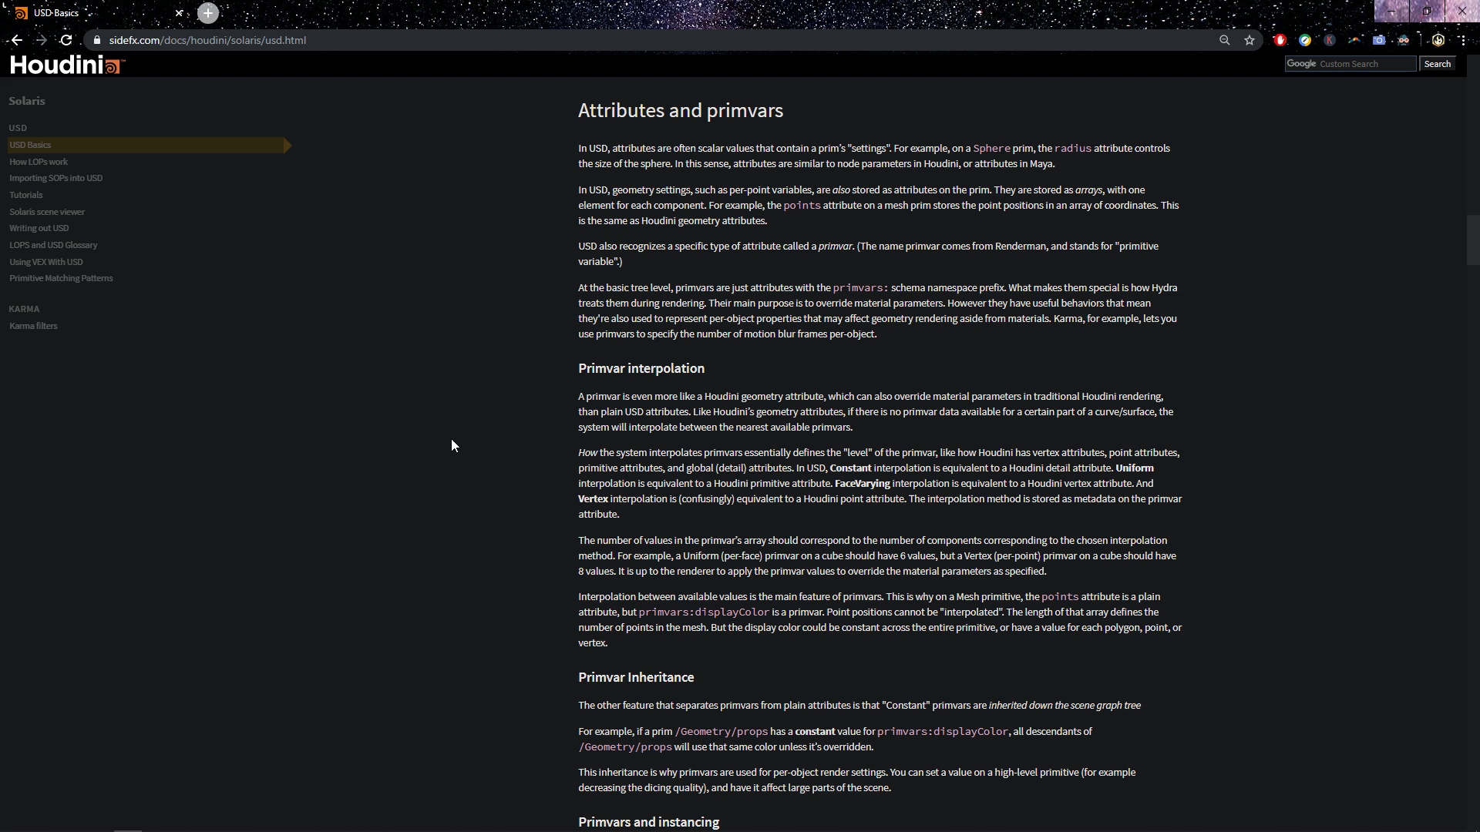
scroll(down, 3)
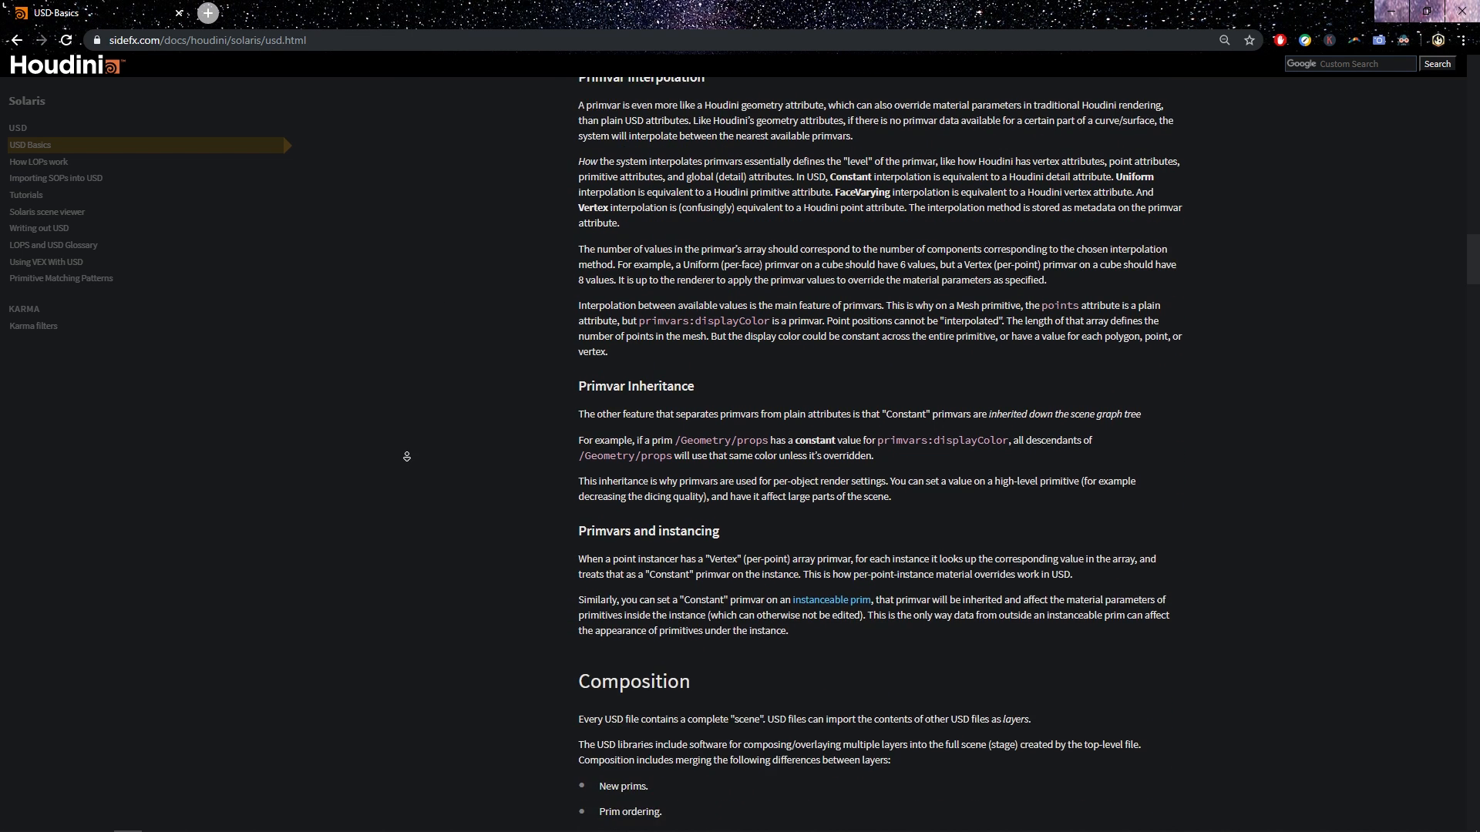
scroll(down, 3)
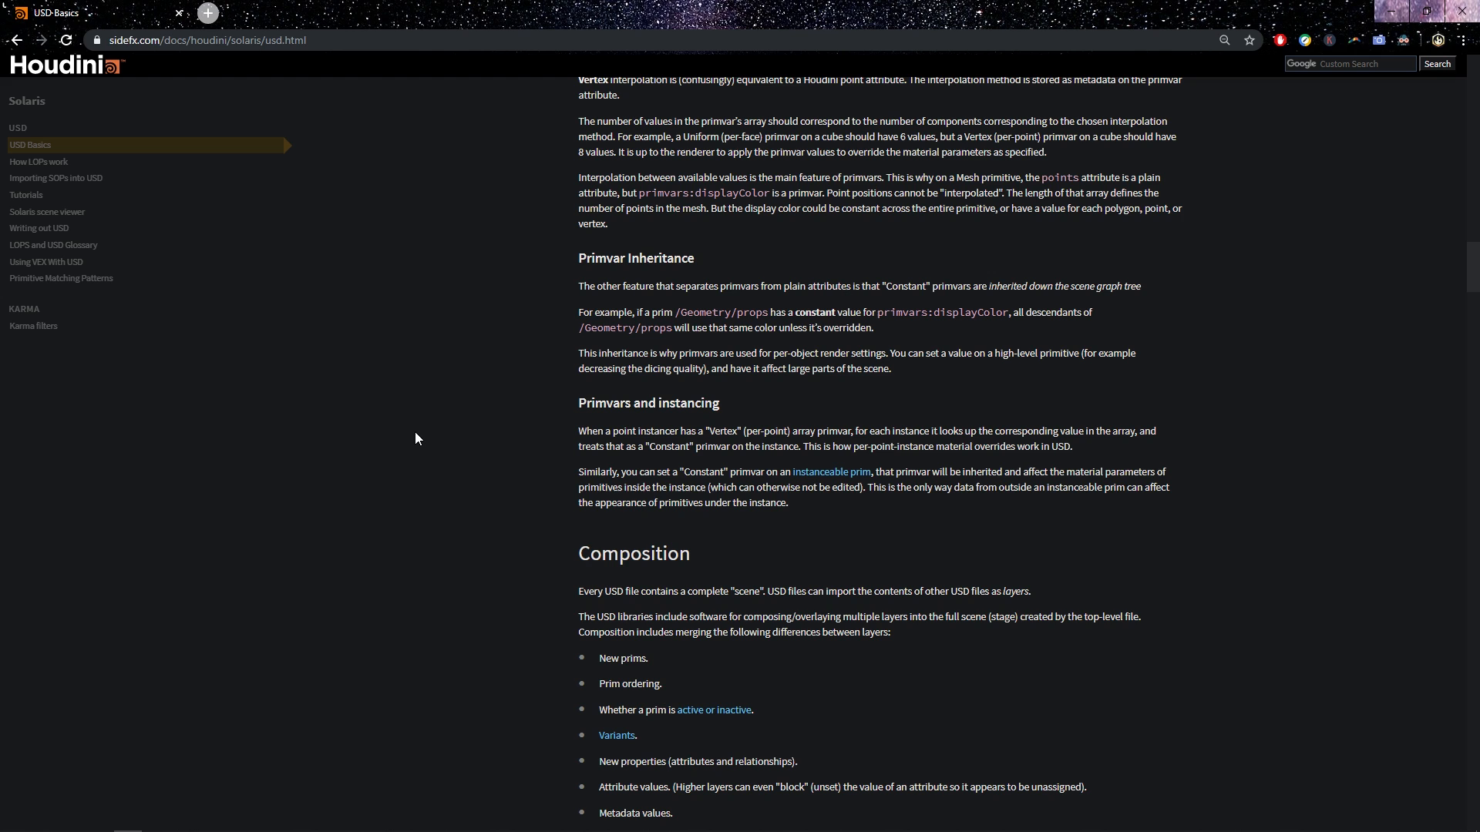
mouse_move(524, 294)
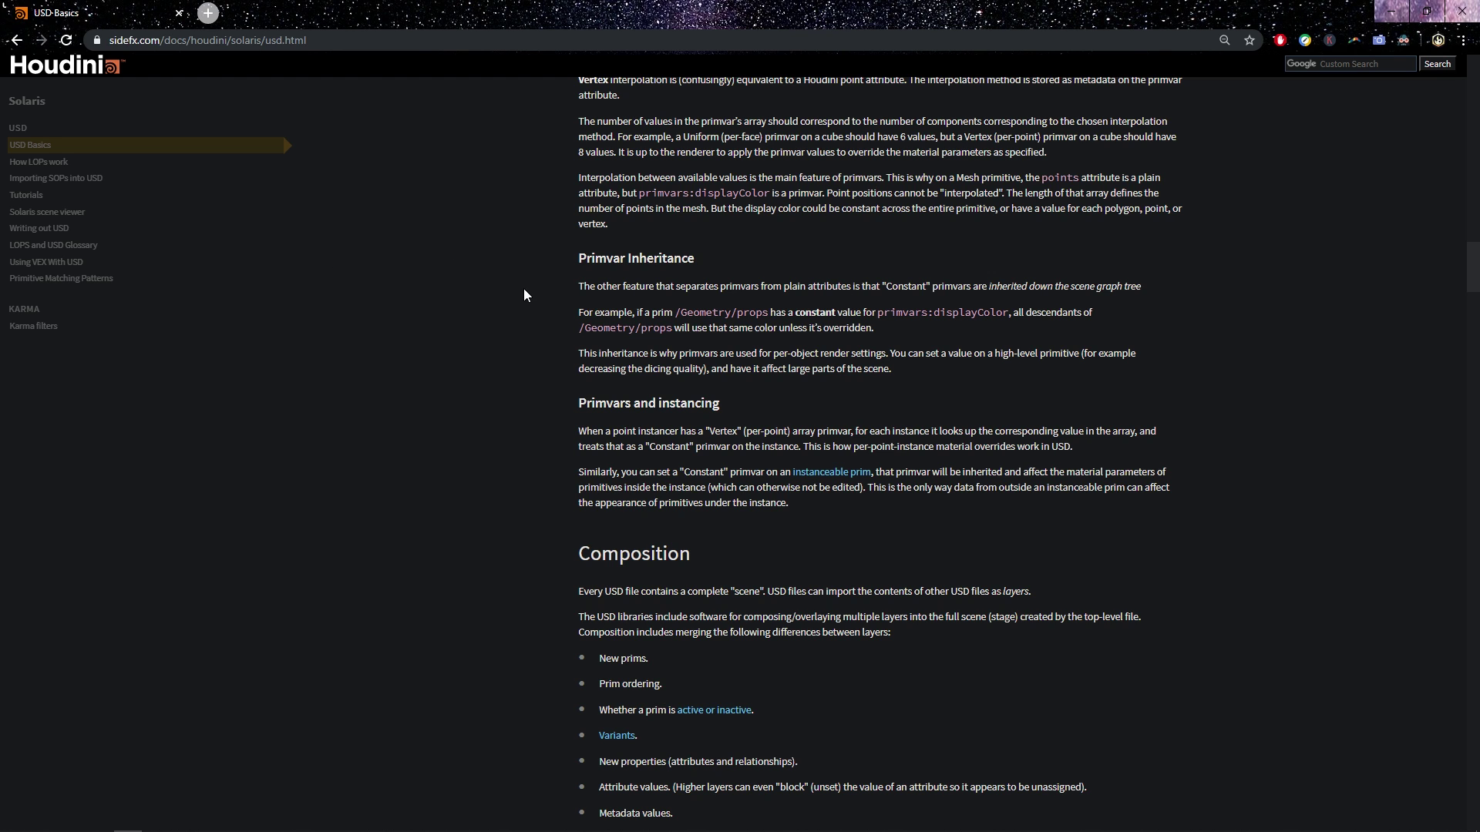
Step: Continue scrolling to the Payloads, Activation and visibility, and Opinion strength sections
scroll(down, 3)
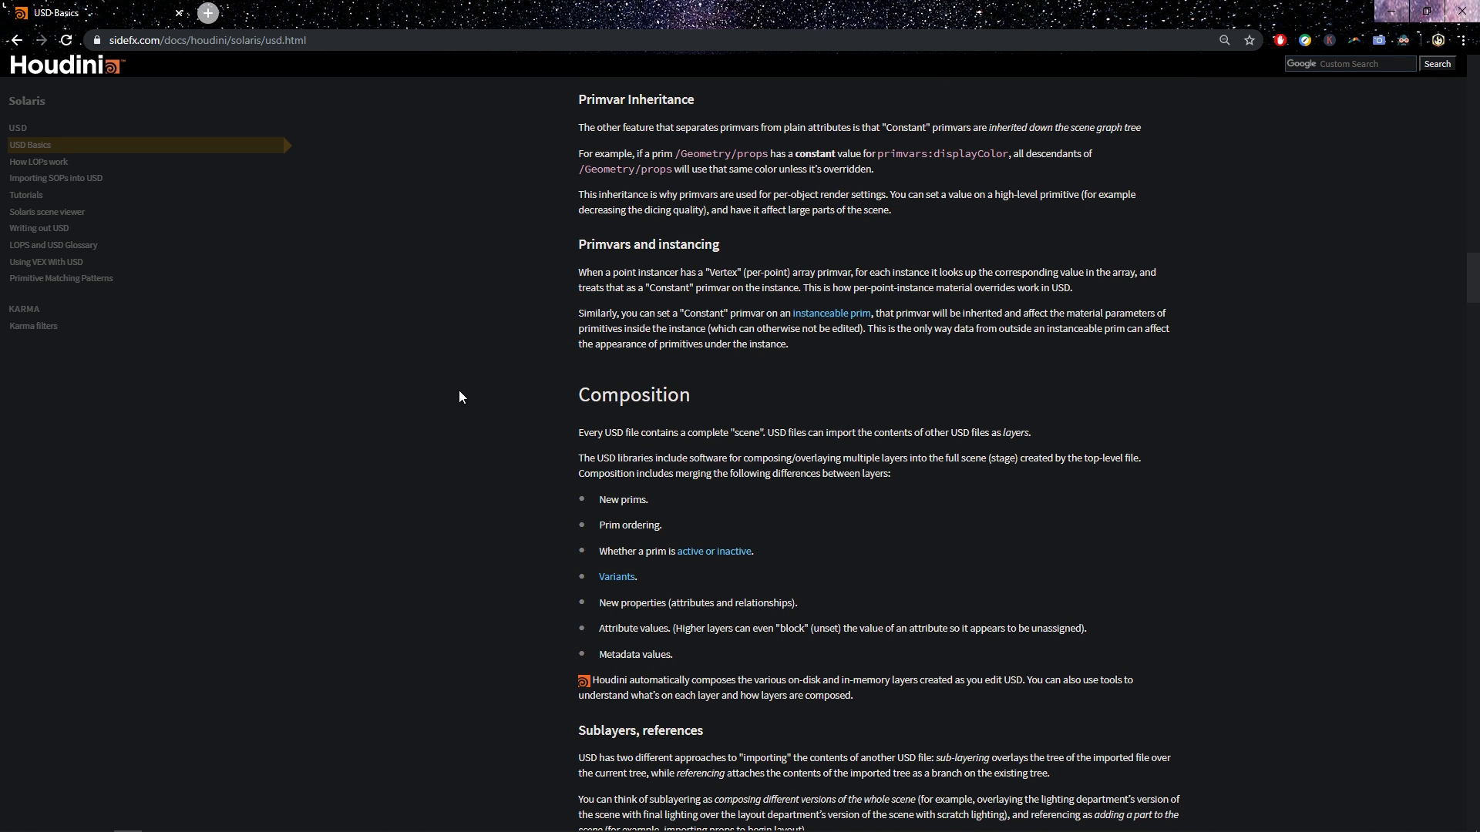
scroll(down, 3)
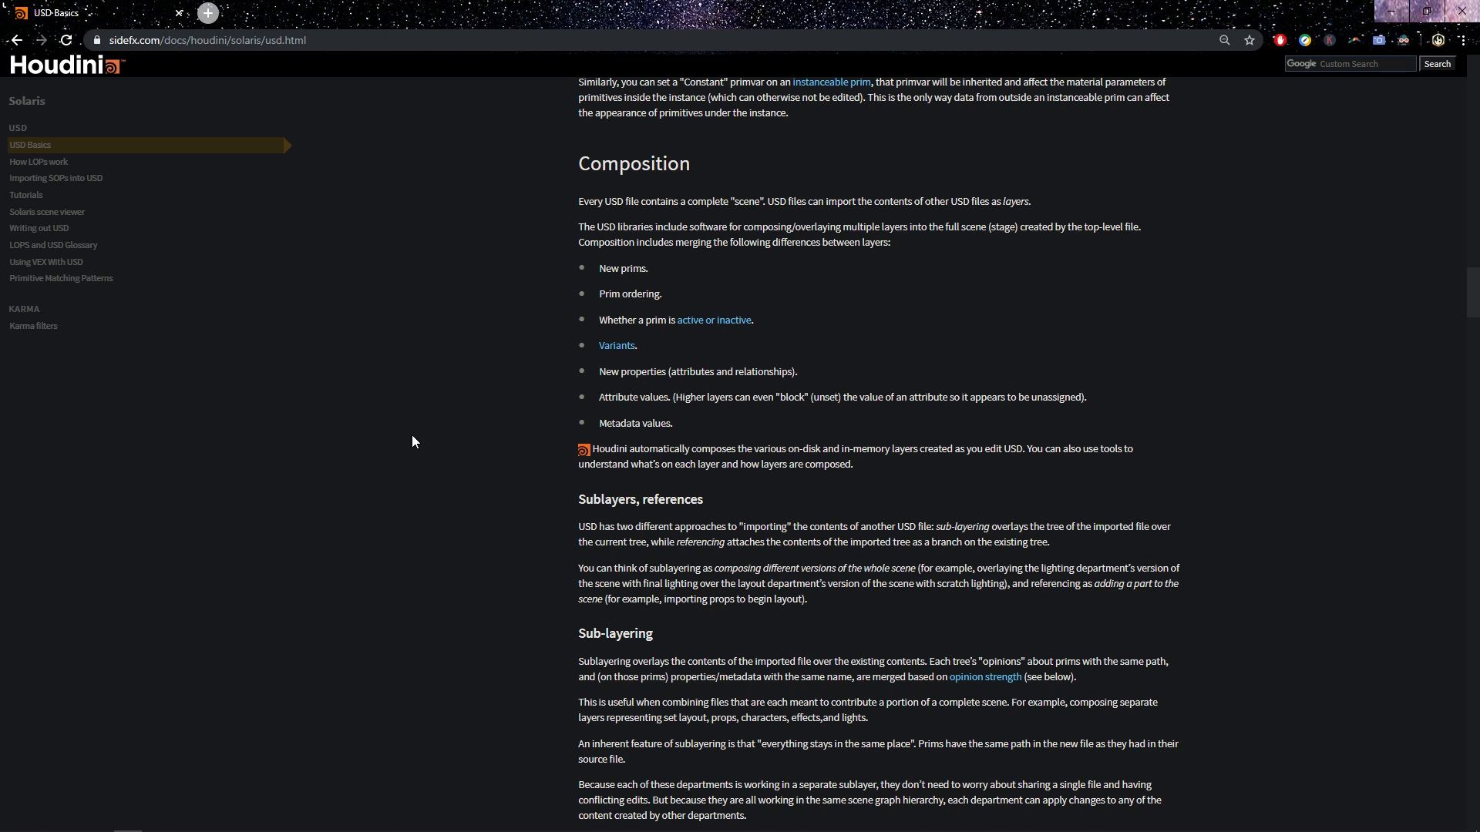
mouse_move(447, 339)
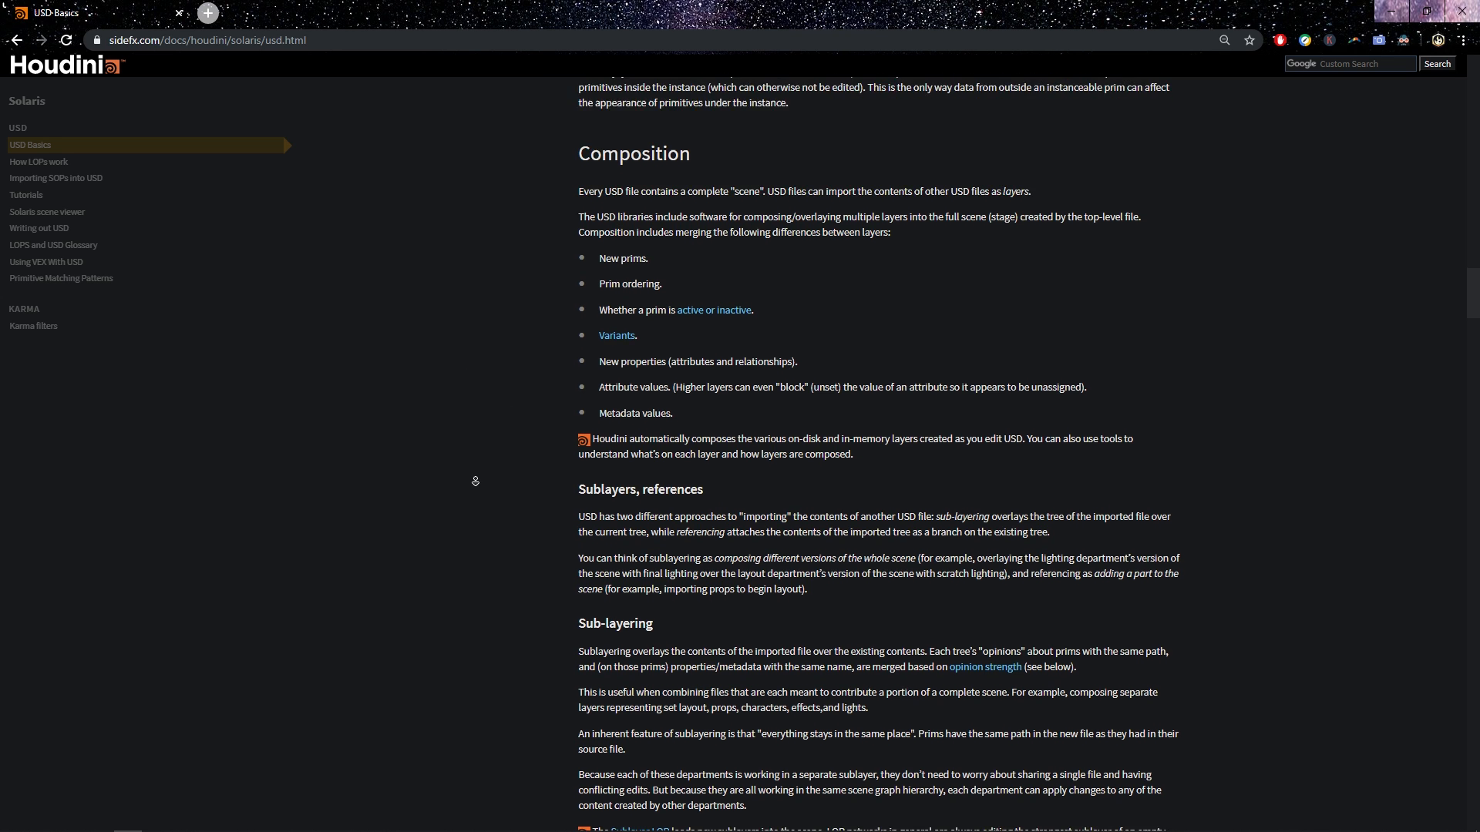
scroll(down, 3)
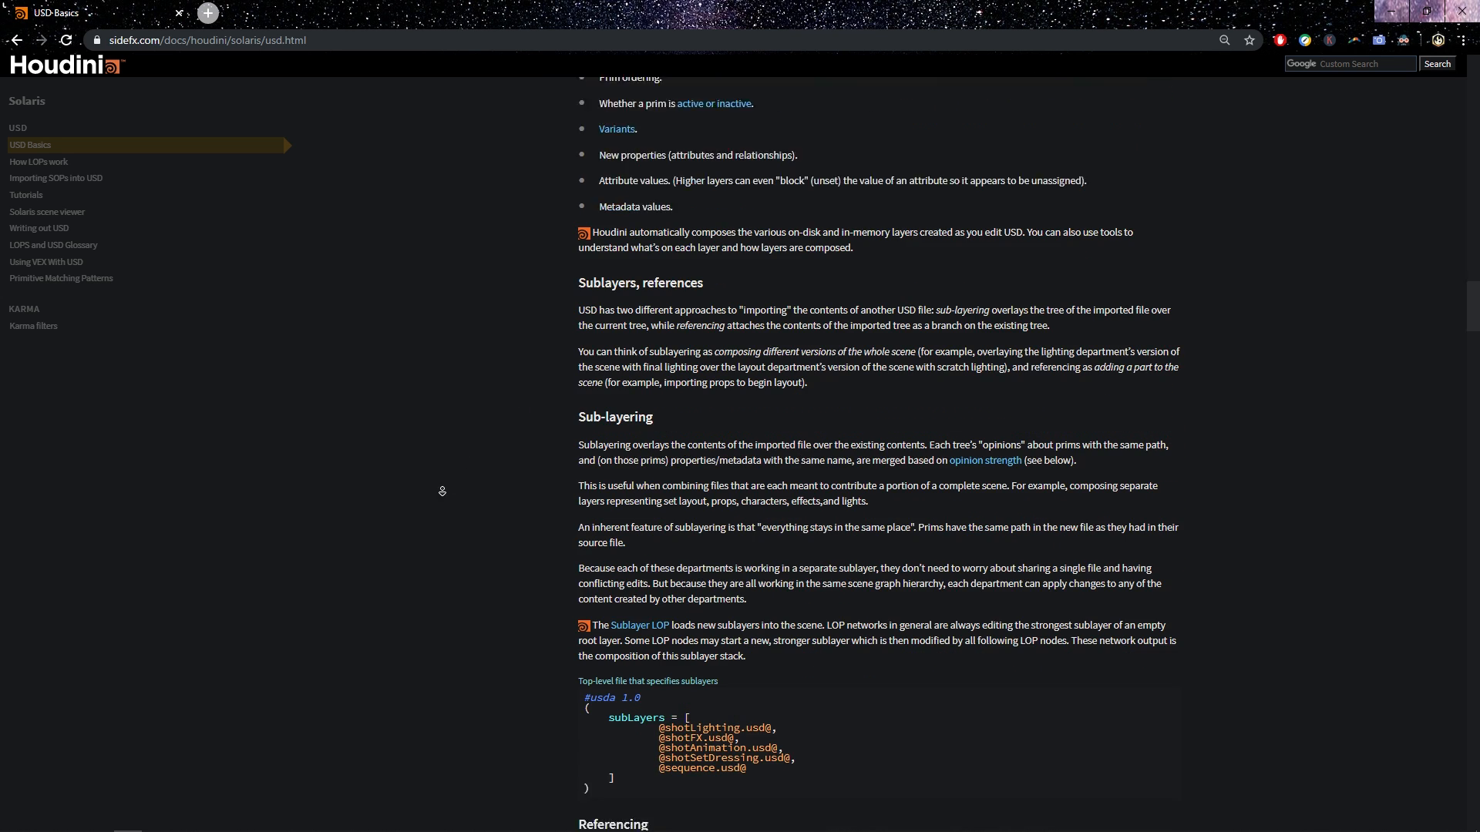
scroll(down, 3)
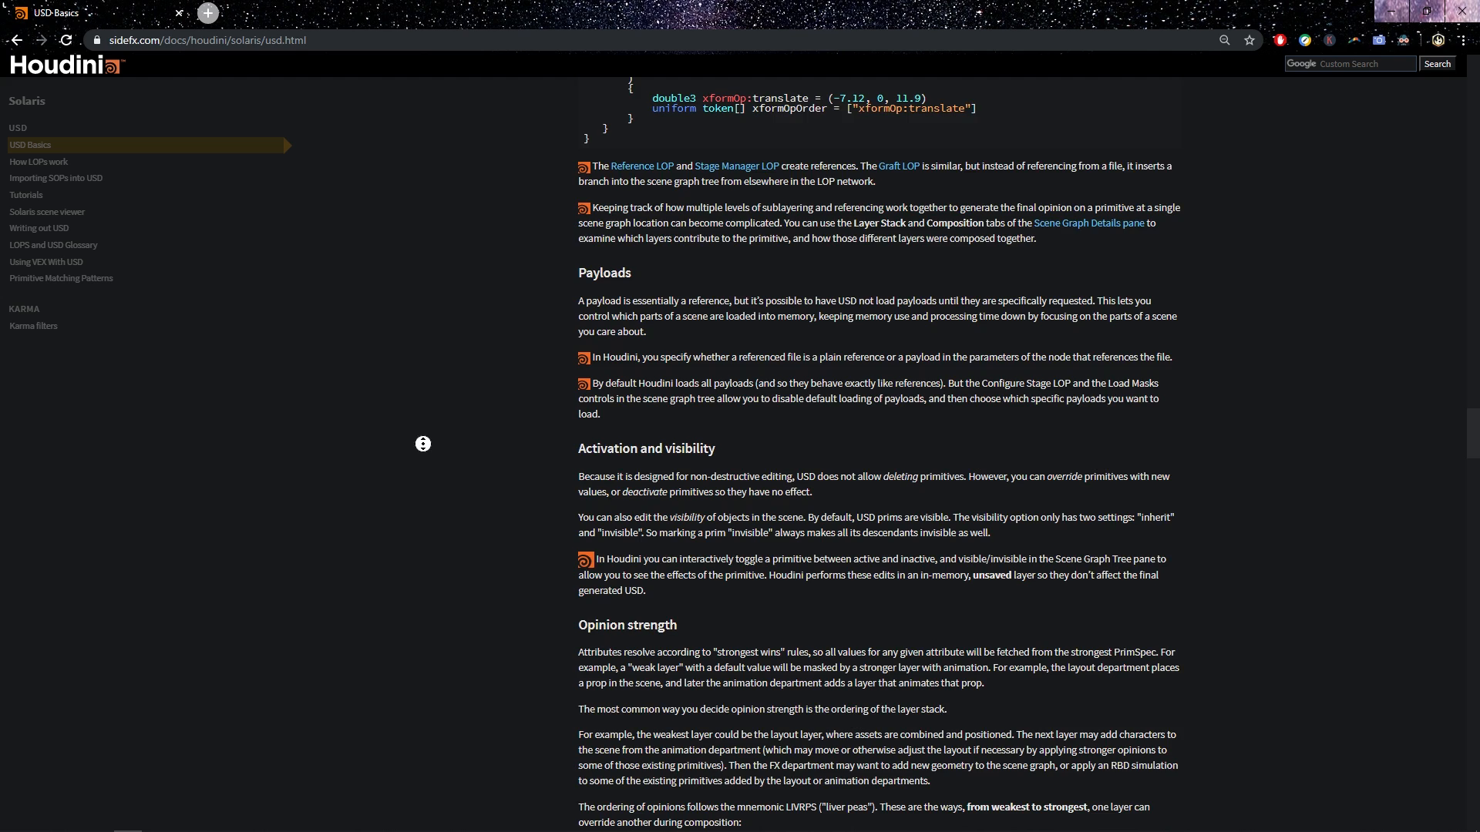
Step: Scroll to the Opinion strength section, select its heading text and clear the selection
scroll(down, 3)
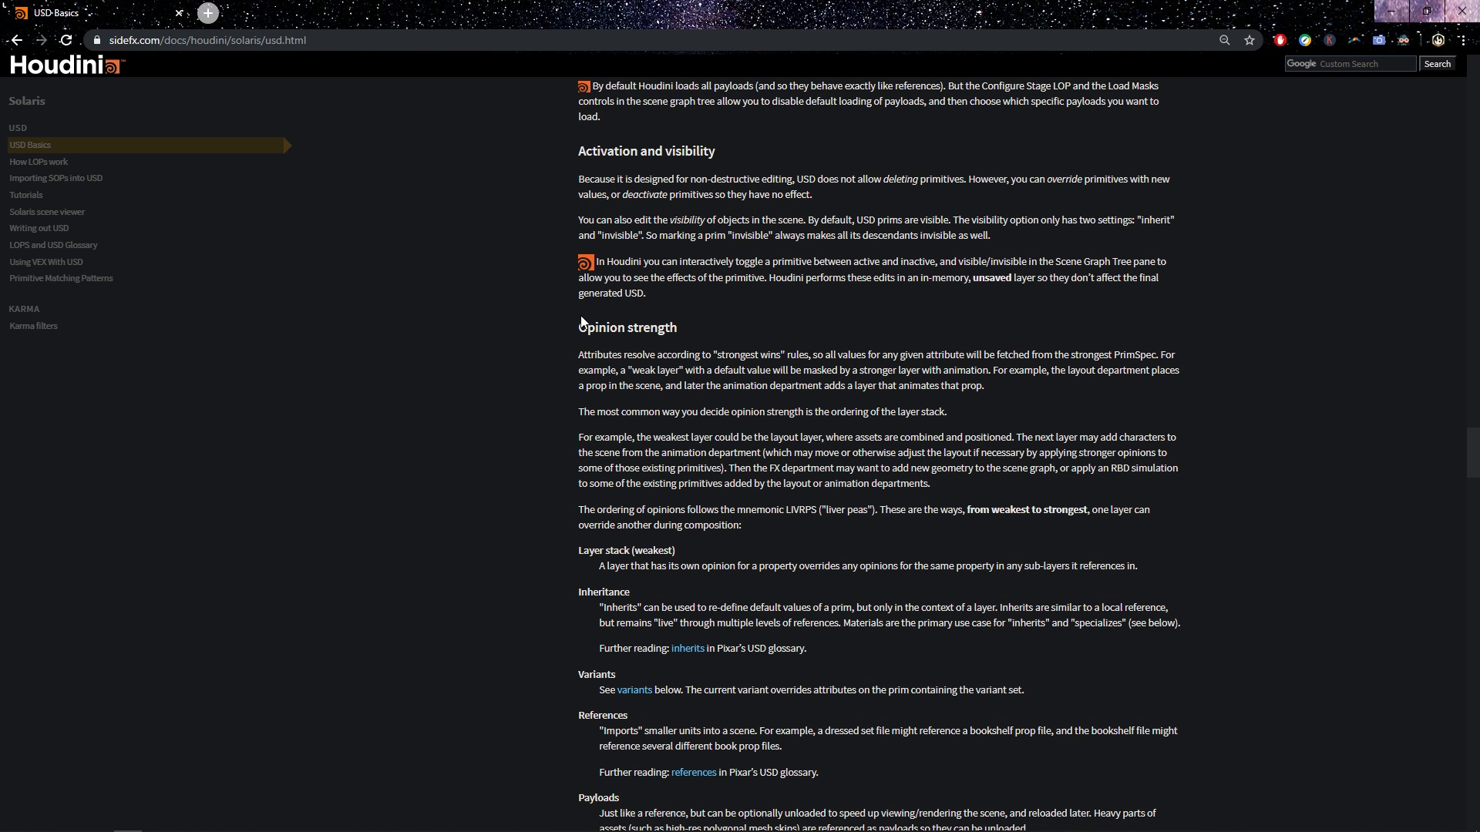
double_click(627, 326)
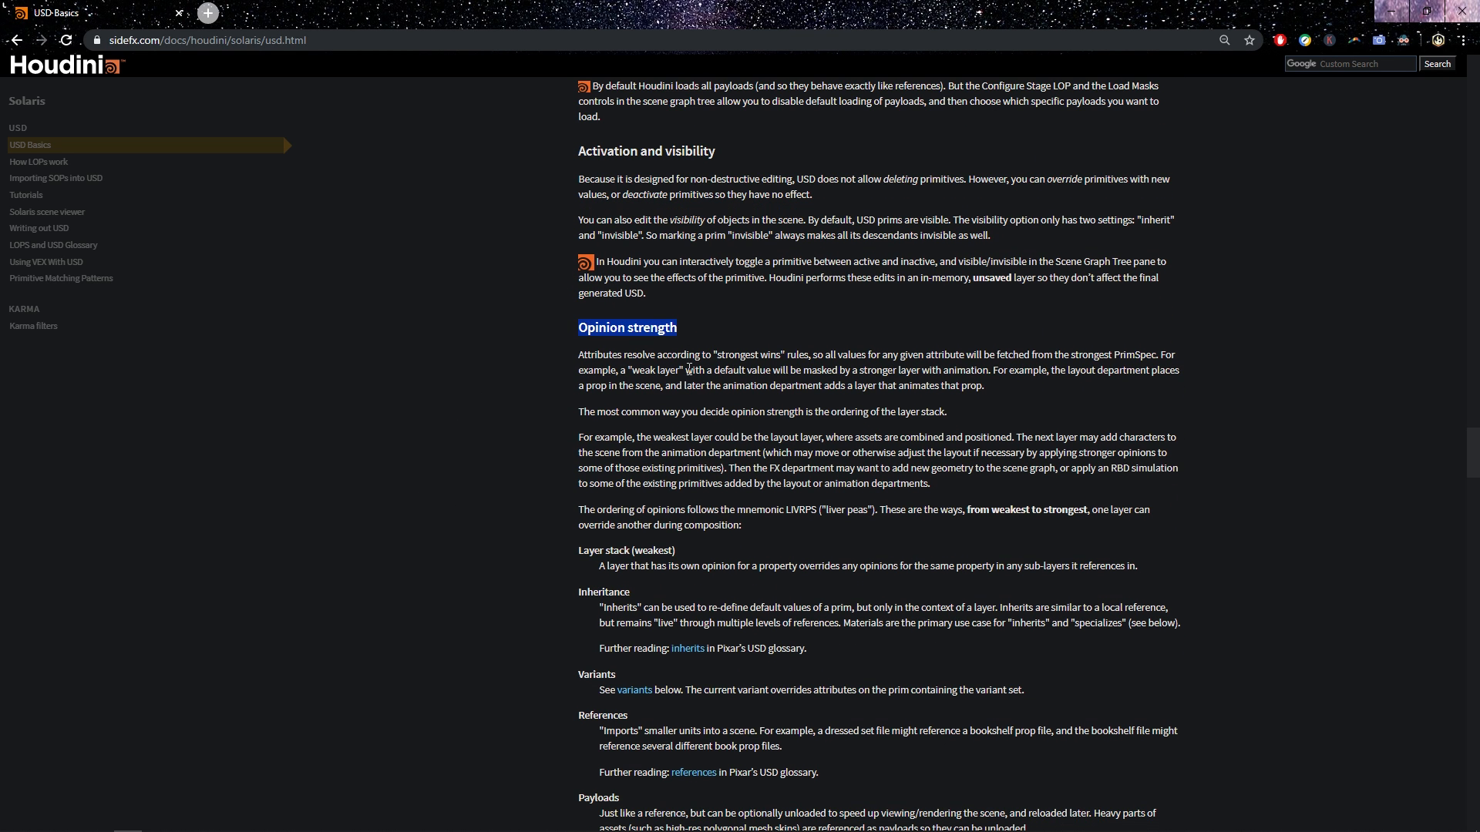
click(670, 359)
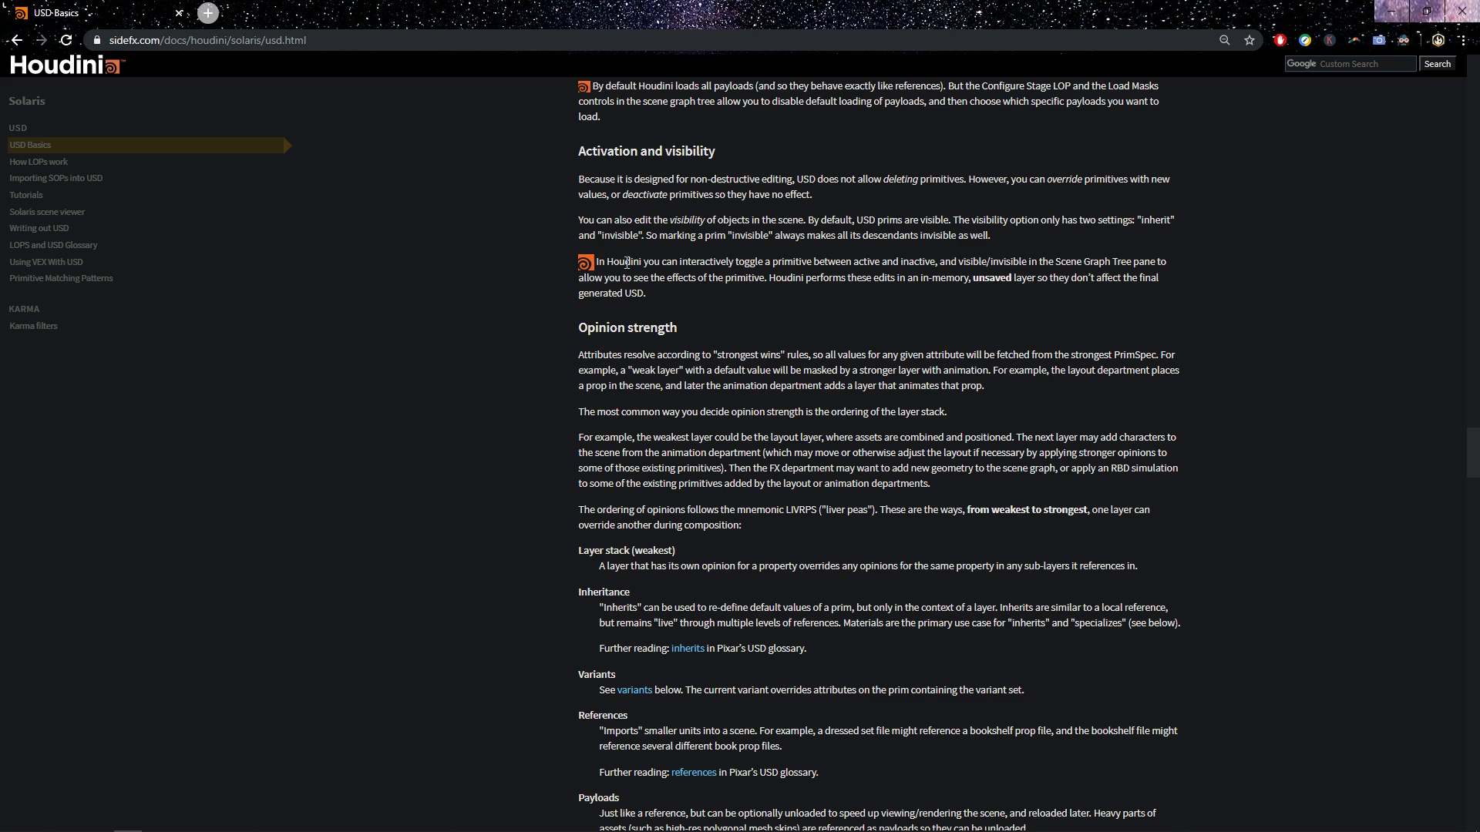
mouse_move(649, 368)
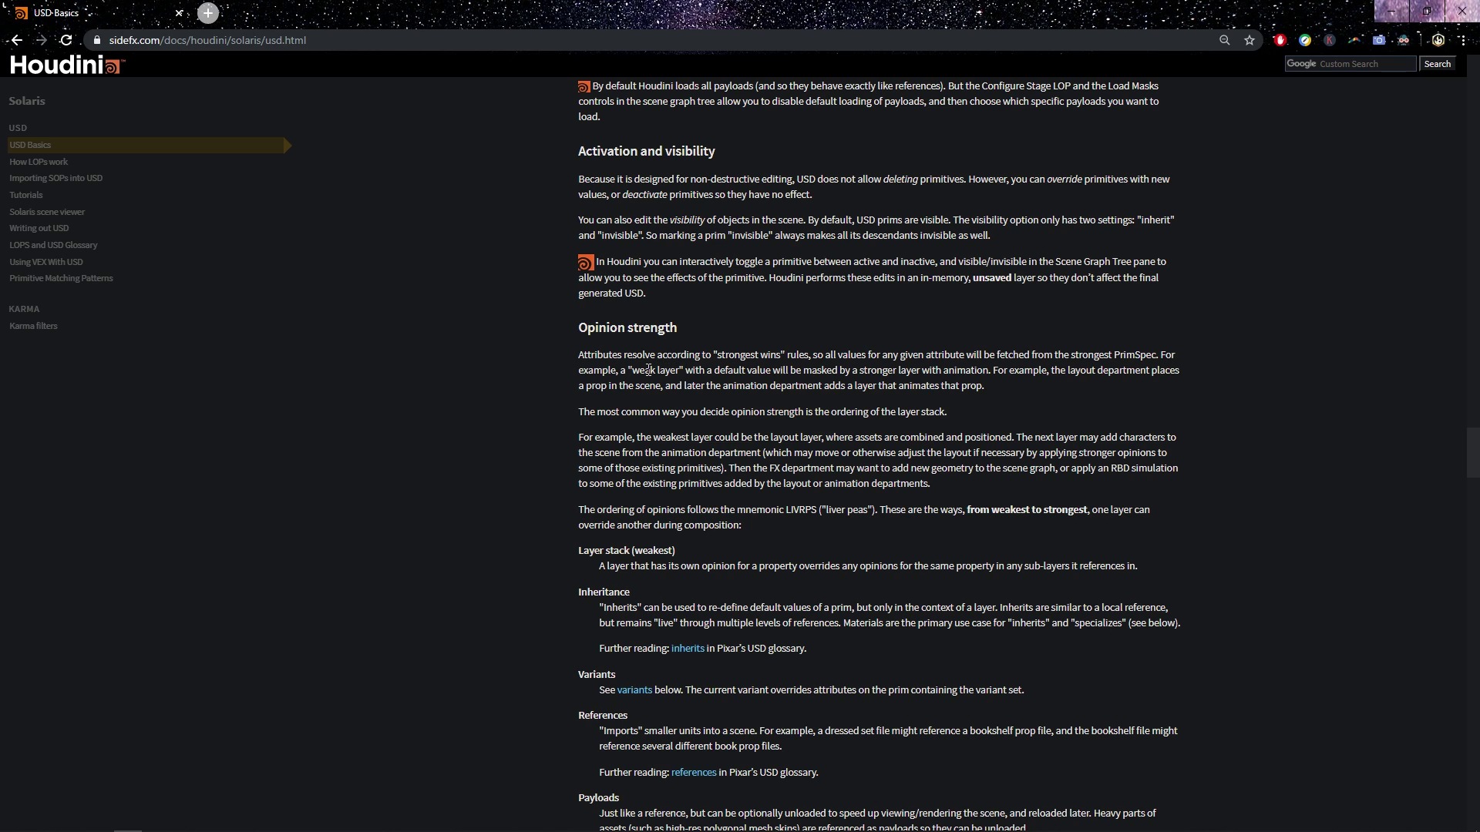
mouse_move(784, 486)
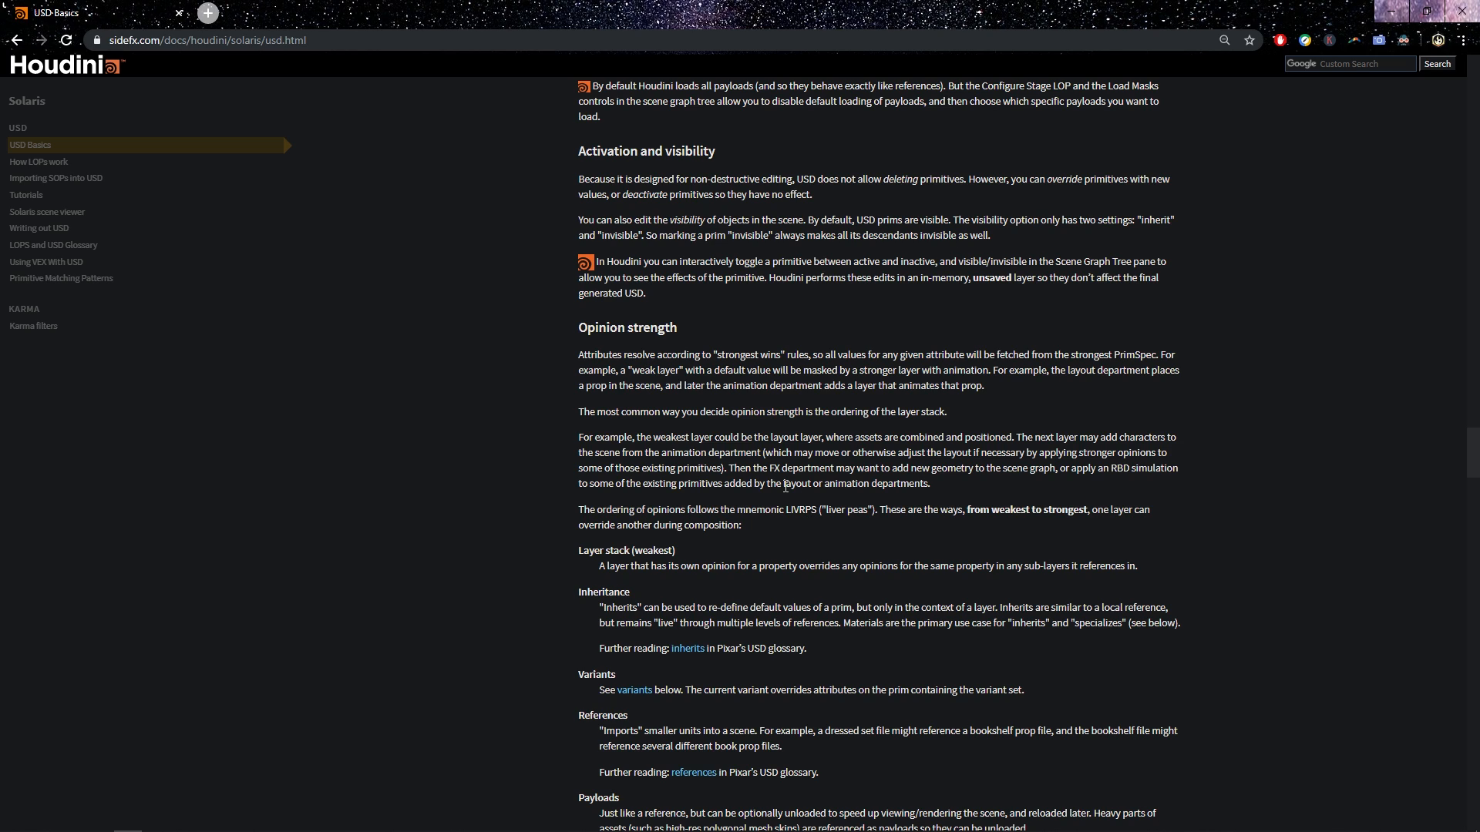
mouse_move(604, 308)
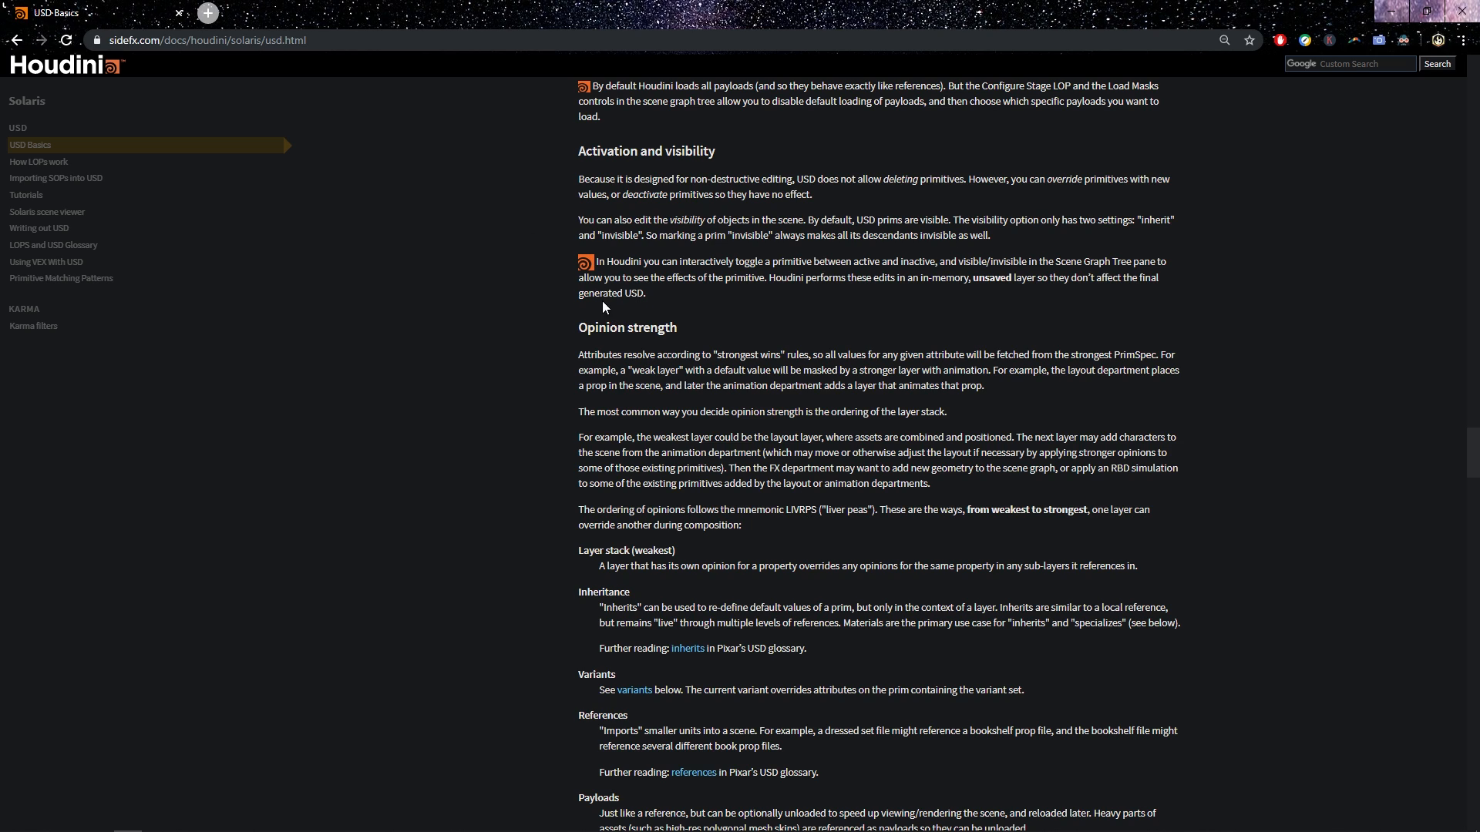
mouse_move(665, 371)
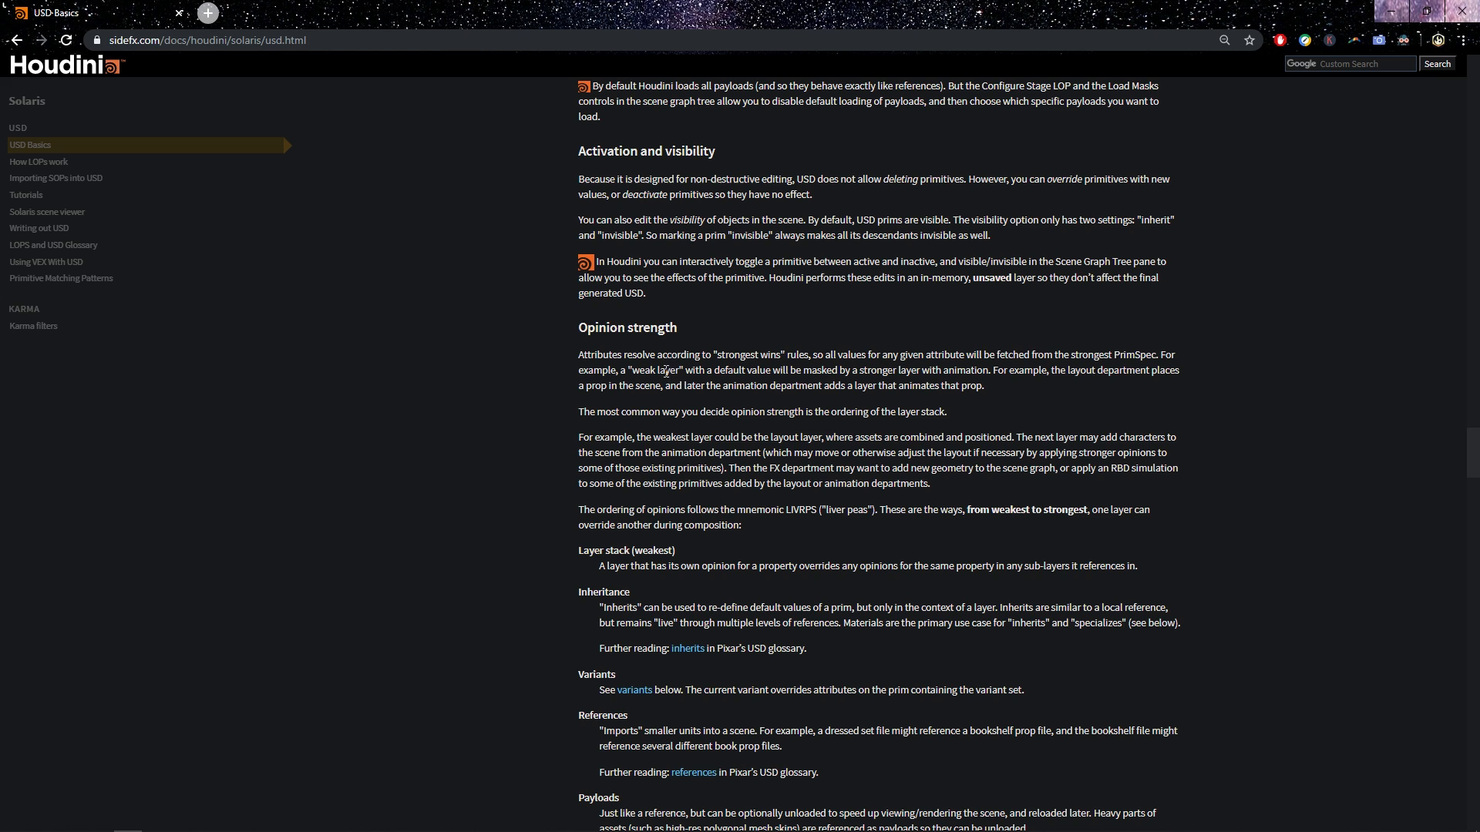
Step: Scroll through the LIVRPS strength list, then back up to the USD Basics title and contents
scroll(down, 3)
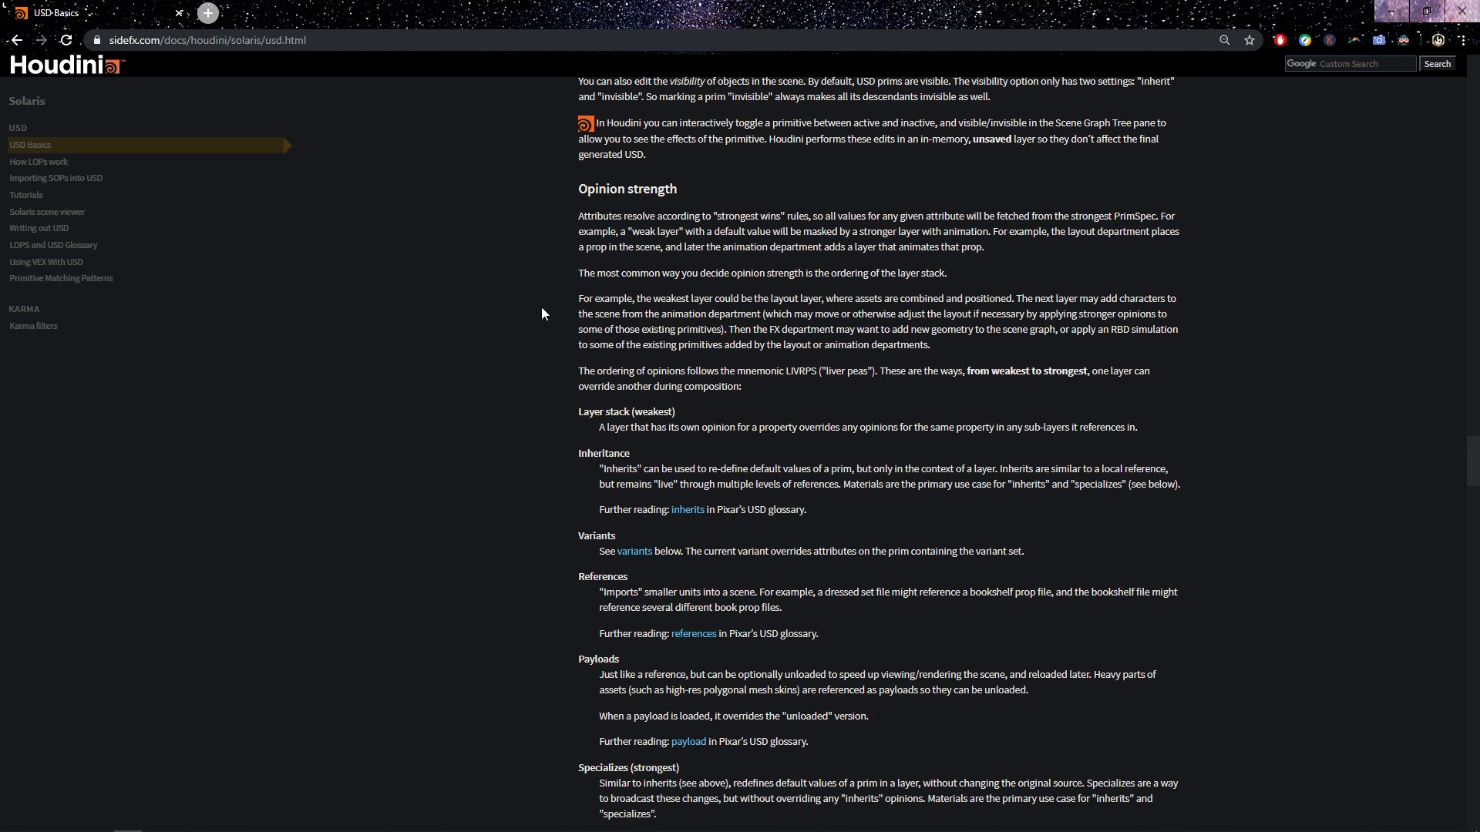
mouse_move(551, 390)
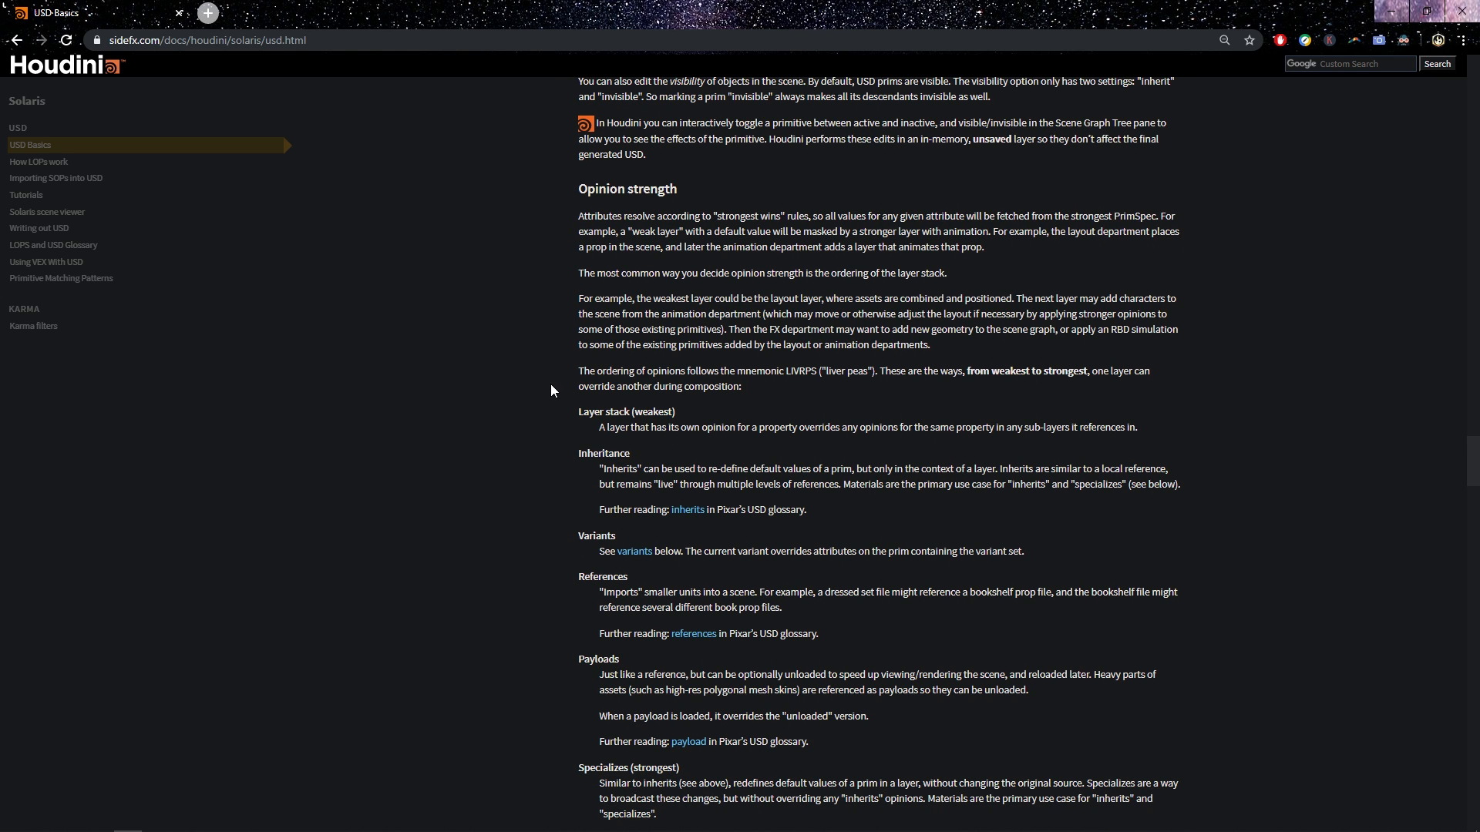
scroll(down, 3)
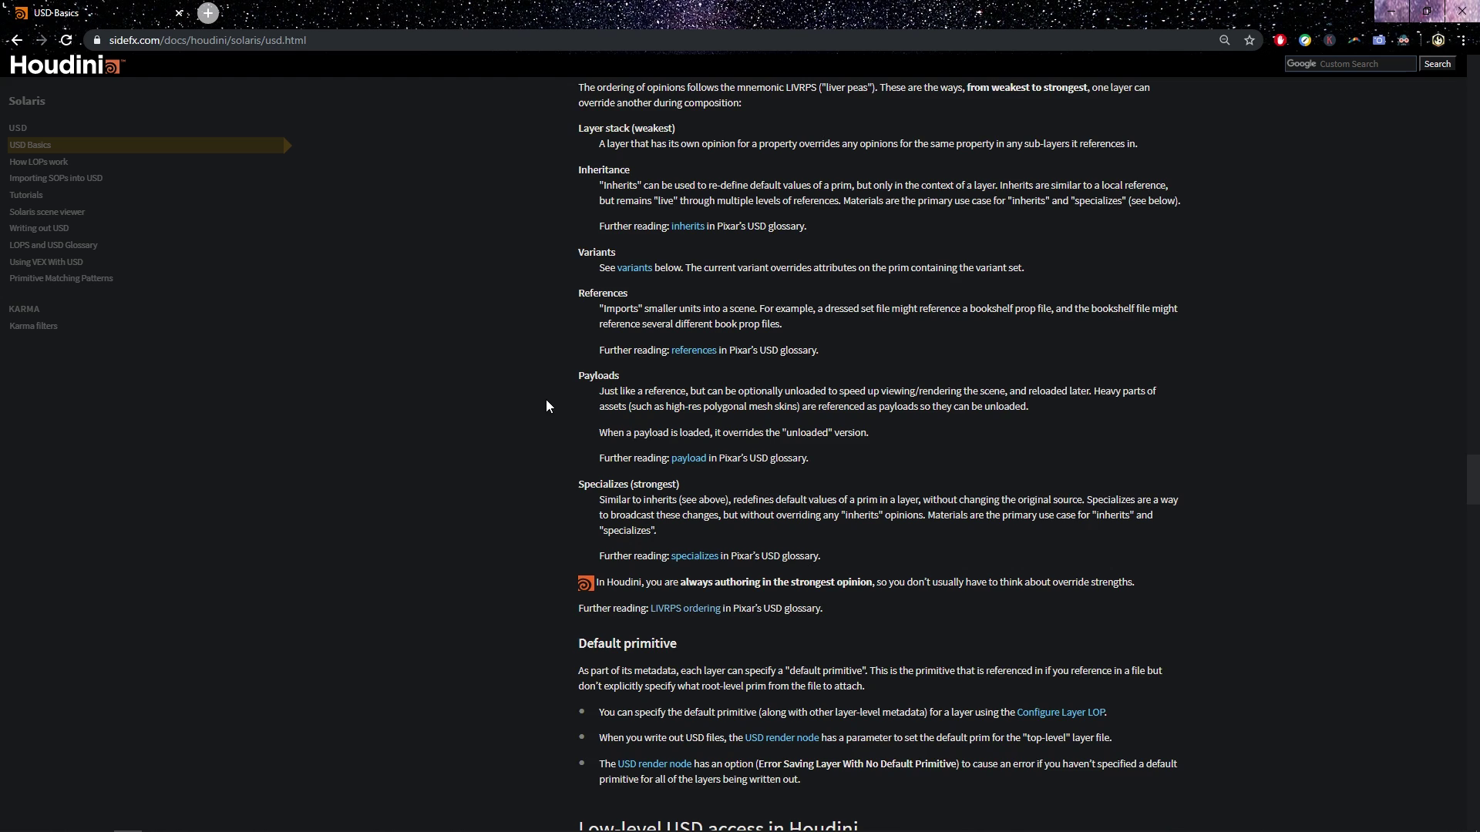
scroll(up, 3)
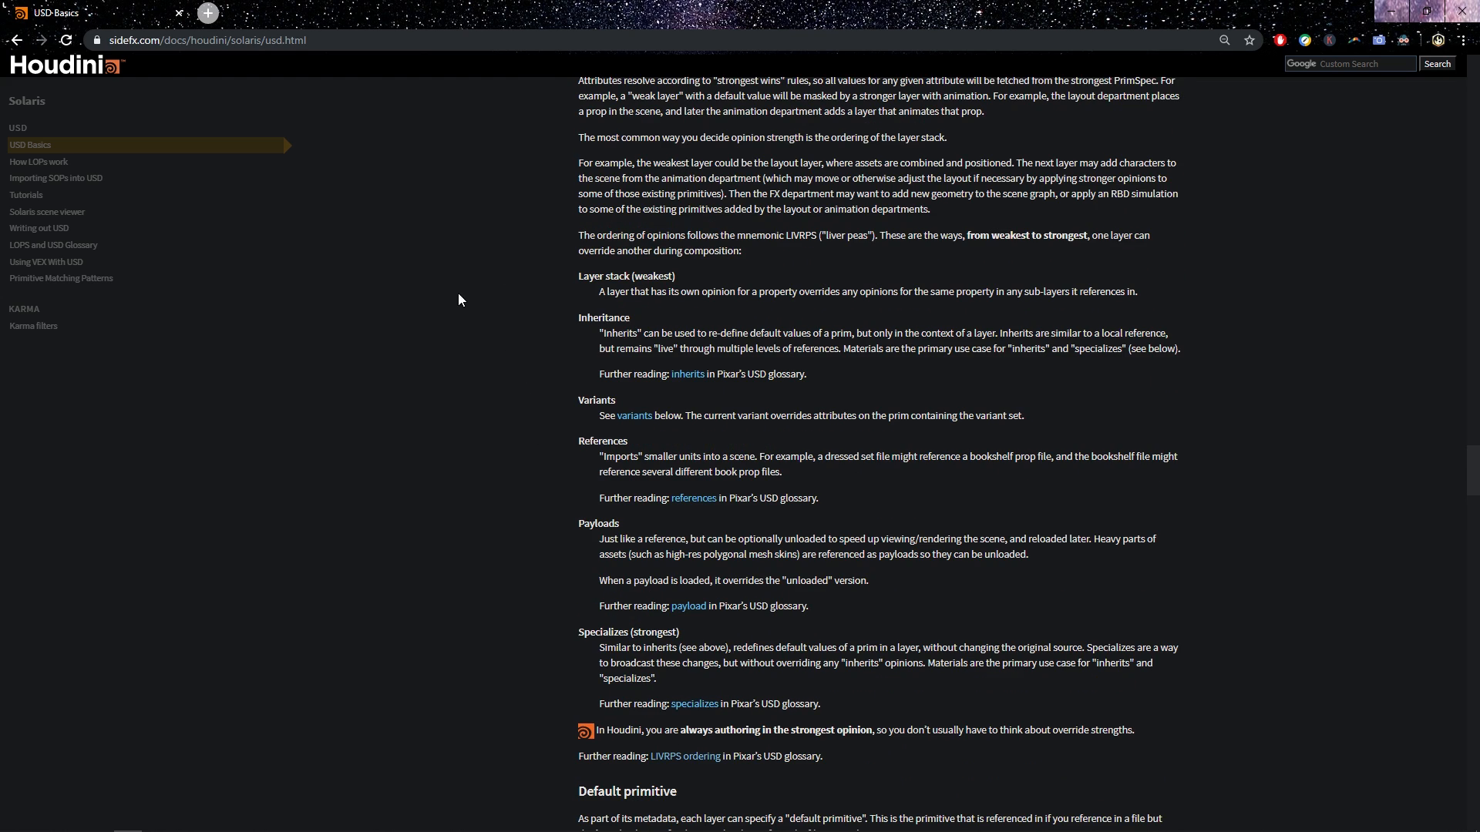
scroll(up, 3)
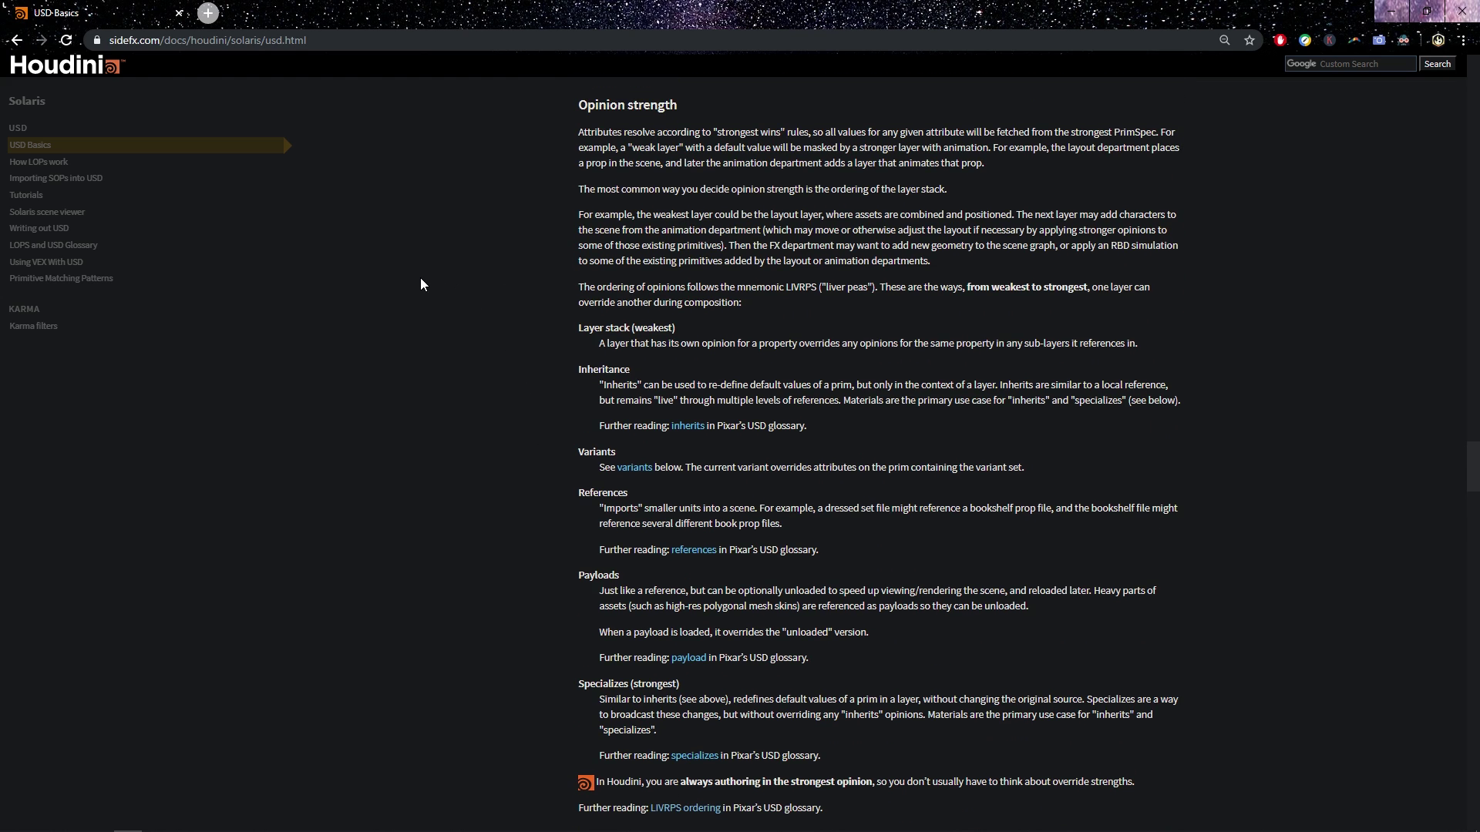
mouse_move(449, 410)
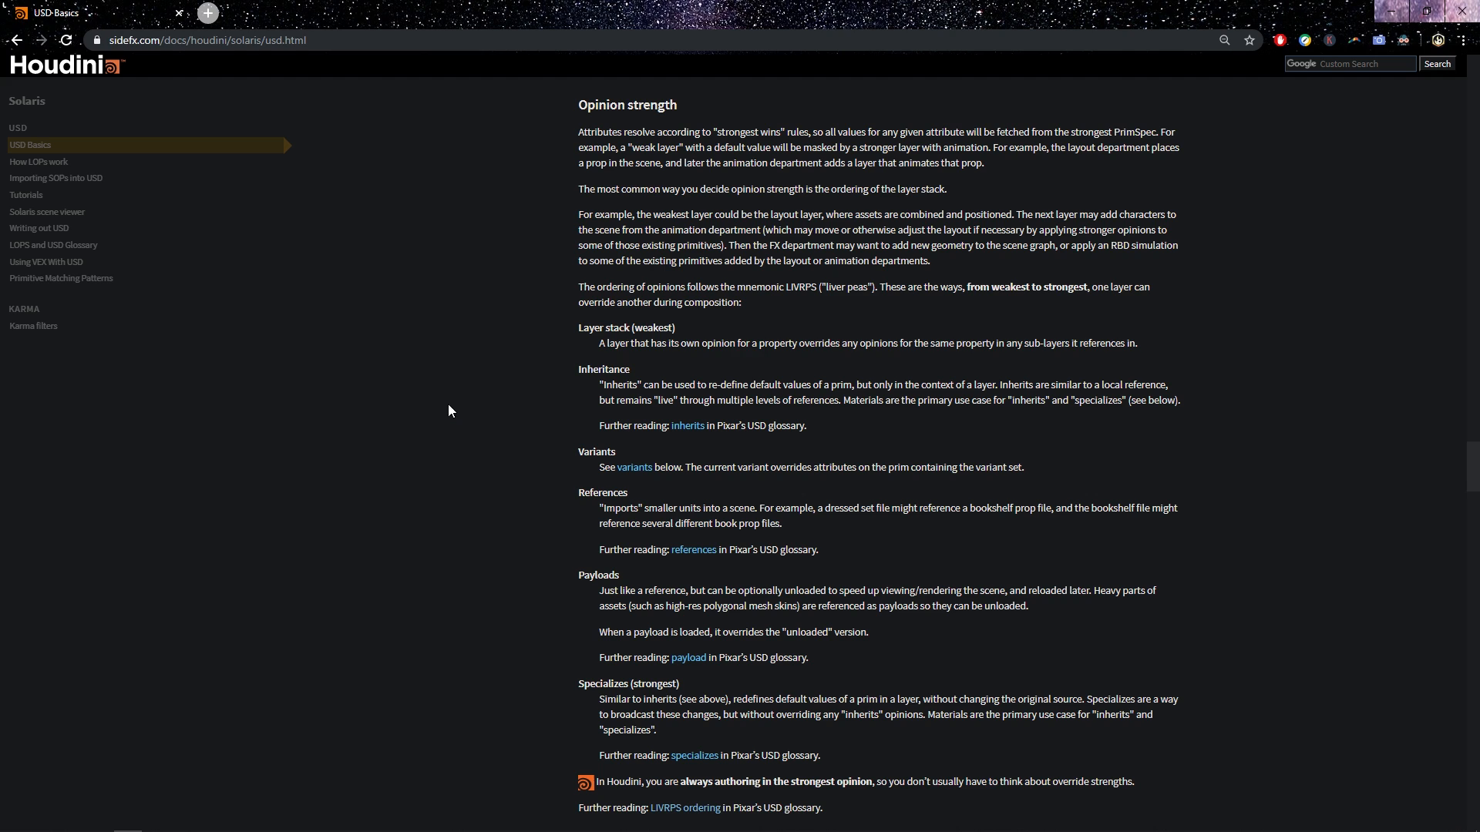
scroll(up, 3)
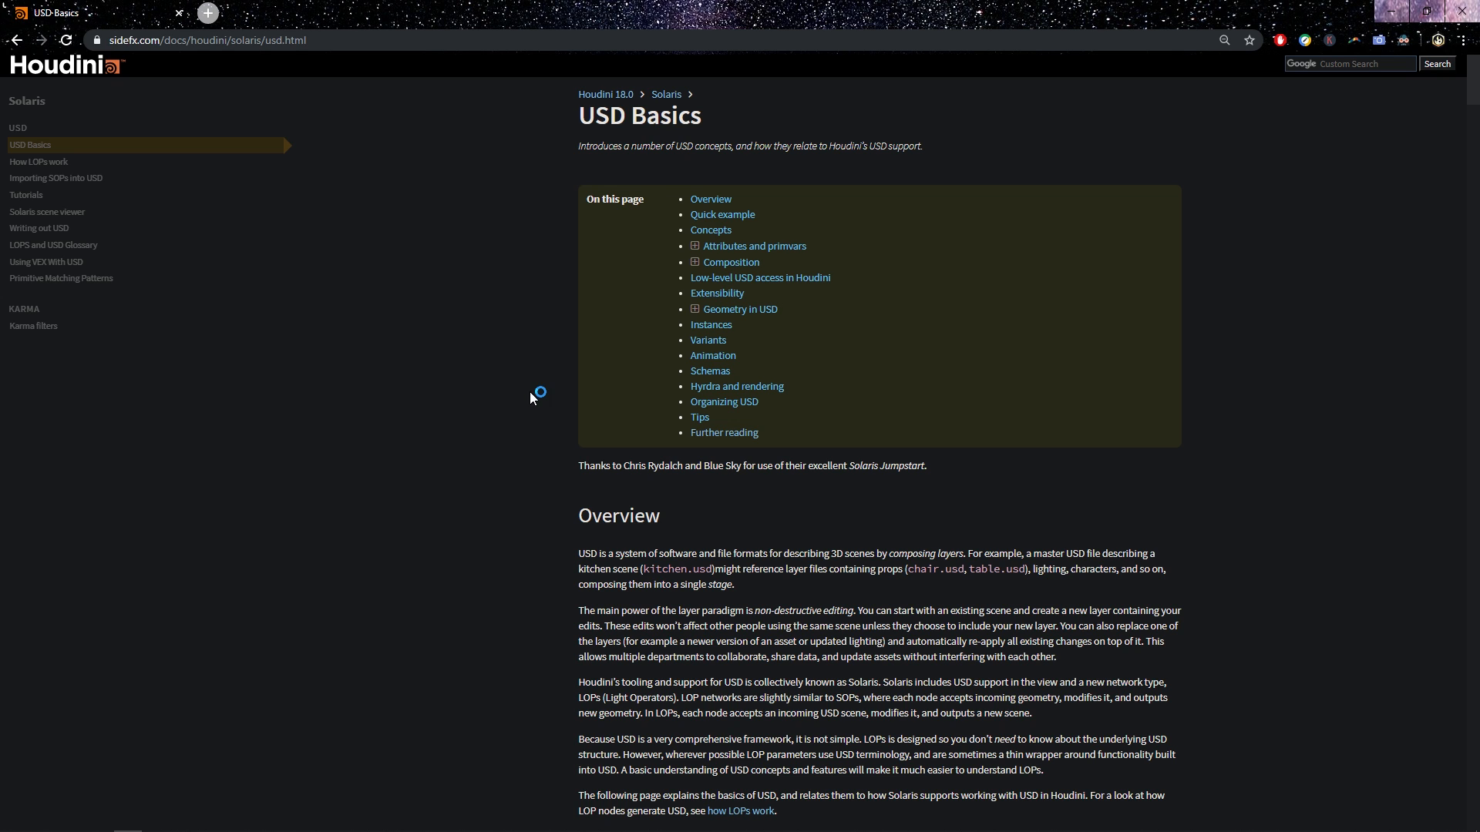
scroll(down, 3)
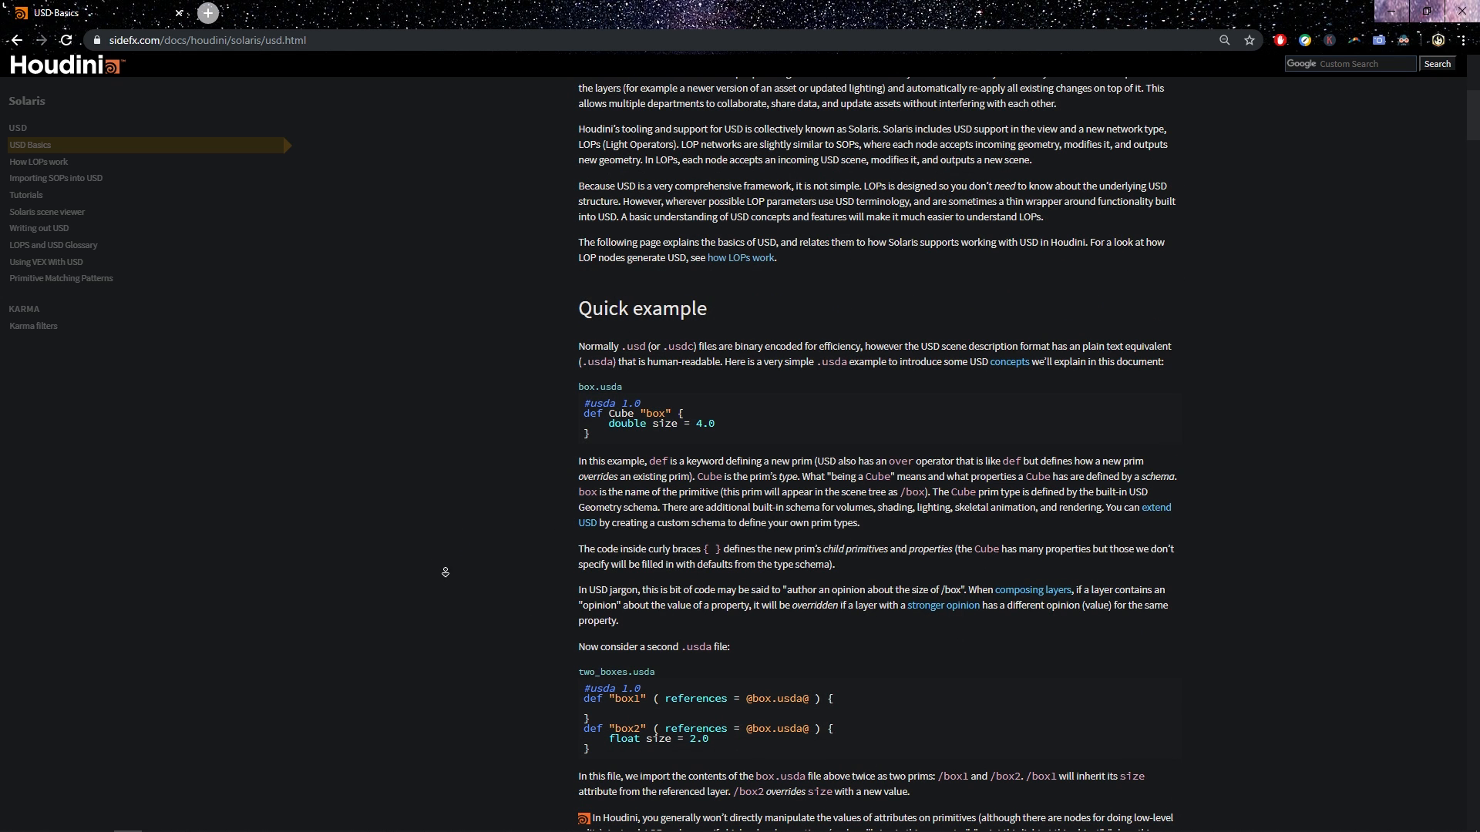
scroll(down, 3)
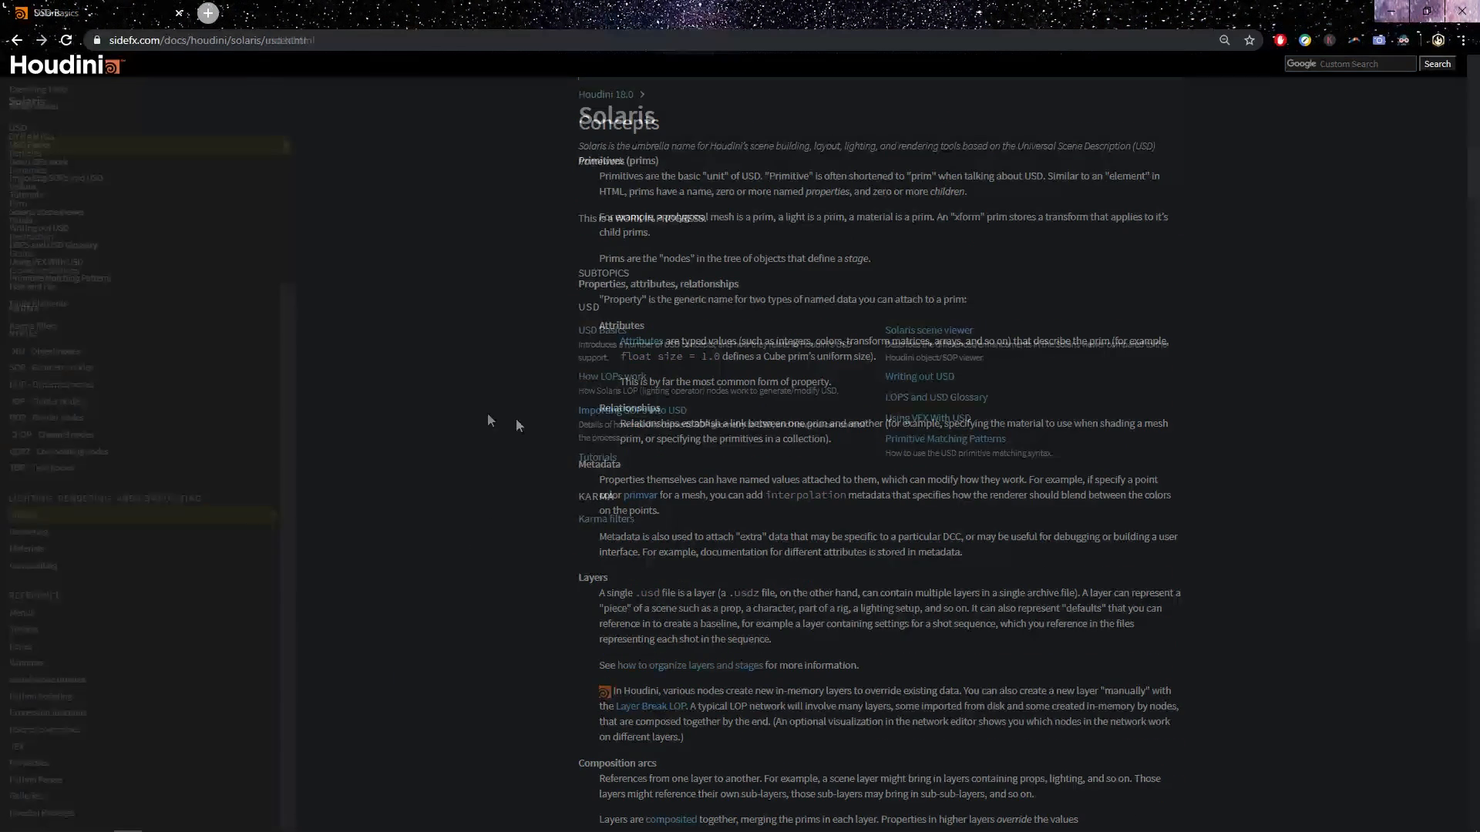
click(30, 145)
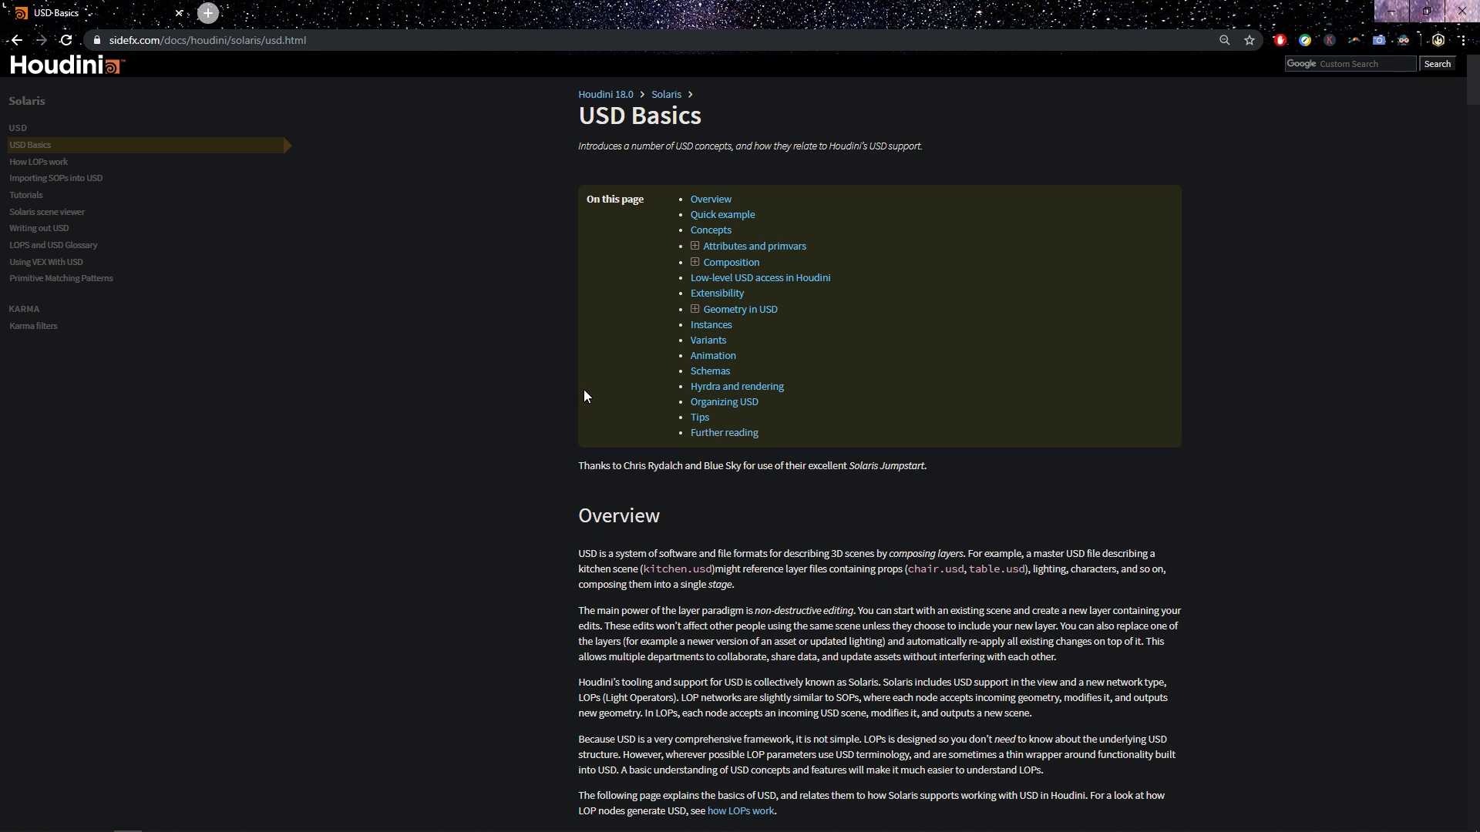
scroll(down, 3)
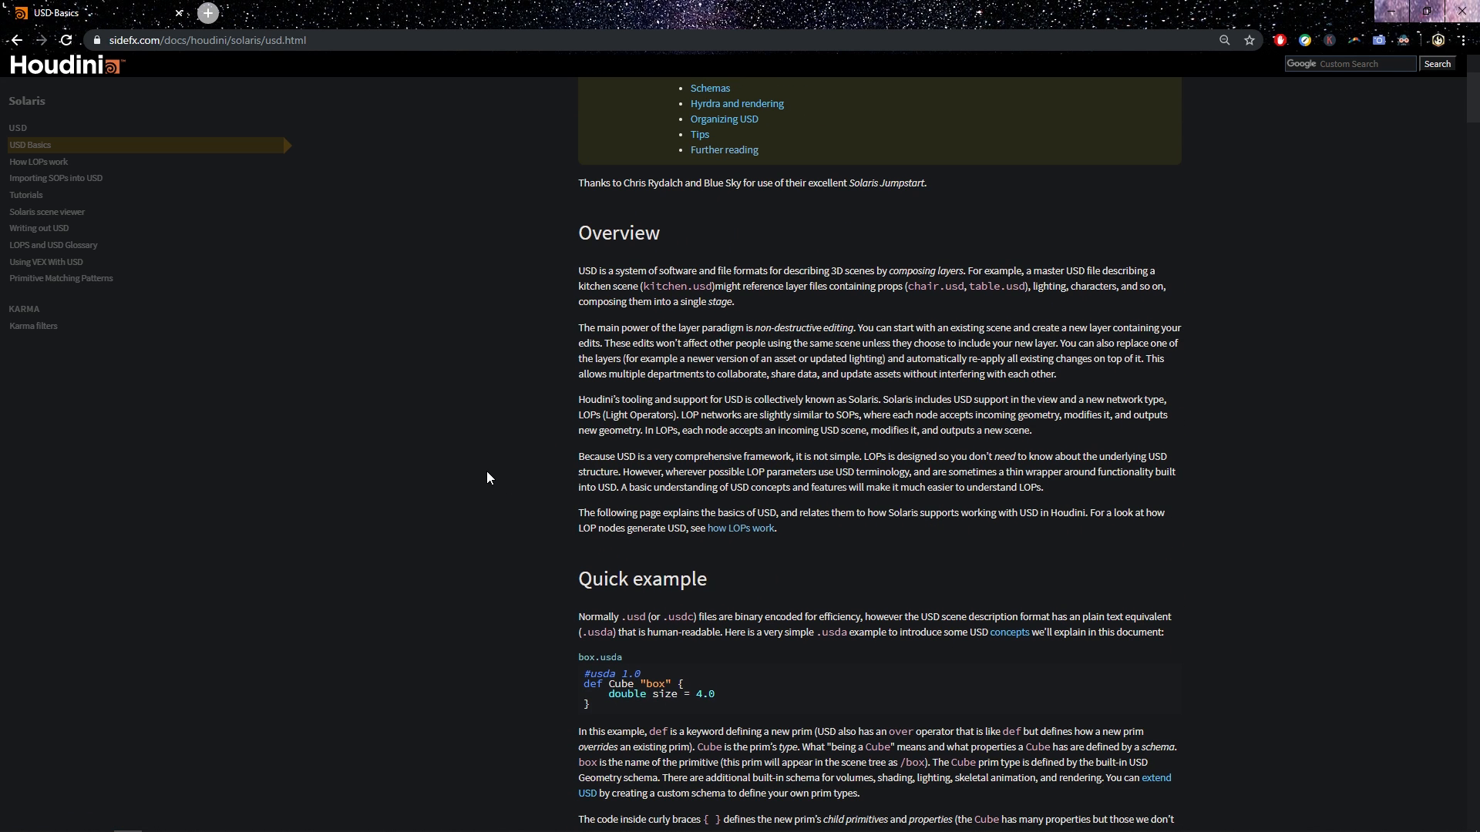
mouse_move(491, 509)
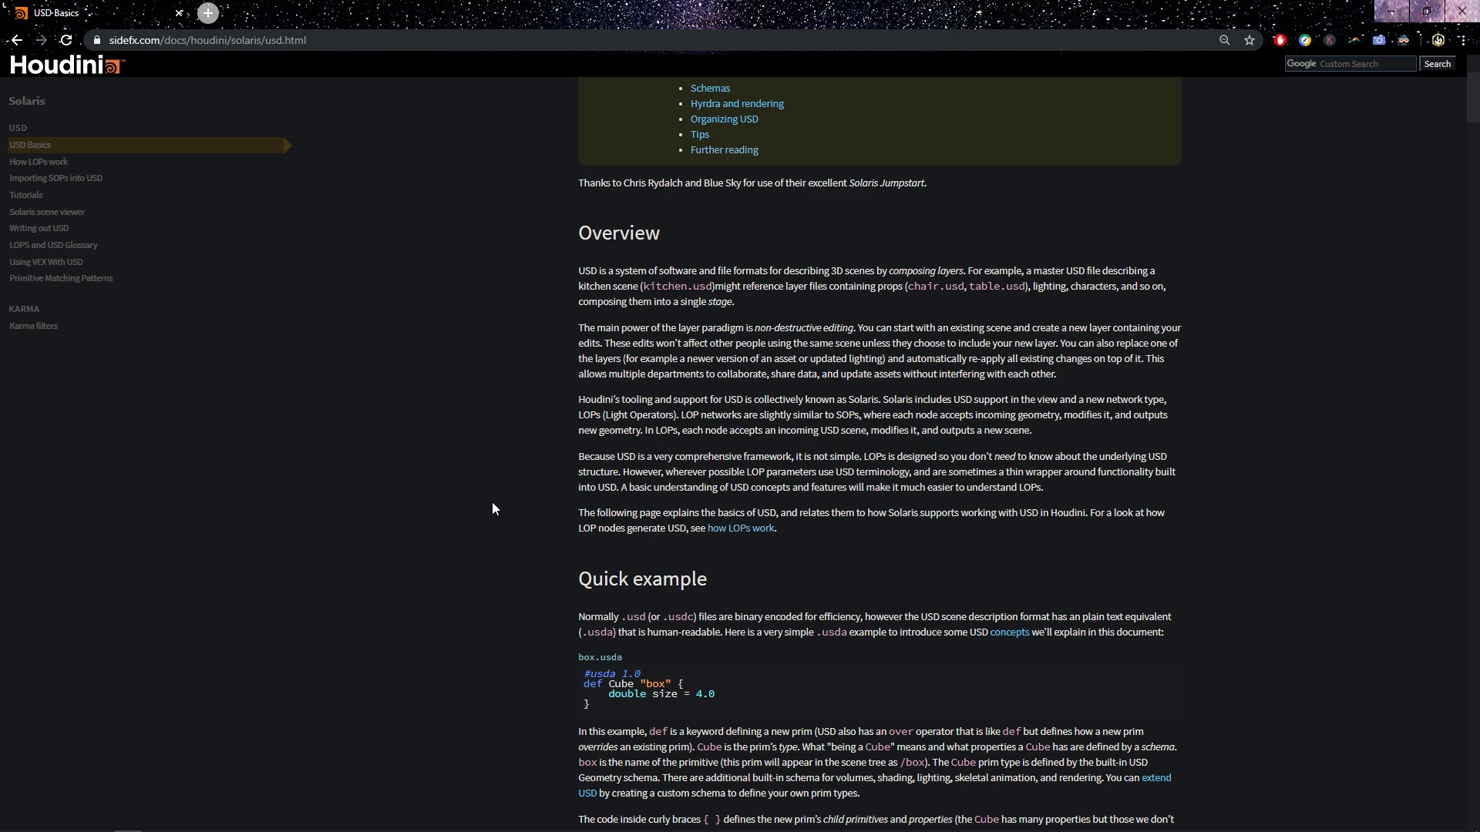
mouse_move(17, 40)
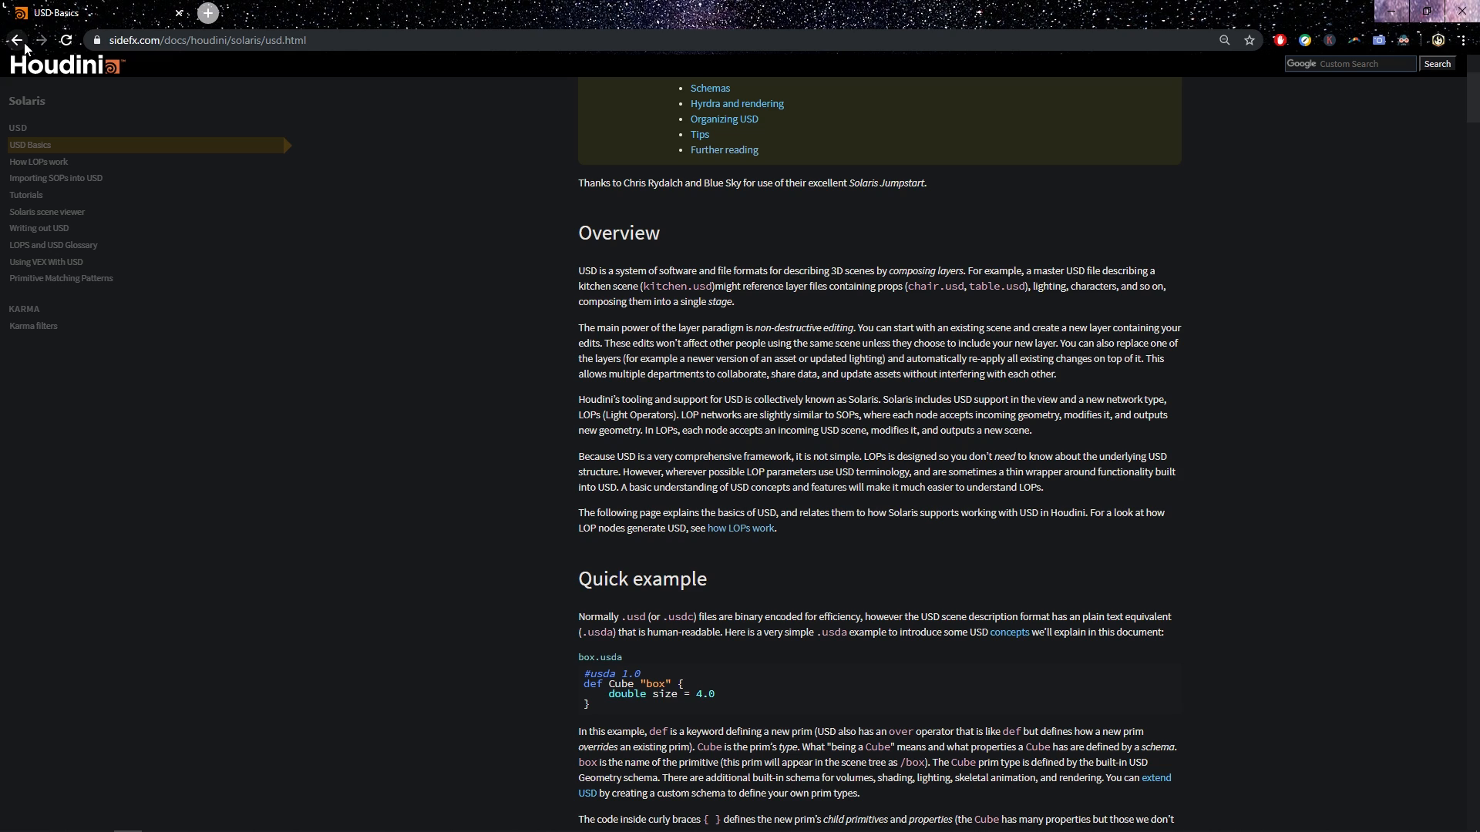
Step: Go back to the Solaris index and open the LOPs tutorials page
click(16, 40)
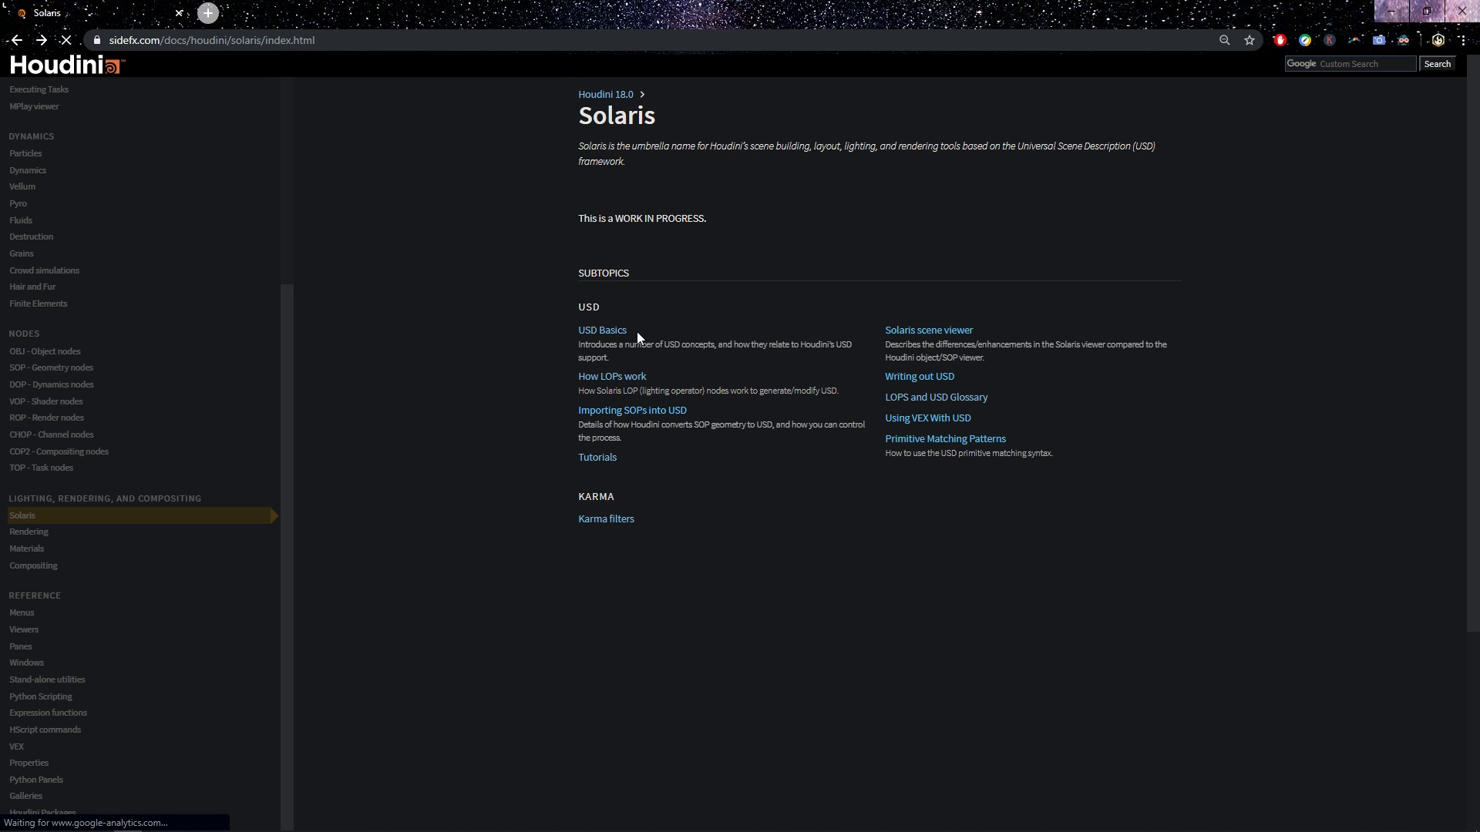
mouse_move(684, 343)
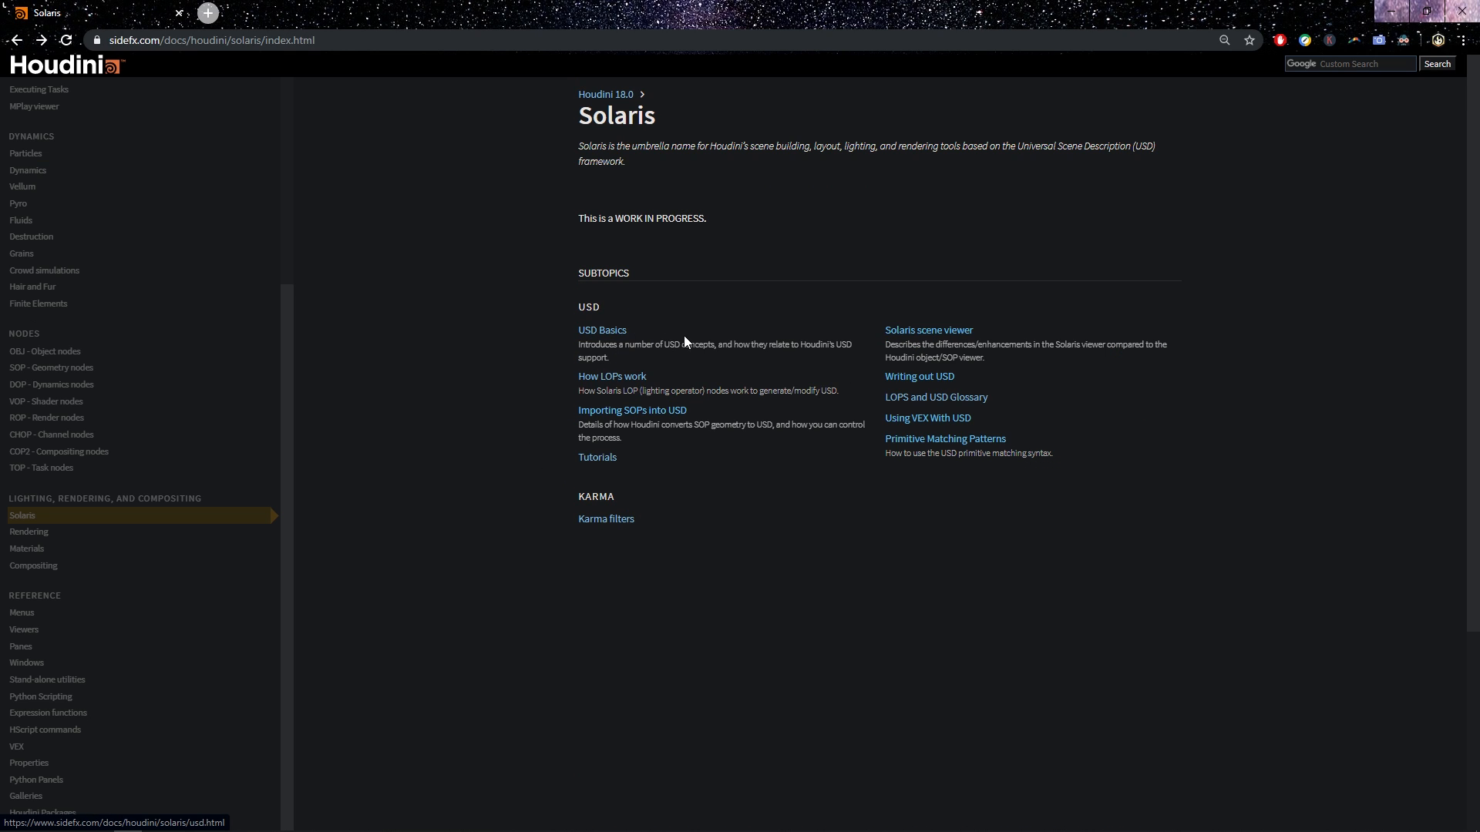
mouse_move(700, 342)
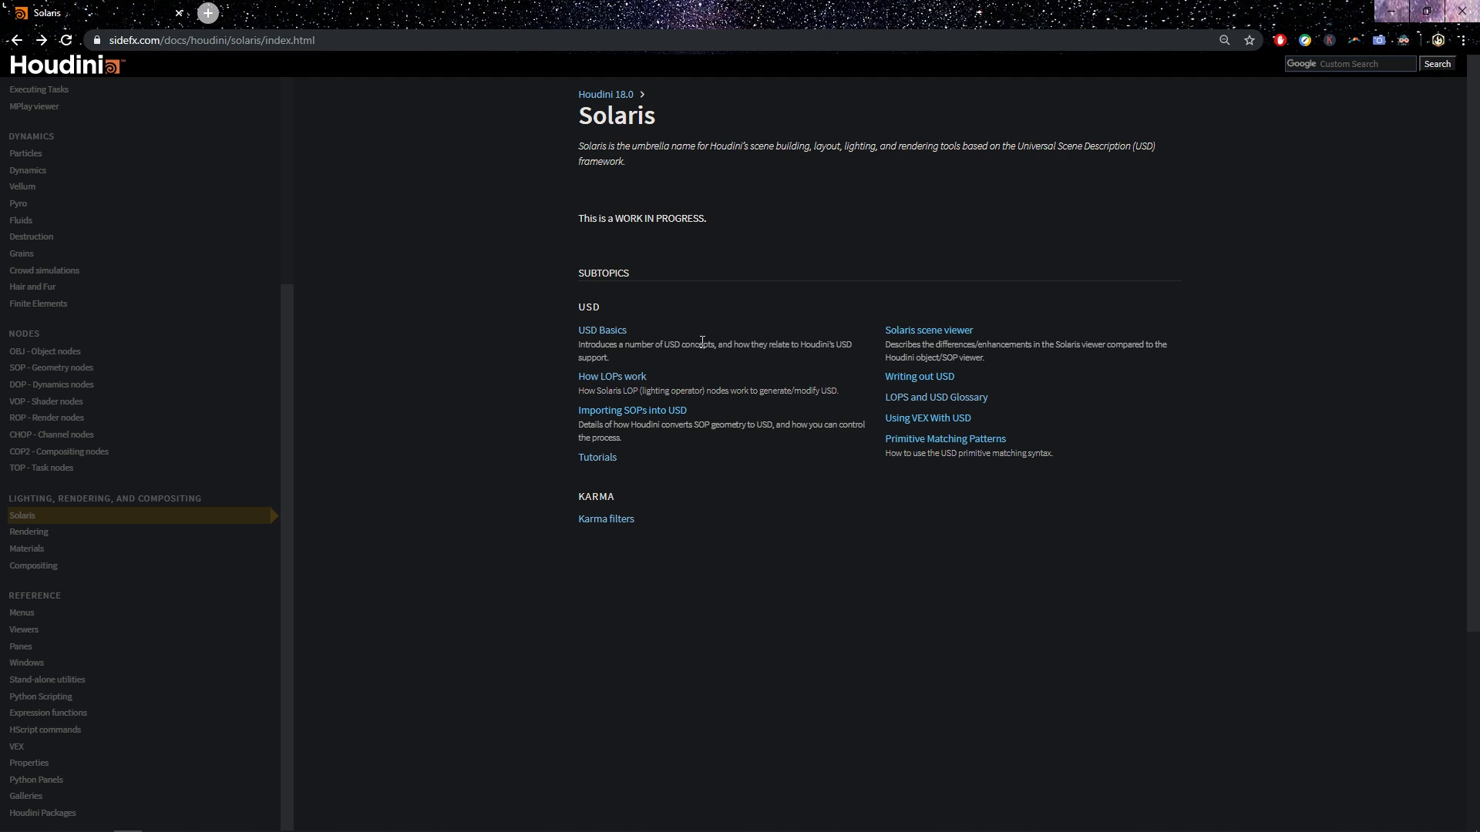
mouse_move(653, 357)
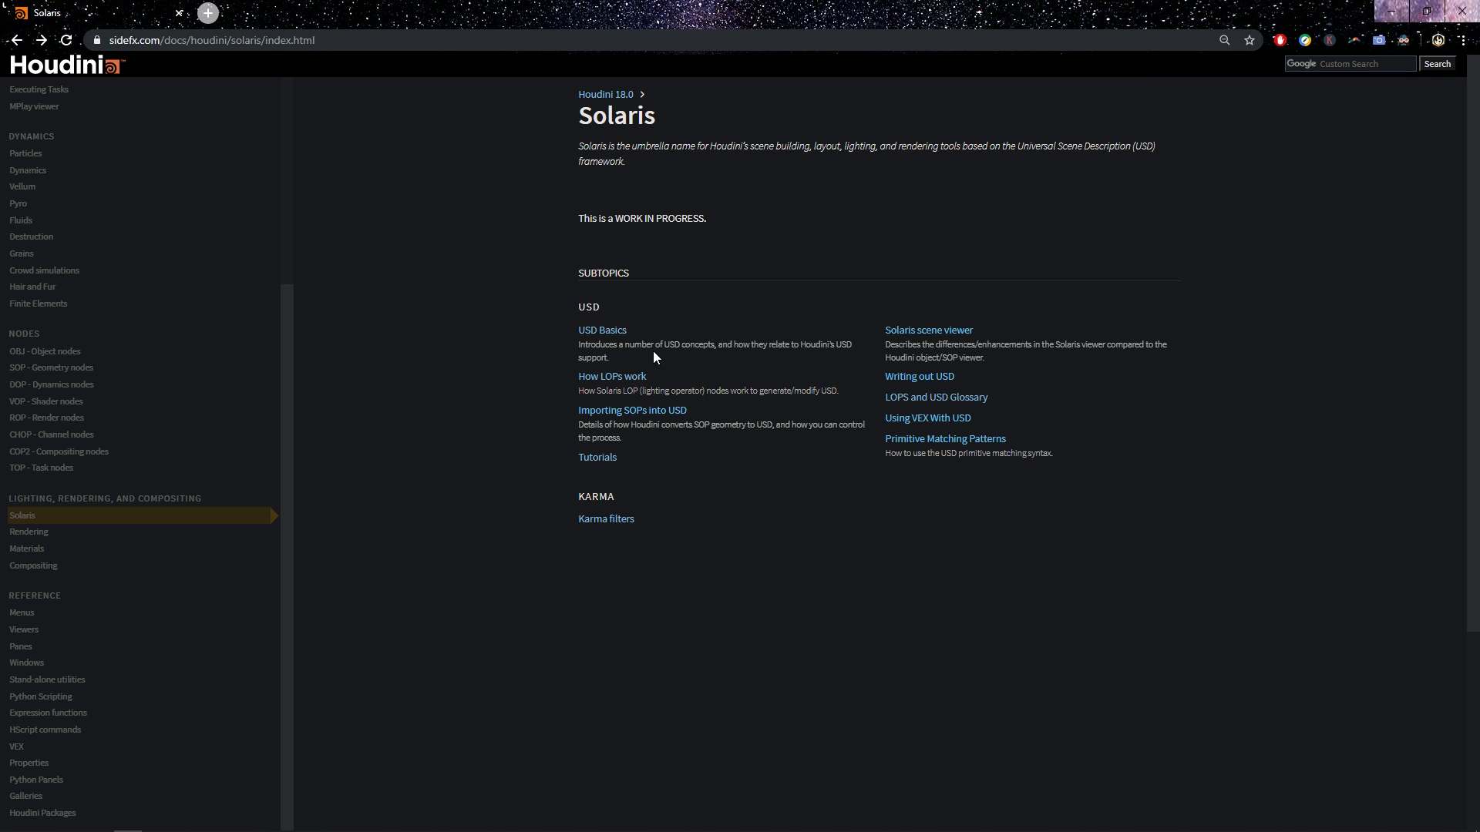
mouse_move(461, 415)
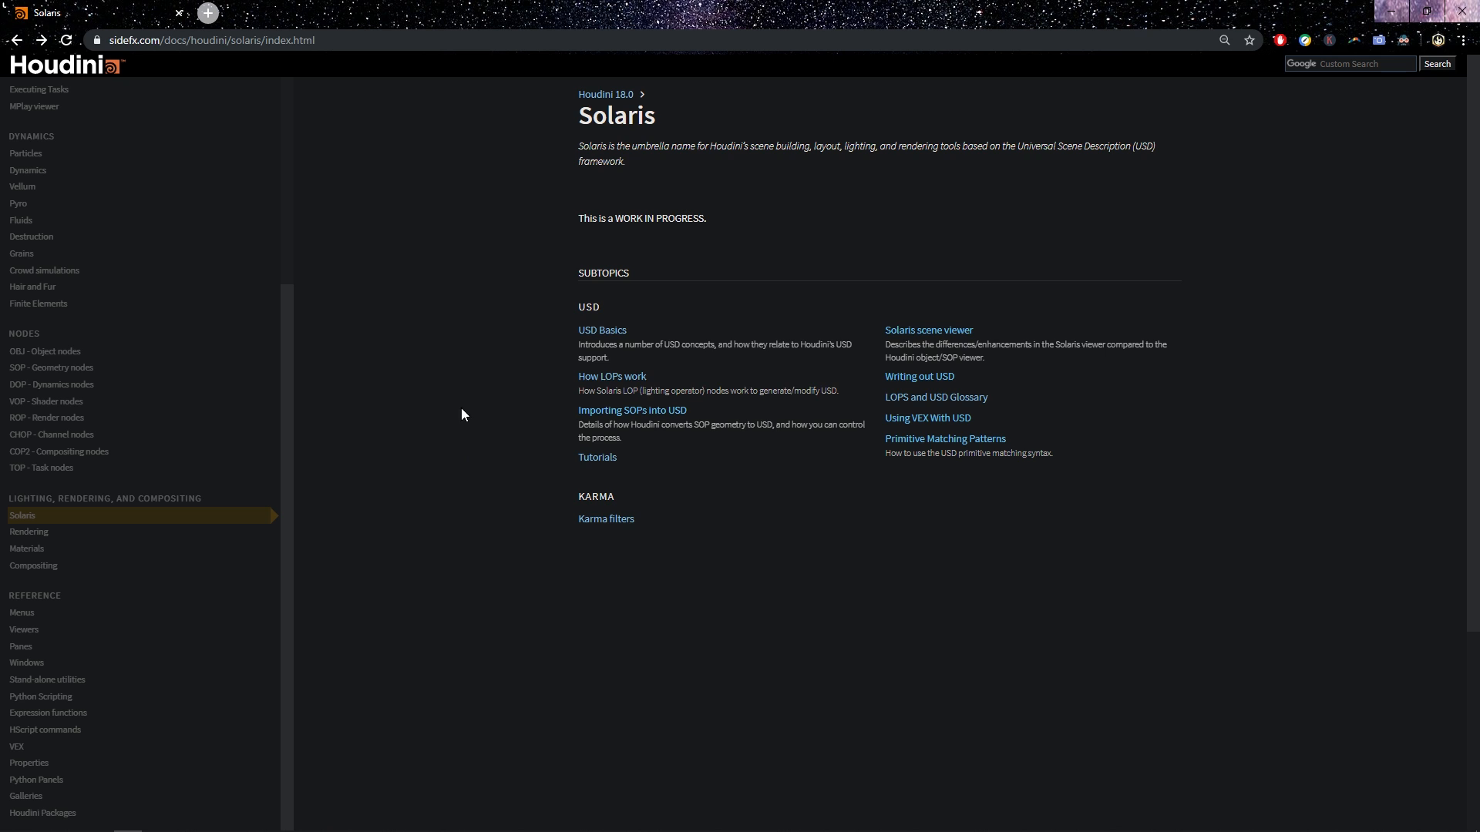
mouse_move(596, 458)
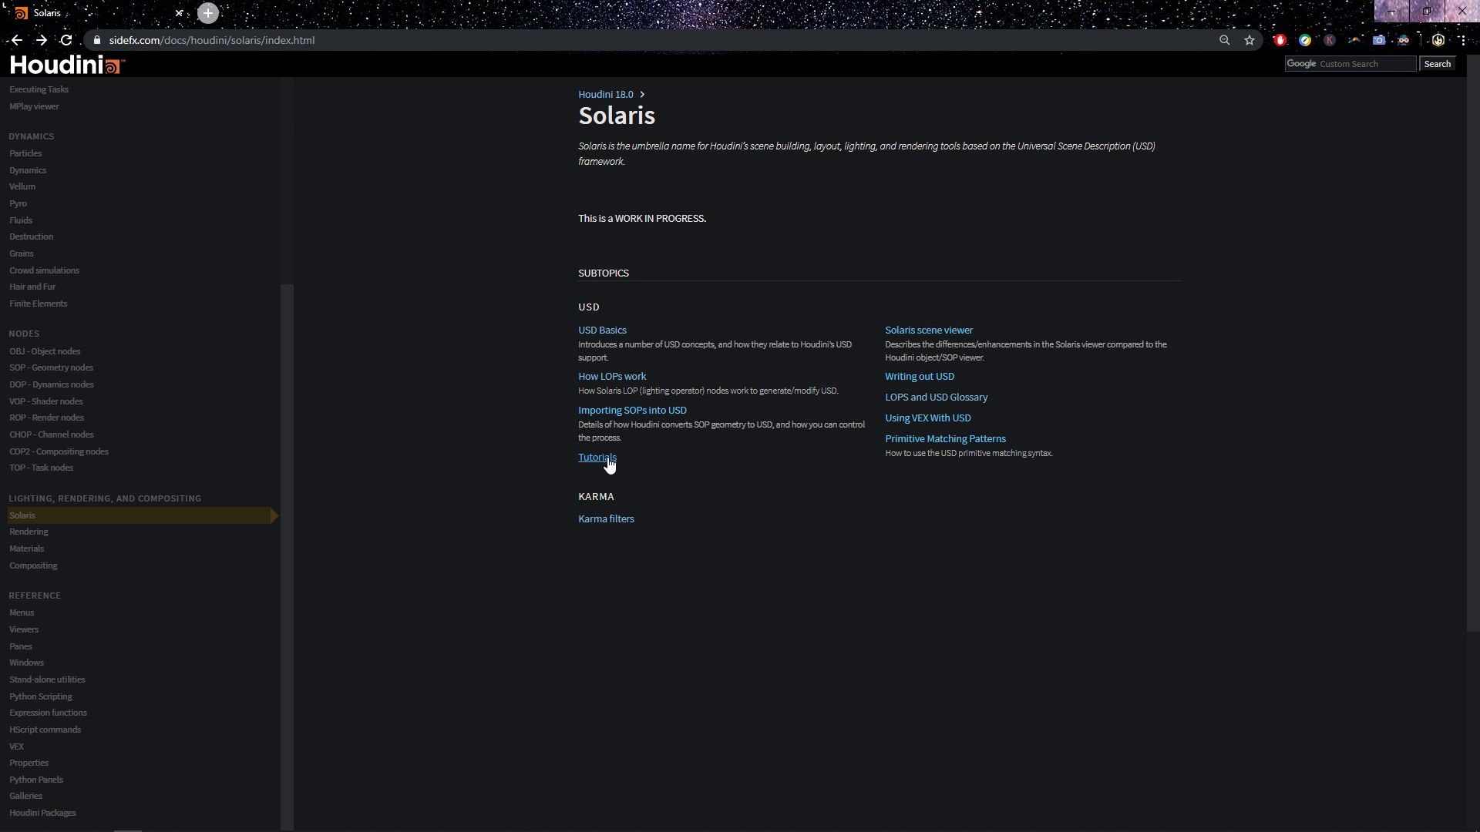
click(597, 458)
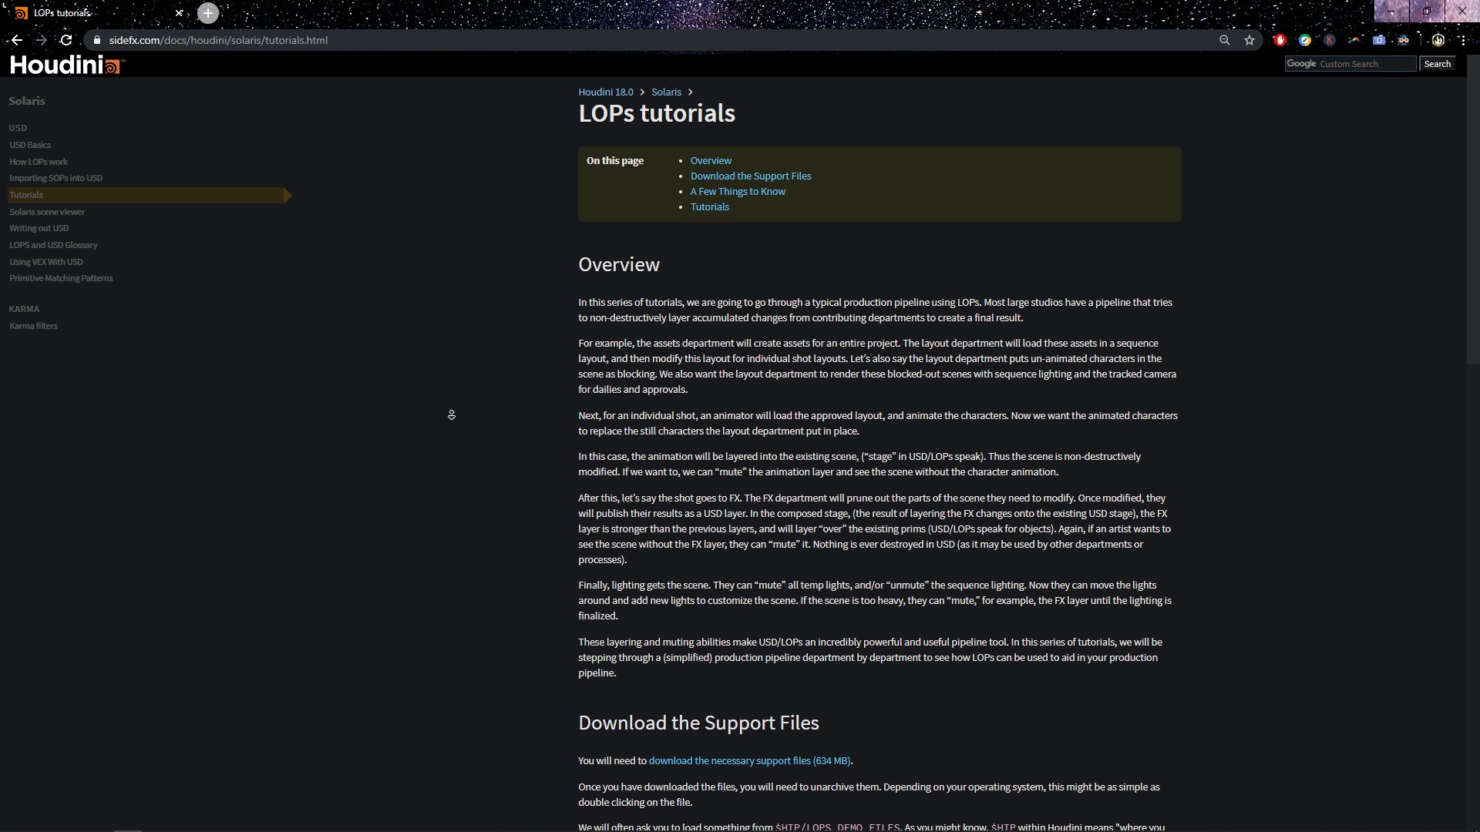
scroll(down, 3)
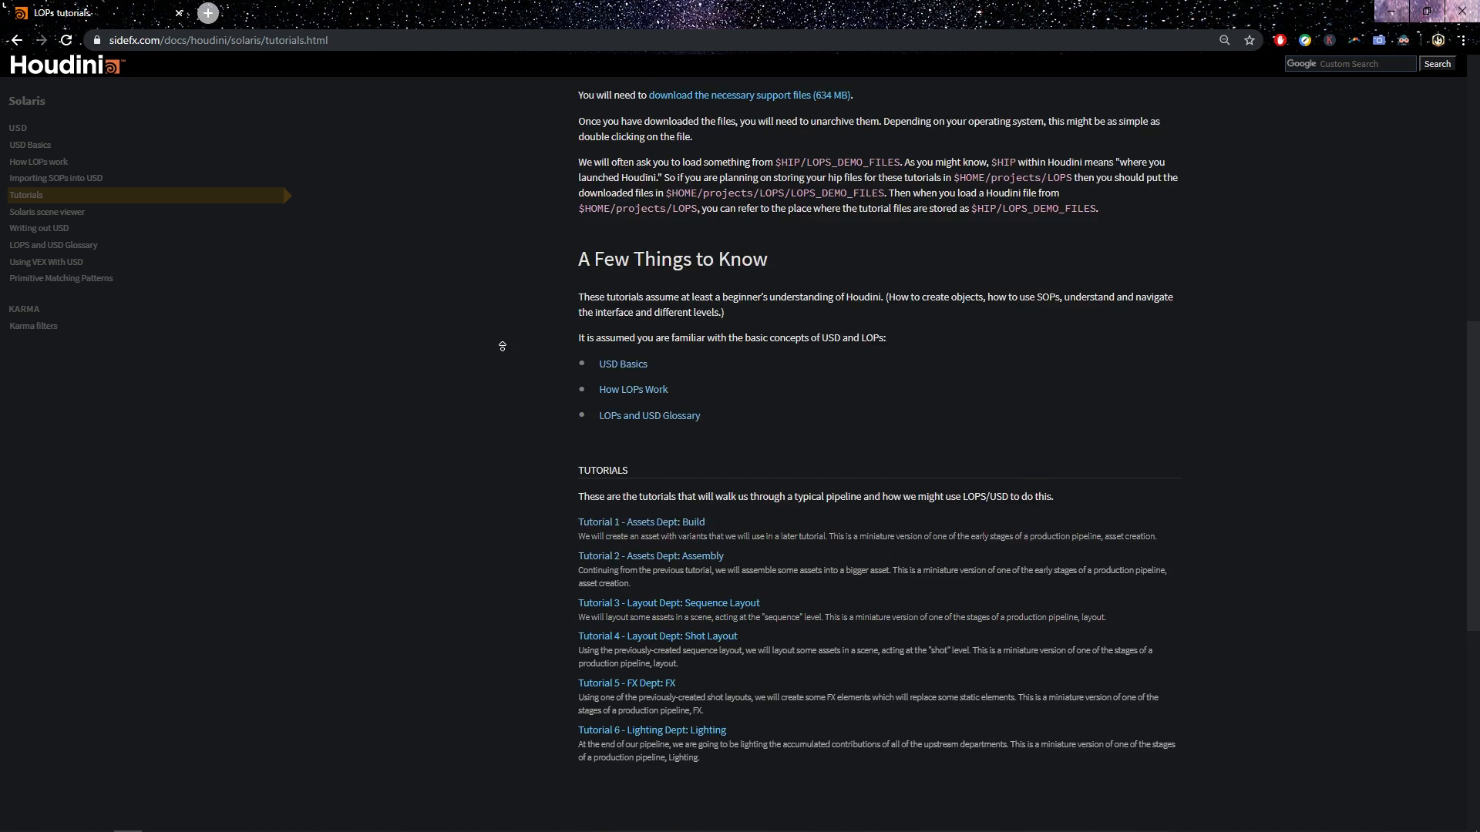
scroll(up, 3)
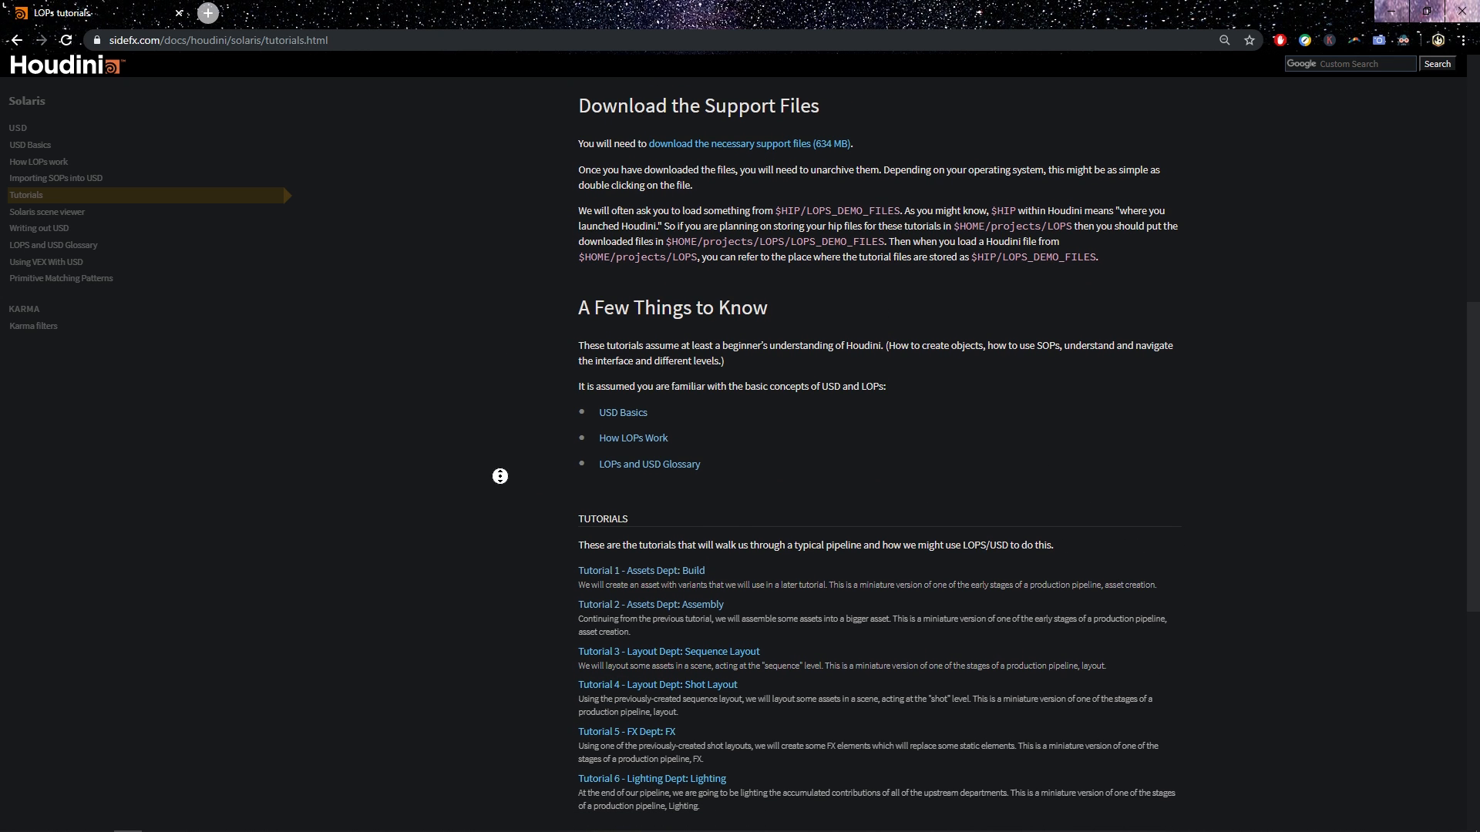
scroll(up, 3)
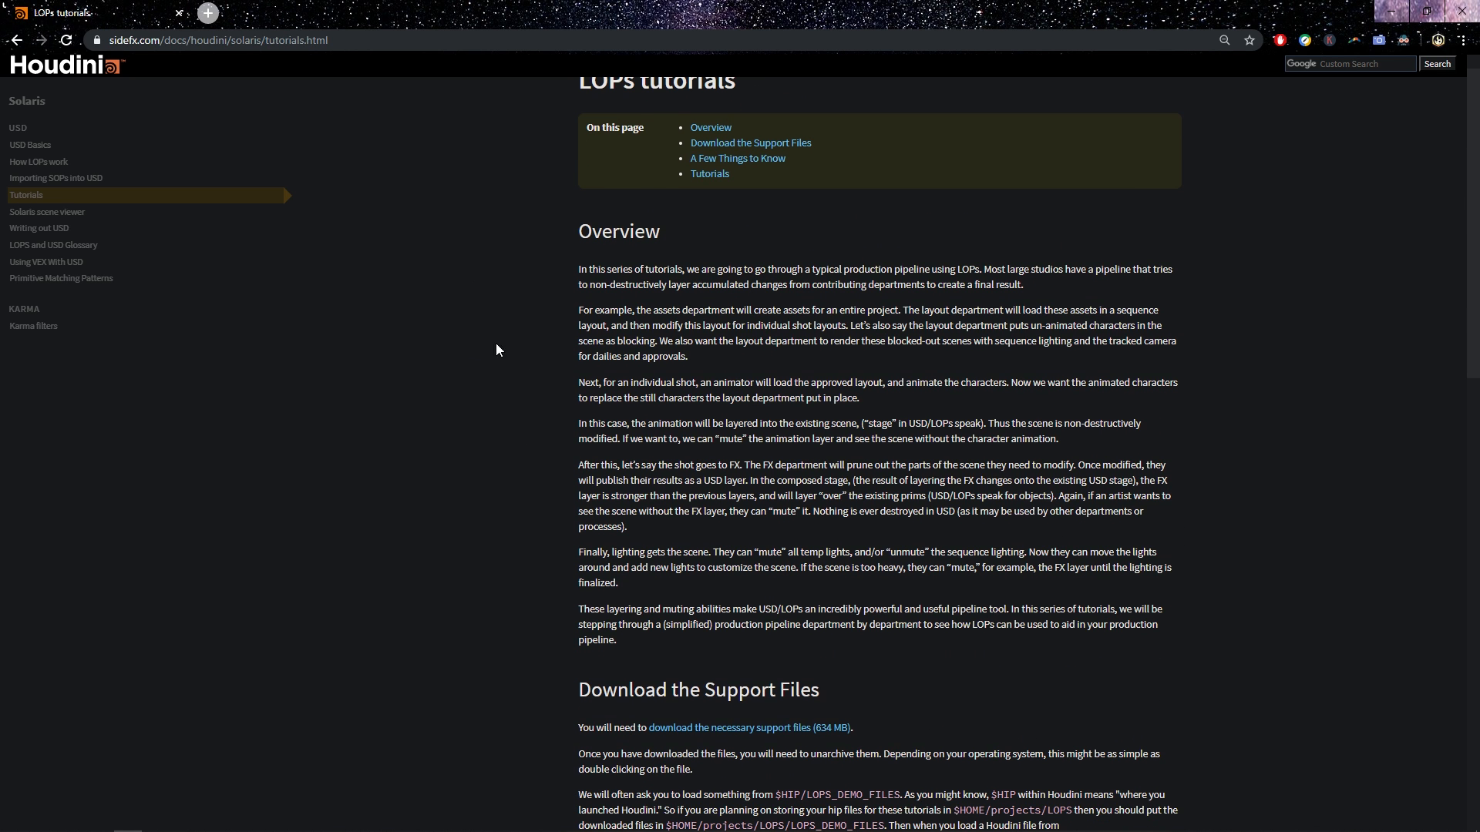
Step: Scroll down the tutorials list and choose Tutorial 1 - Assets Dept: Build
scroll(down, 3)
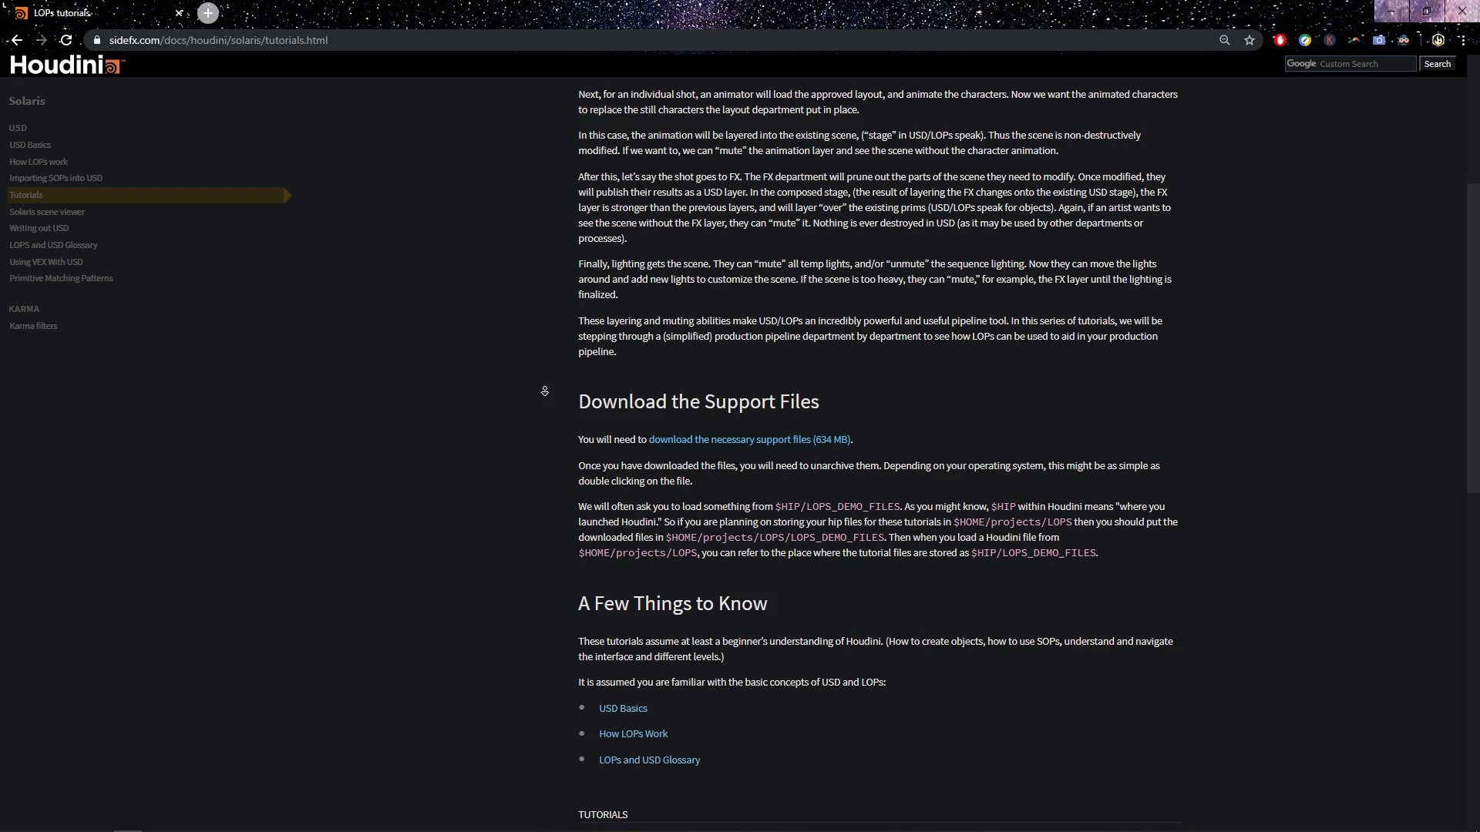
scroll(down, 3)
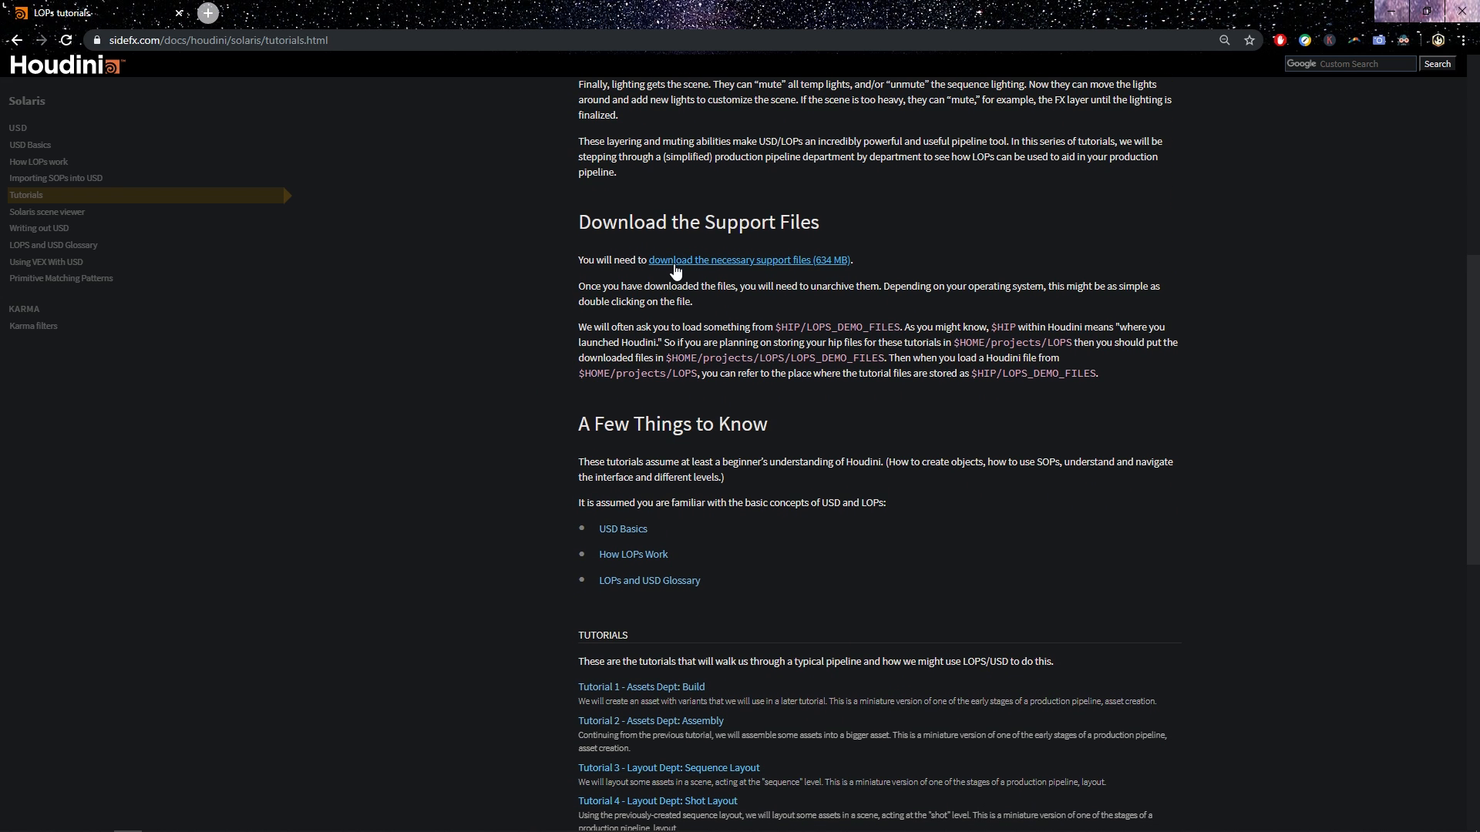
mouse_move(655, 325)
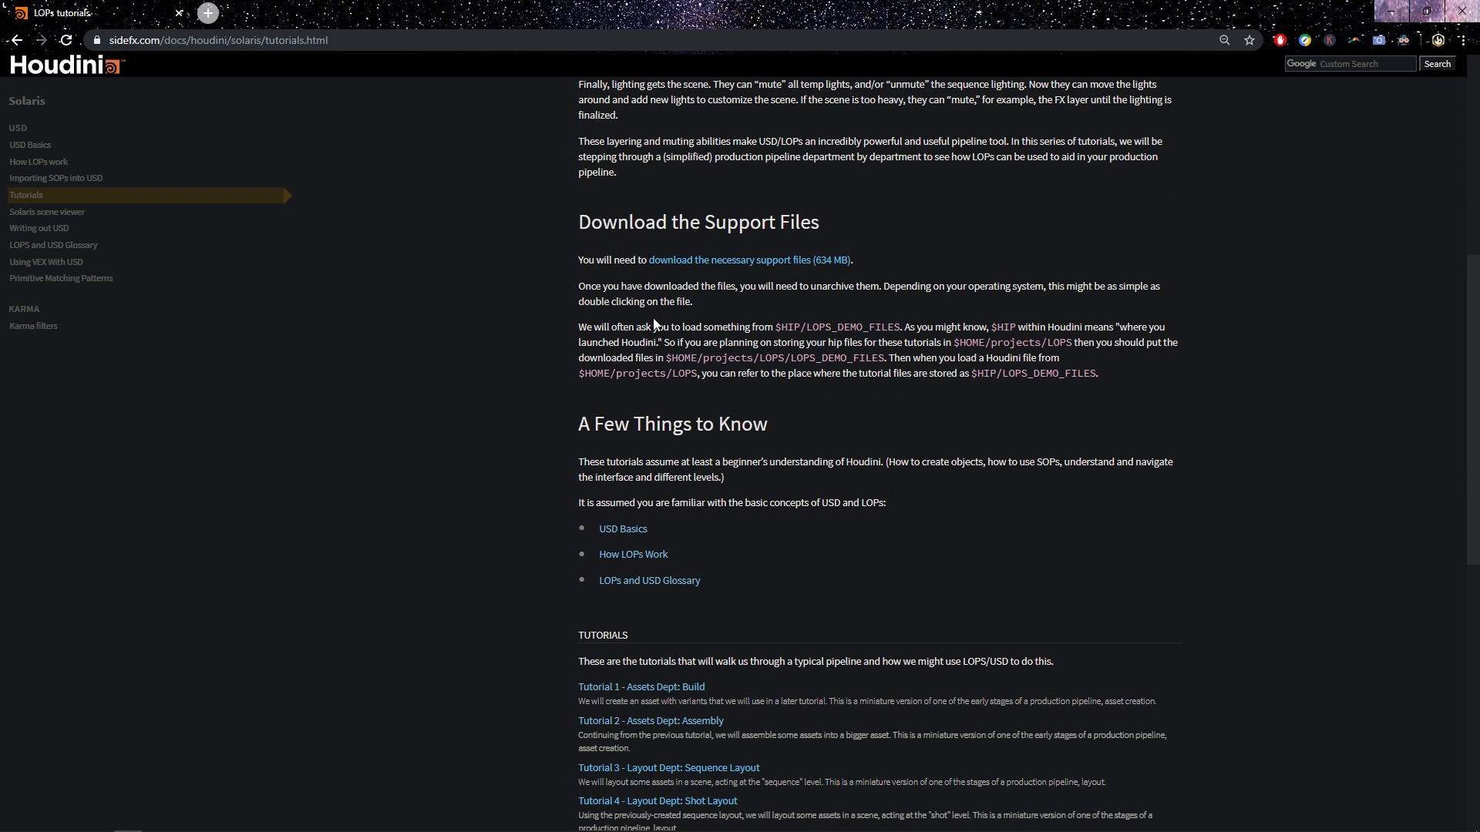
scroll(down, 3)
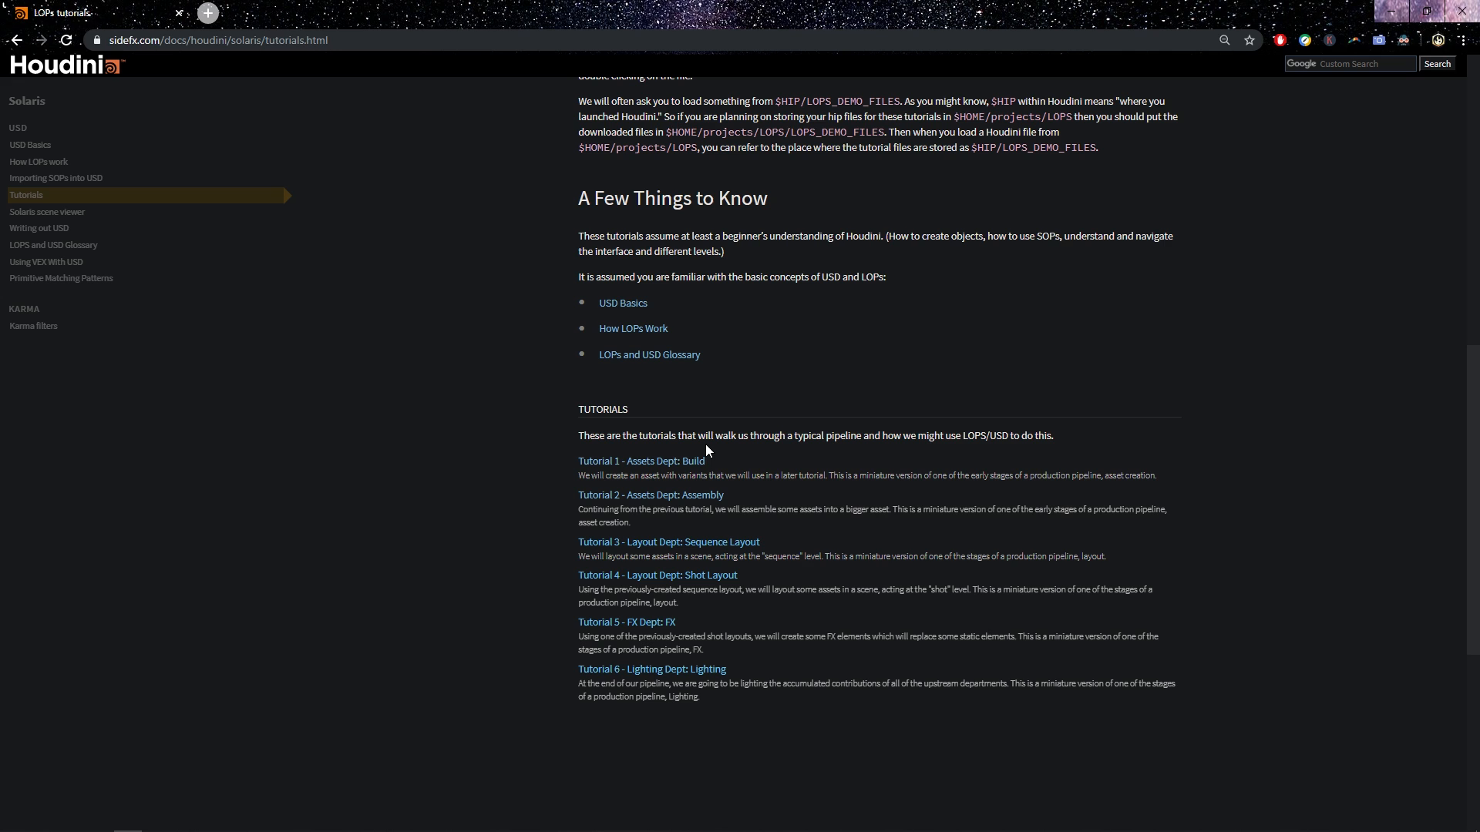
click(641, 461)
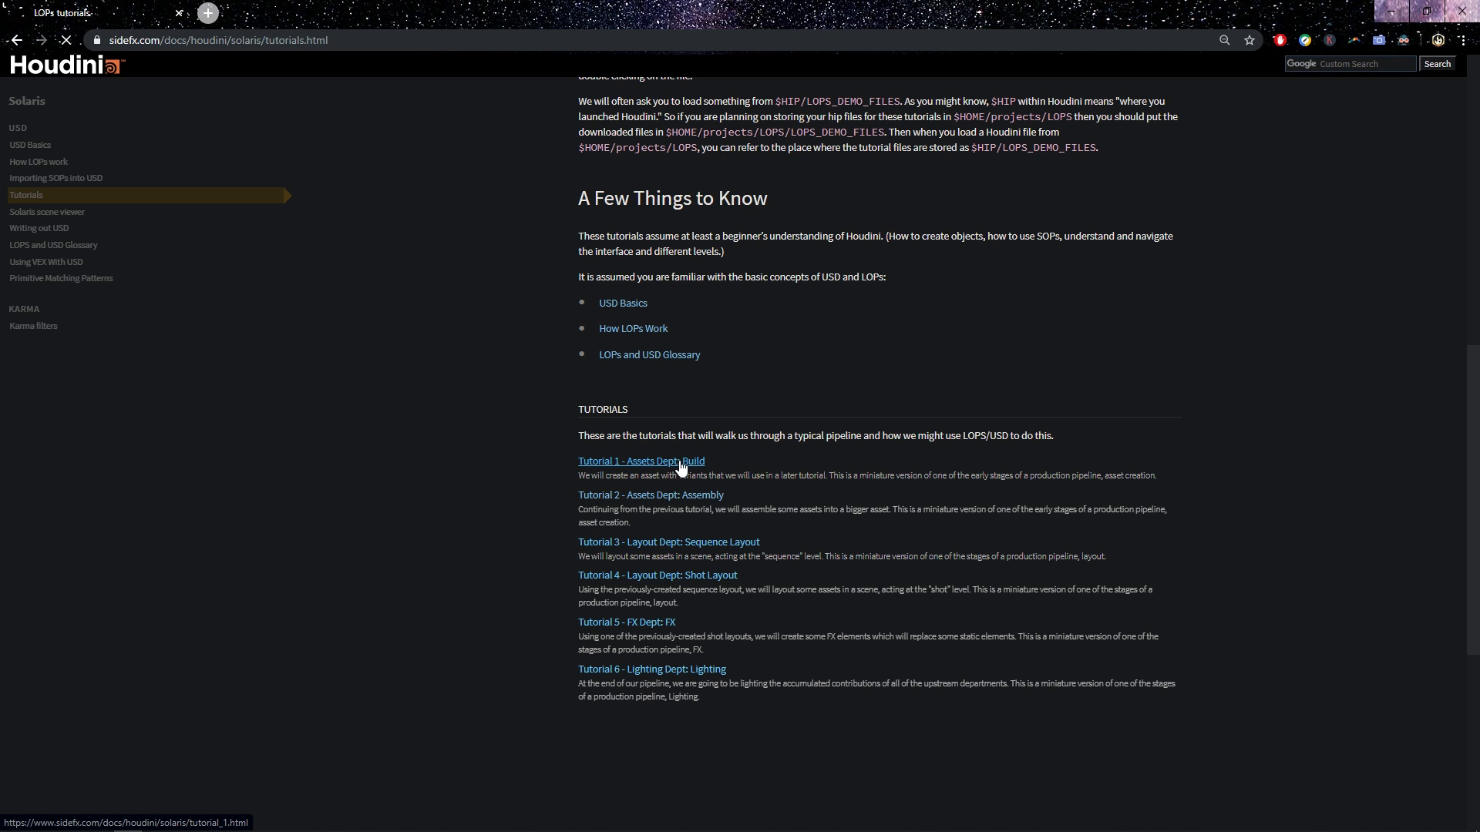
Step: Open the Assets Dept: Build tutorial and scroll to the Import Asset to LOPs steps with the SOP Import screenshot
click(641, 461)
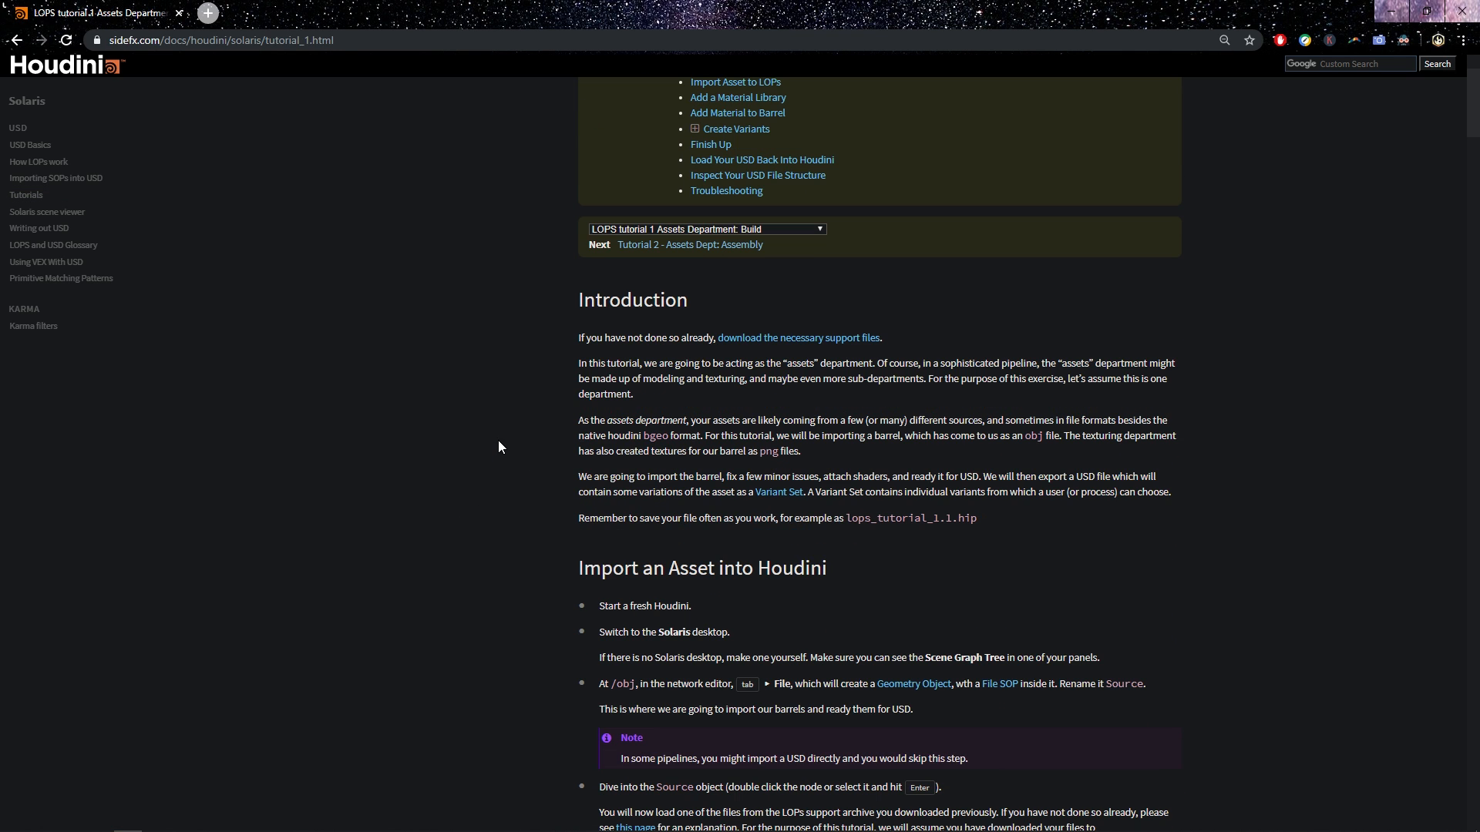
scroll(down, 3)
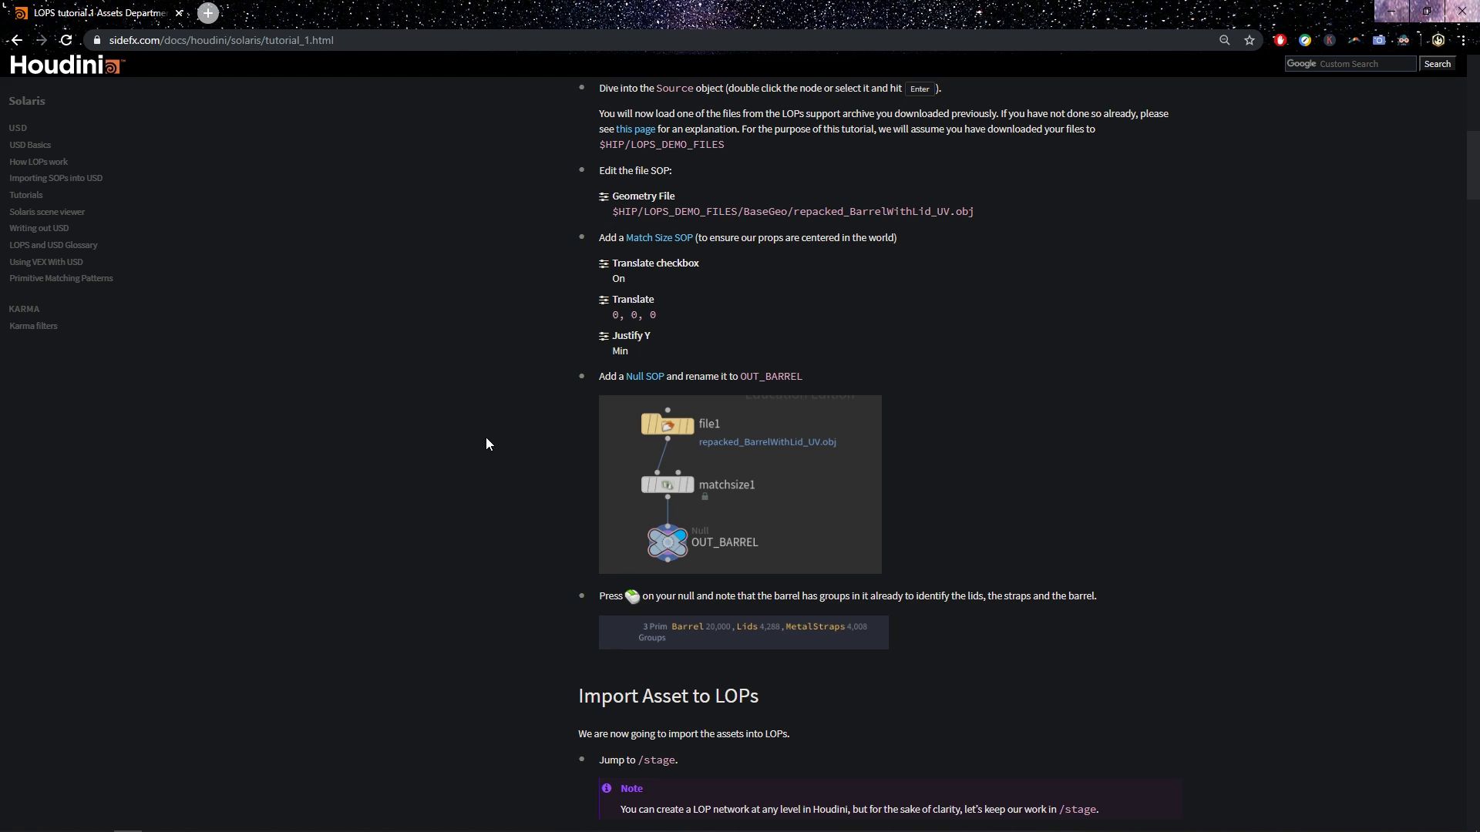
scroll(down, 3)
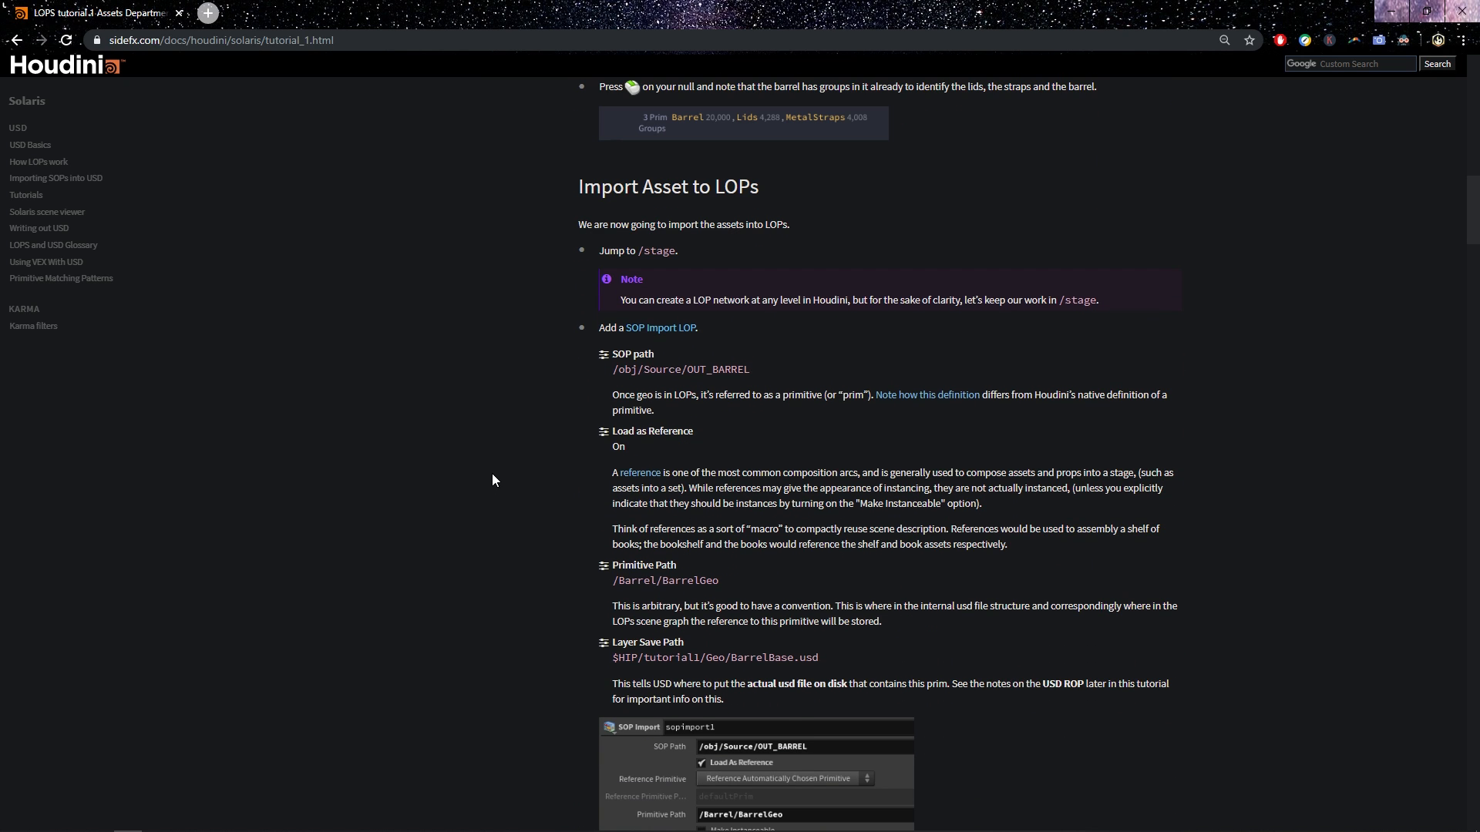
scroll(down, 3)
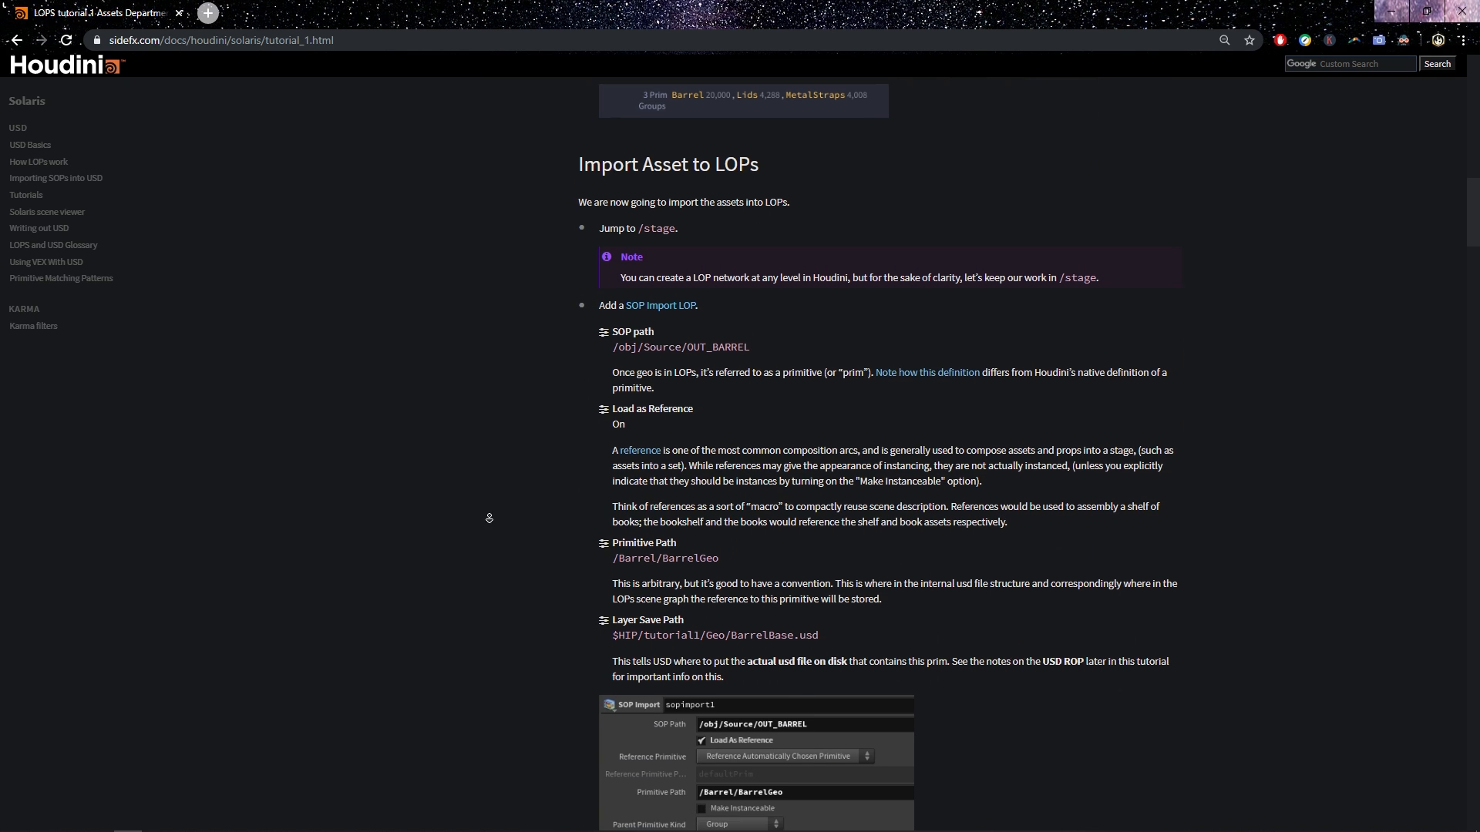
scroll(down, 3)
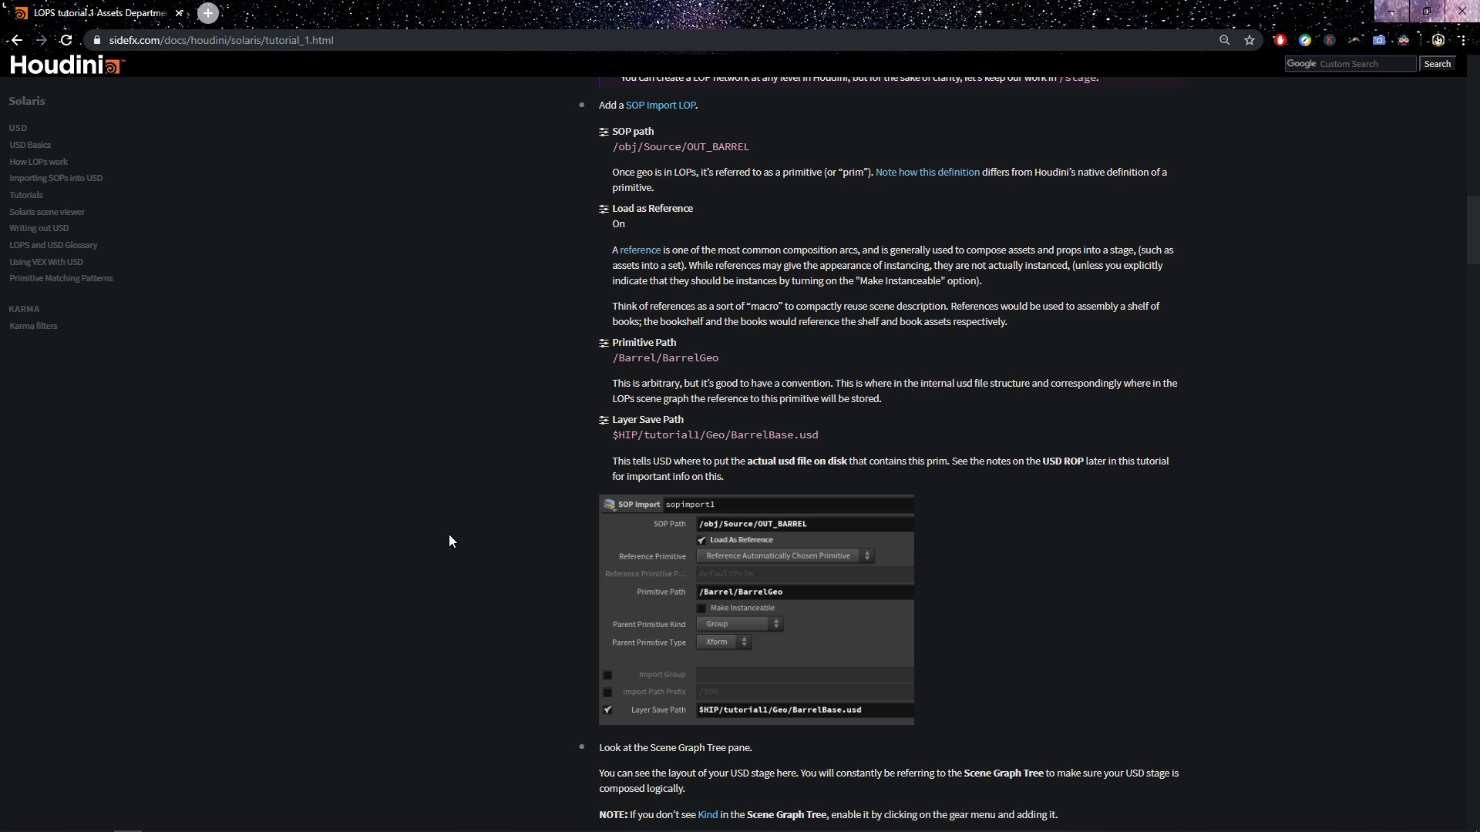
scroll(down, 3)
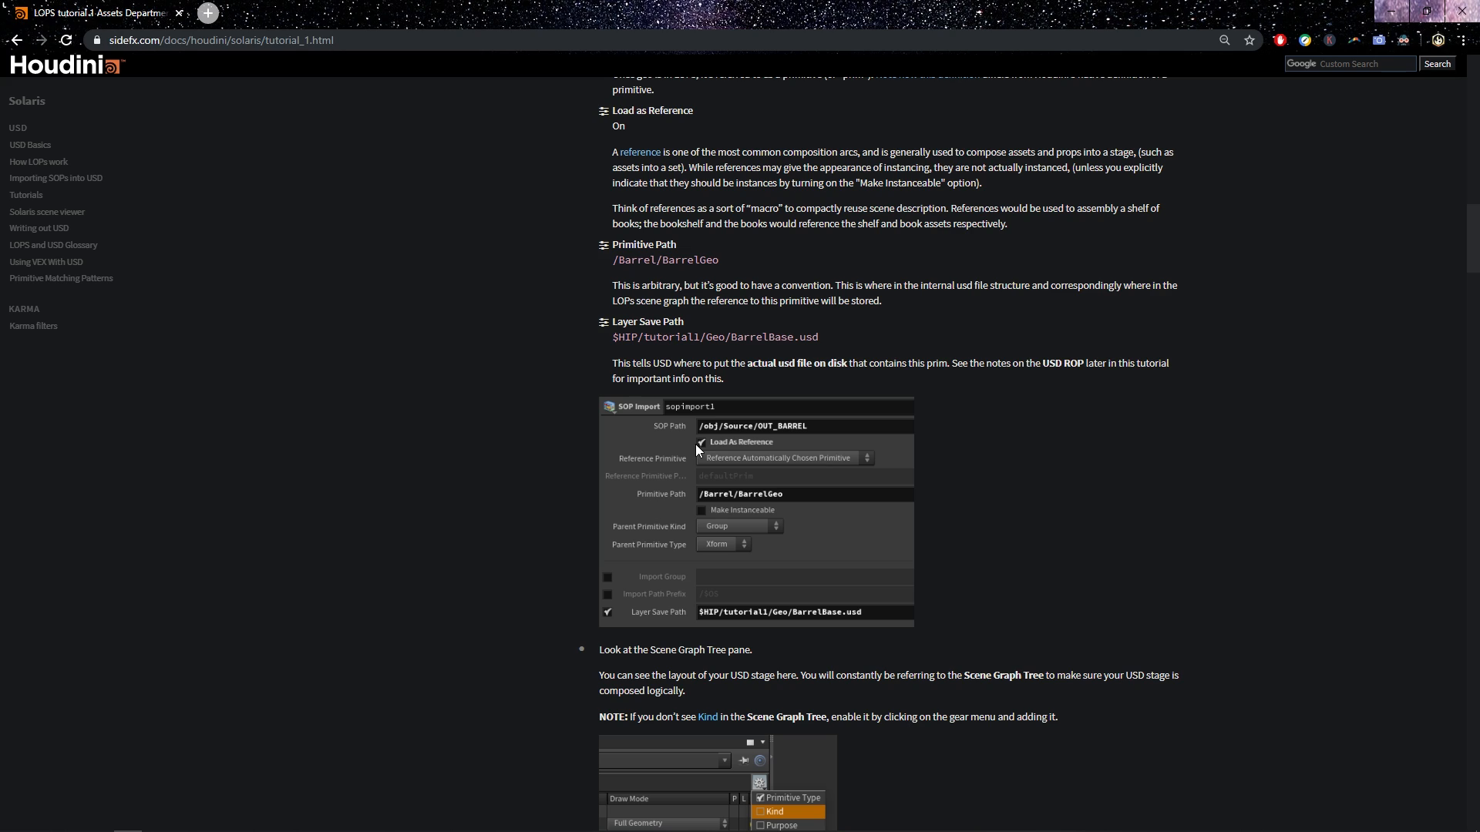
scroll(down, 3)
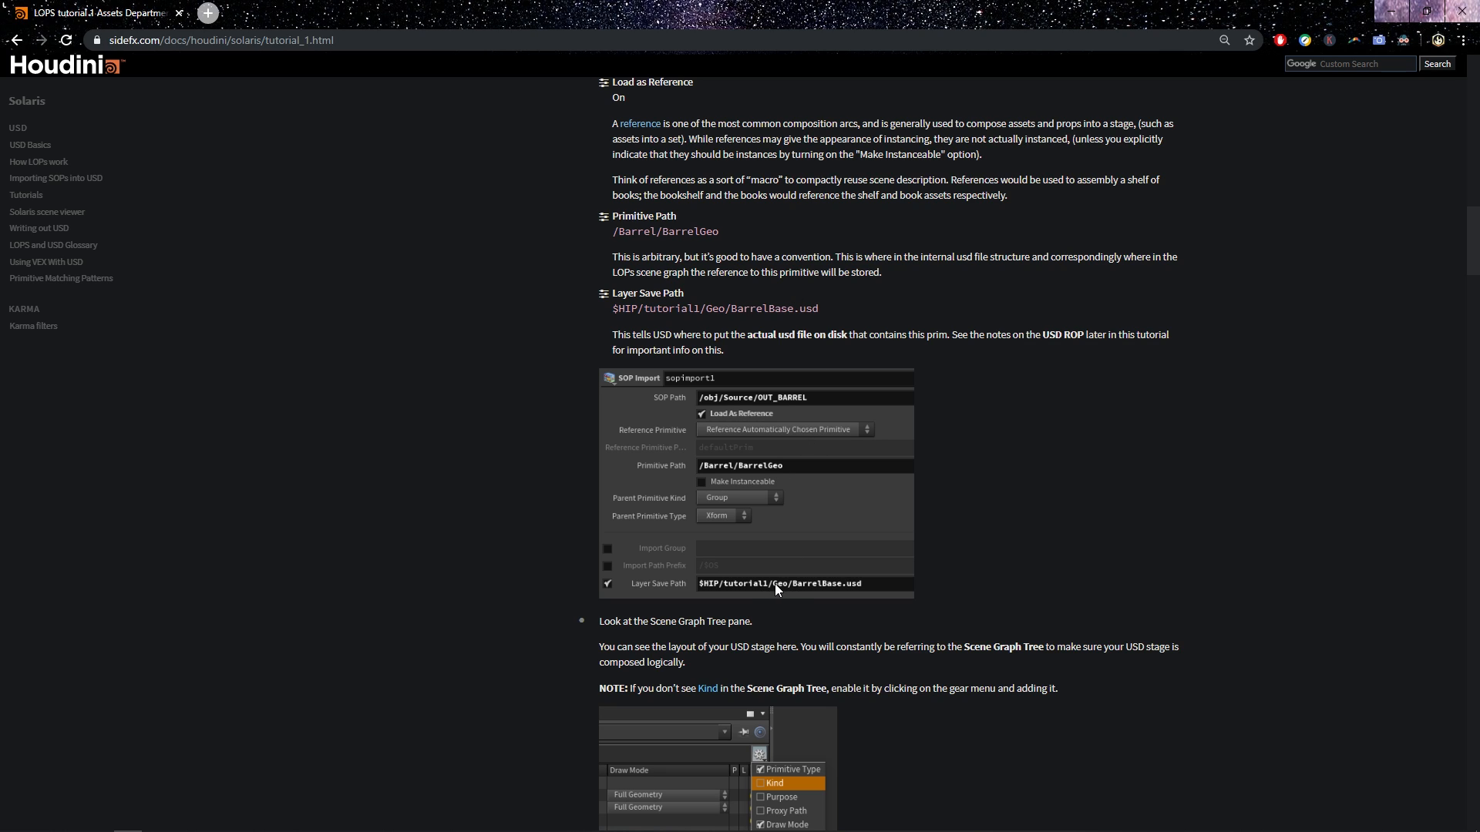
mouse_move(751, 416)
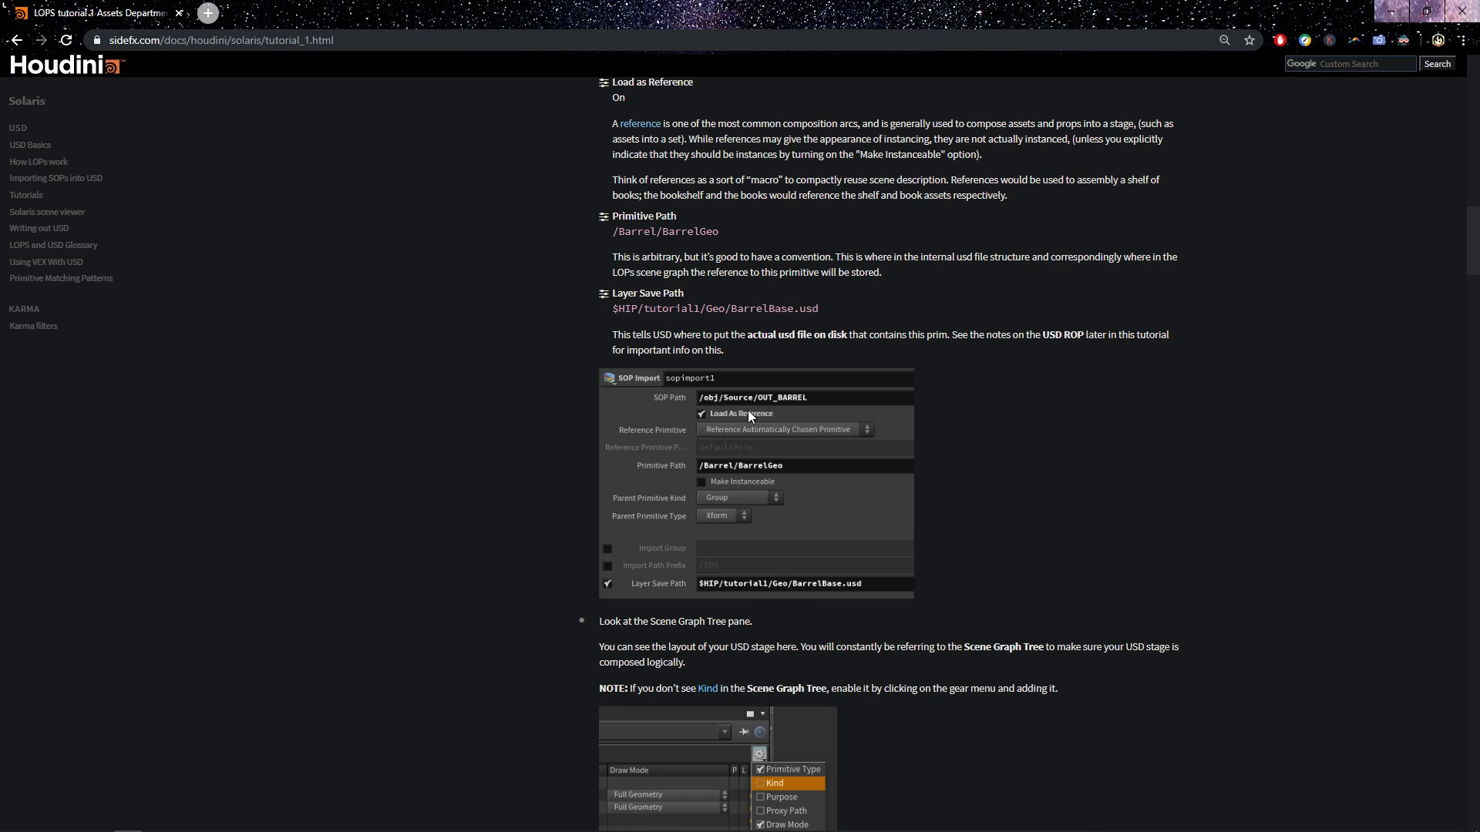
mouse_move(753, 425)
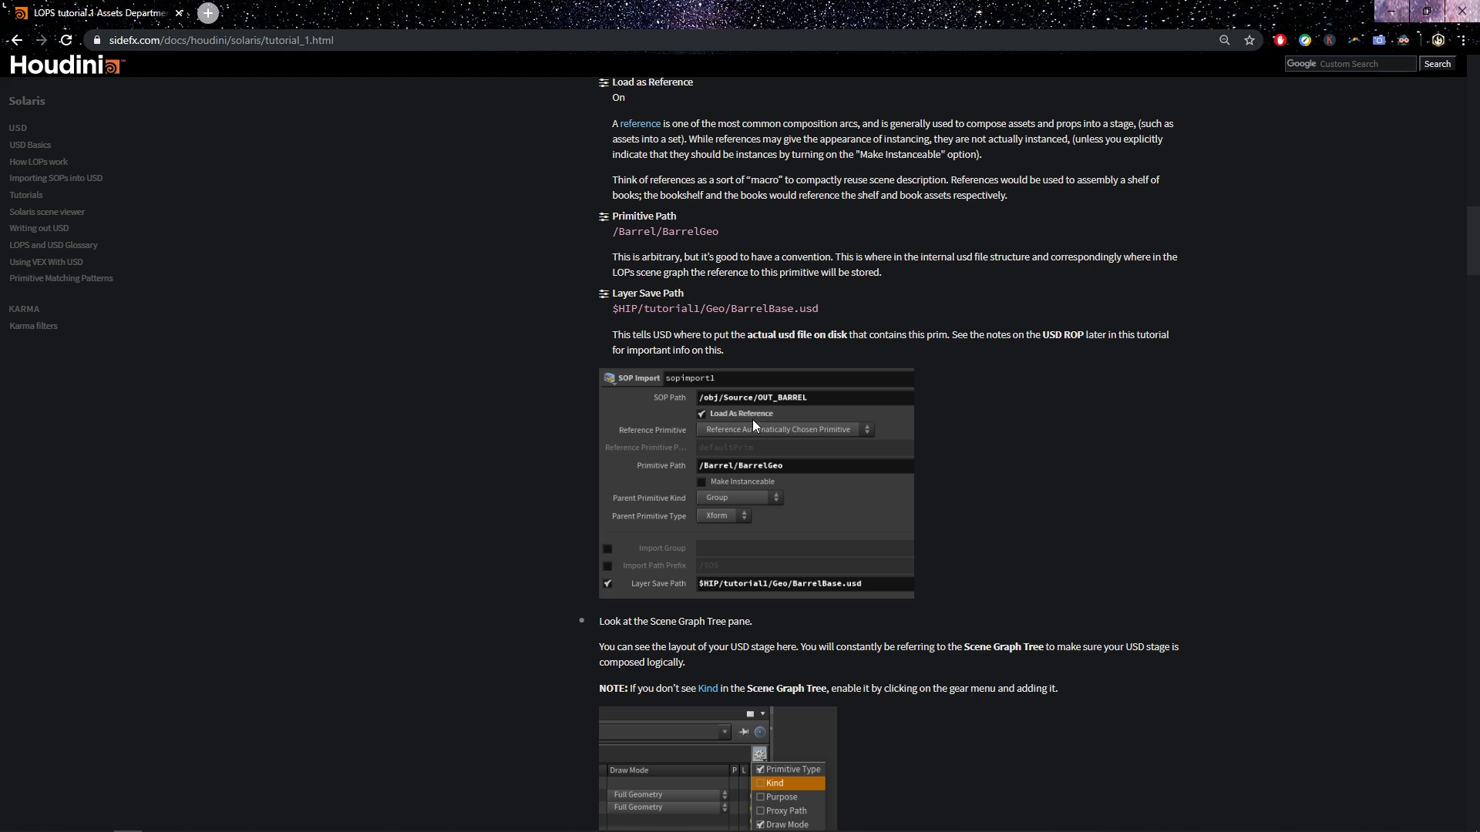
mouse_move(564, 483)
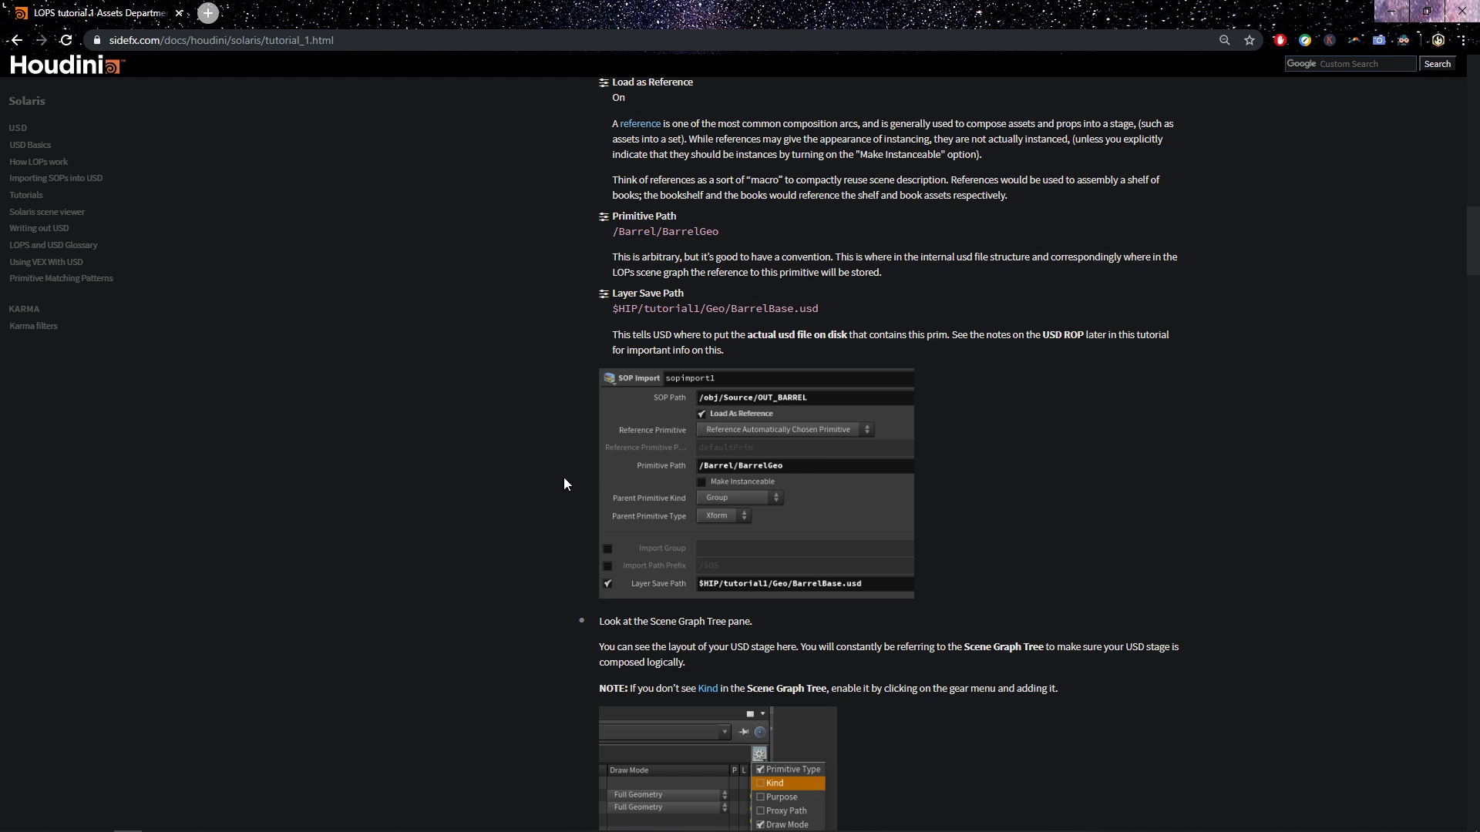
mouse_move(717, 481)
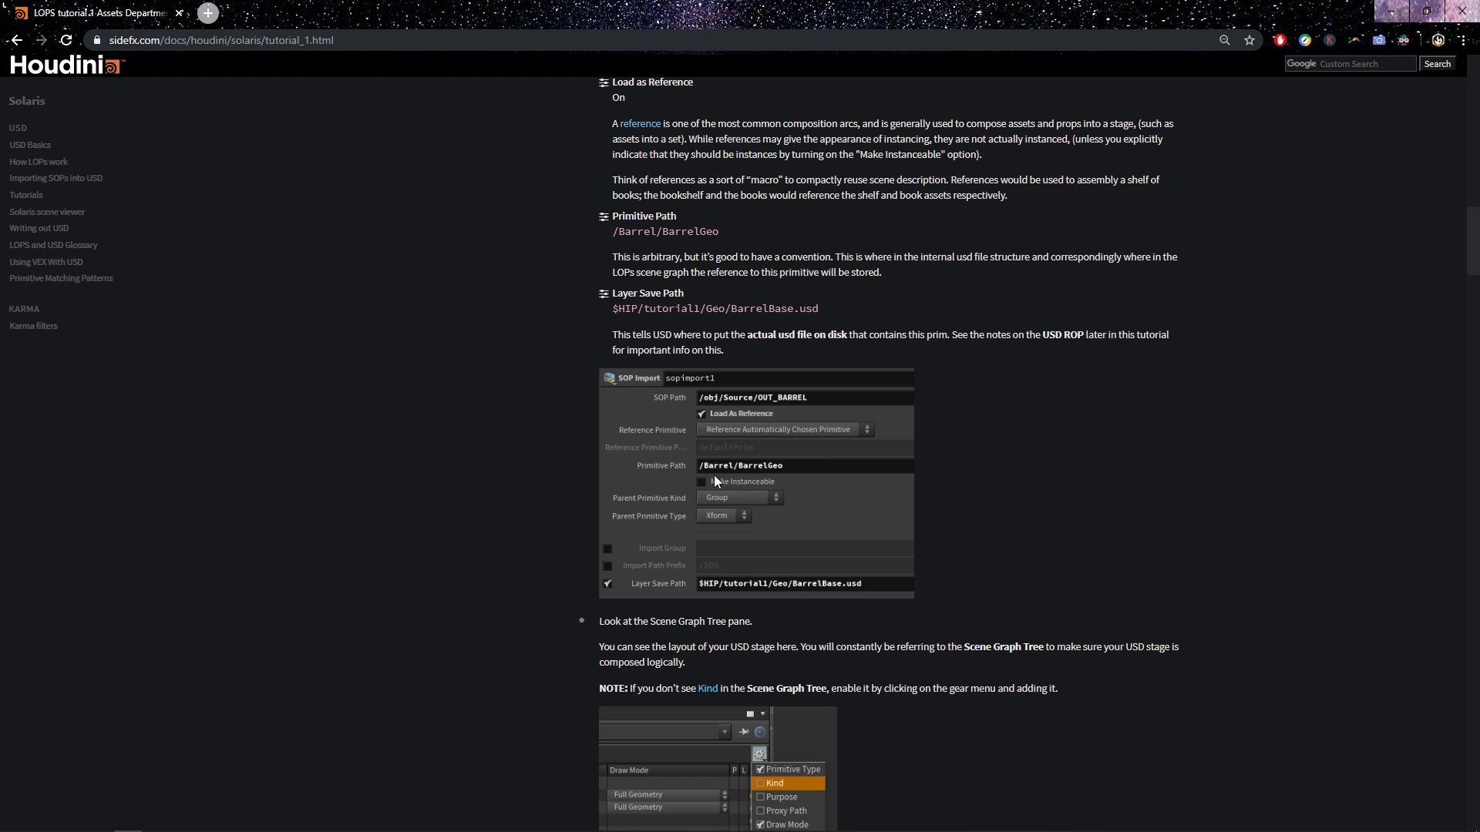
scroll(down, 3)
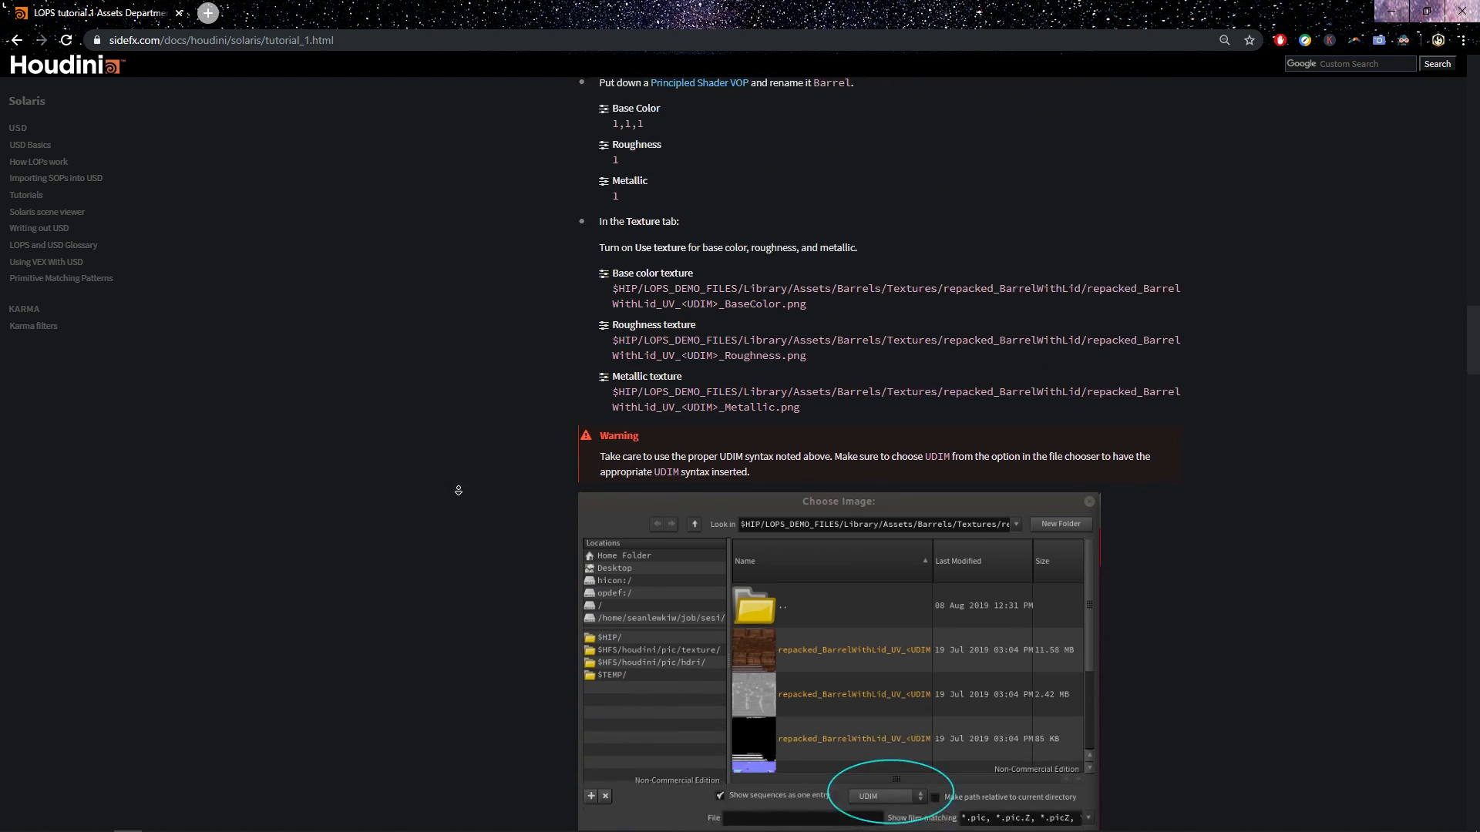
Step: Scroll down through the remaining sections of the Assets Dept: Build tutorial
scroll(down, 3)
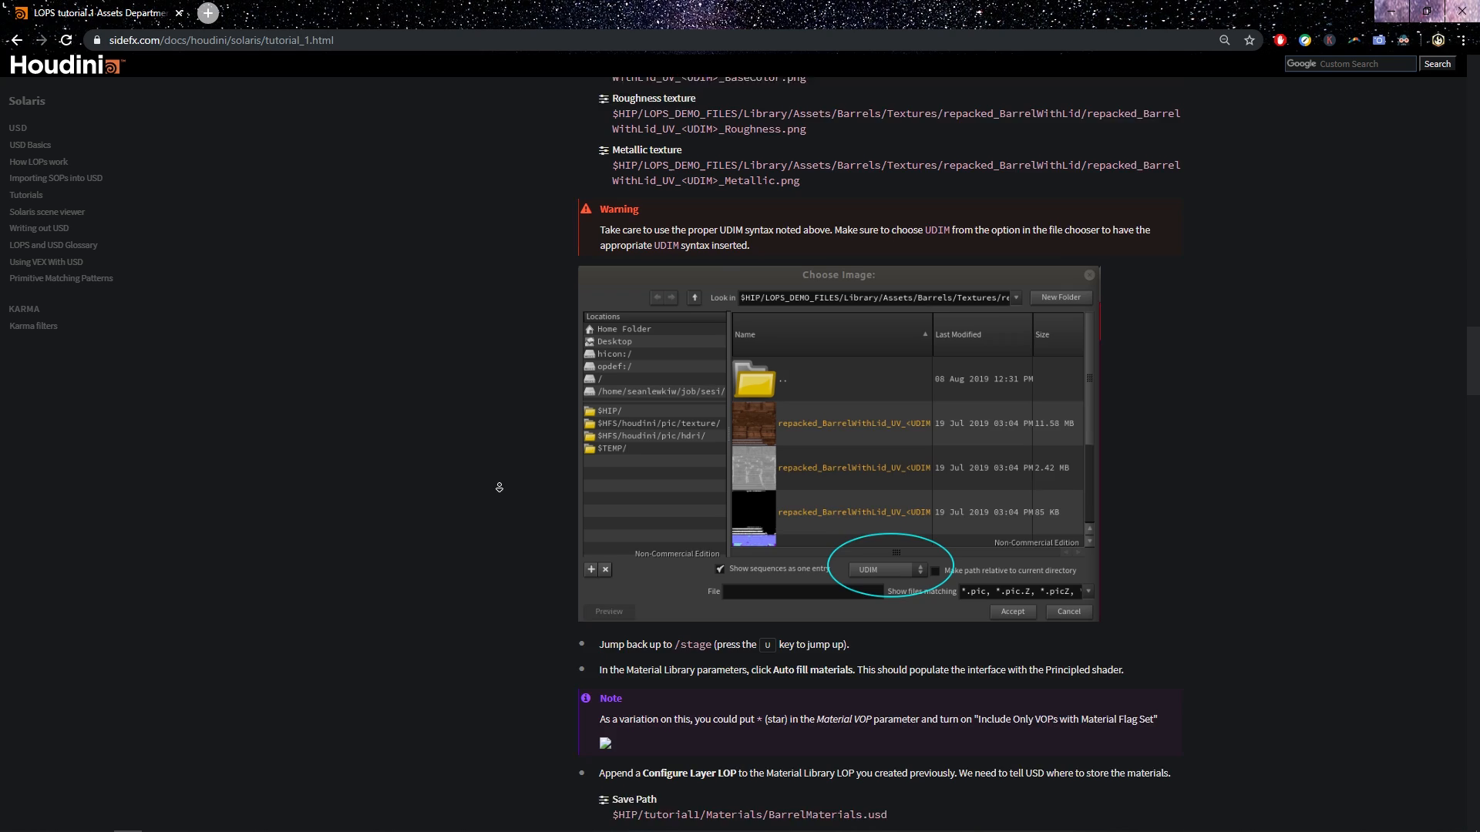
scroll(down, 3)
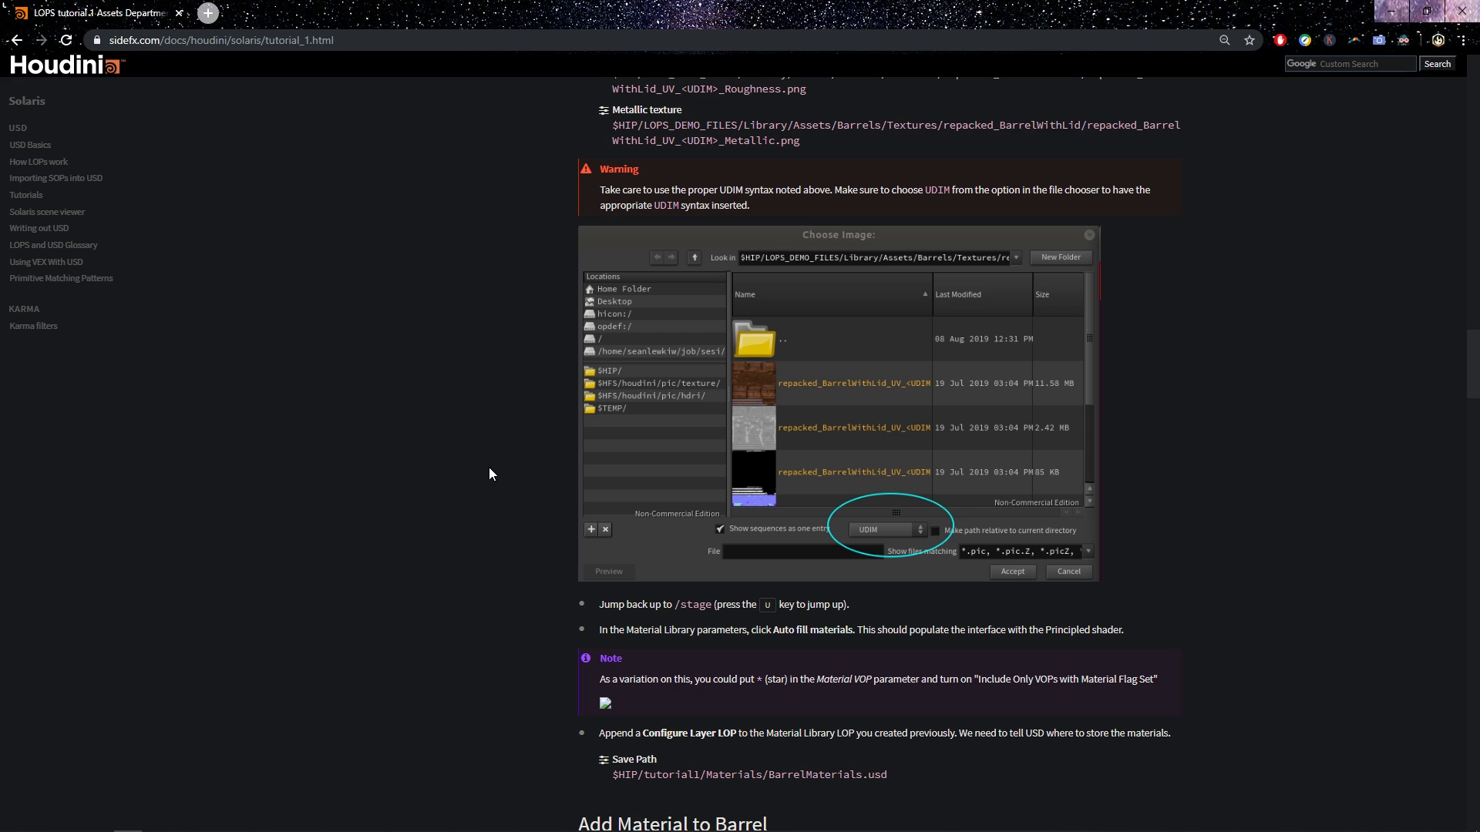
scroll(down, 3)
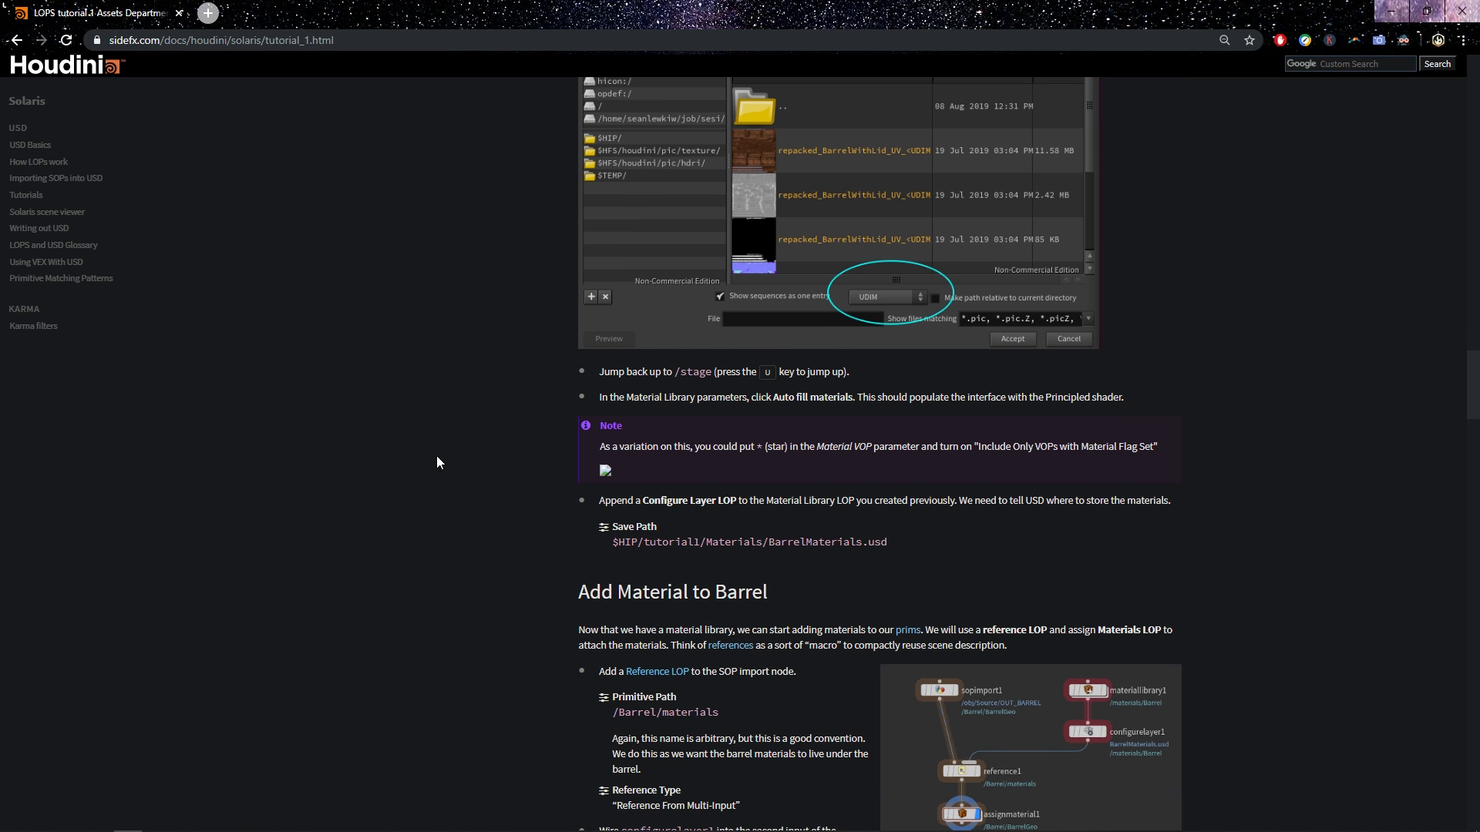
scroll(down, 3)
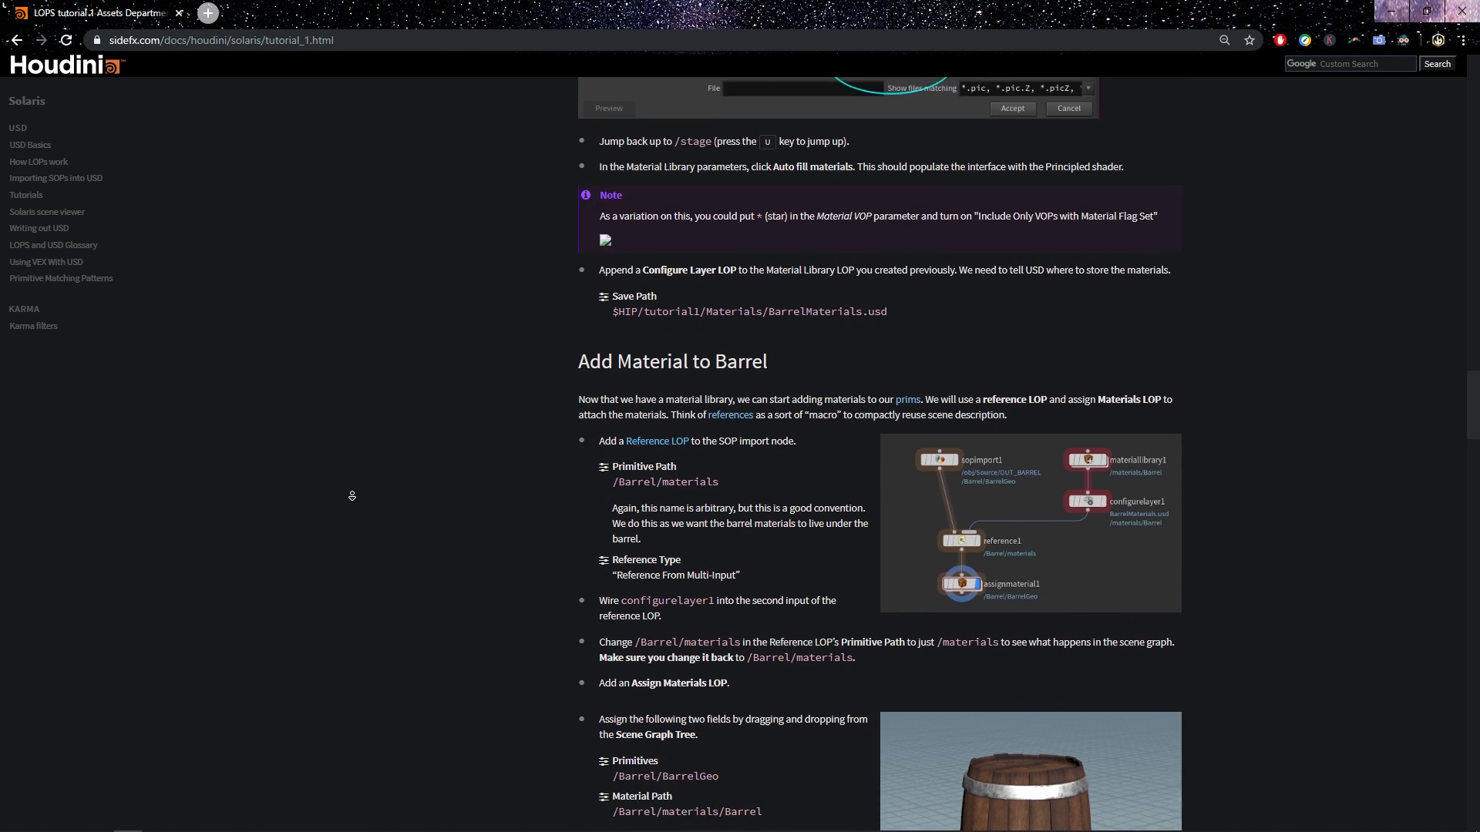
scroll(down, 3)
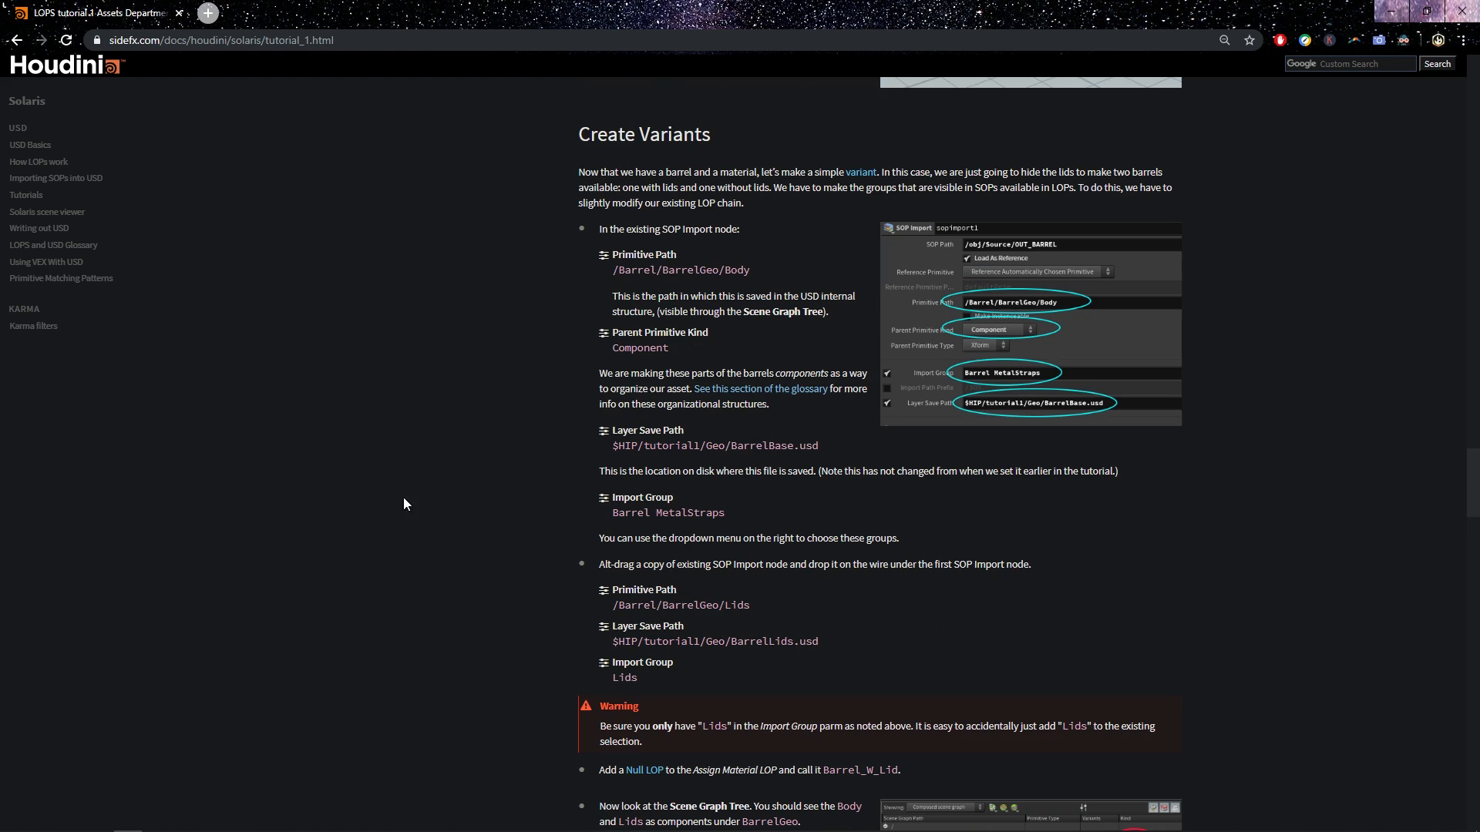
scroll(down, 3)
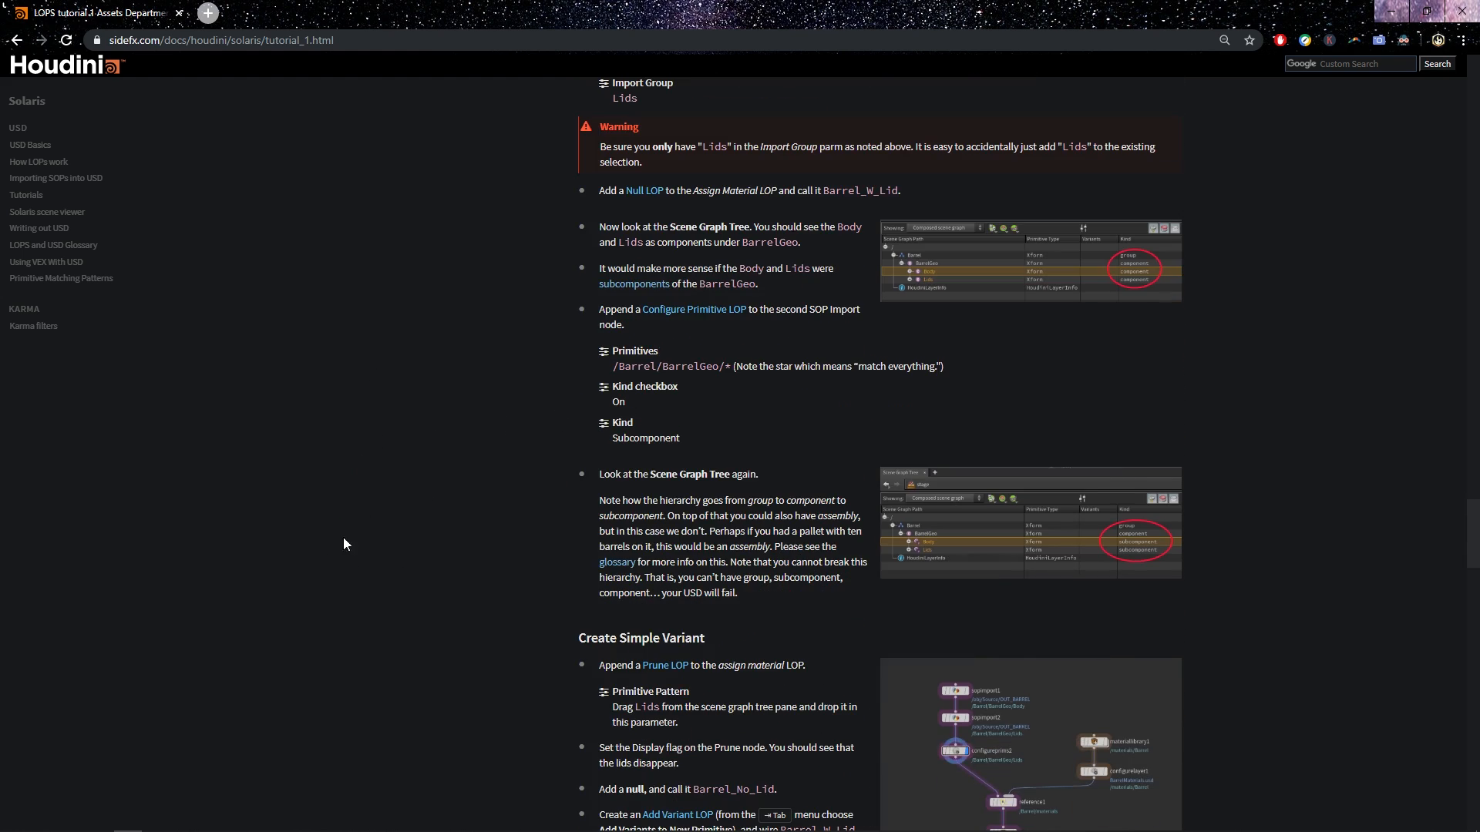
mouse_move(410, 582)
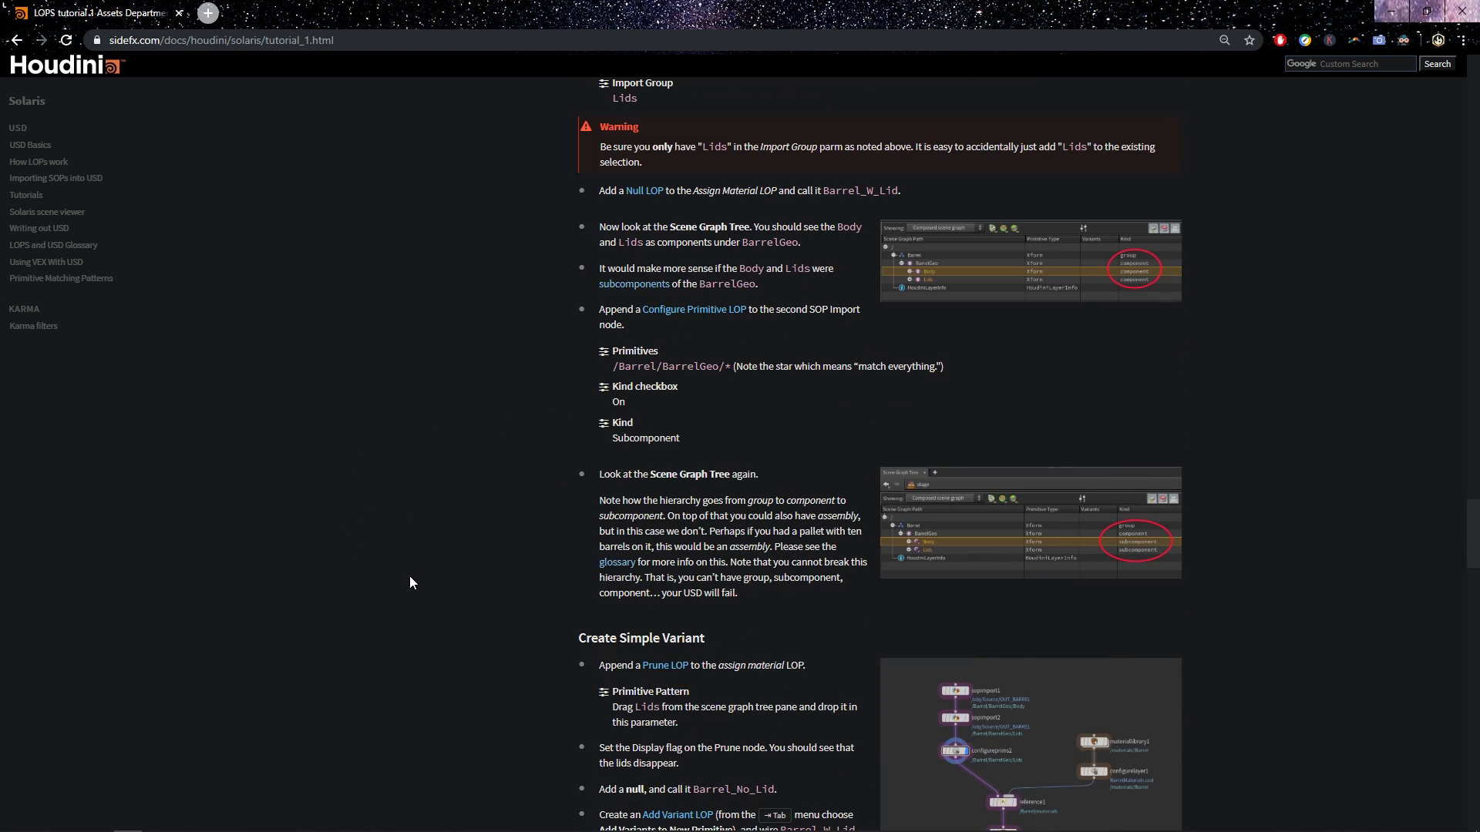
scroll(down, 3)
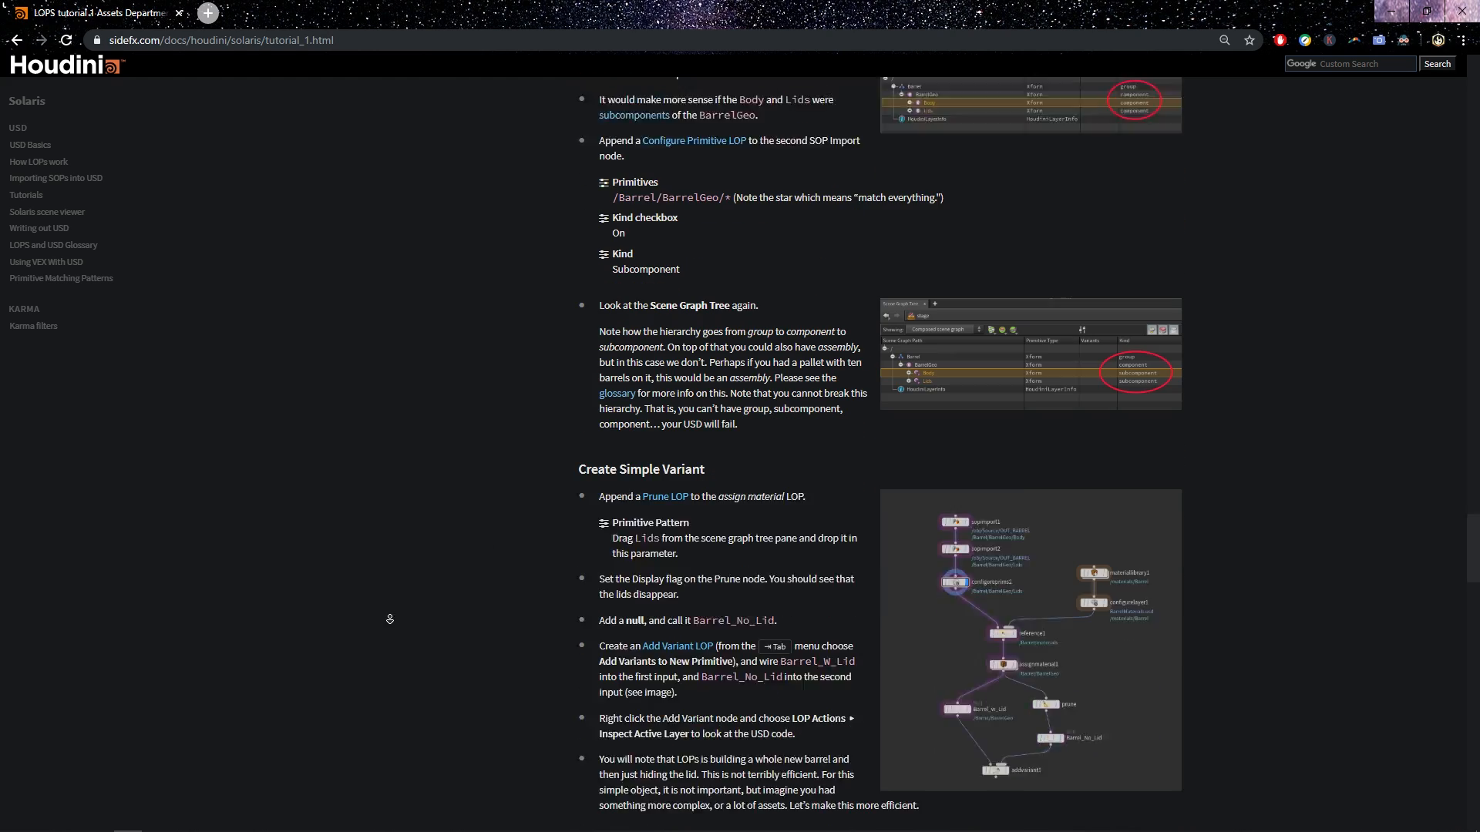
scroll(down, 3)
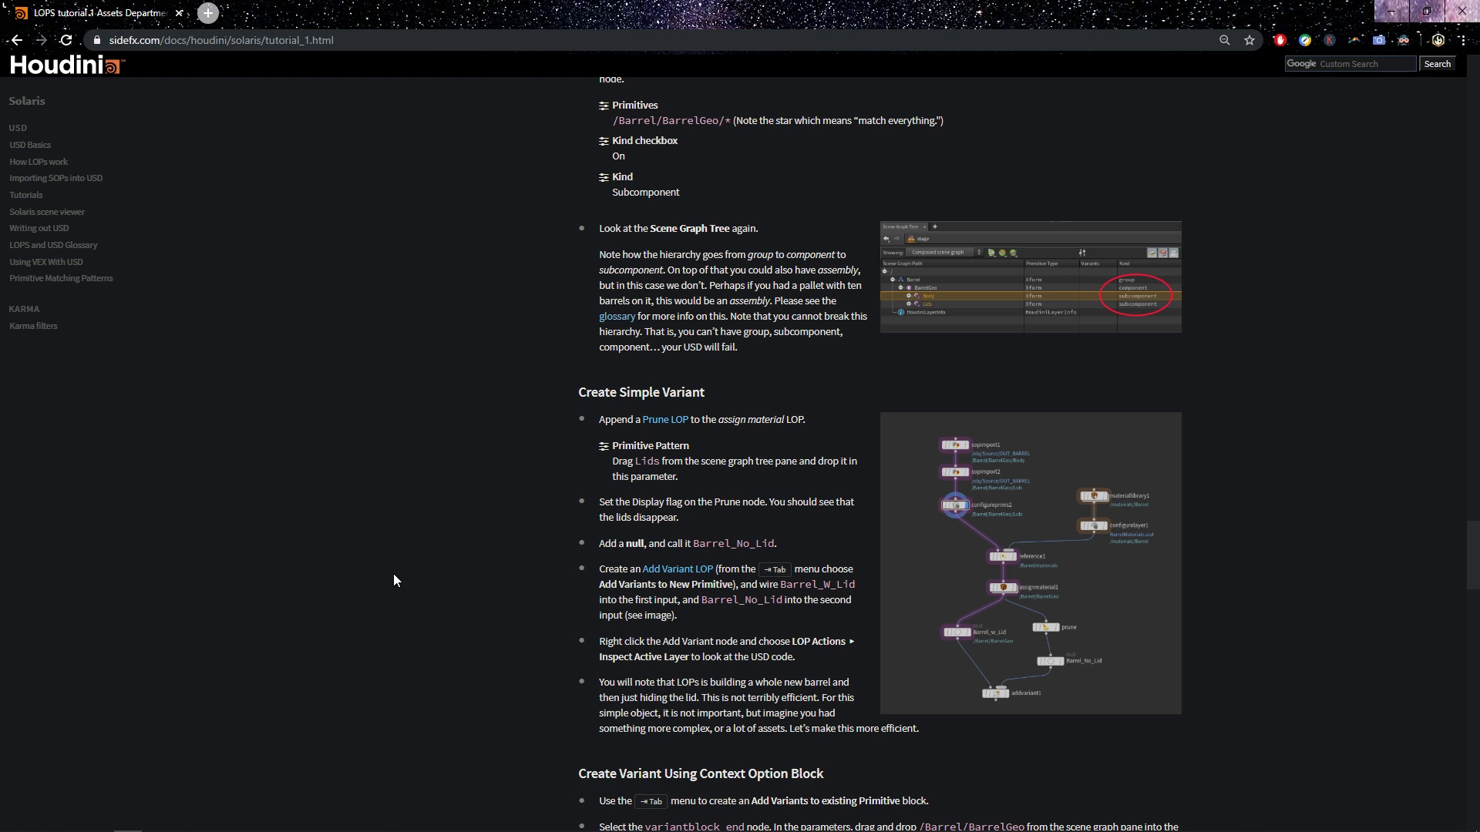
mouse_move(693, 393)
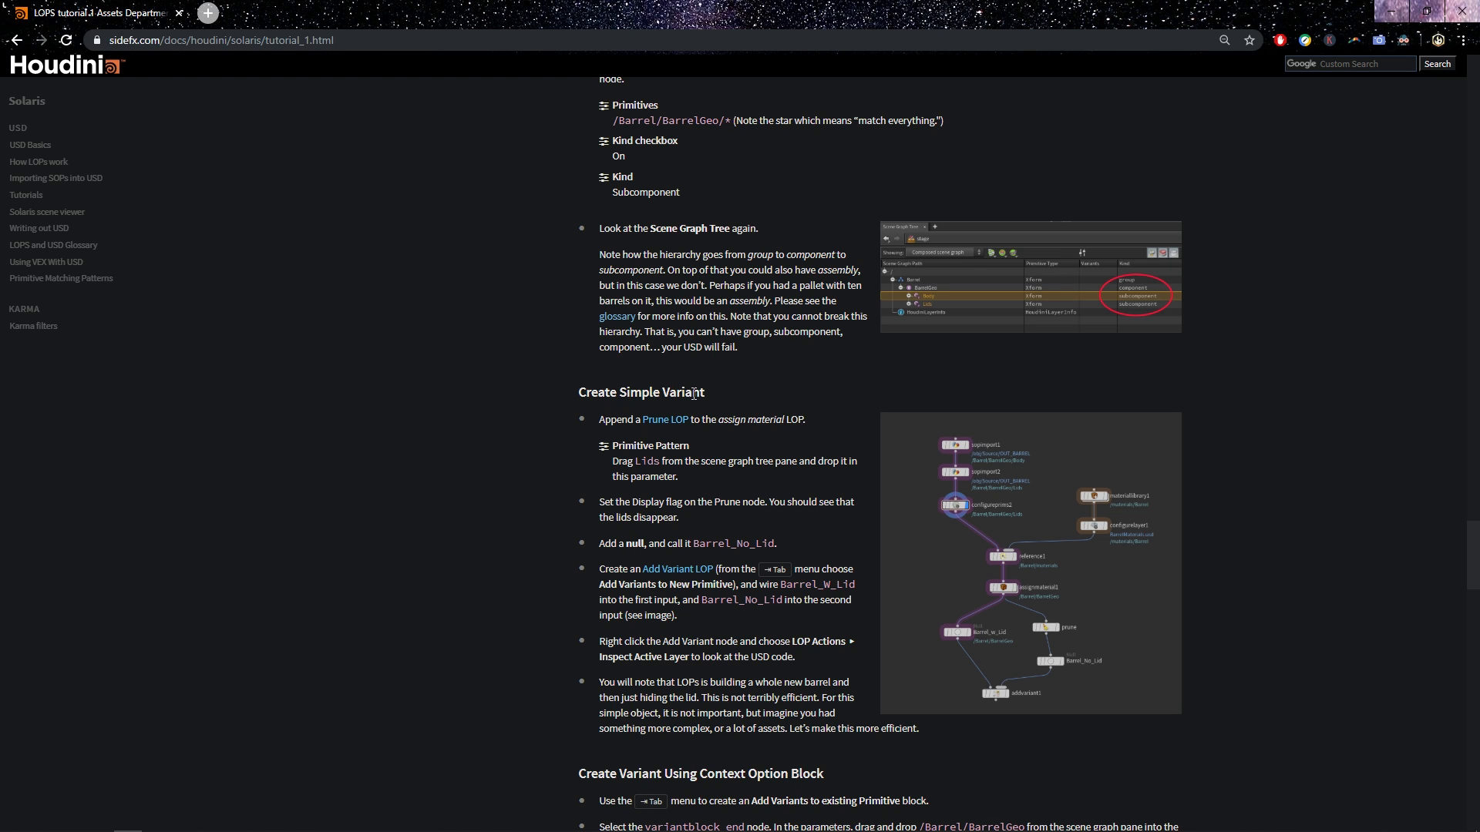
Step: Reach the Troubleshooting end of the tutorial, then scroll back up toward the page title
scroll(down, 3)
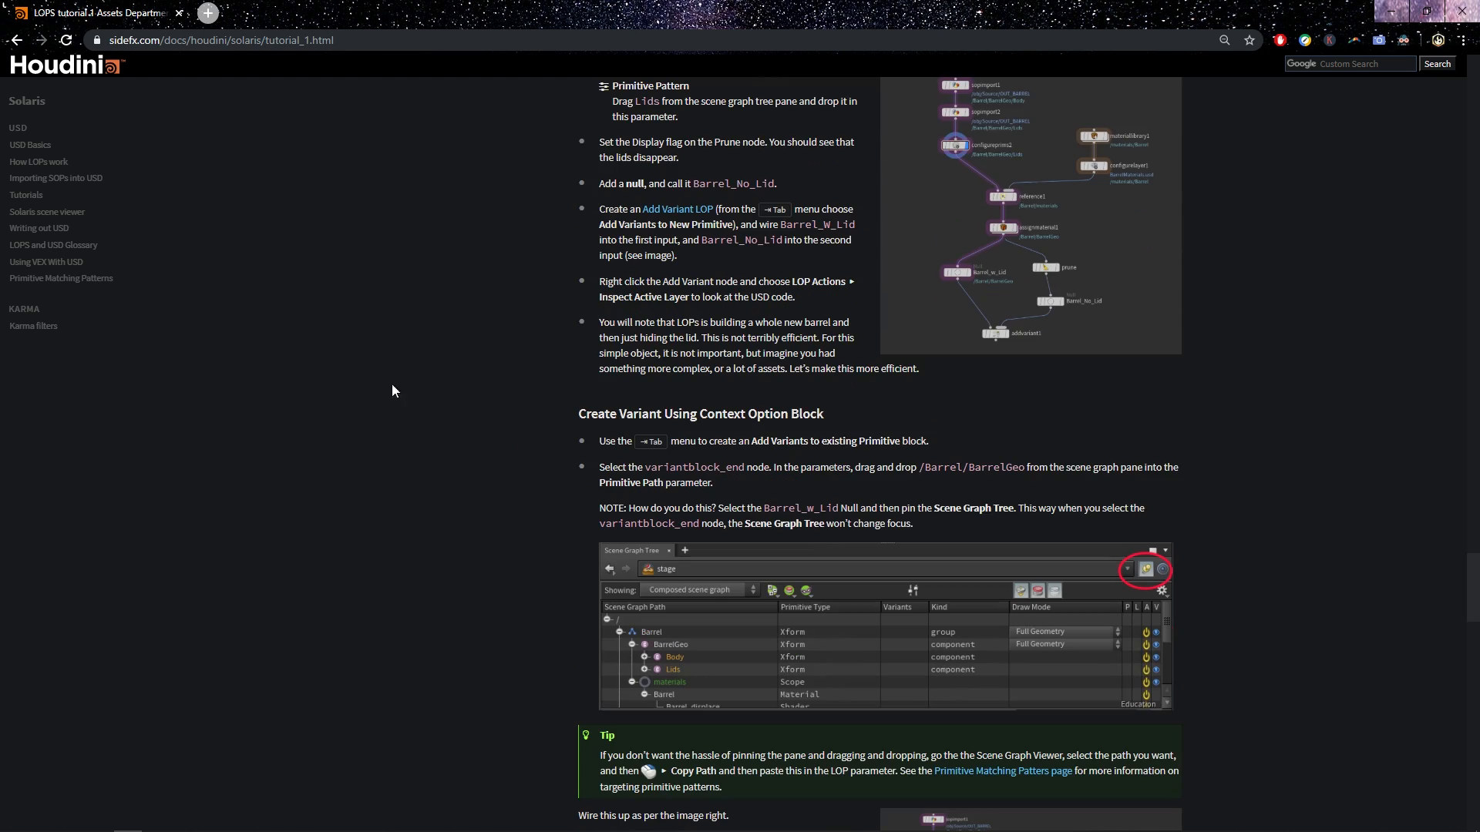
scroll(down, 3)
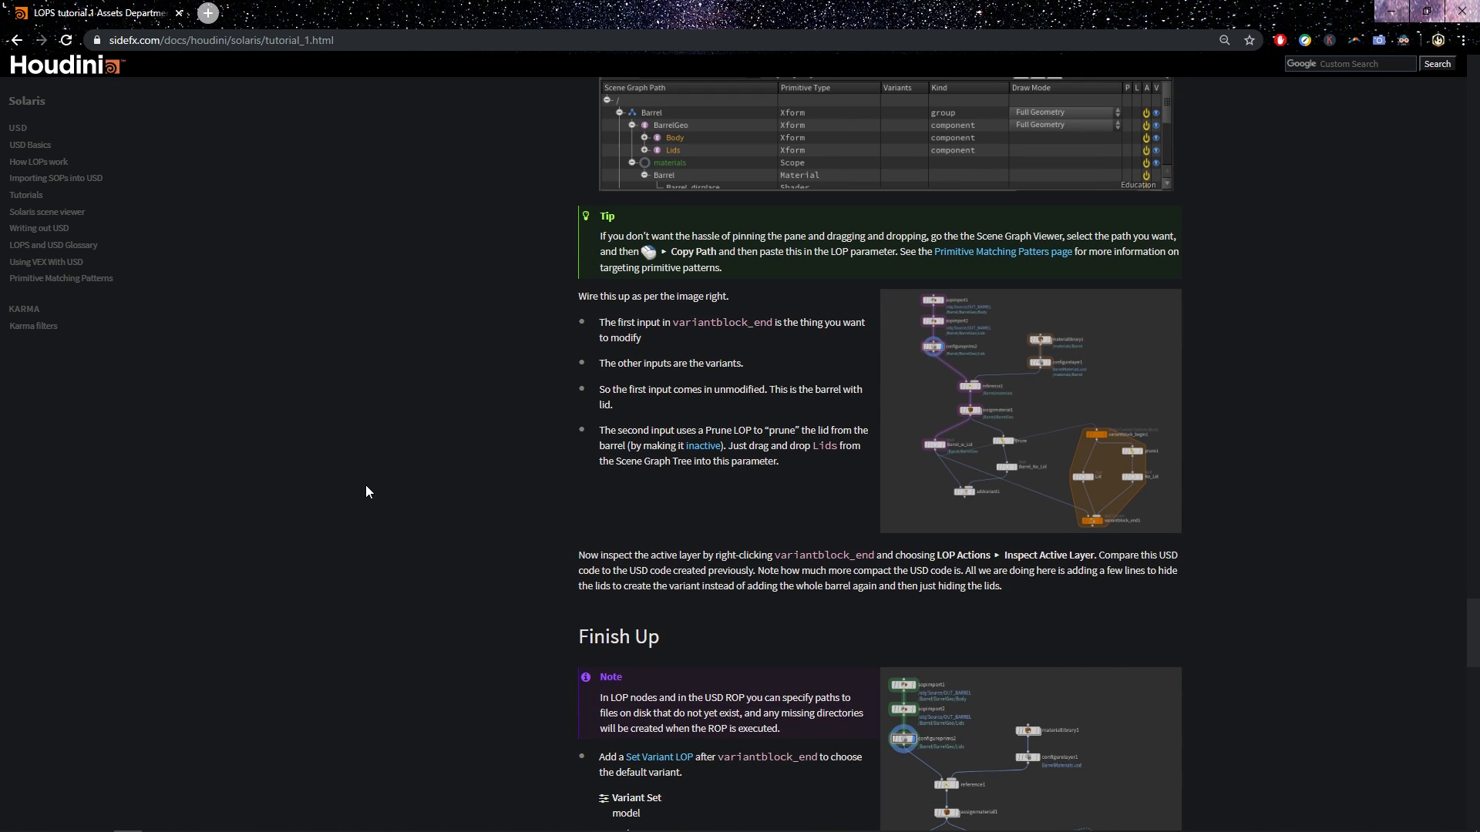
scroll(down, 3)
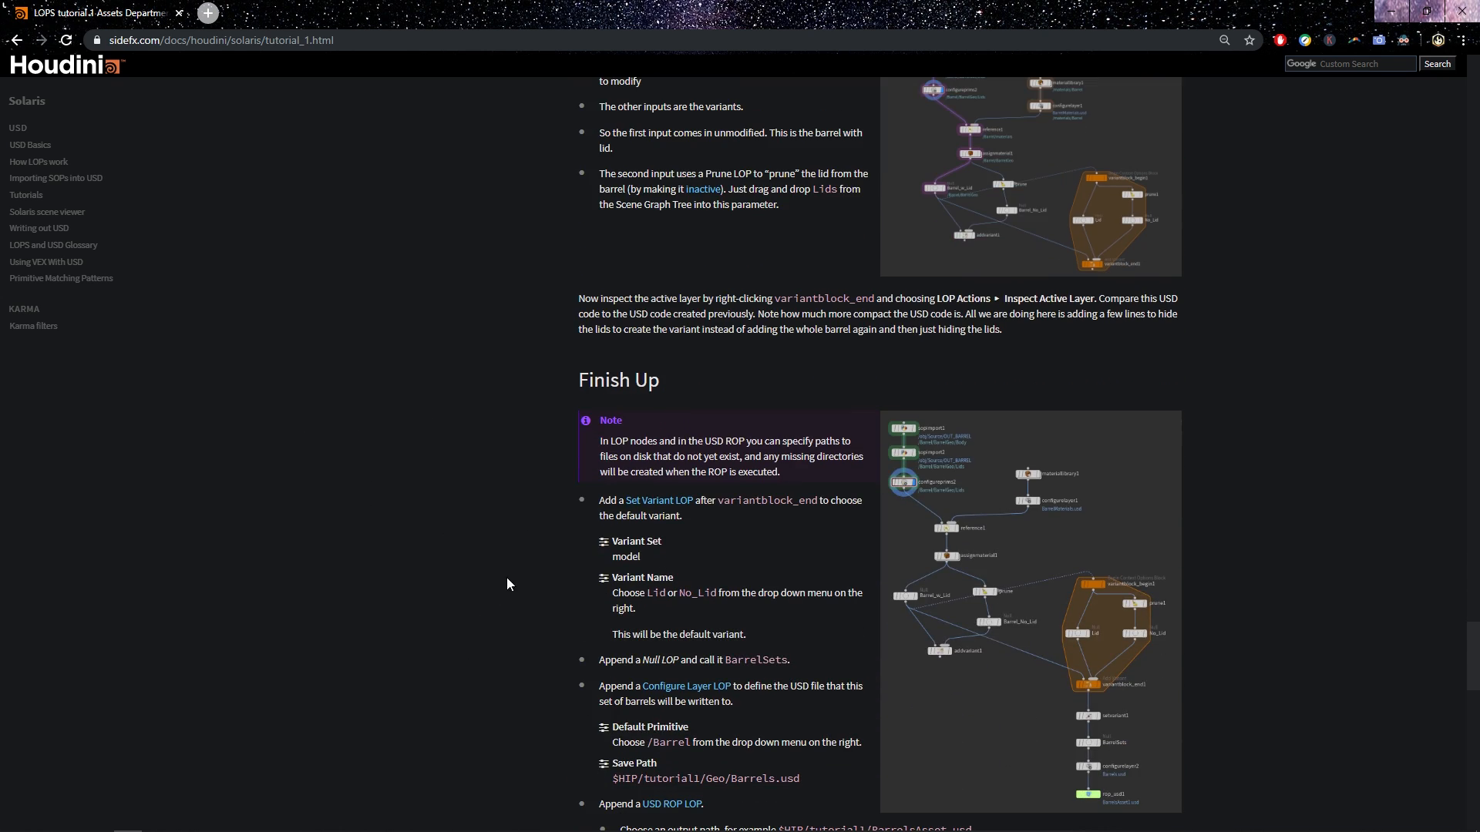
scroll(down, 3)
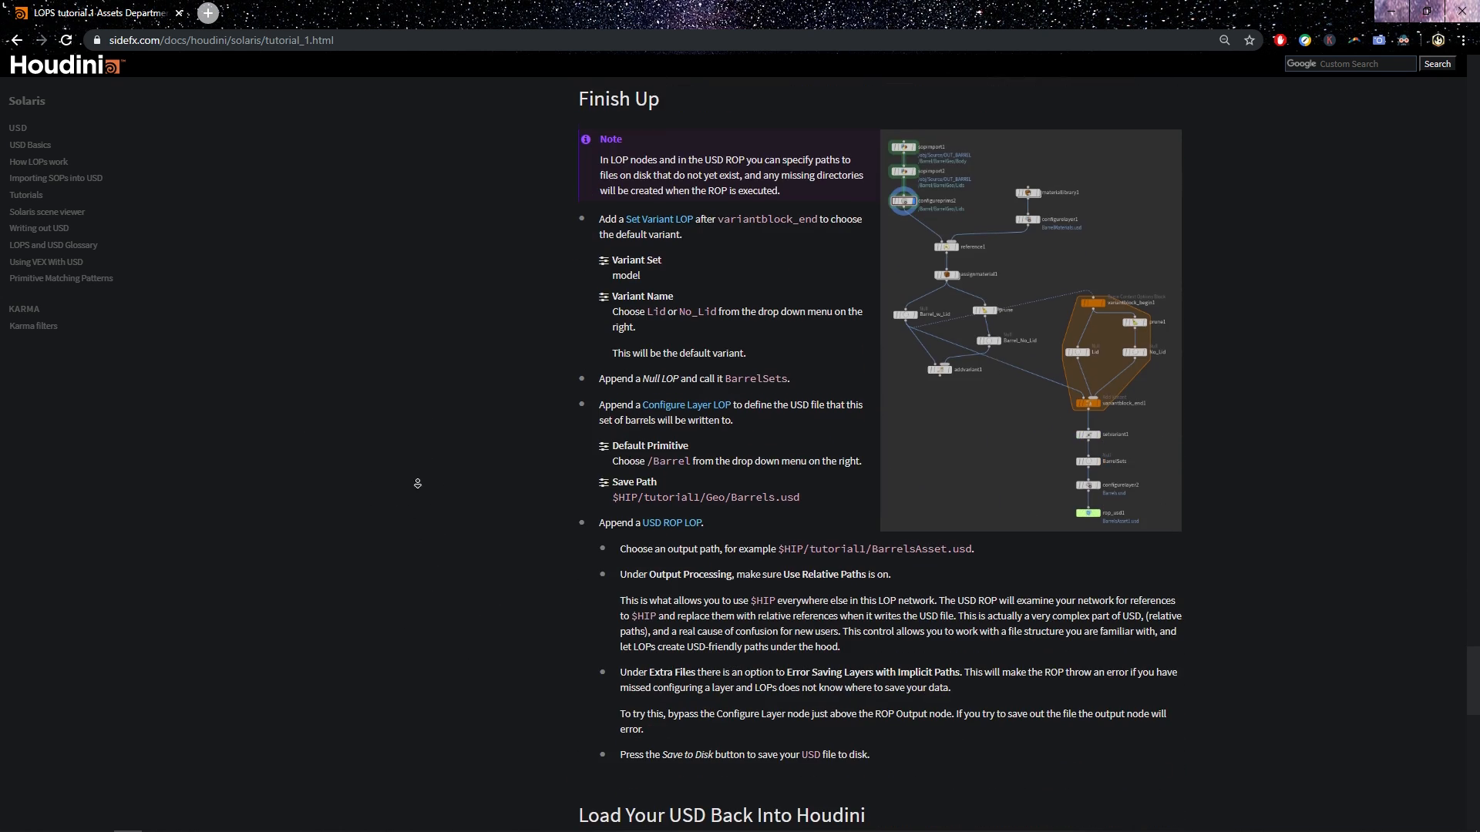
scroll(down, 3)
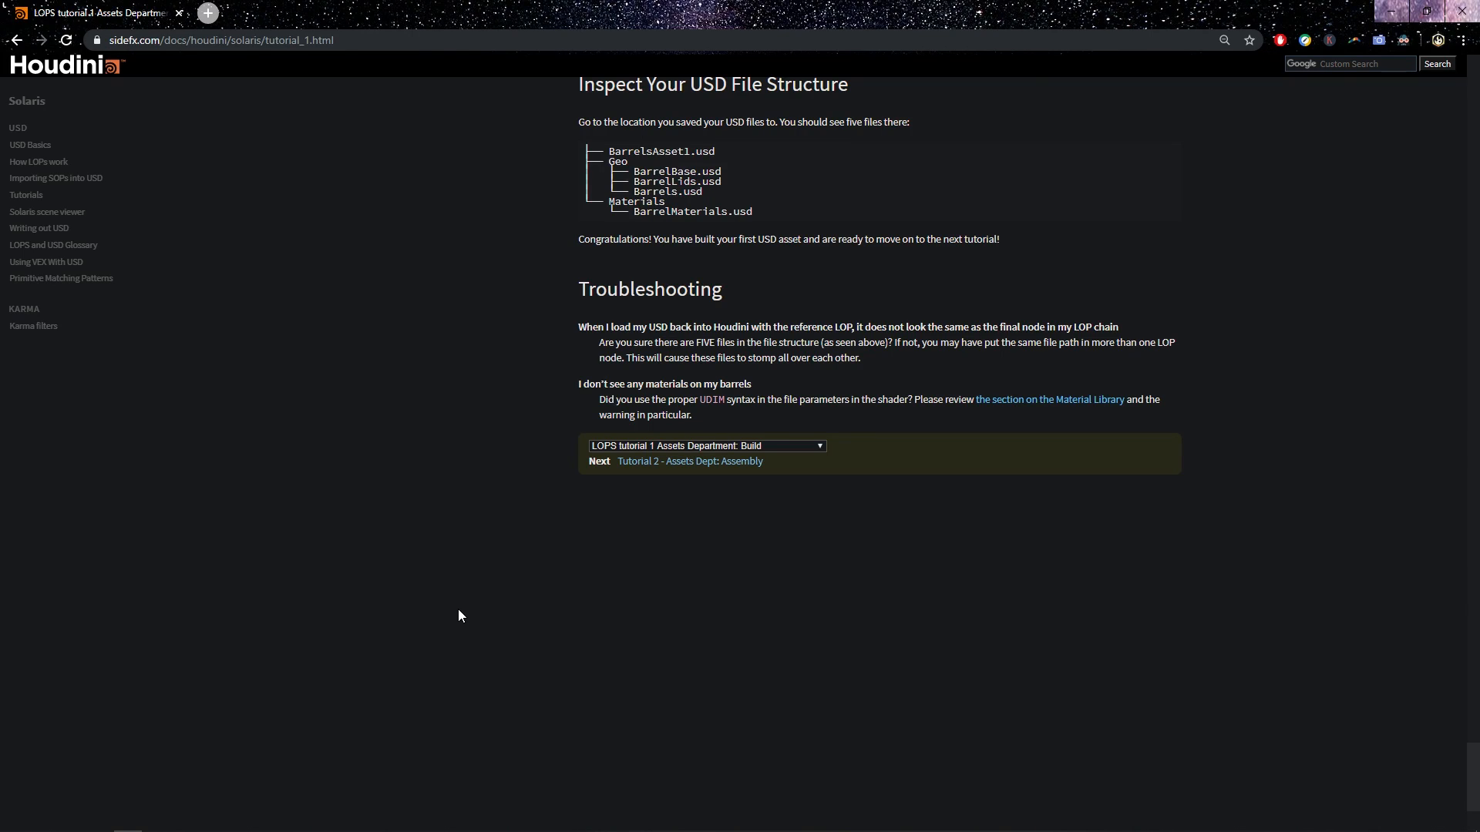
scroll(up, 3)
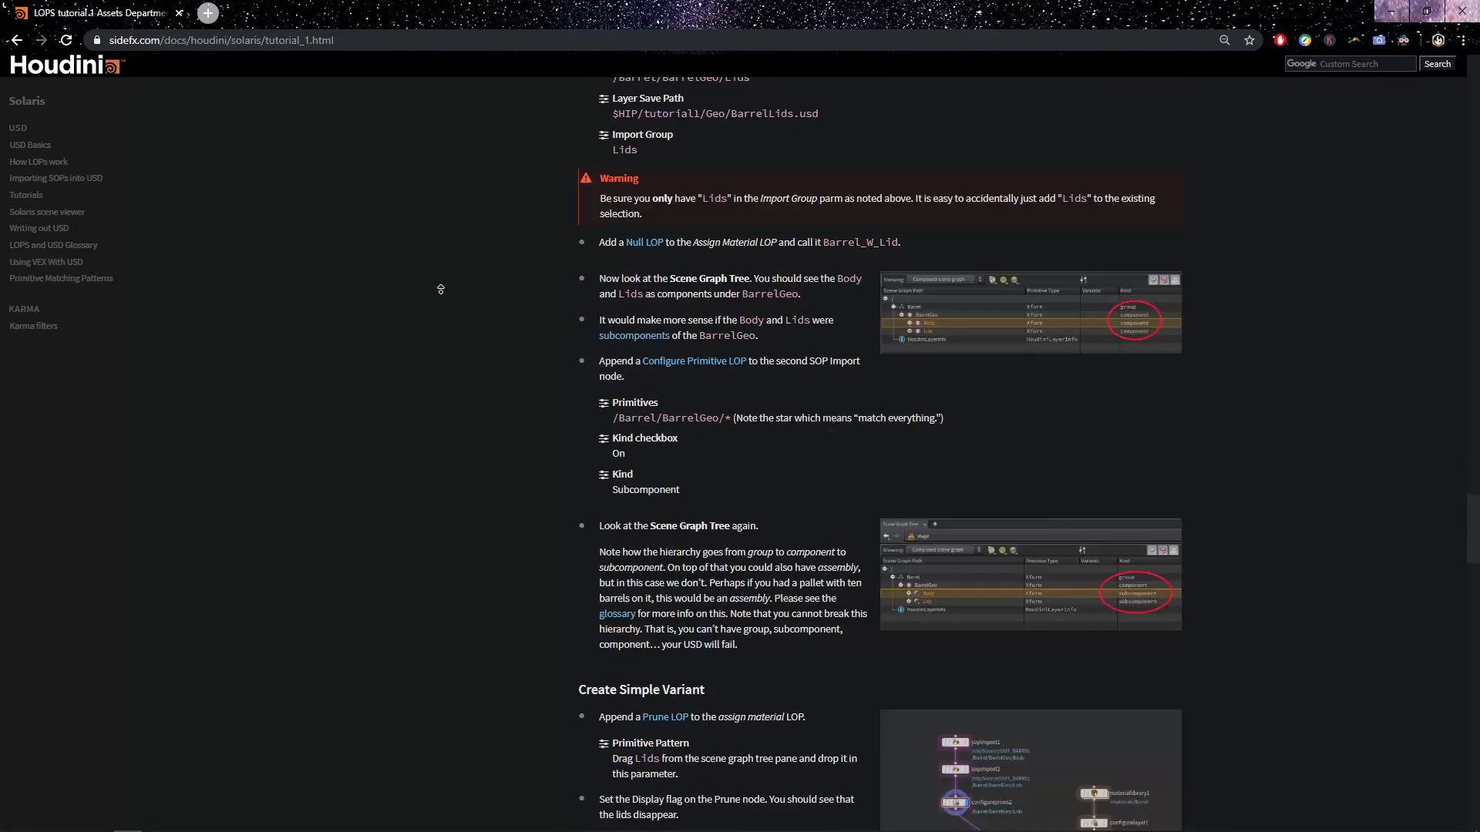
scroll(up, 3)
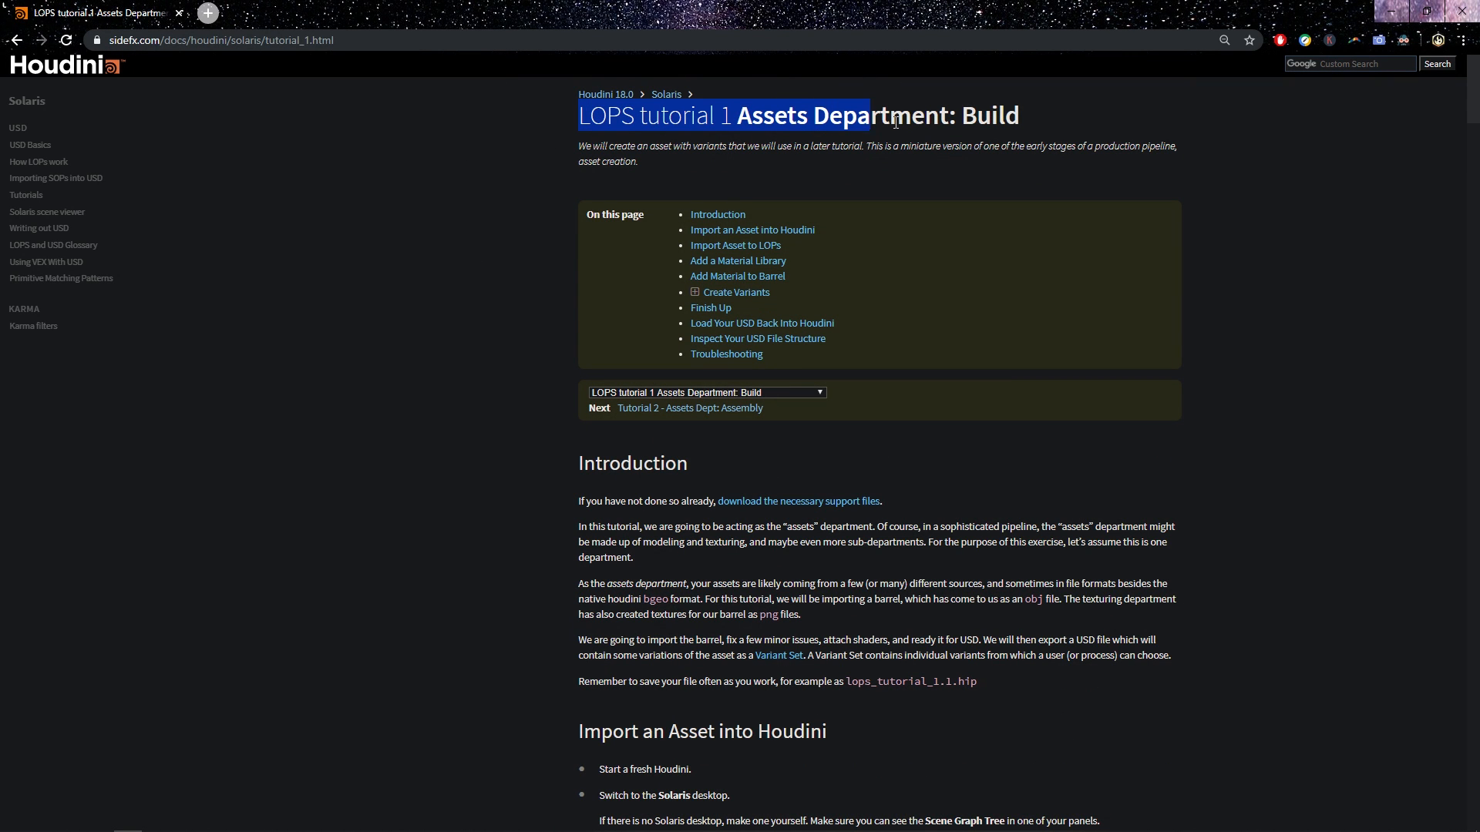